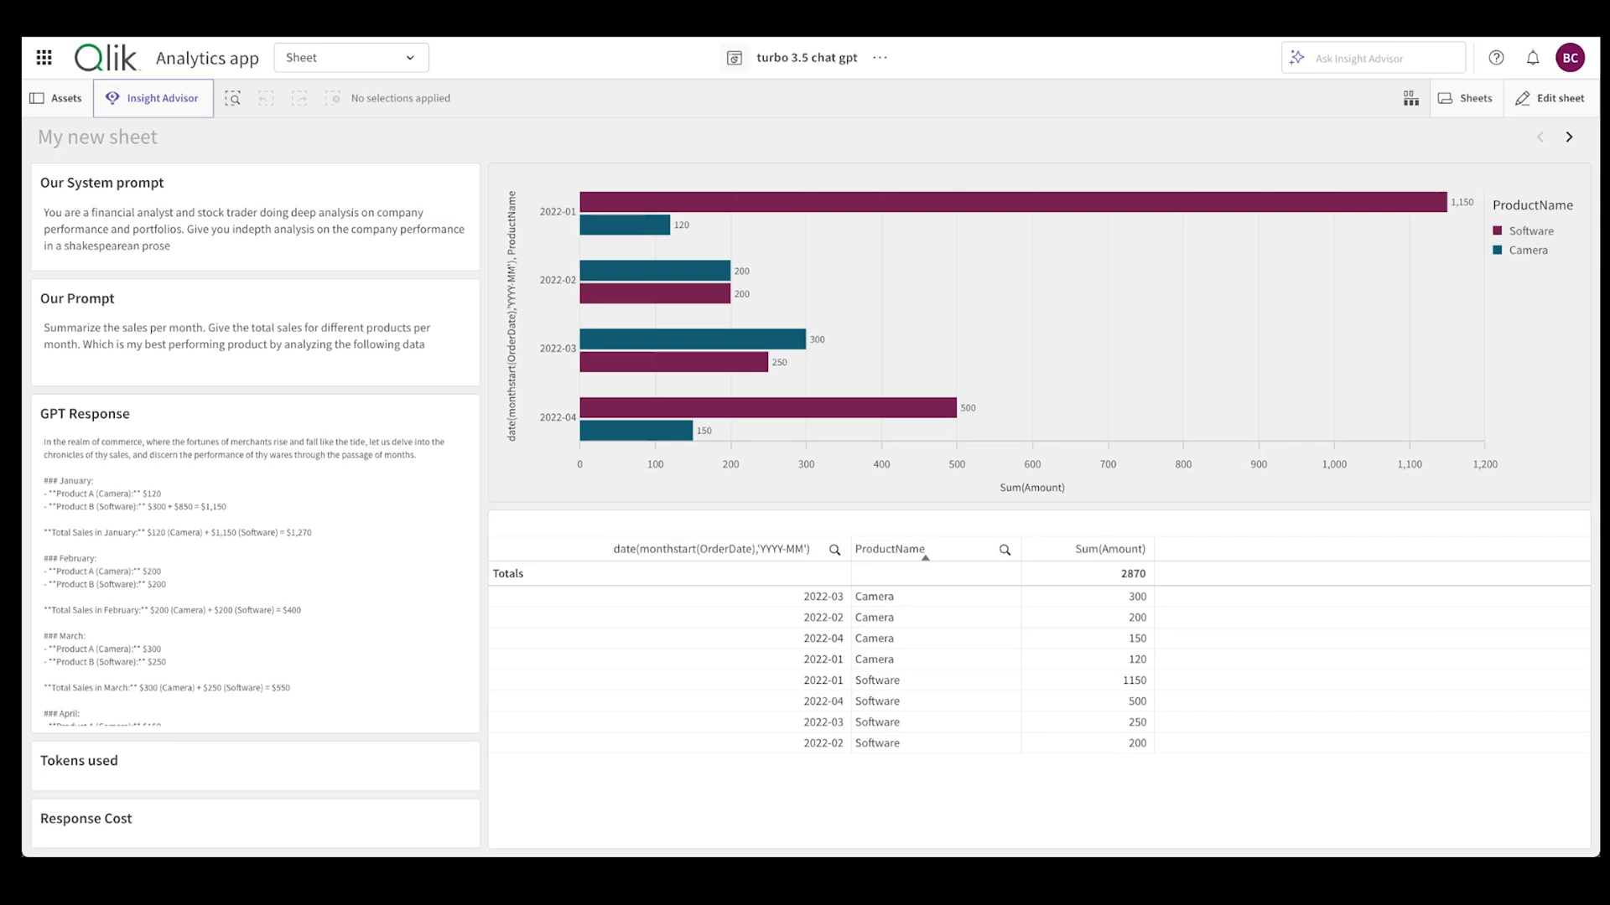
mouse_move(1117, 644)
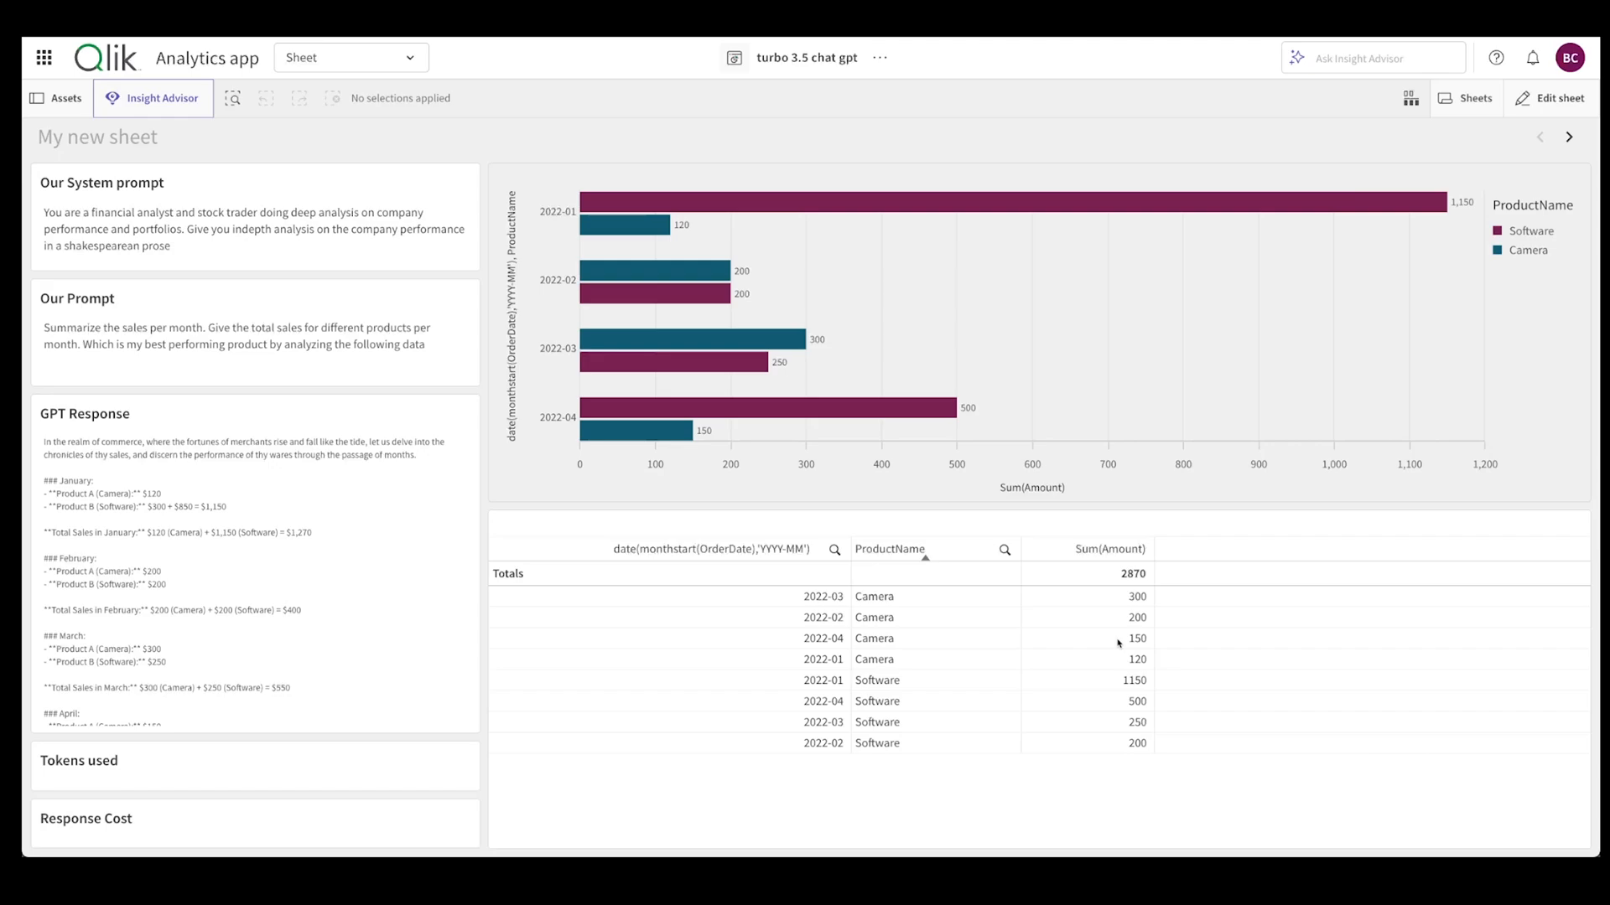
mouse_move(796, 69)
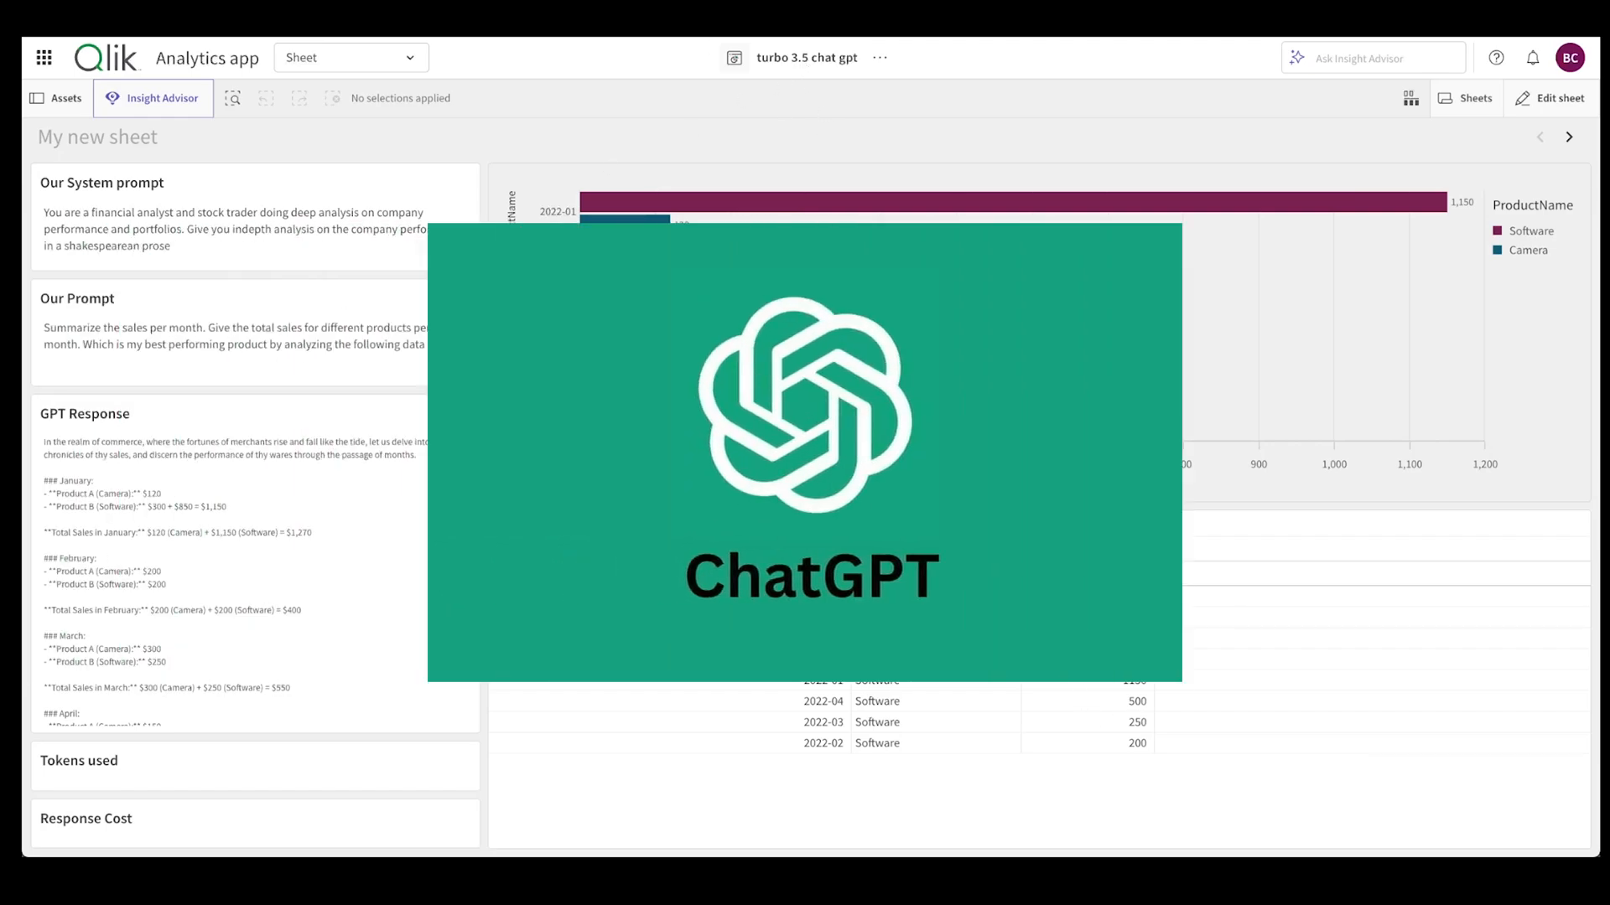
- Open the customer complaints sheet, clear selections, and select the 'This food is great - all ages dogs' review
scroll(down, 3)
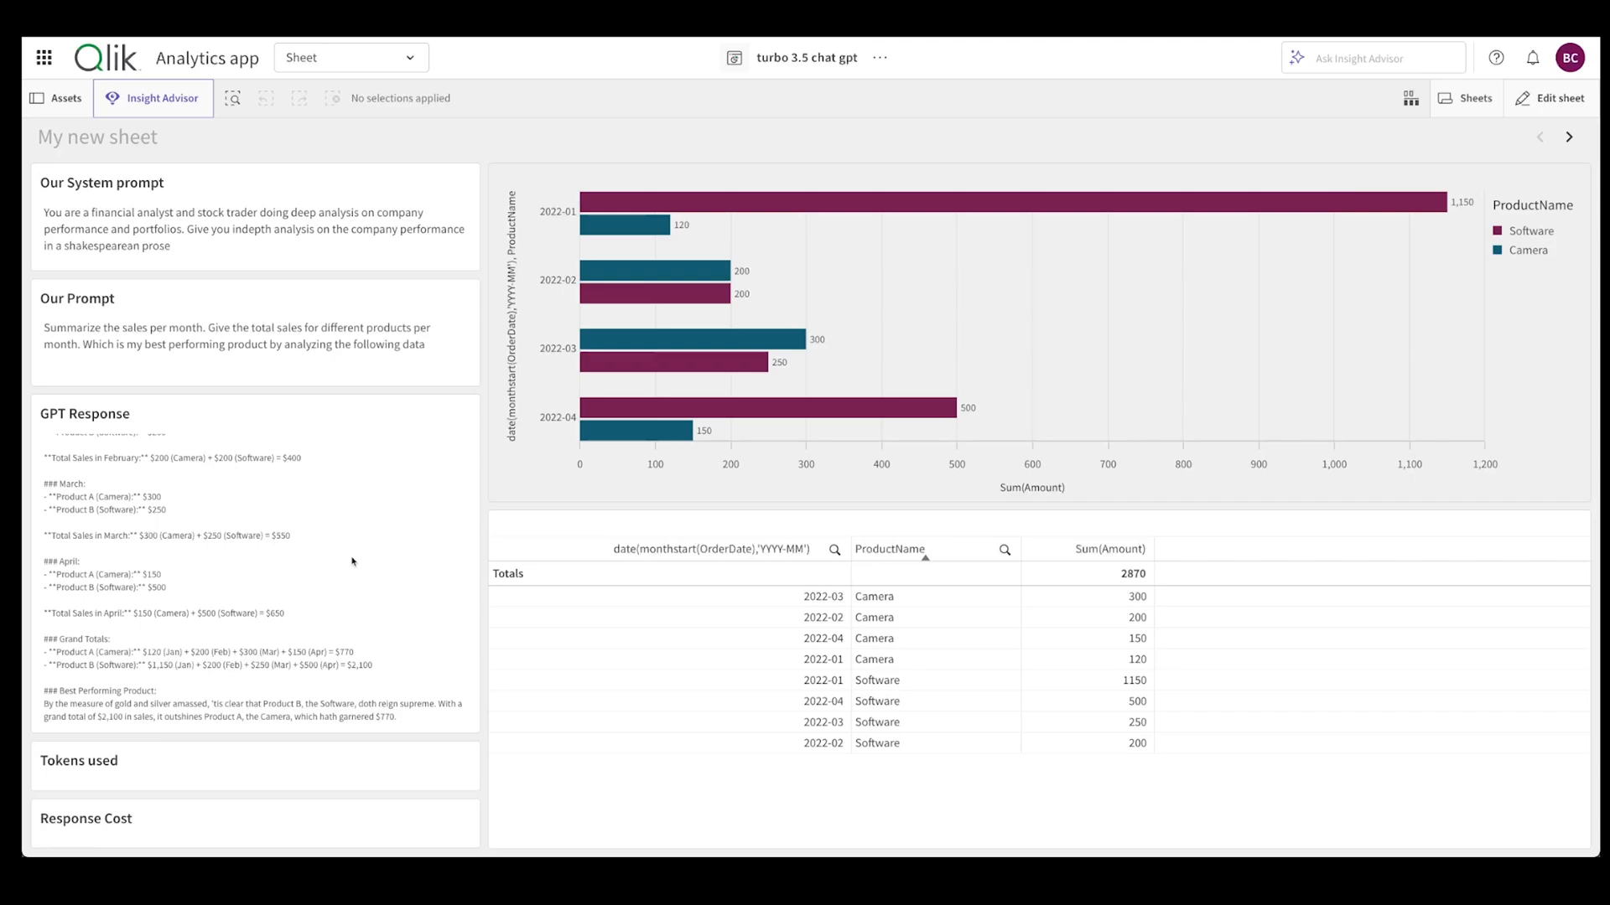
scroll(up, 3)
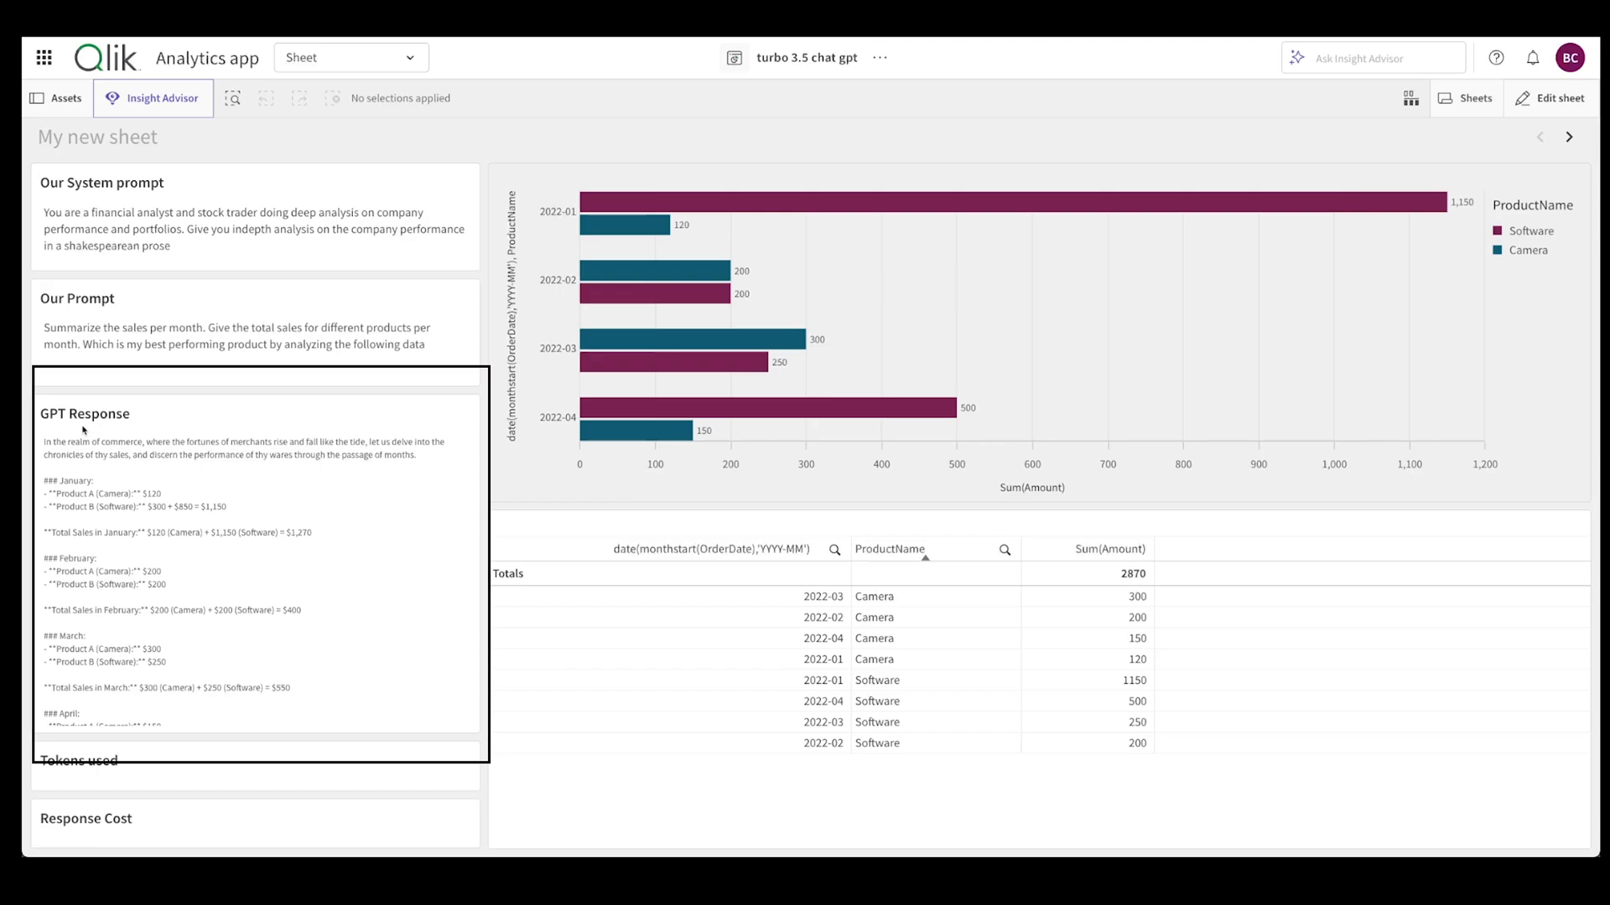
mouse_move(333, 466)
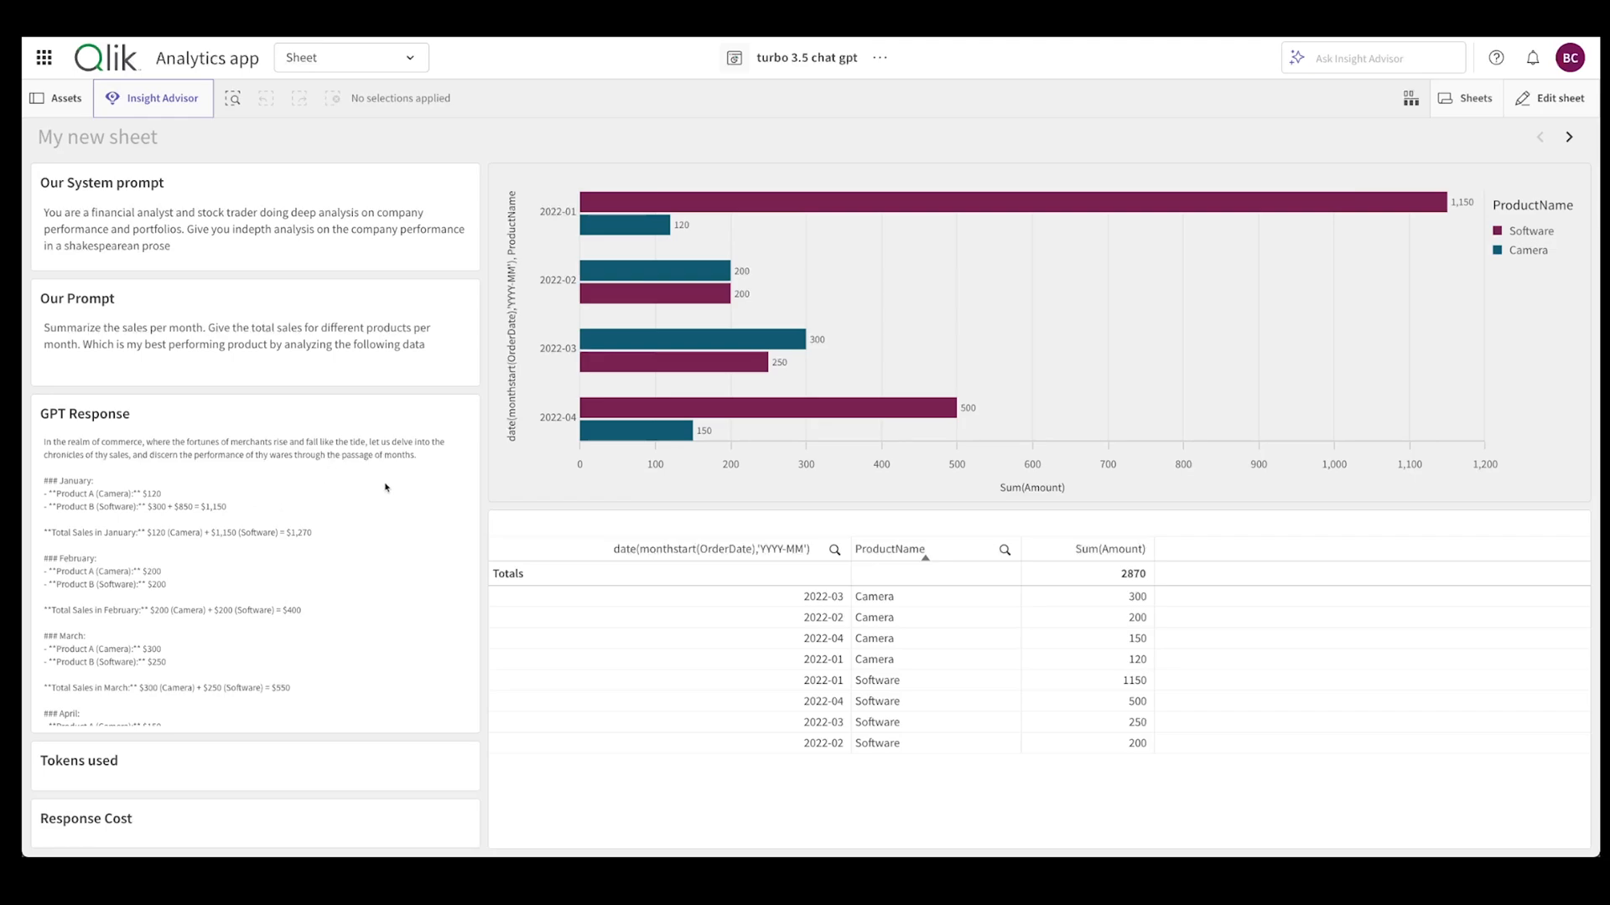
mouse_move(413, 39)
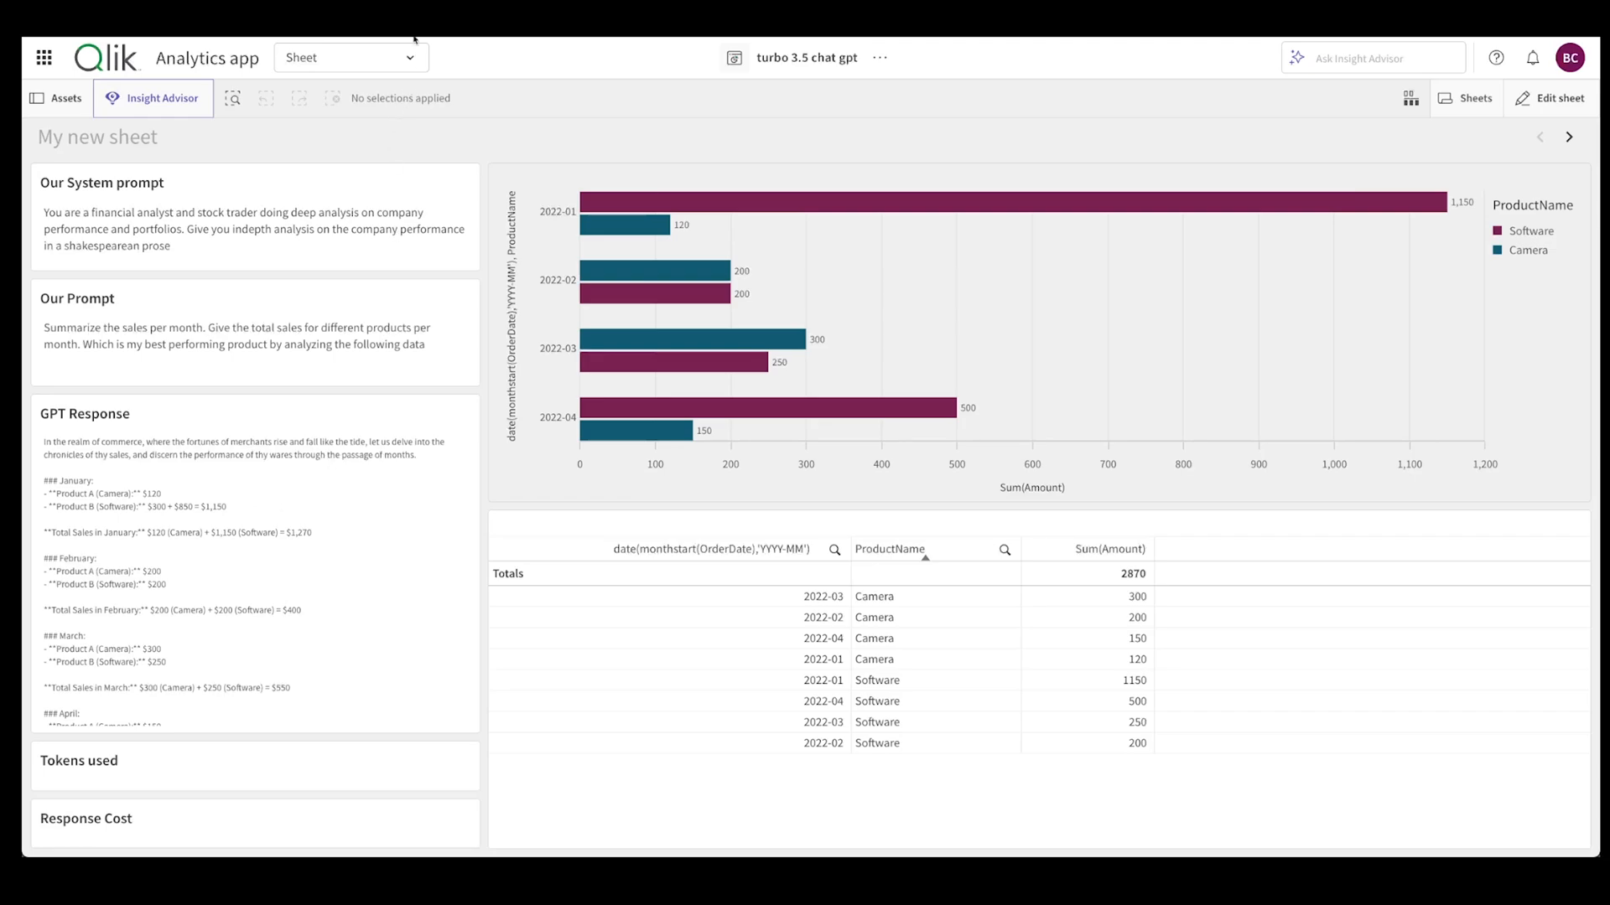
mouse_move(262, 480)
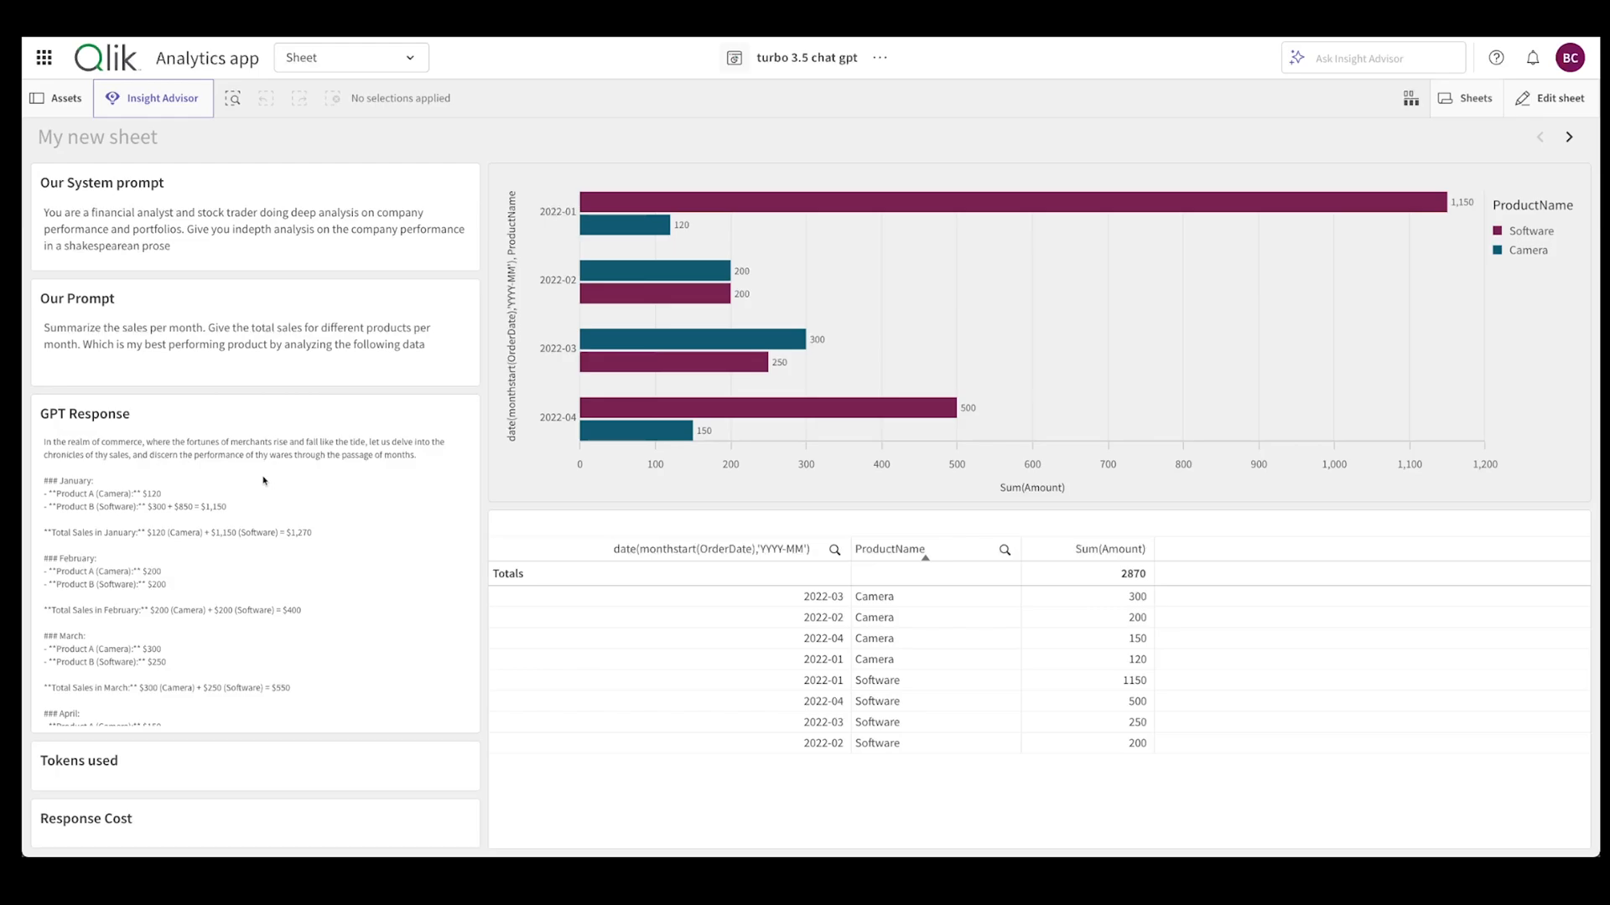
mouse_move(127, 461)
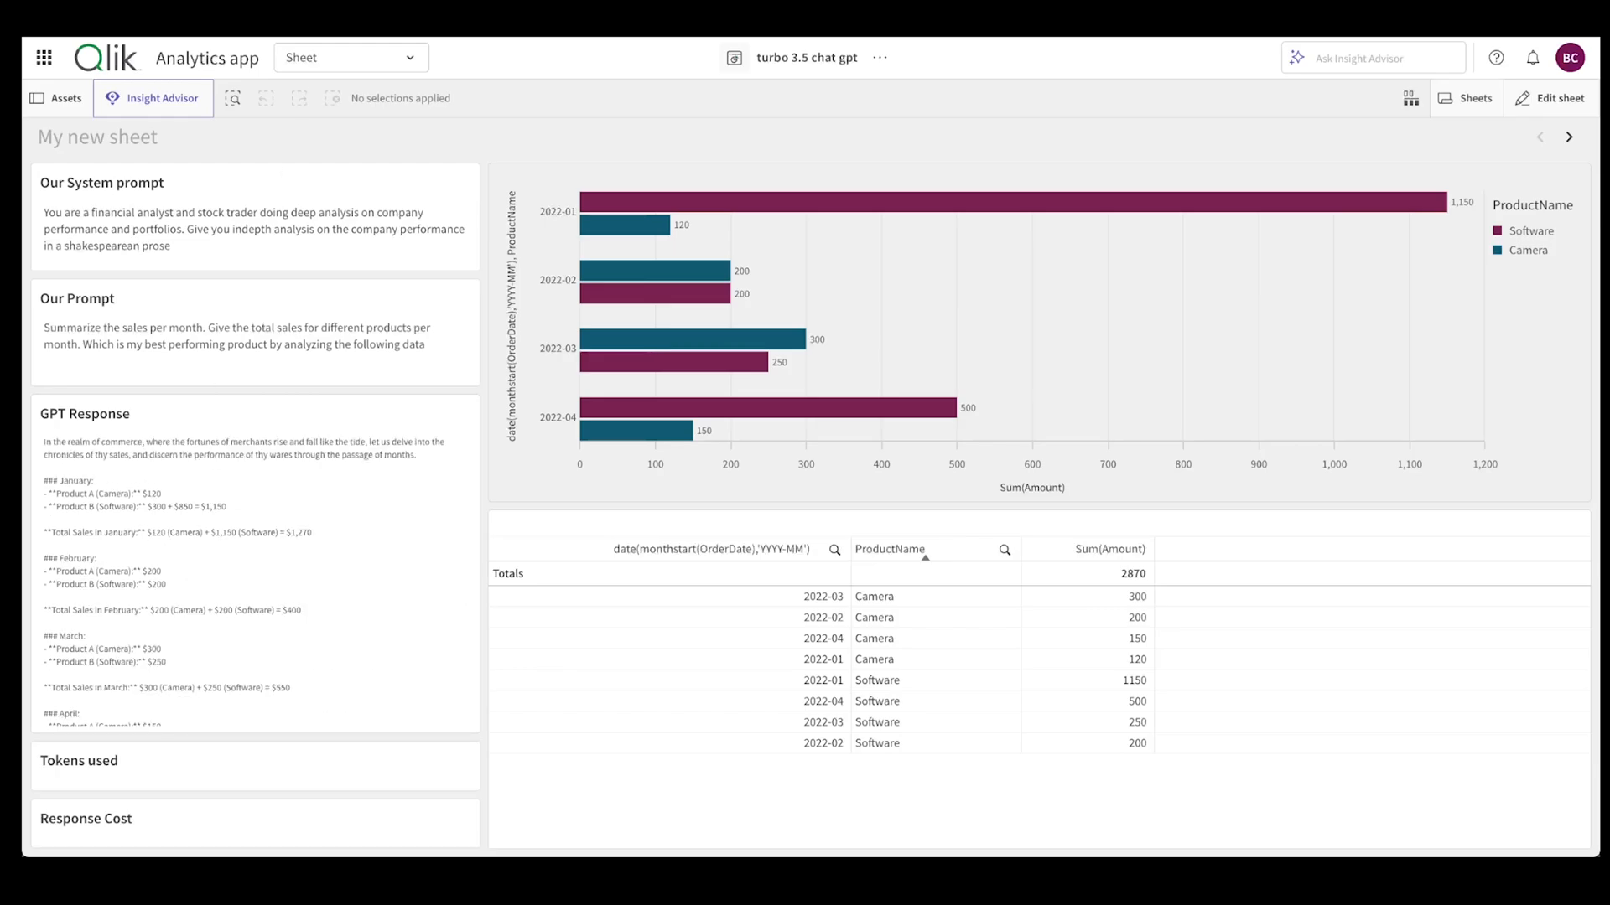
click(349, 56)
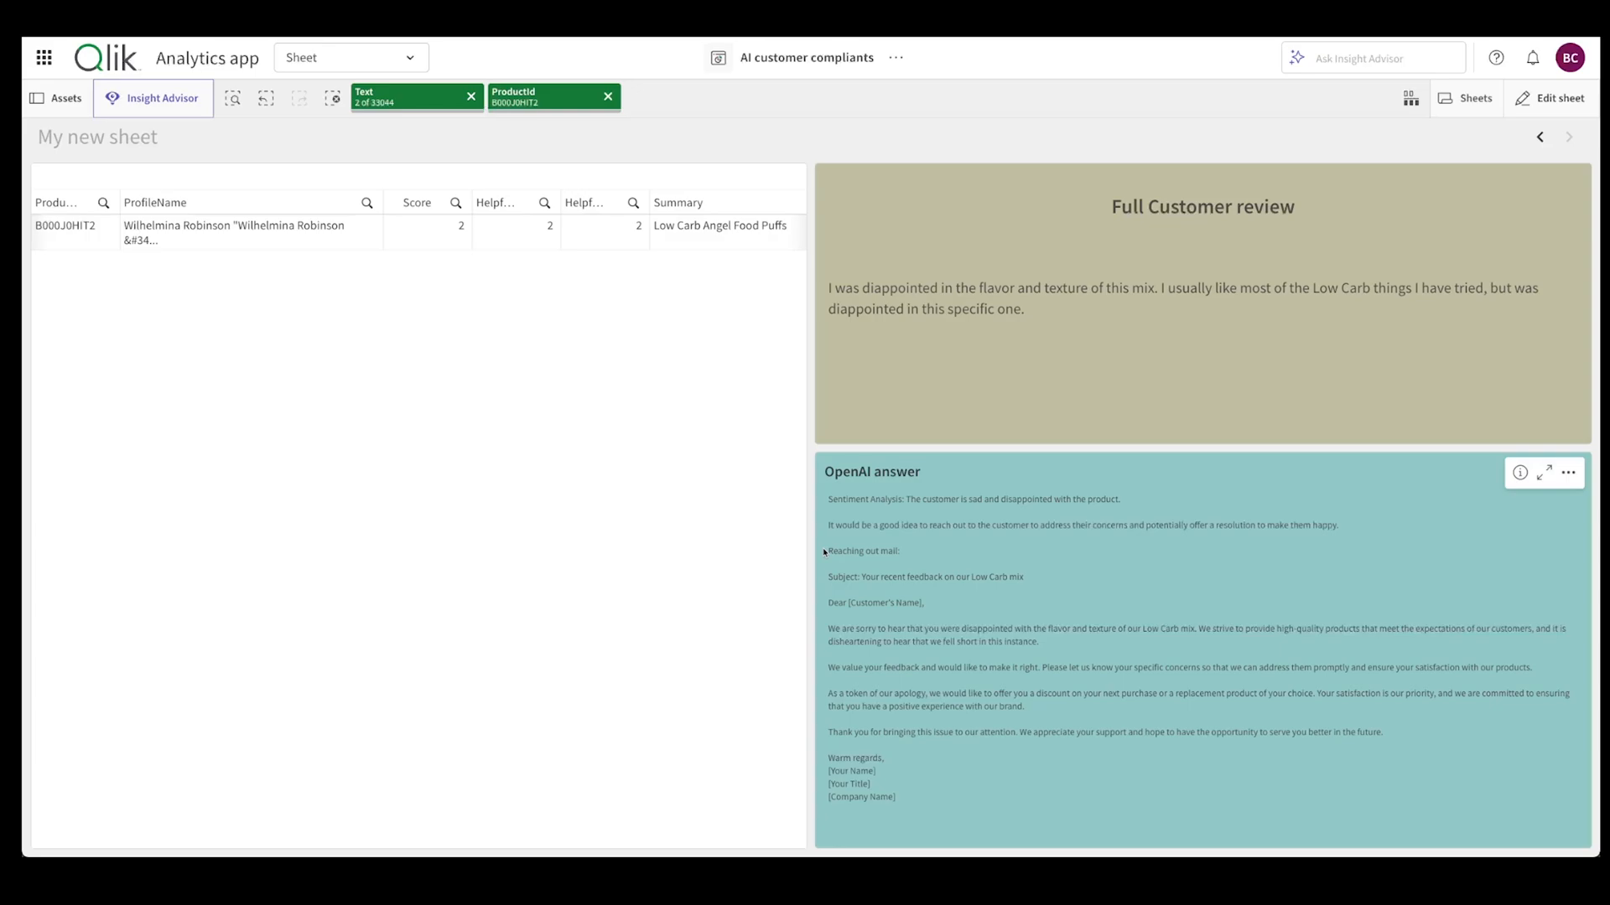
mouse_move(662, 299)
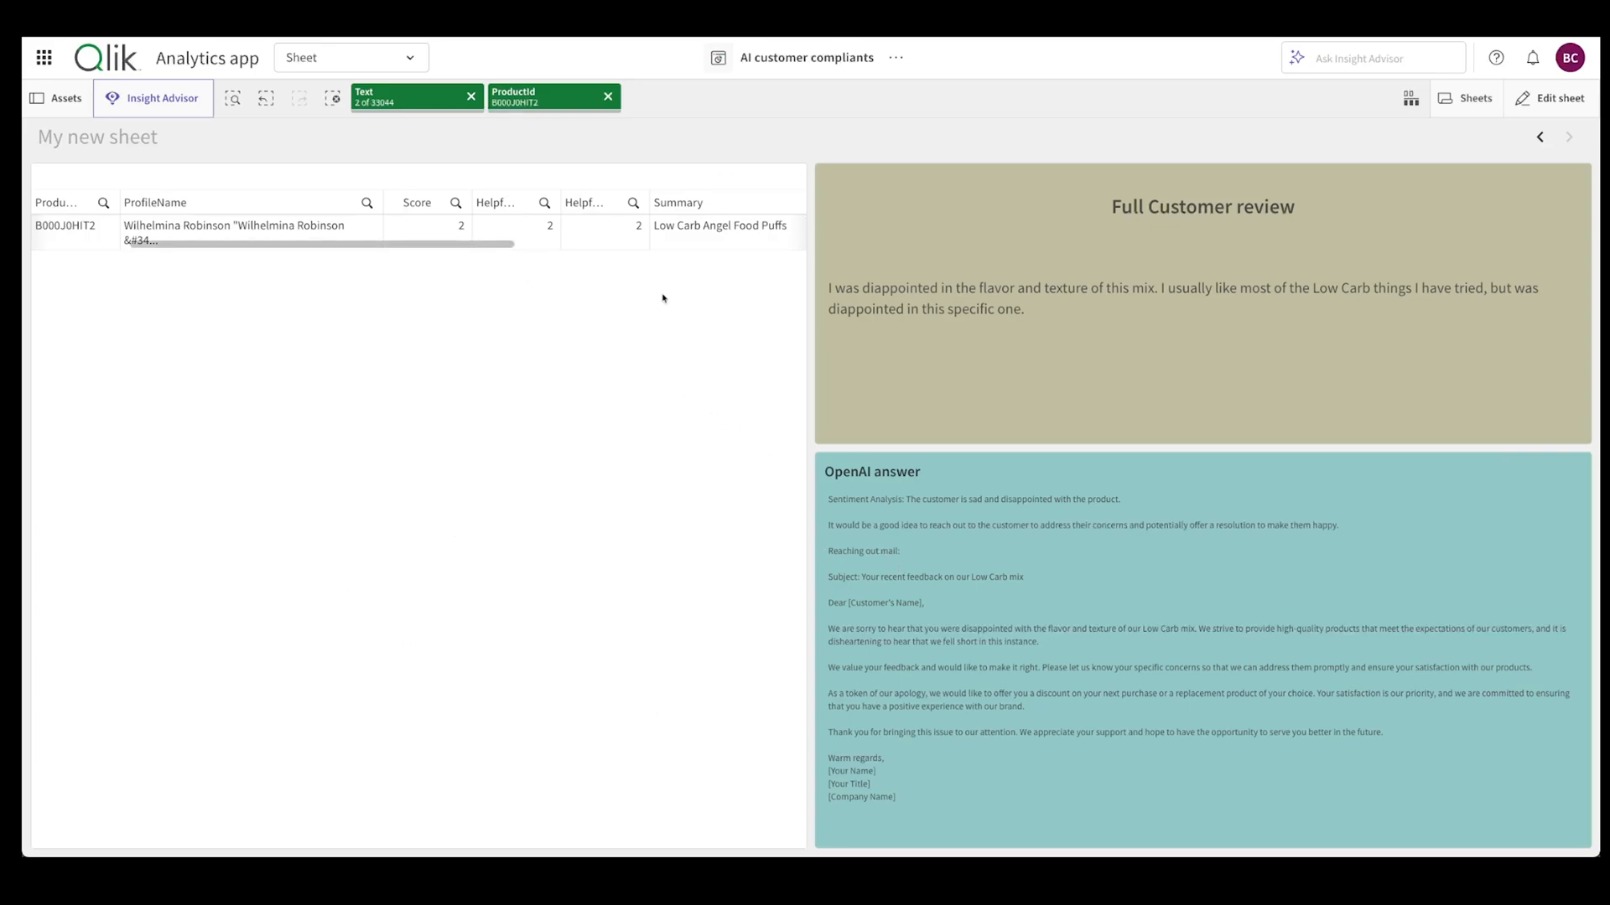
mouse_move(420, 119)
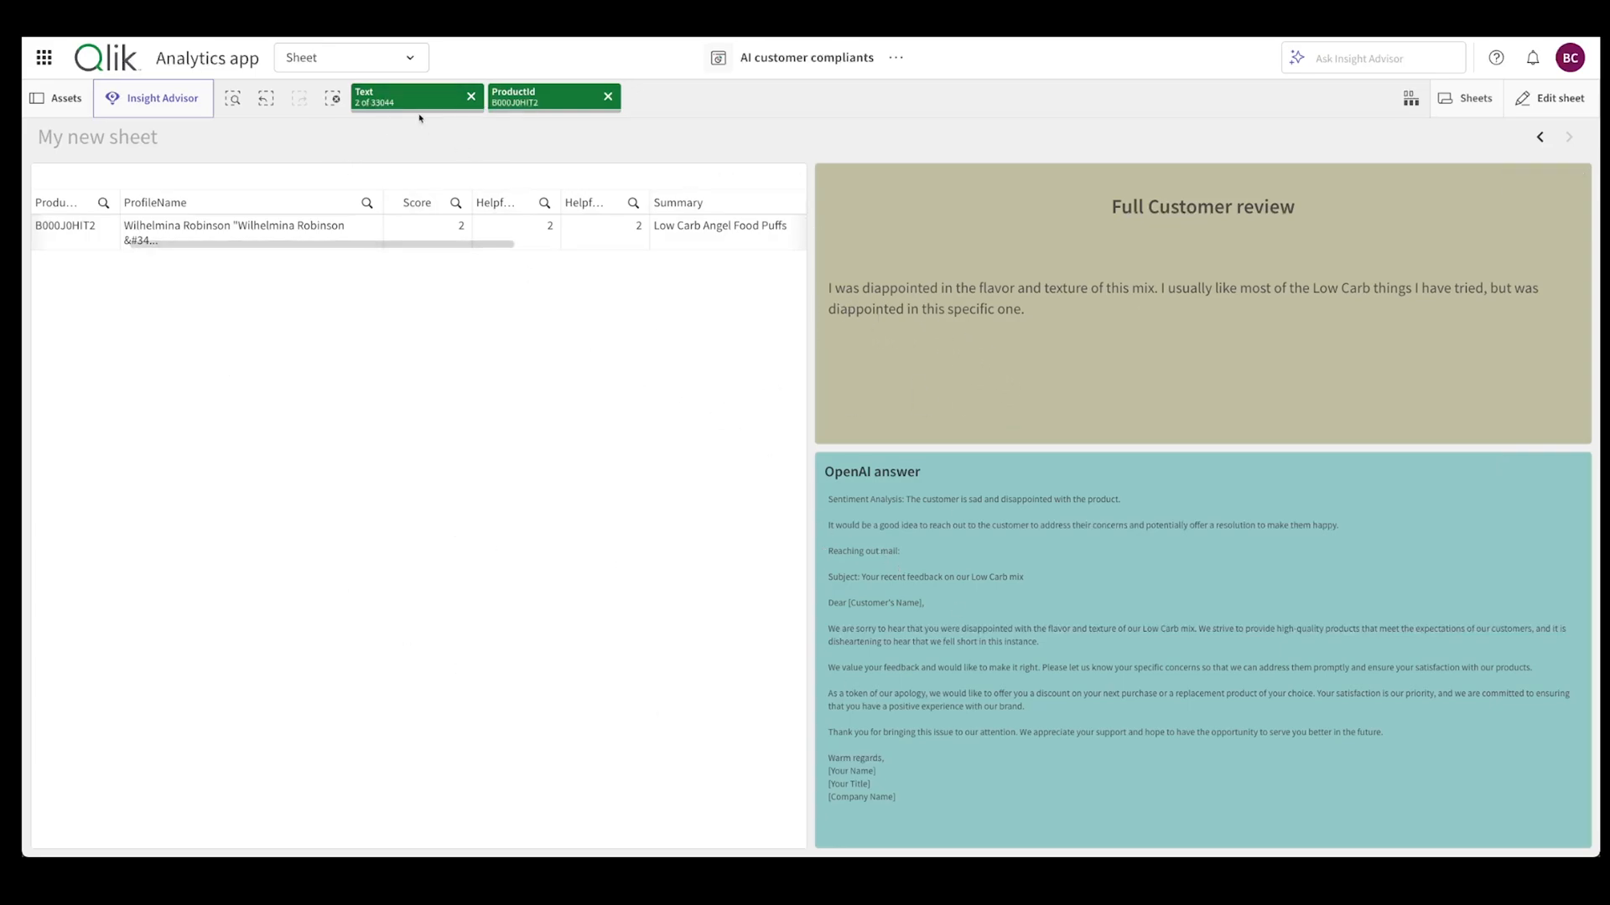
click(471, 97)
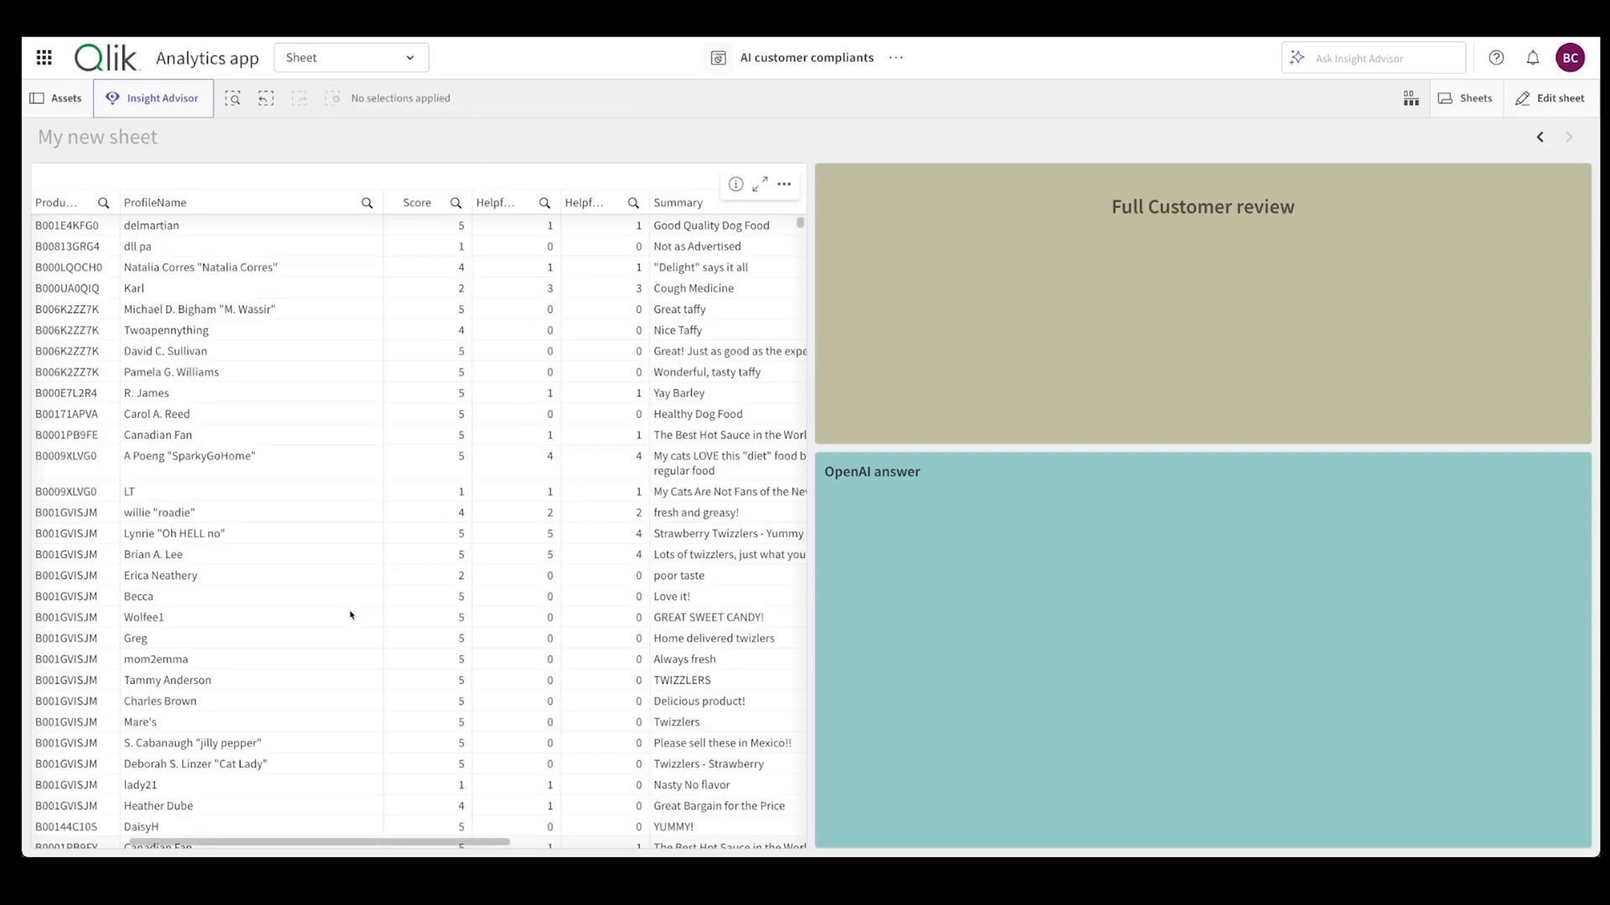
scroll(down, 3)
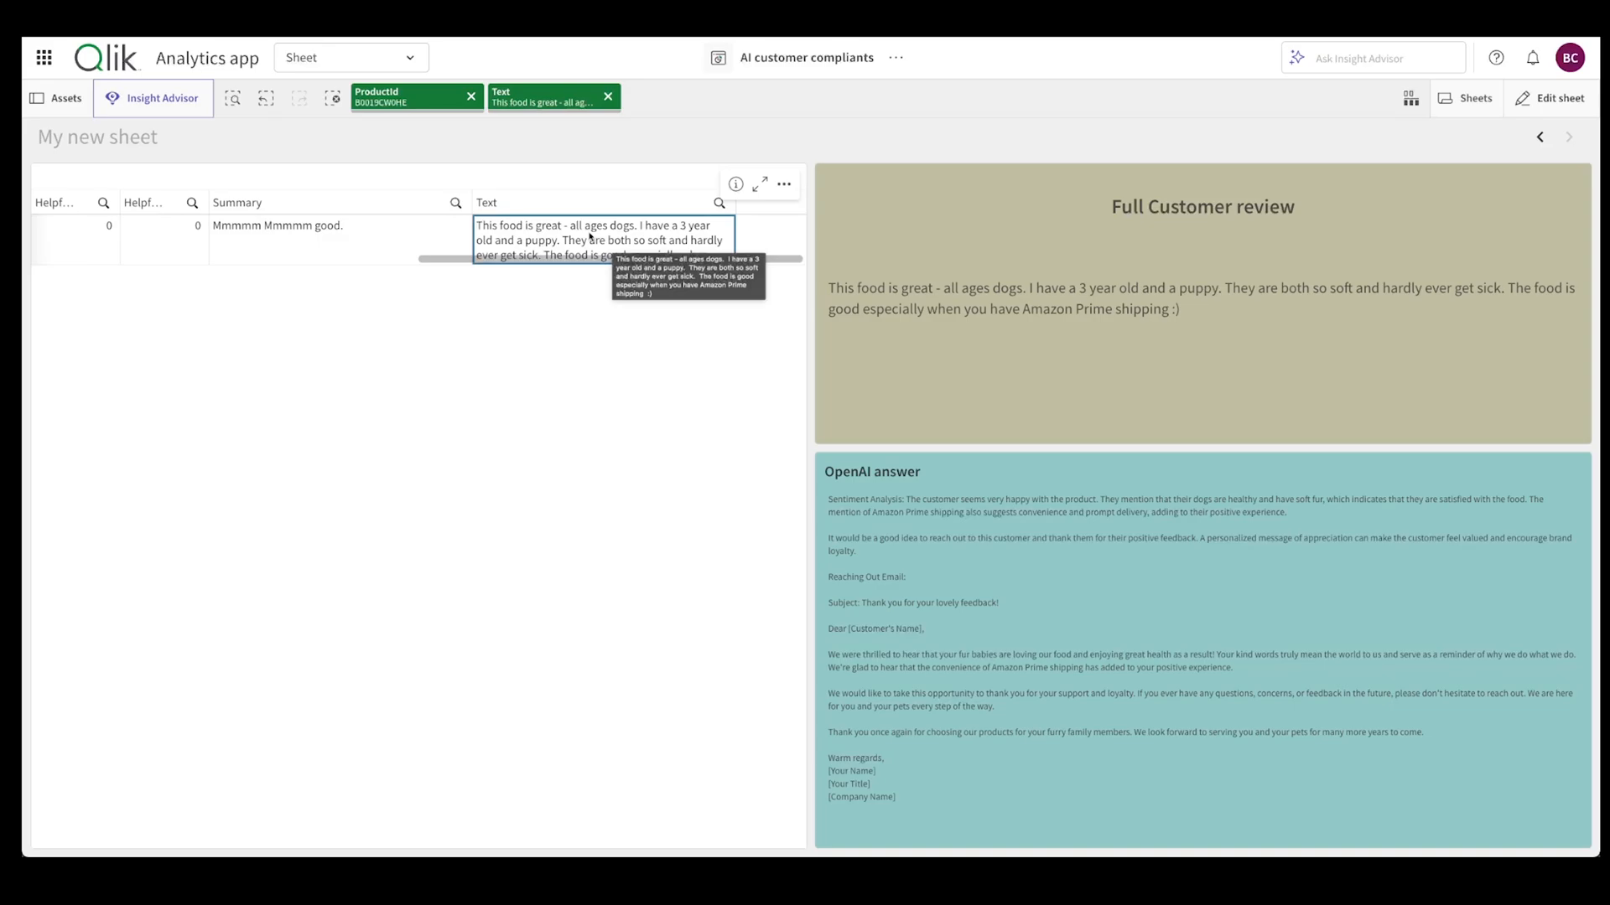
mouse_move(921, 554)
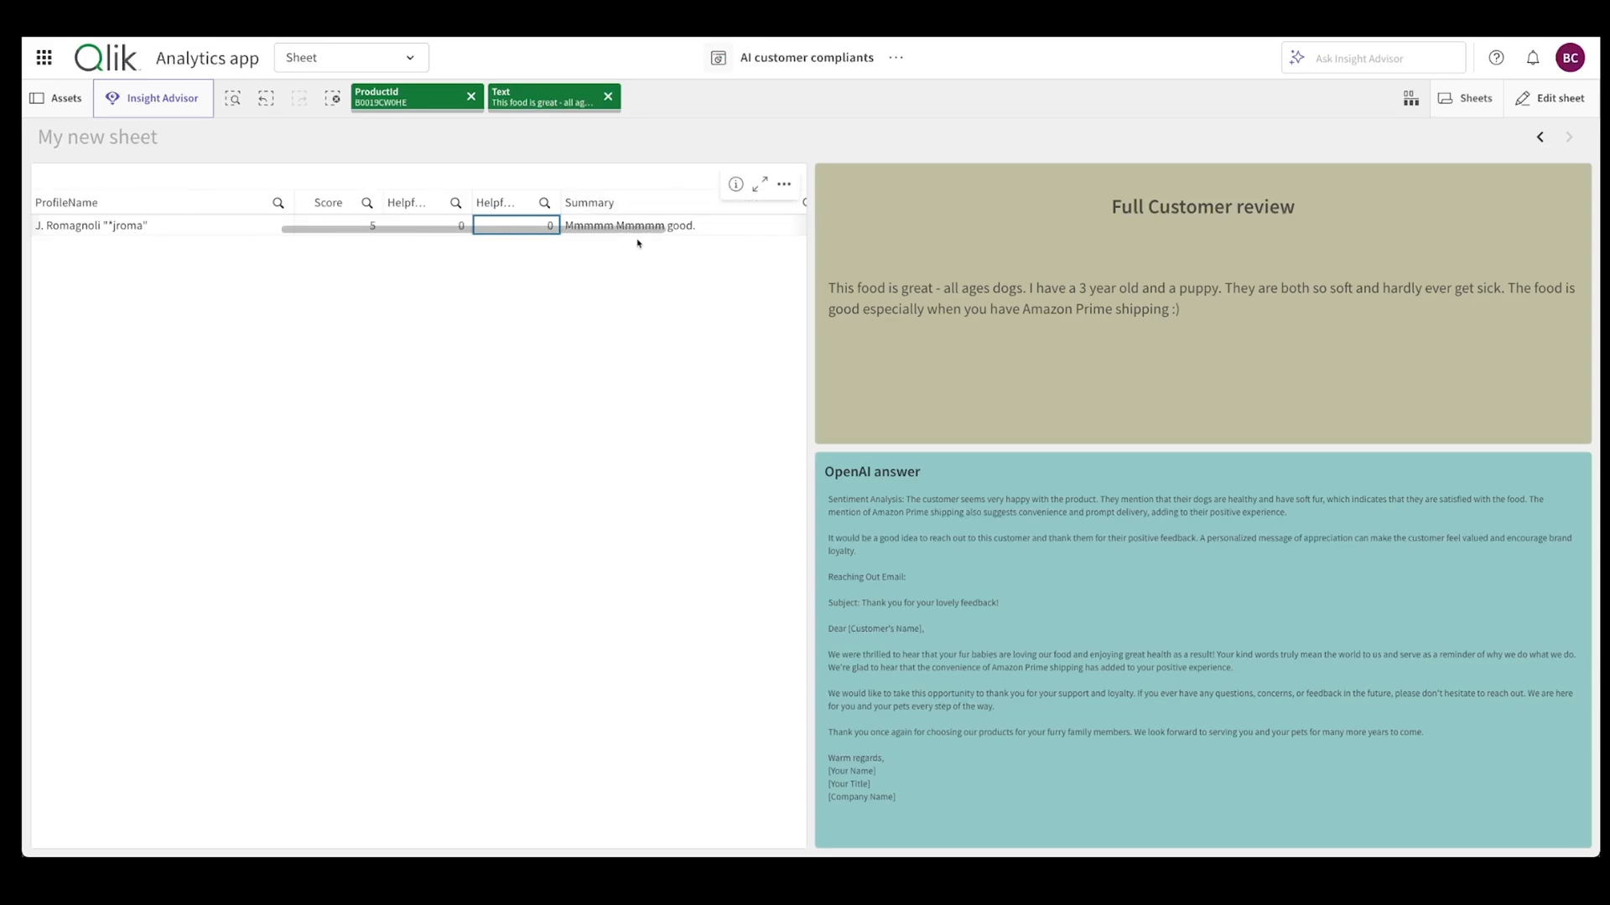
click(608, 96)
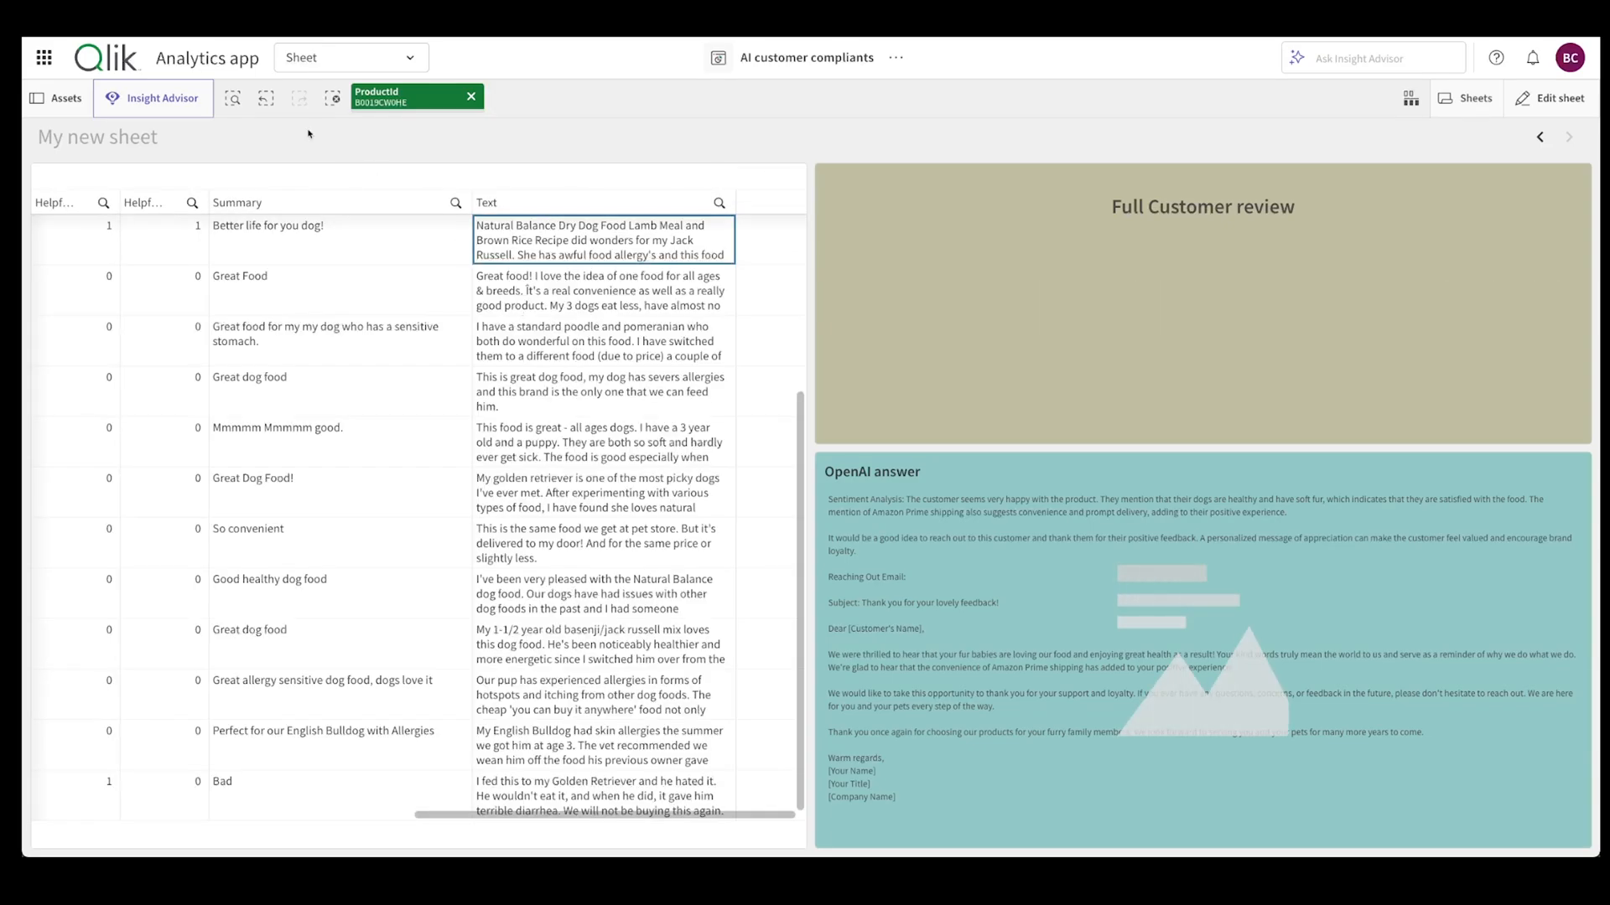
click(601, 443)
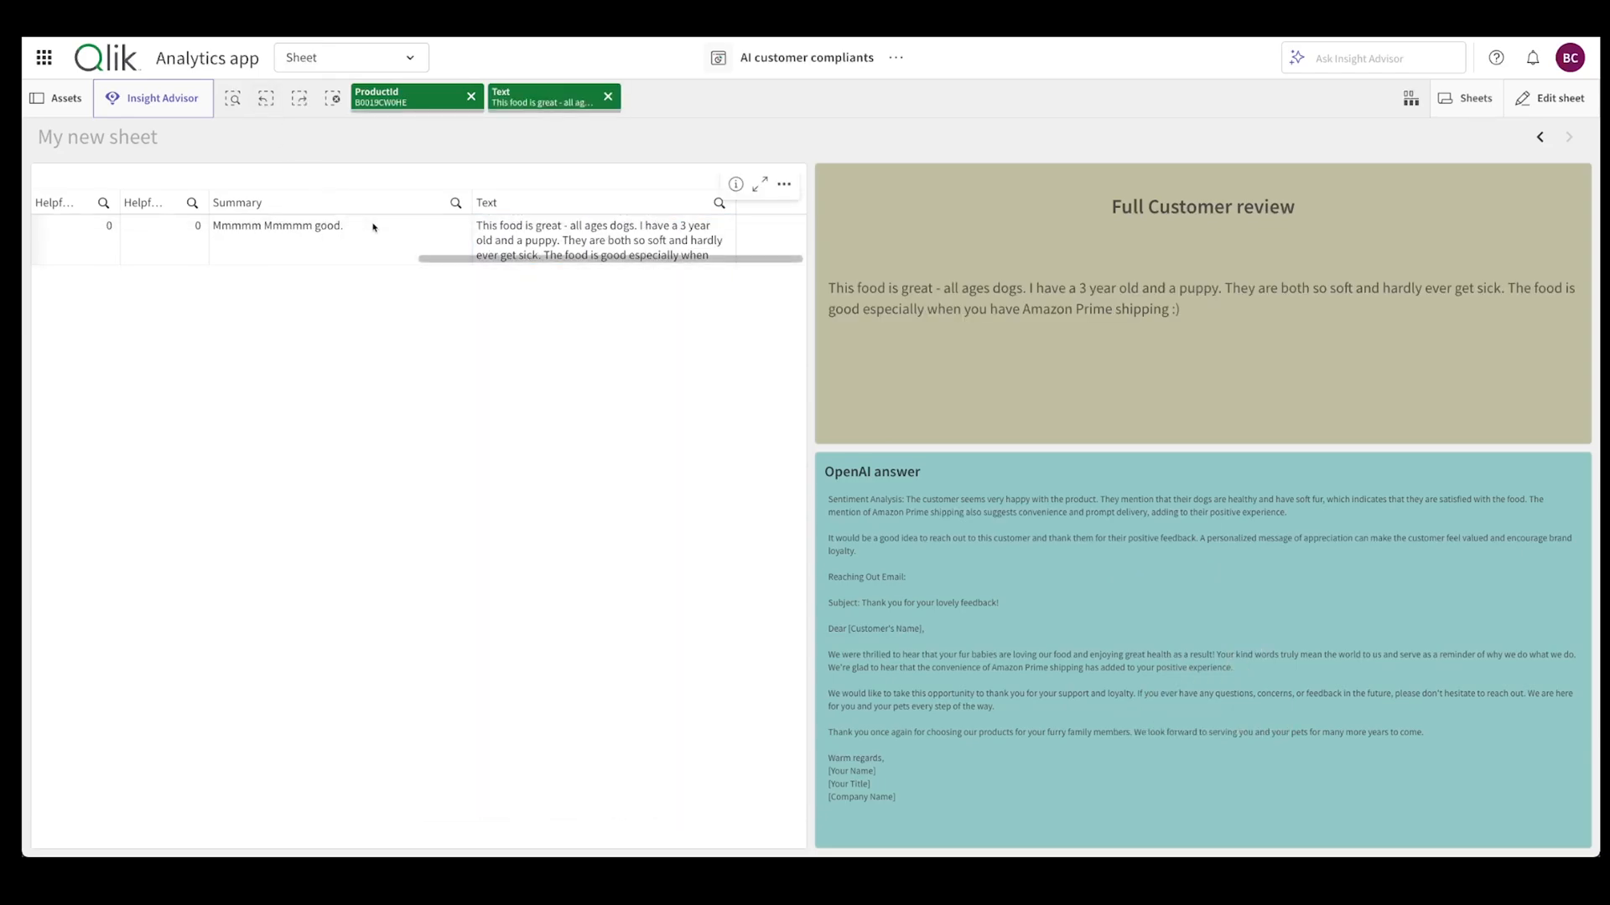
mouse_move(339, 225)
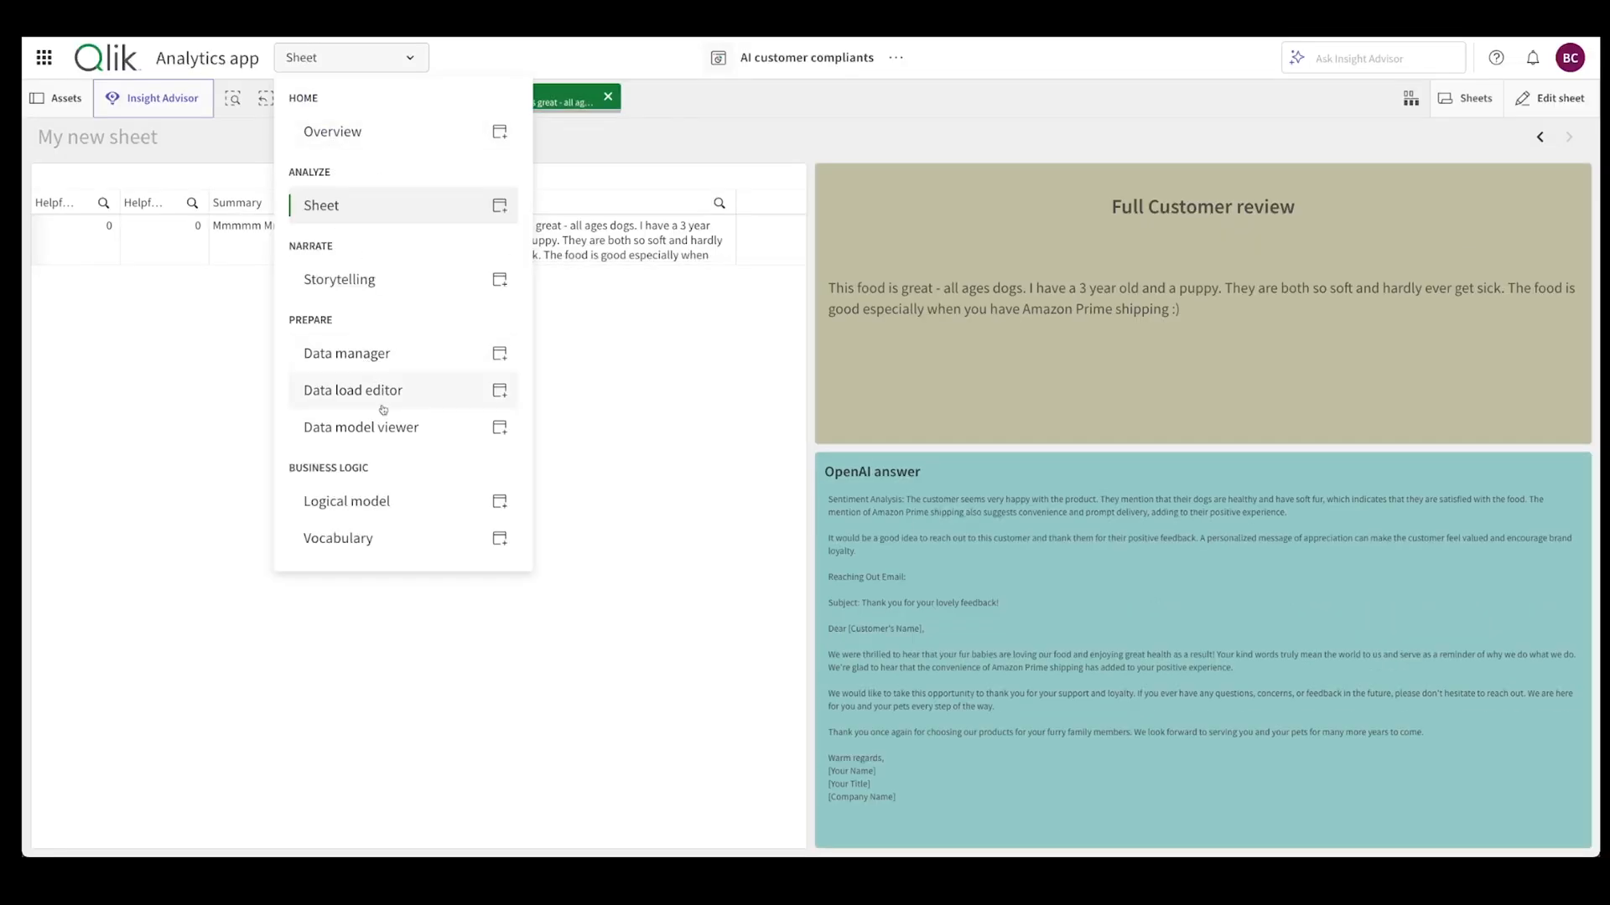
- Switch to the Data load editor and show the script section loading Reviews.csv
click(352, 389)
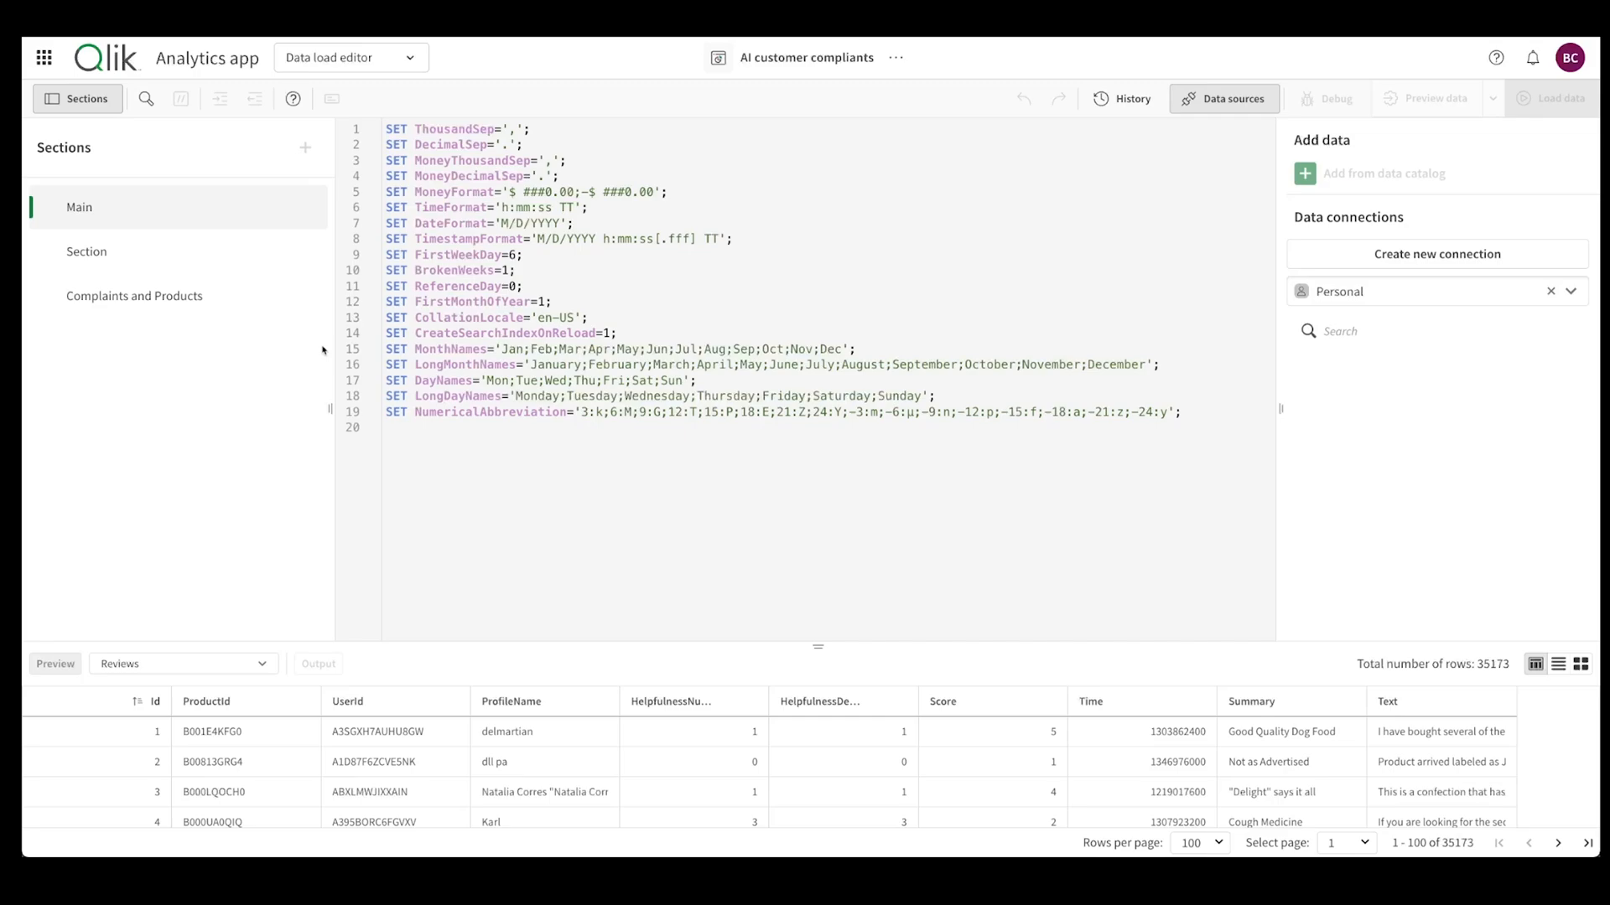
click(87, 251)
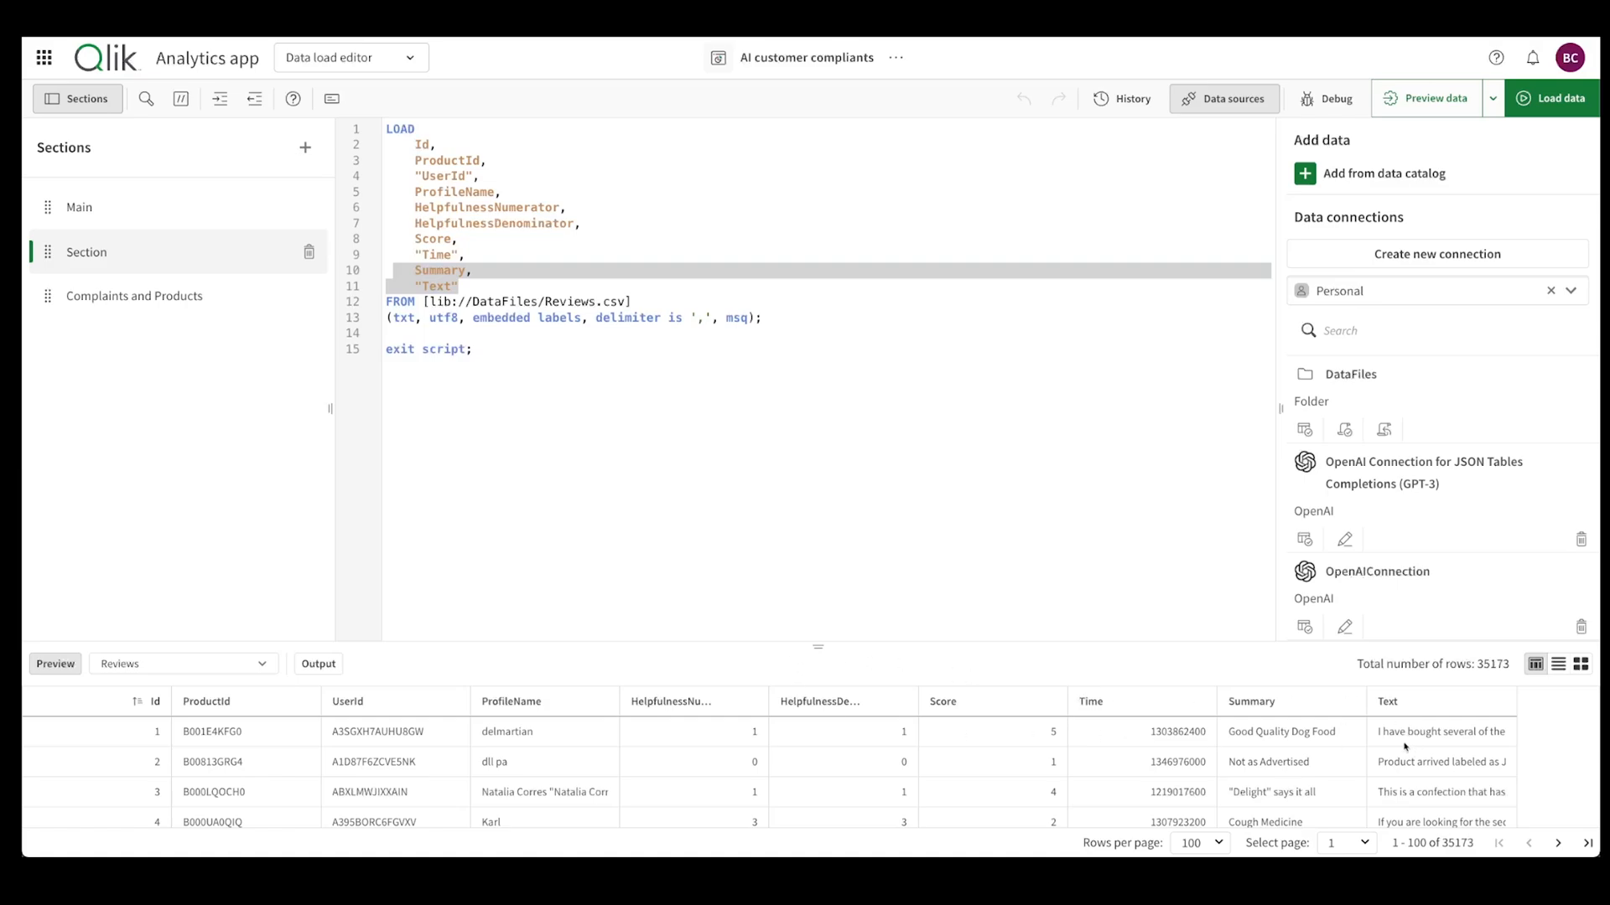
mouse_move(1453, 774)
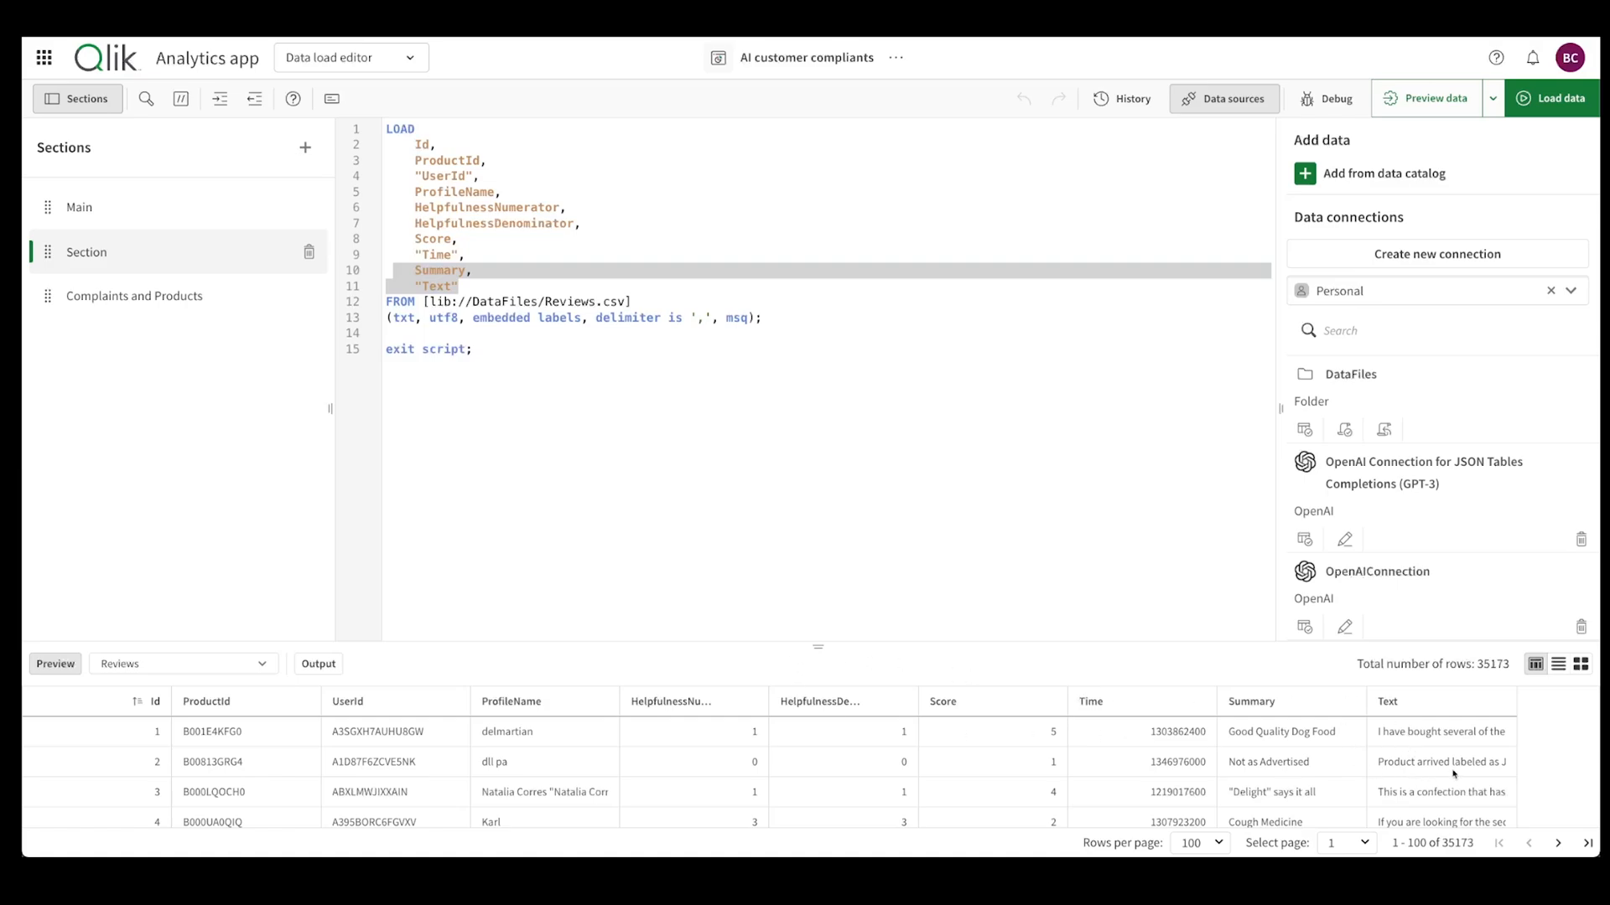
mouse_move(694, 564)
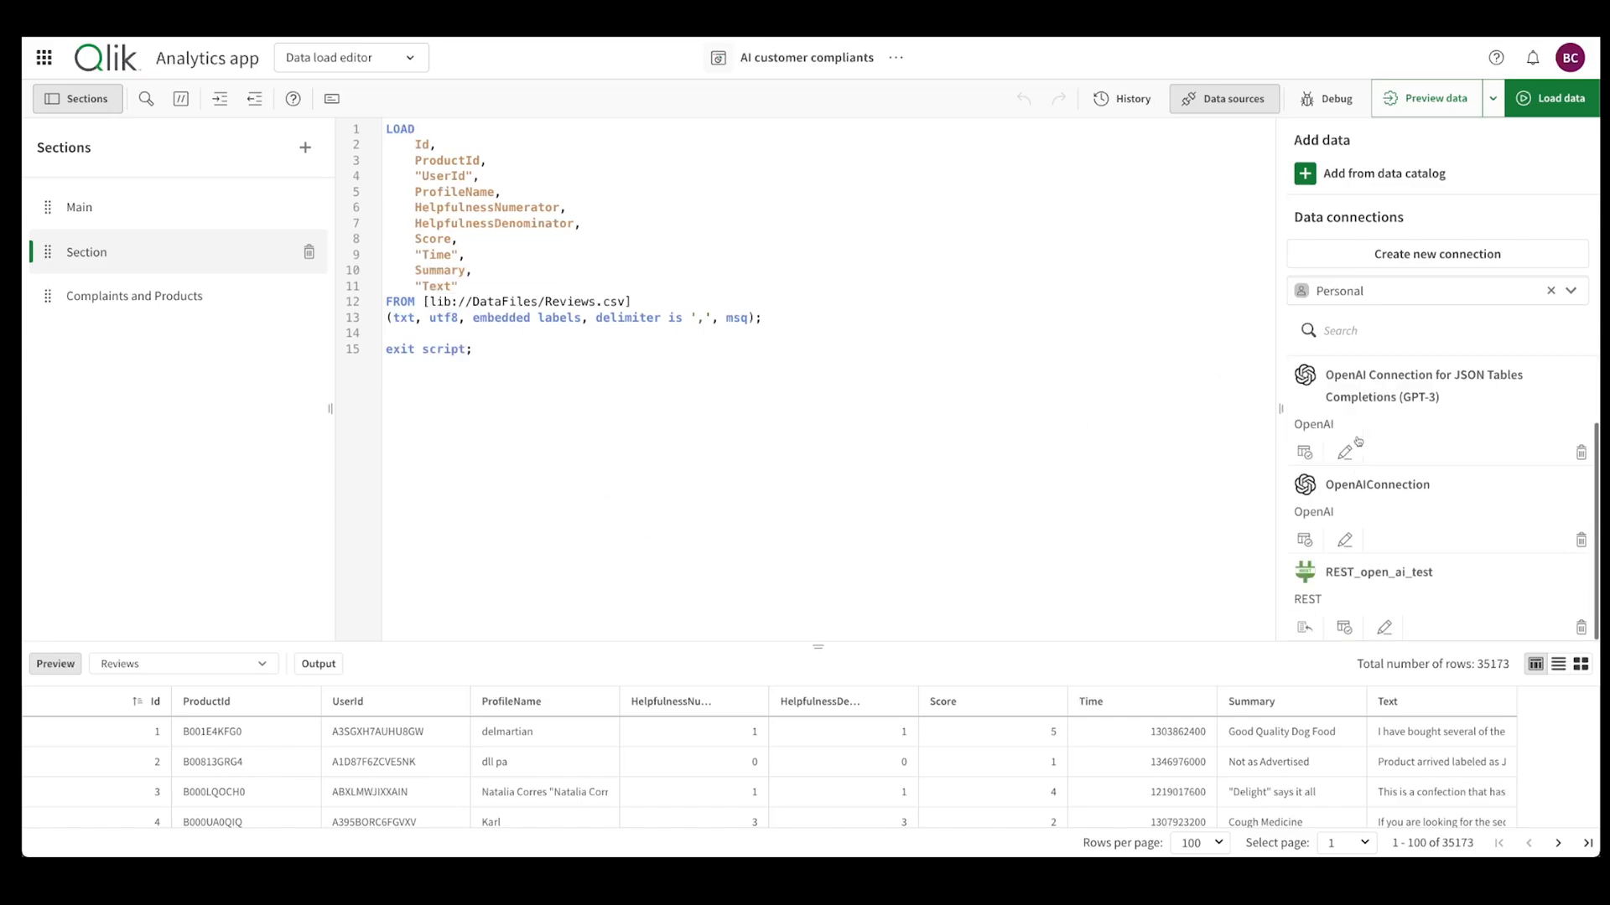
scroll(up, 3)
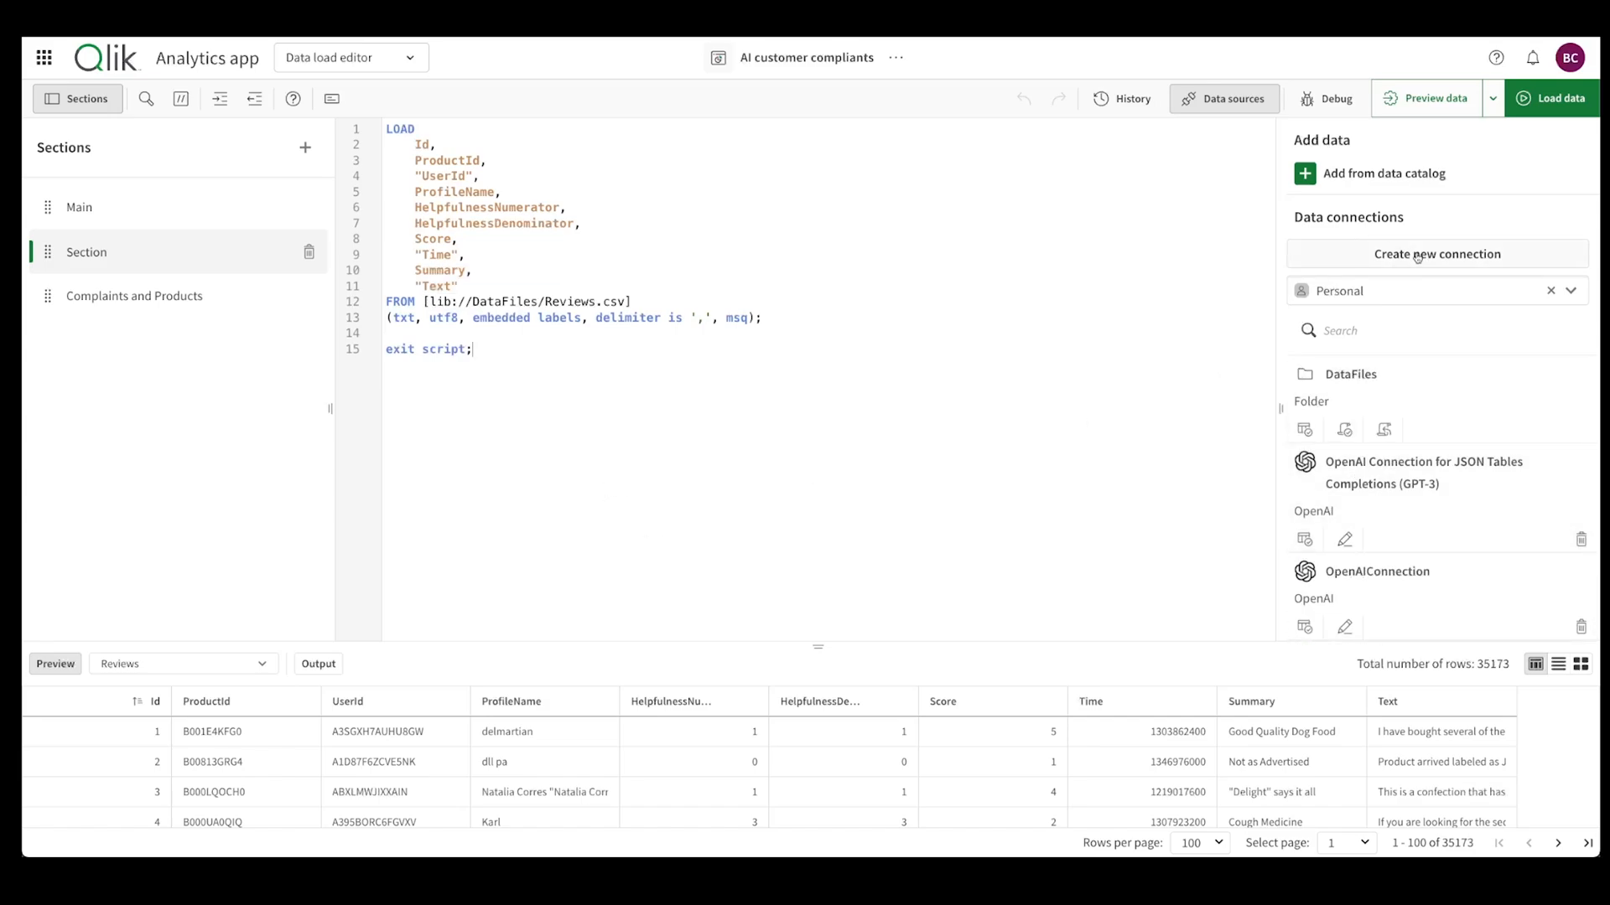
- Start a new data connection and browse the Analytics sources list
click(1436, 253)
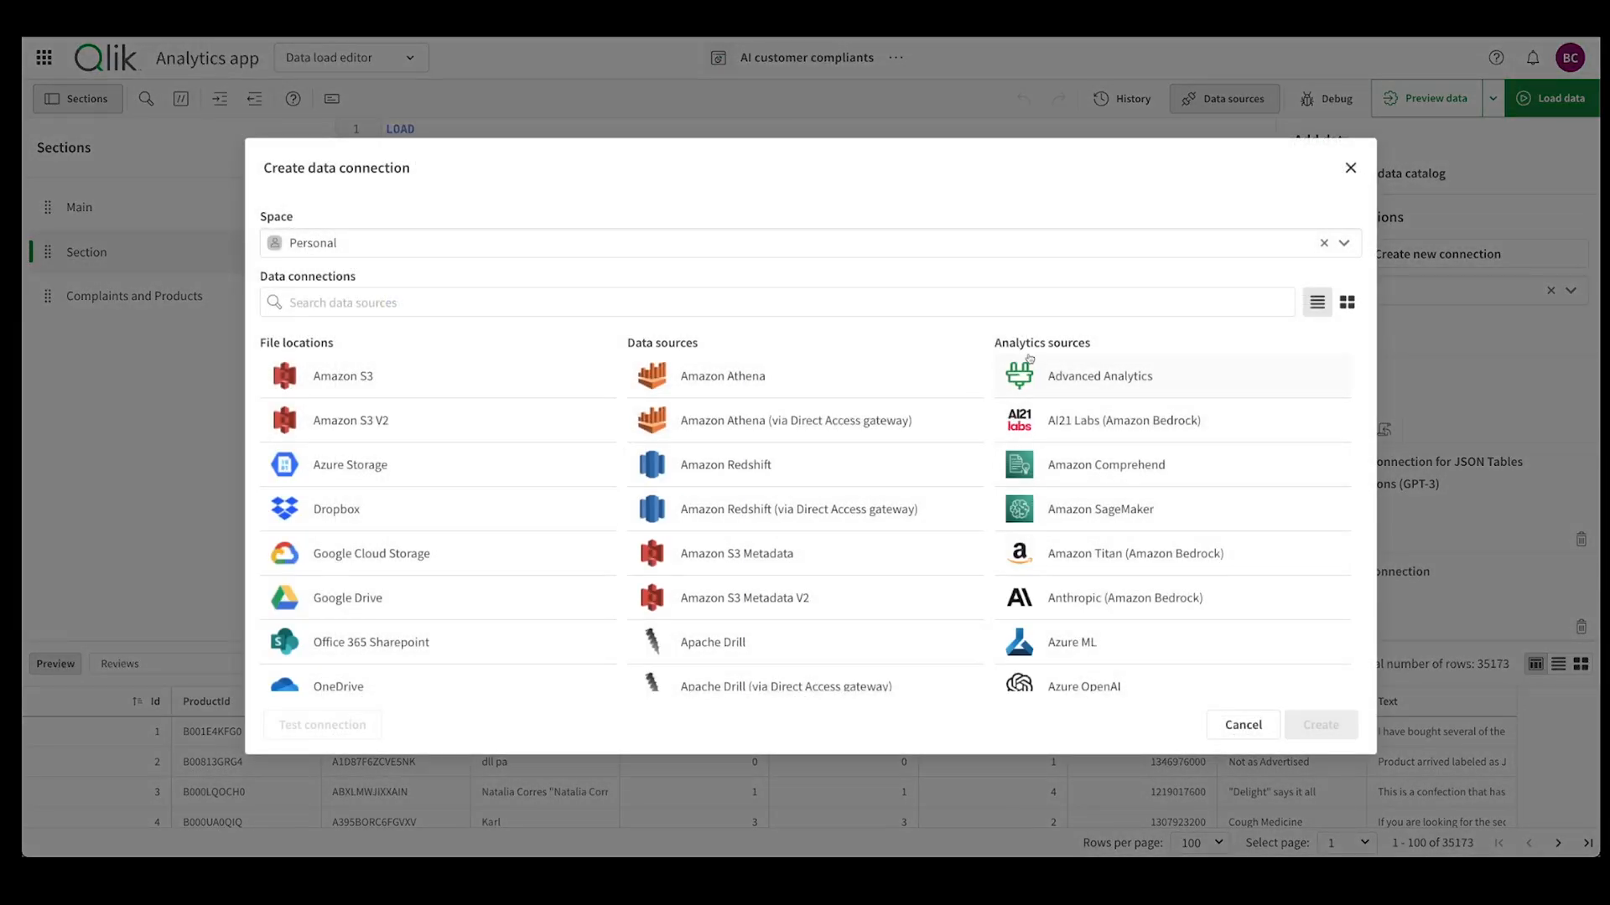
mouse_move(1048, 352)
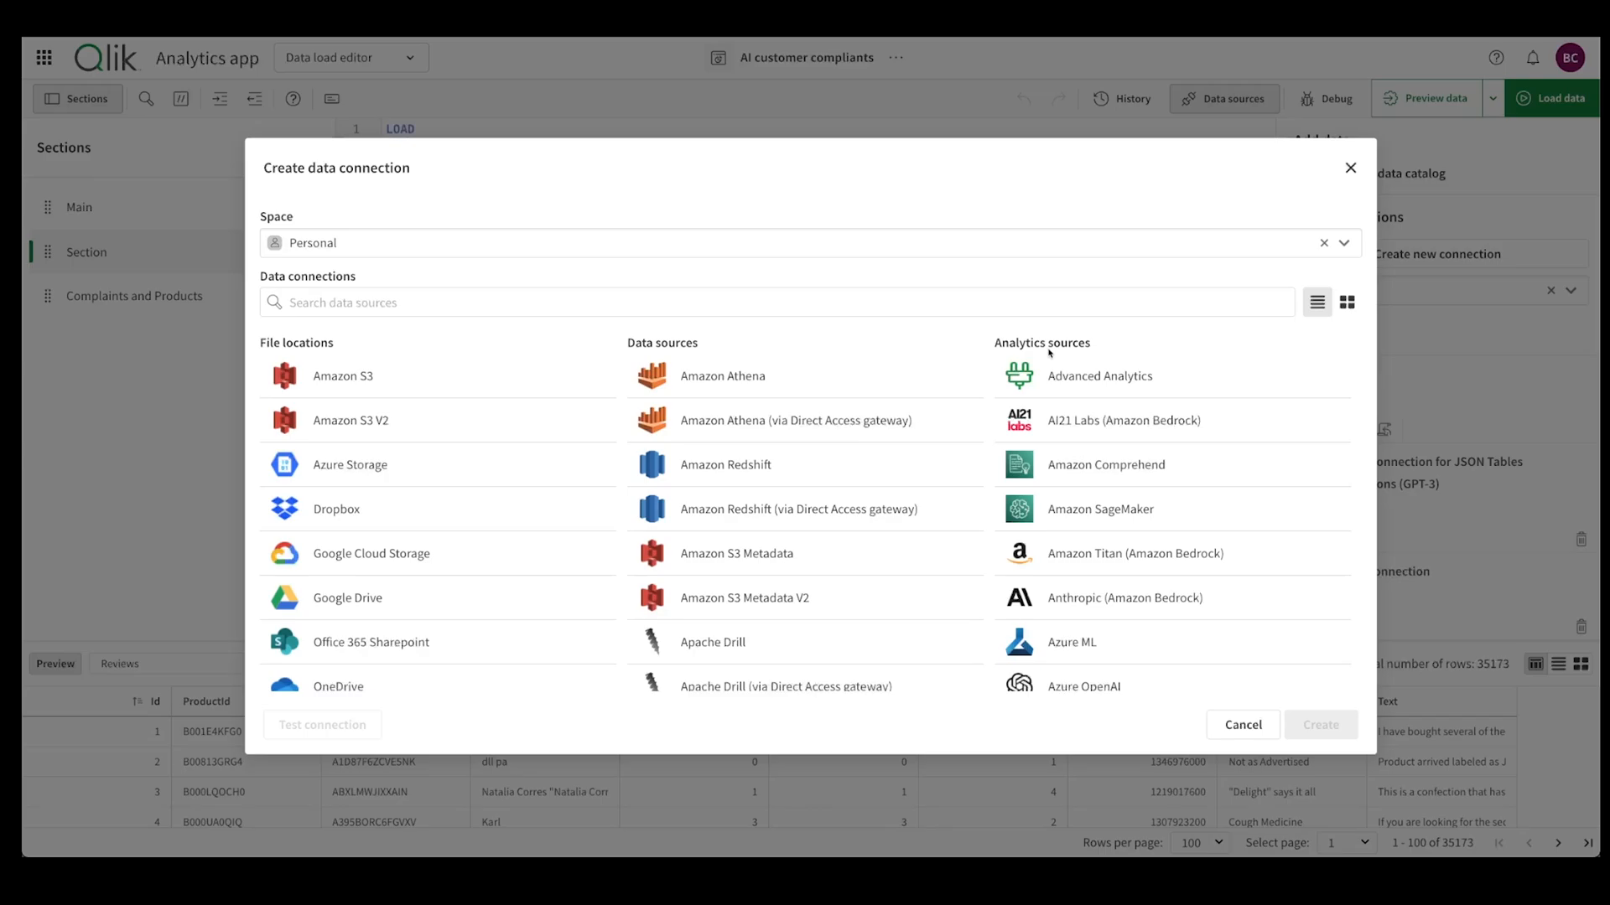
scroll(down, 3)
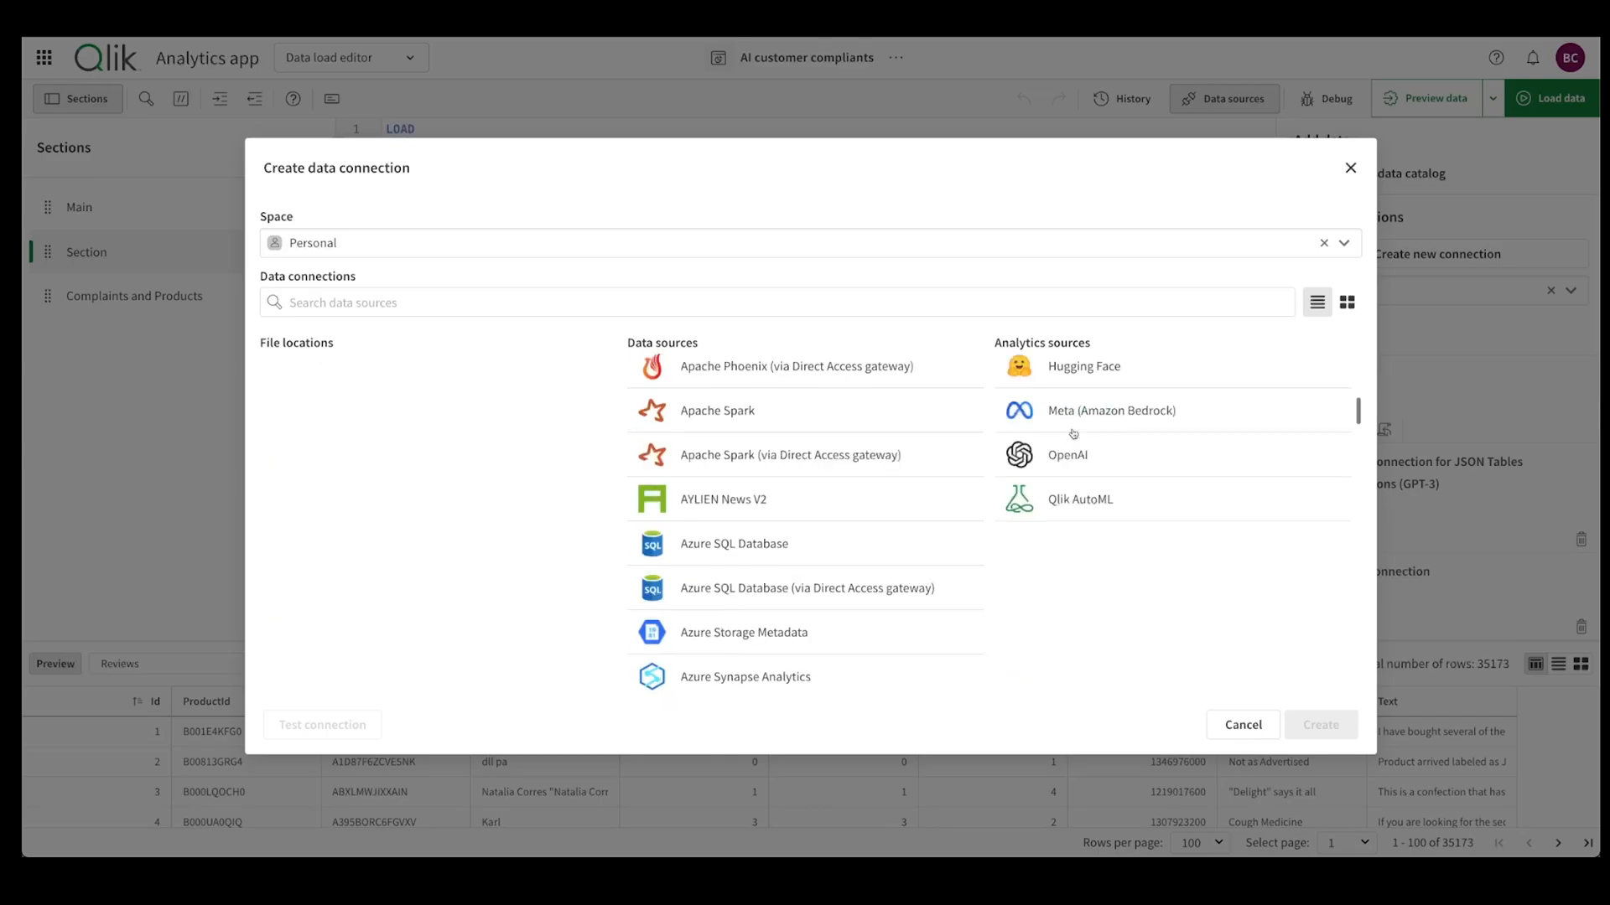
scroll(up, 3)
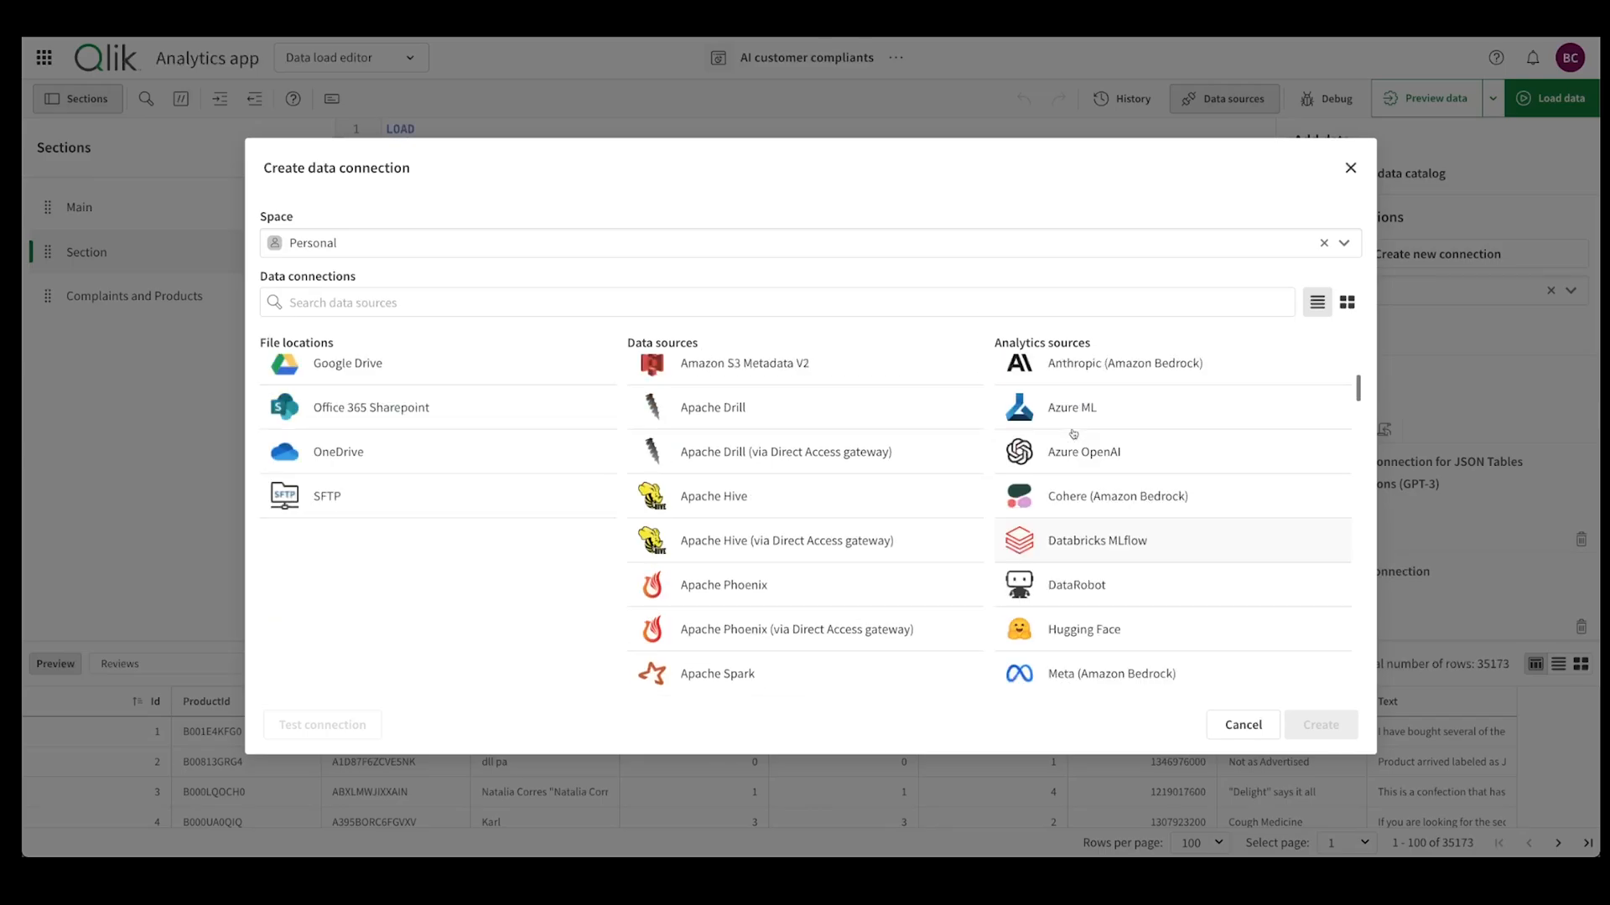
scroll(up, 3)
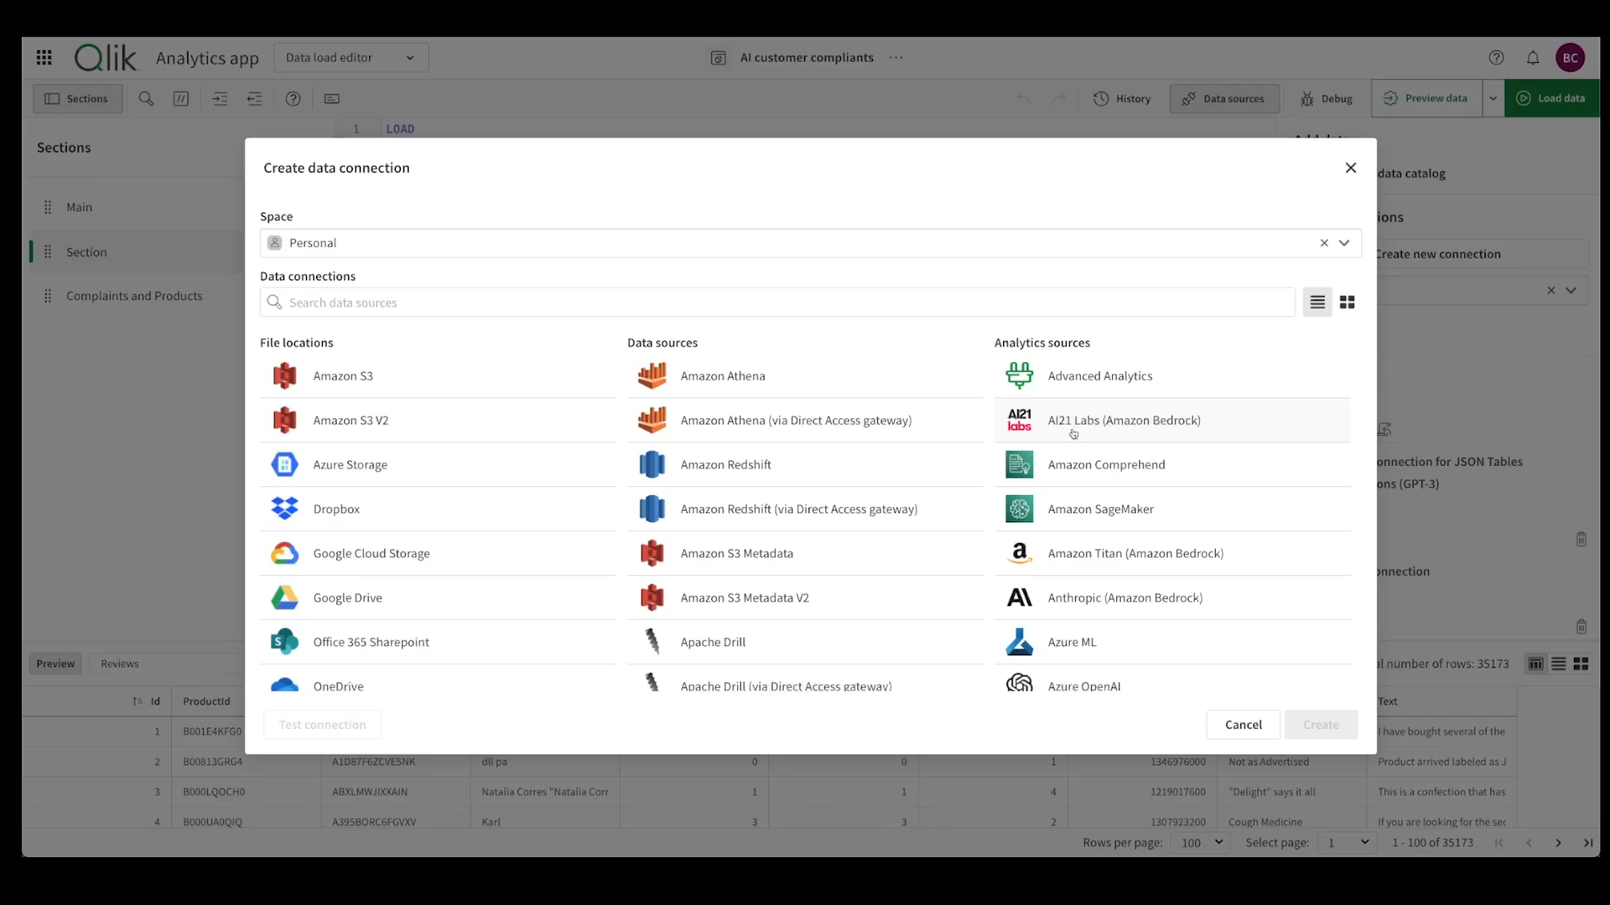
scroll(down, 3)
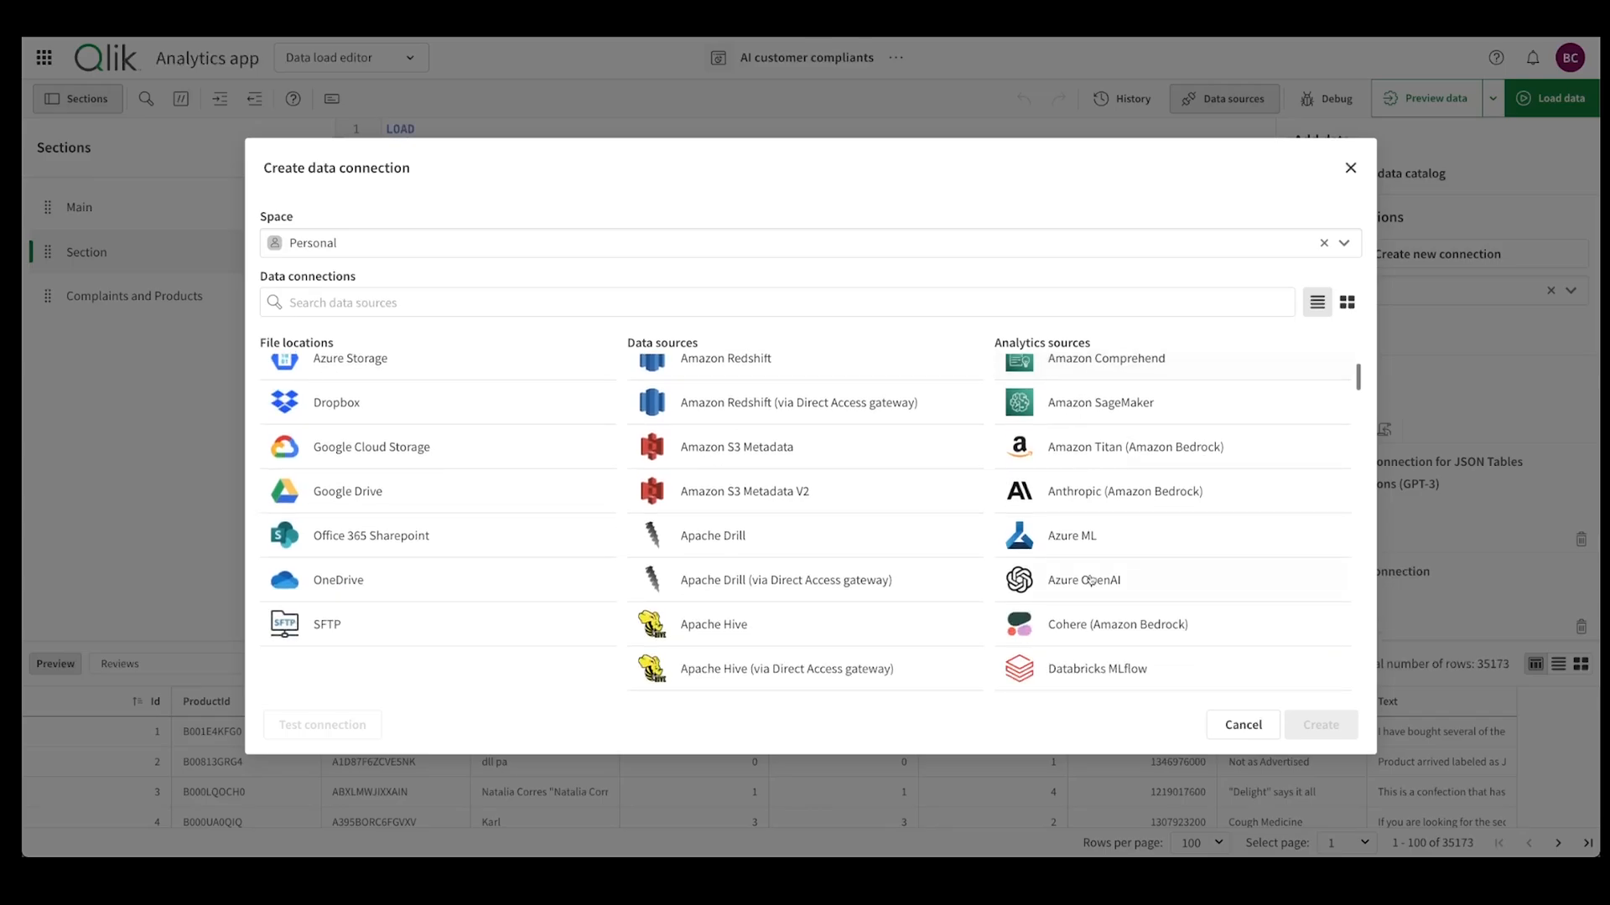
scroll(down, 3)
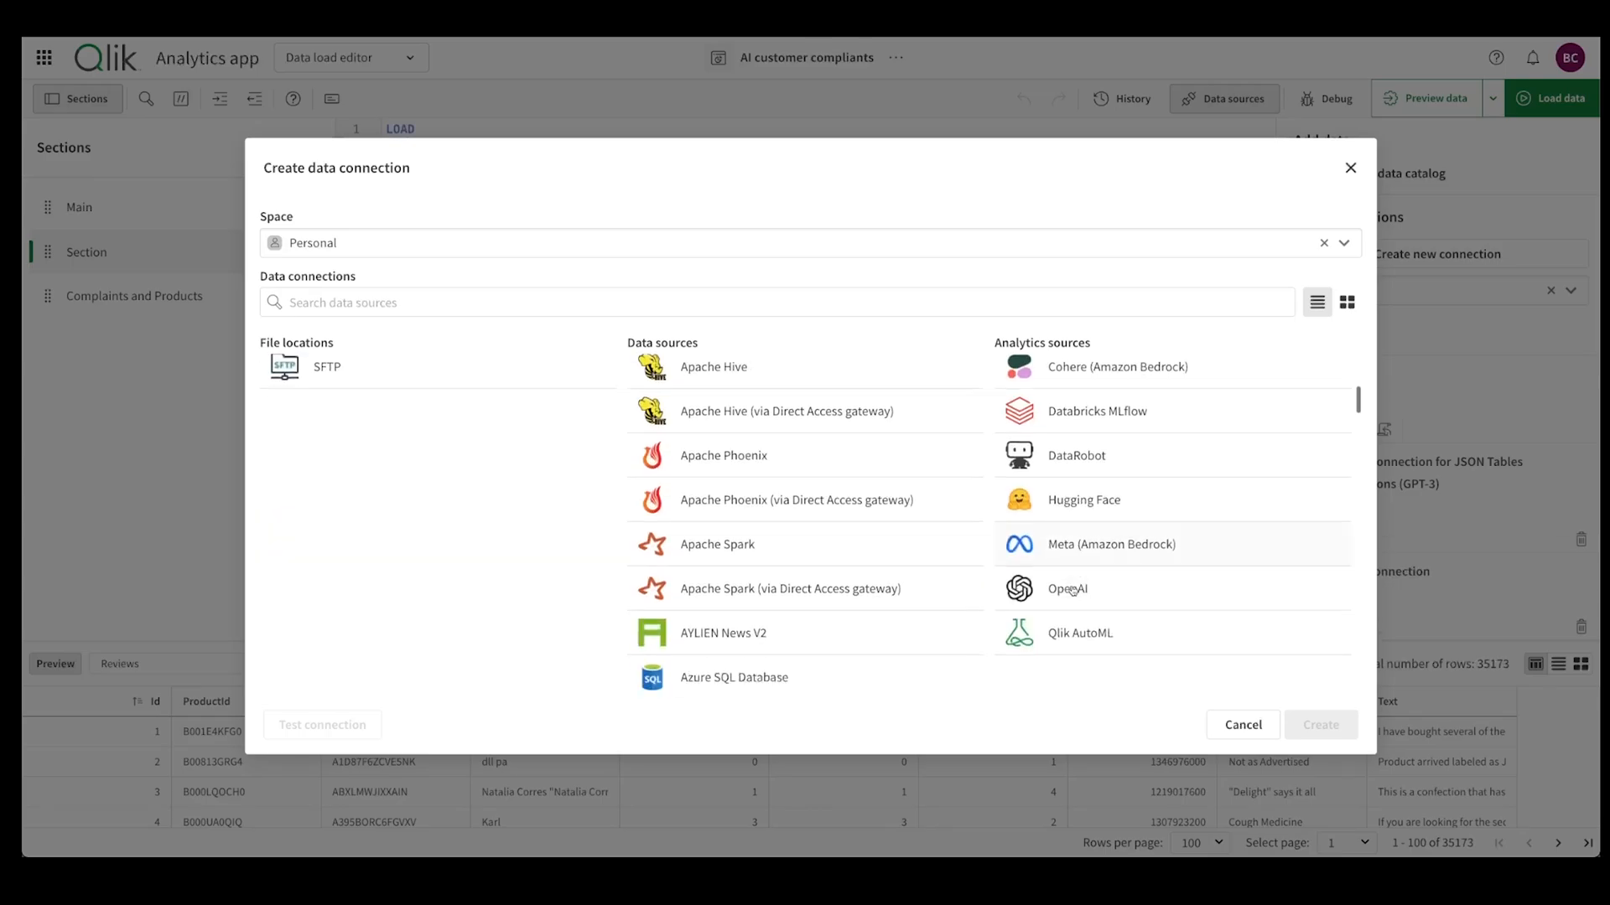
scroll(down, 3)
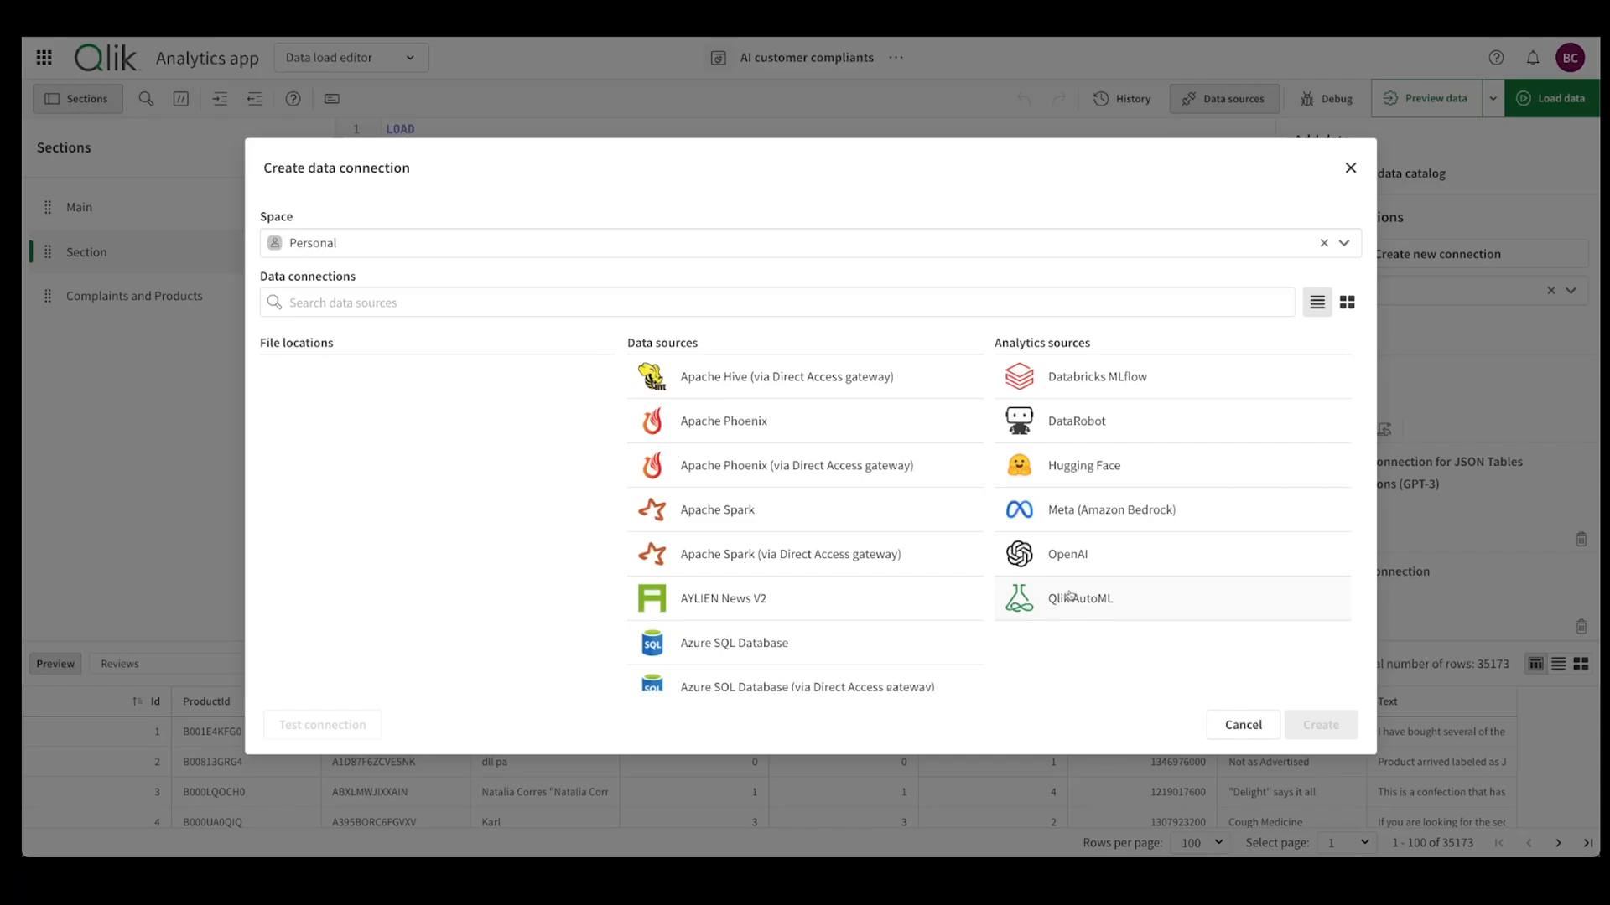
mouse_move(668, 184)
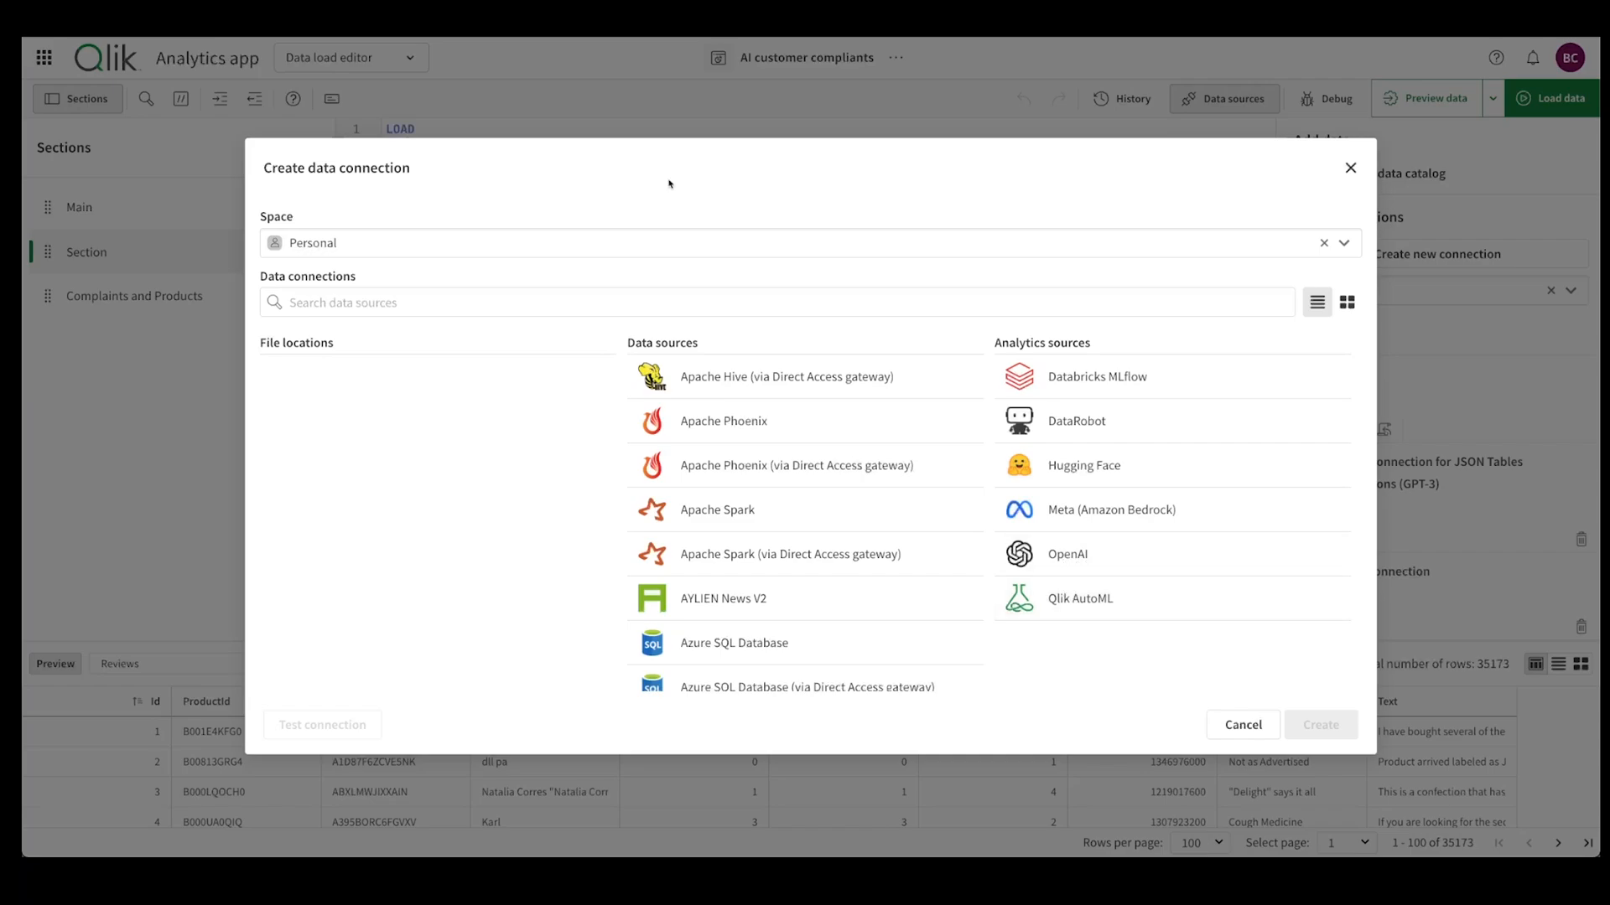
mouse_move(1096, 554)
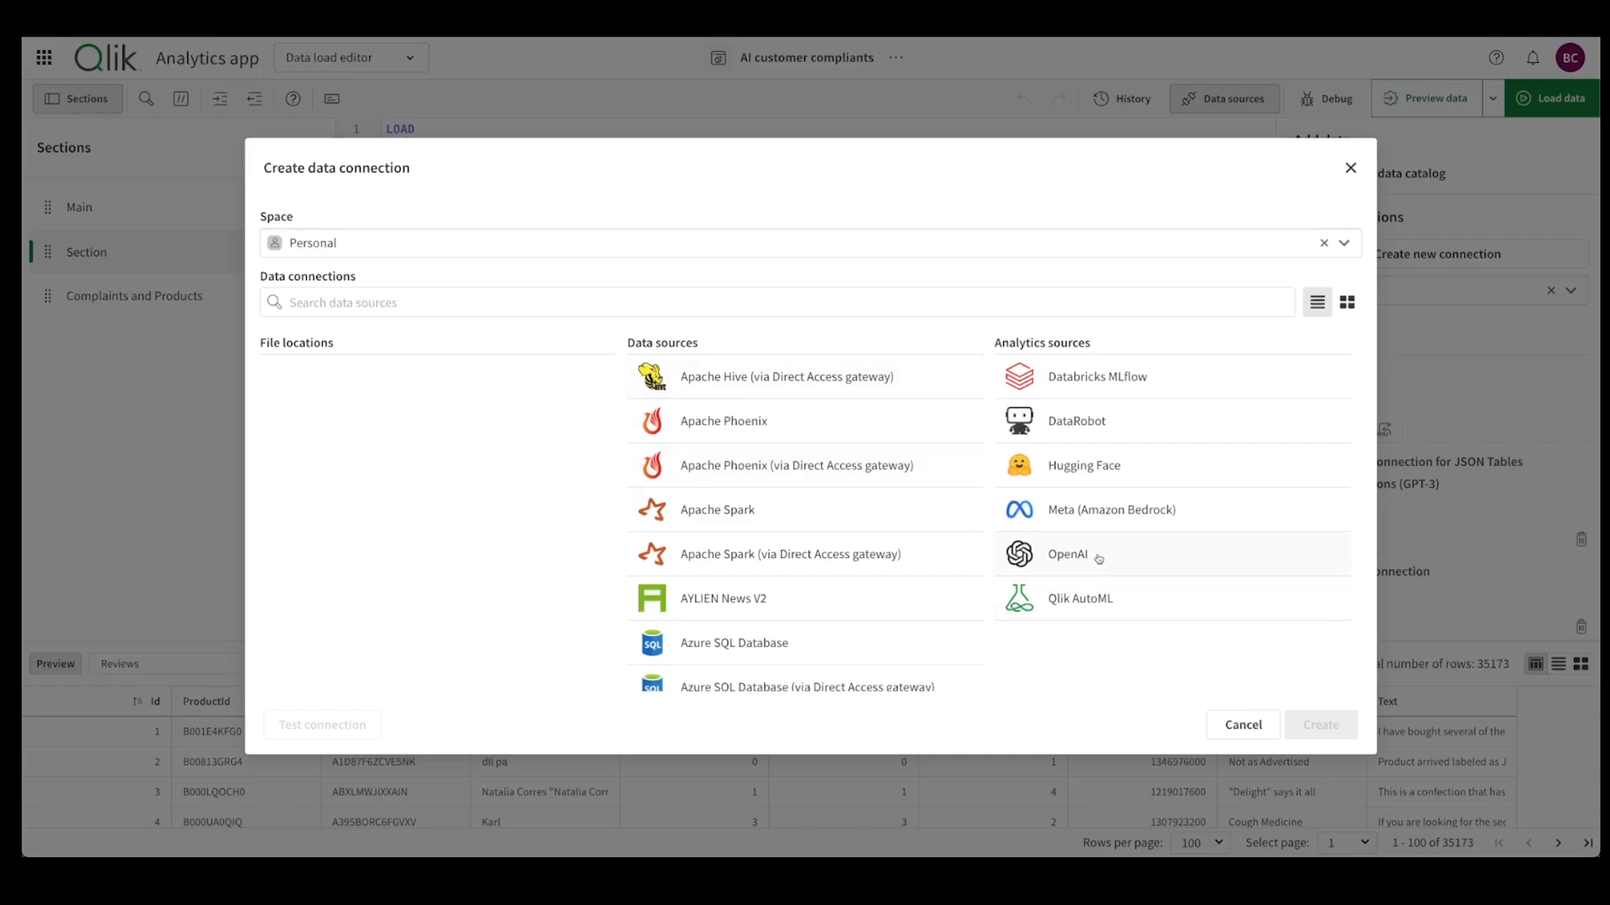
- Select OpenAI as the new connection's source and look over its settings form
scroll(down, 3)
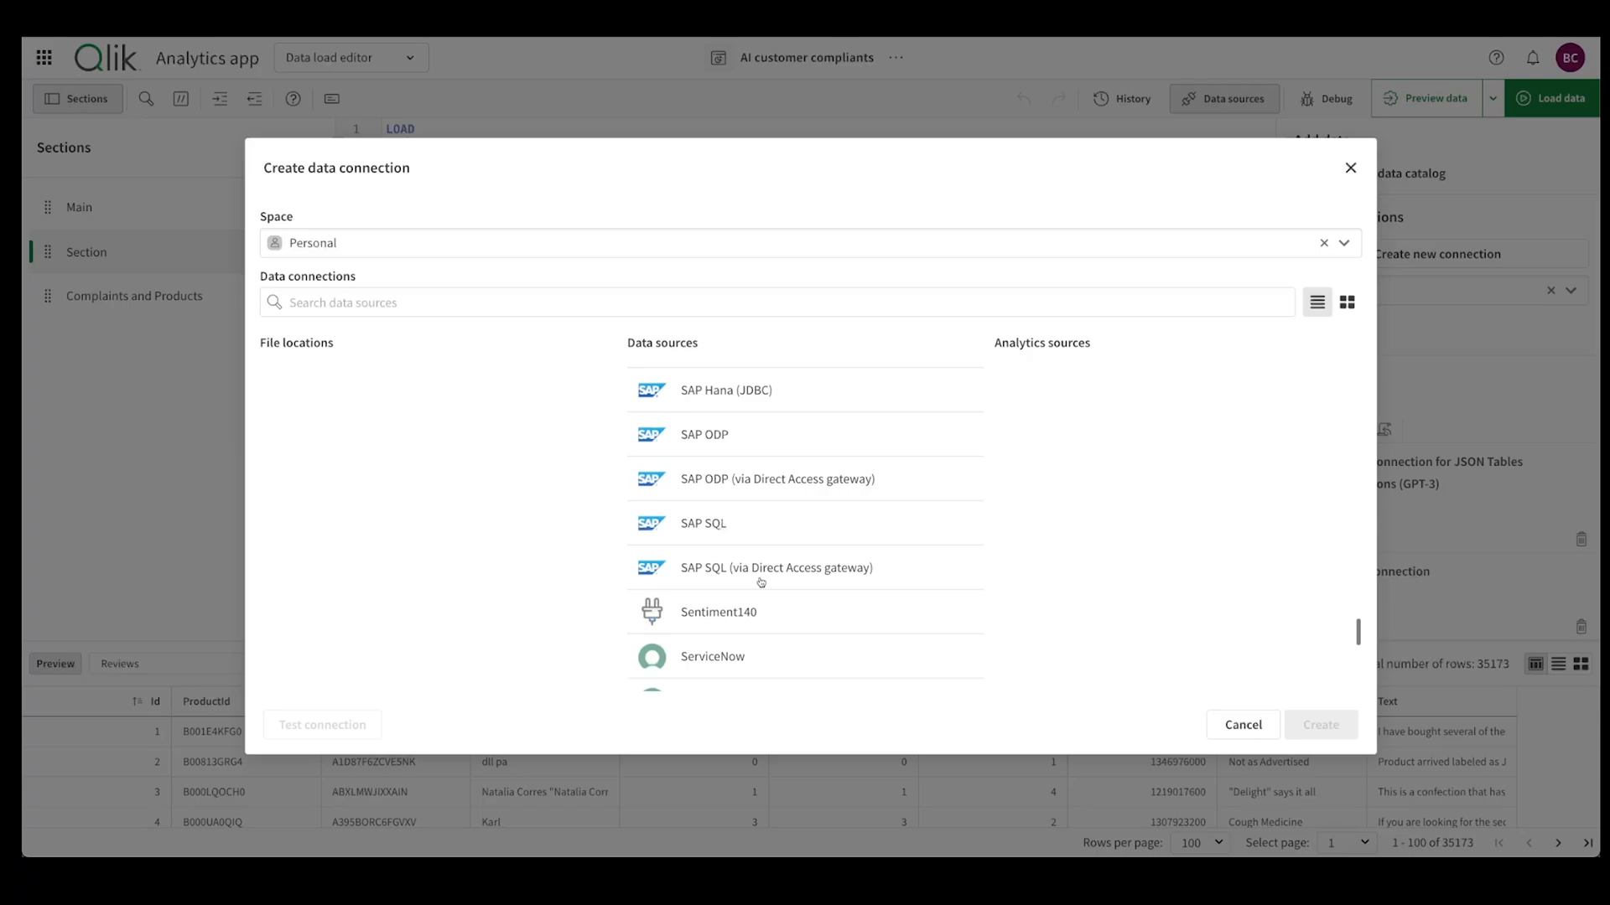
scroll(down, 3)
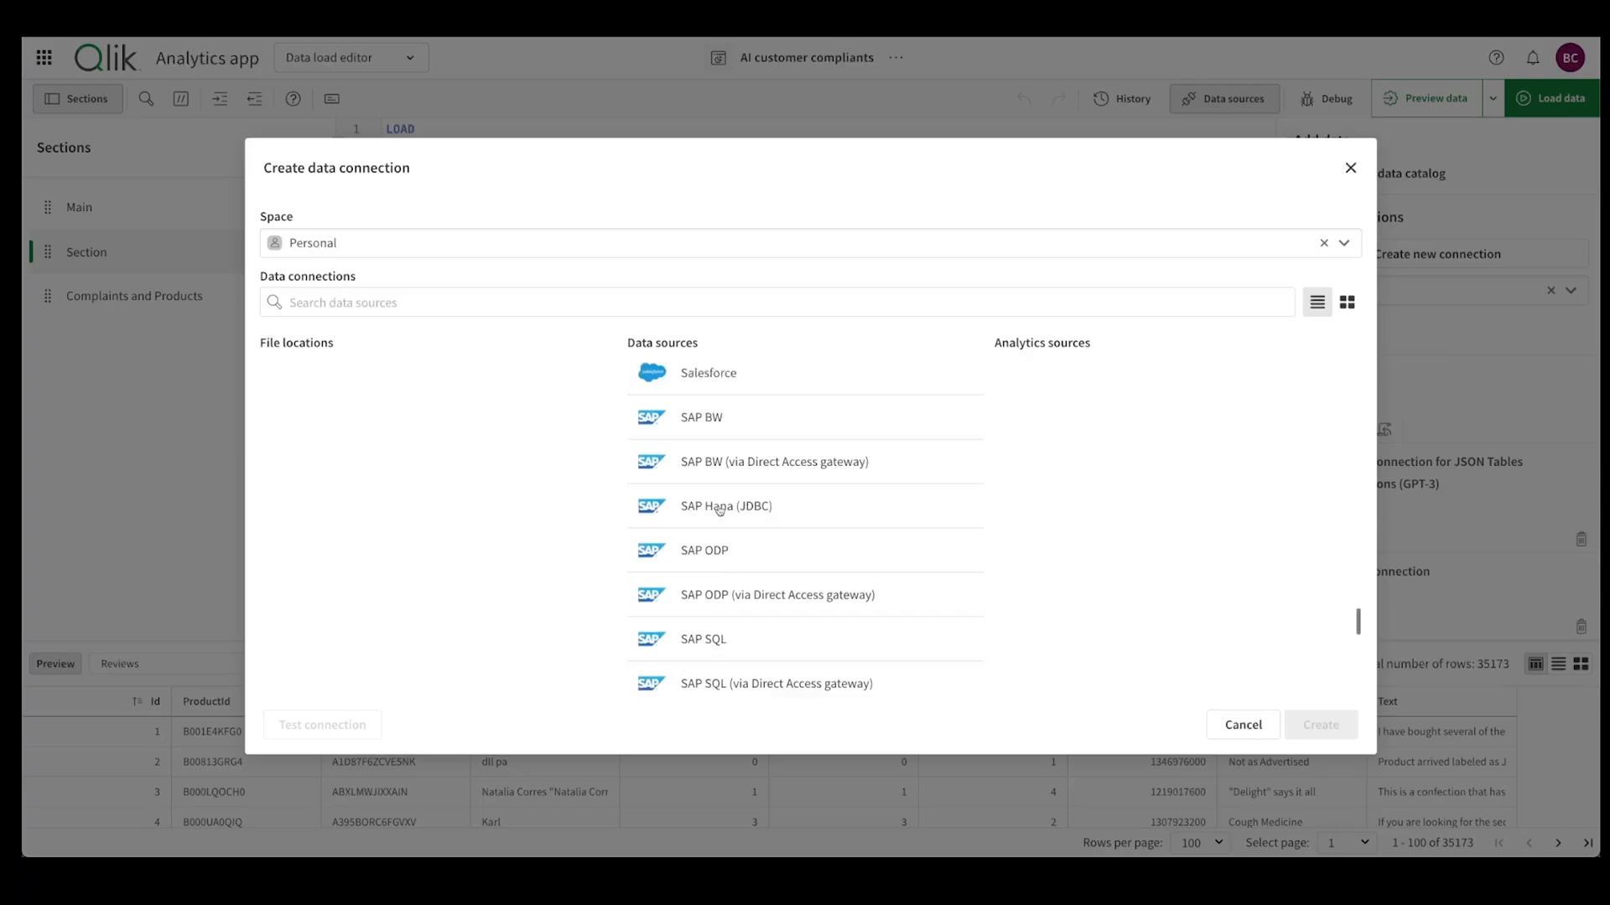
scroll(up, 3)
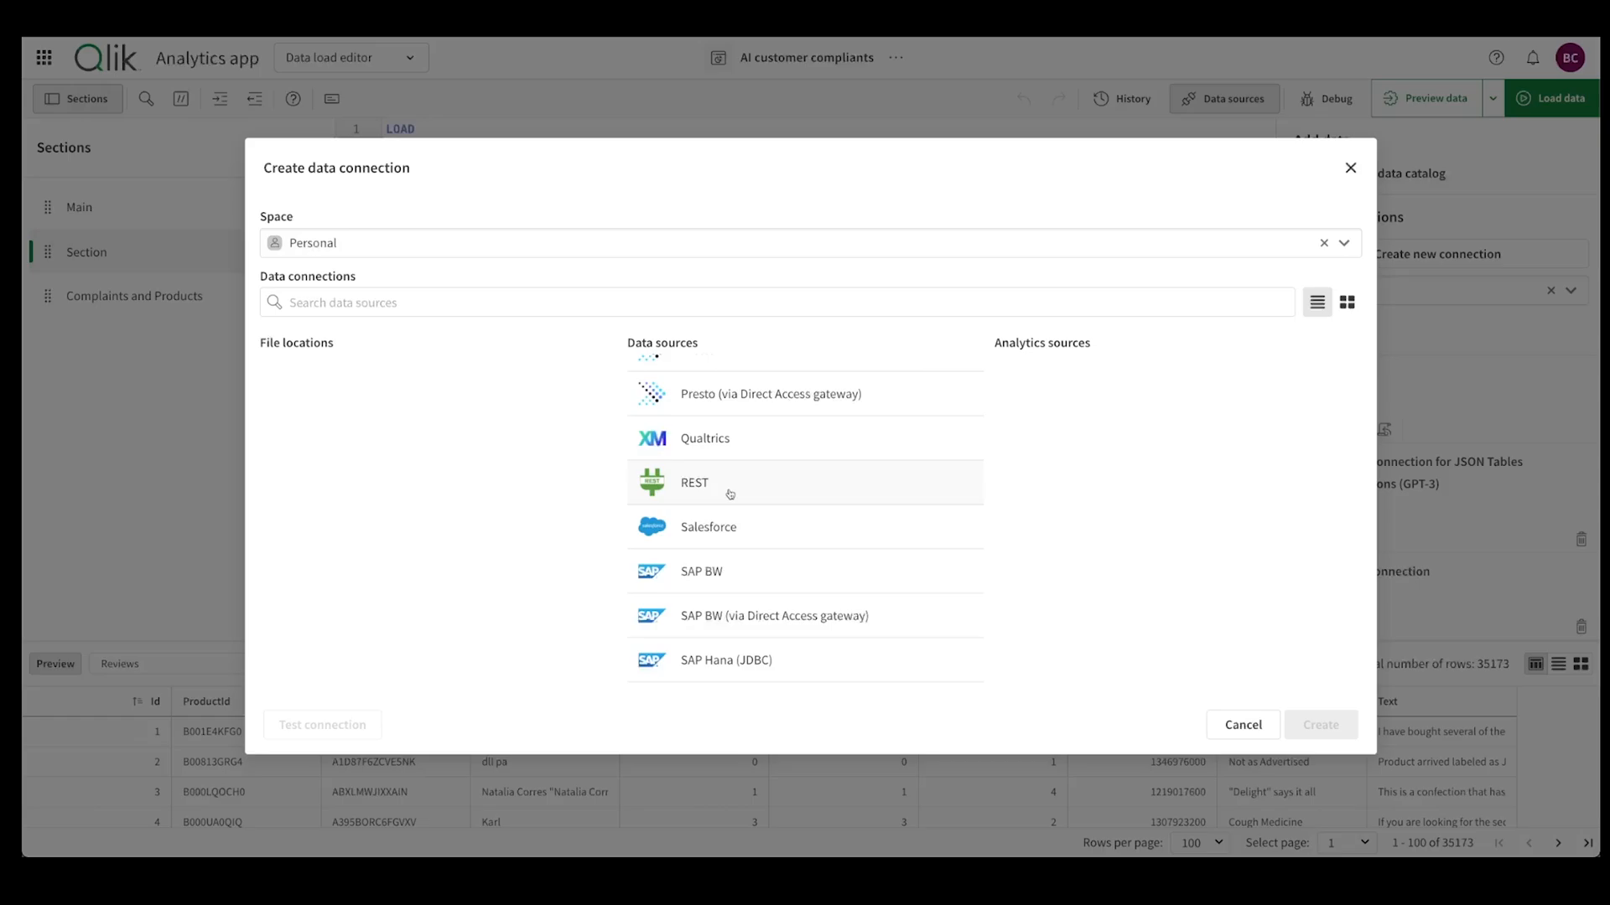
scroll(up, 3)
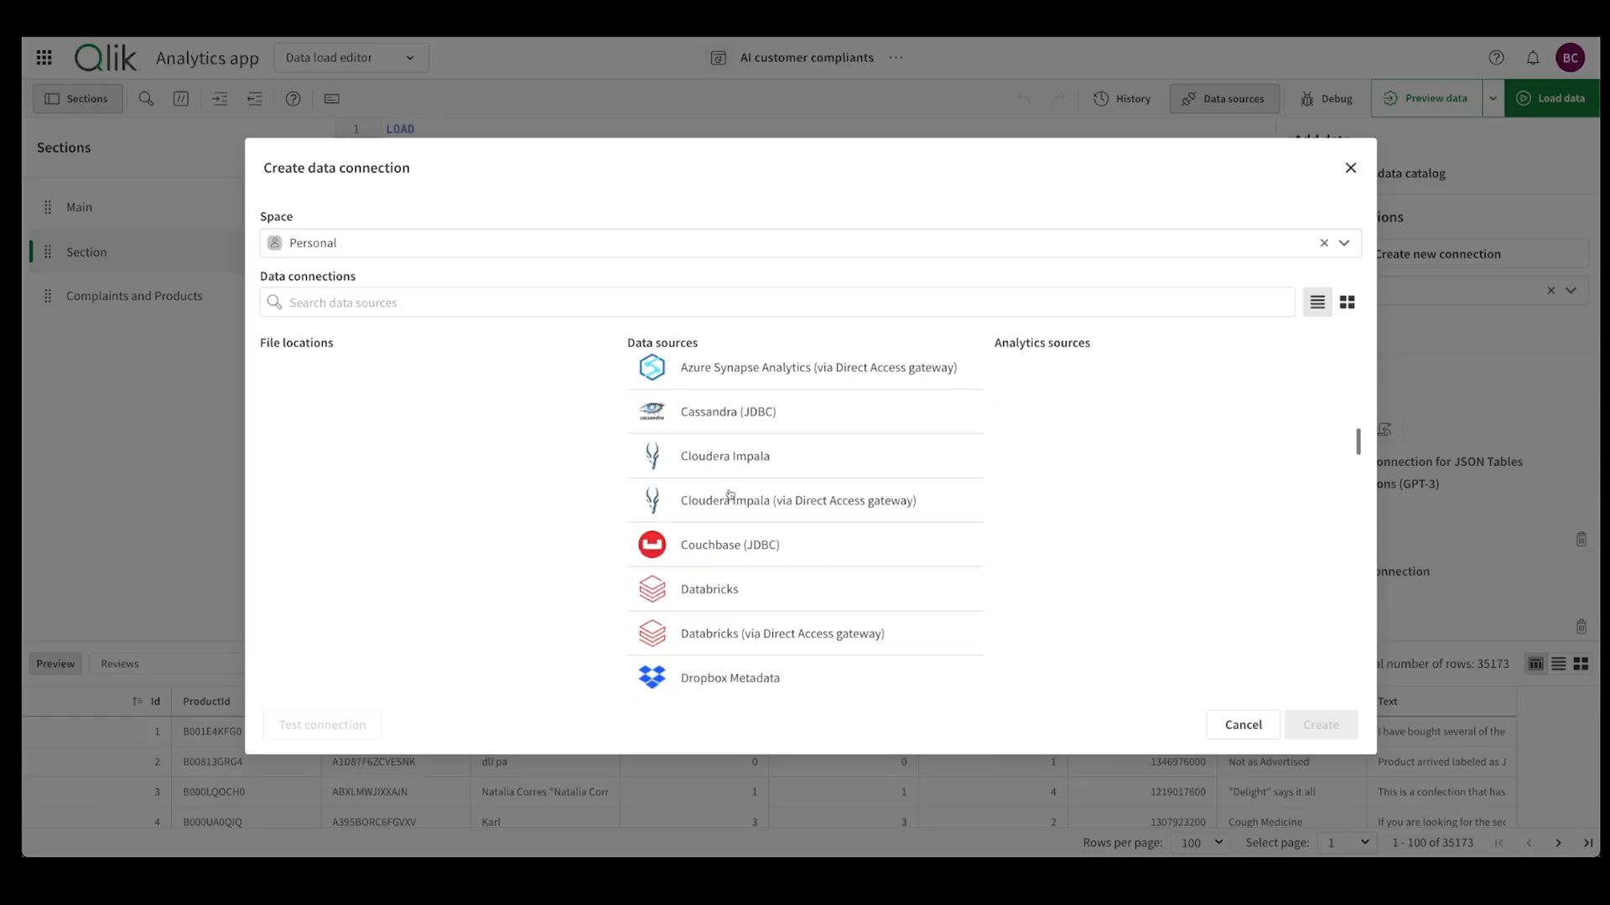
scroll(up, 3)
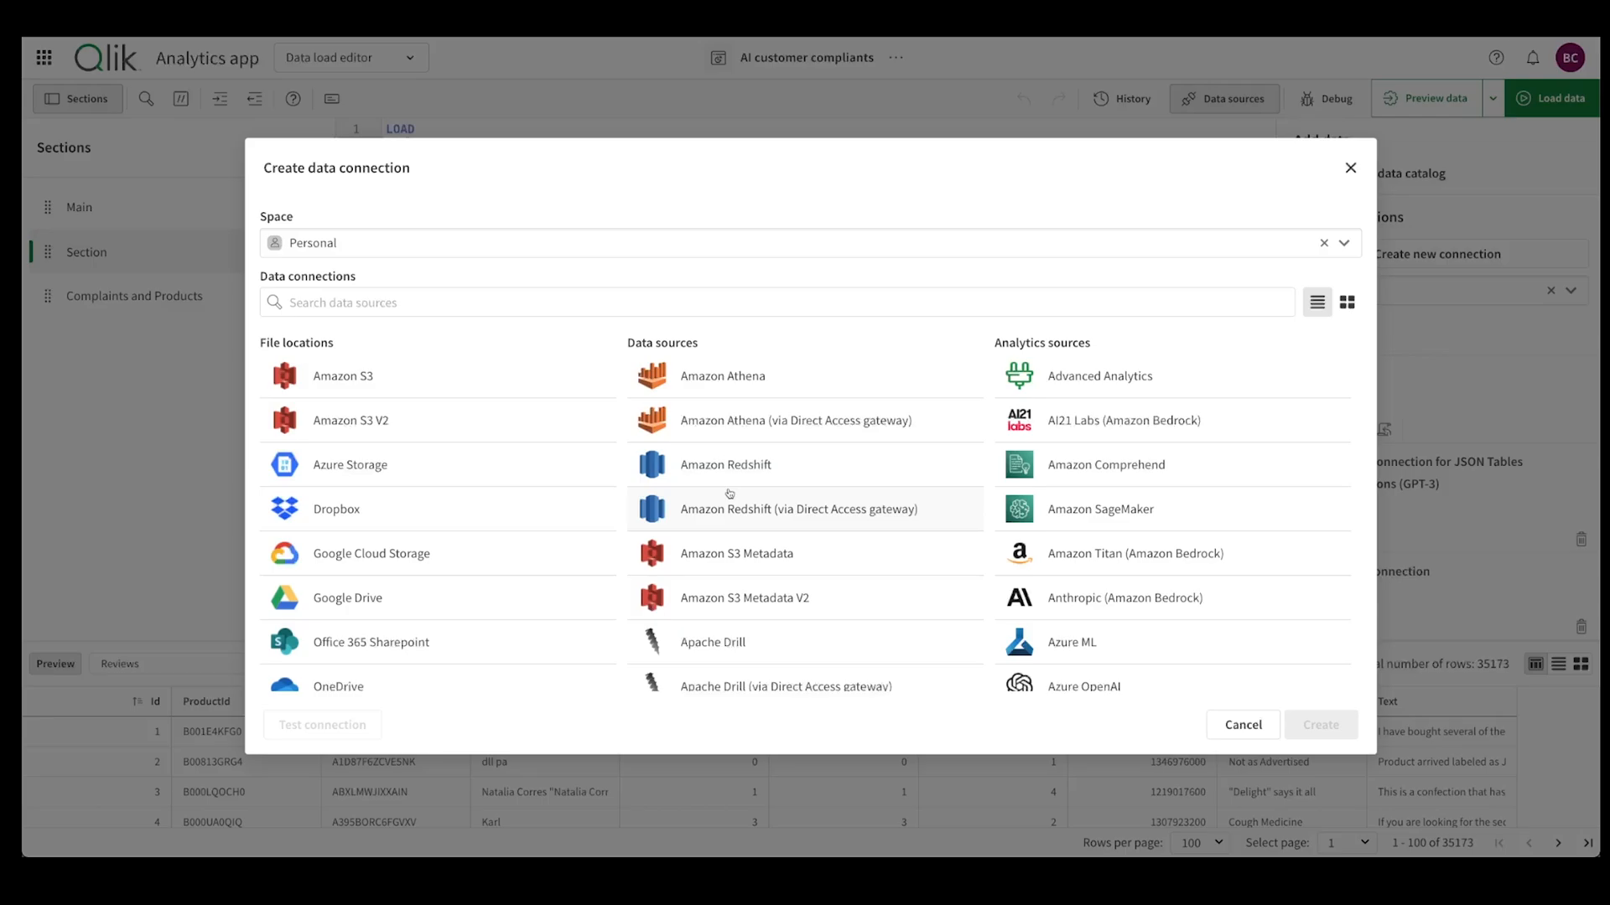
scroll(down, 3)
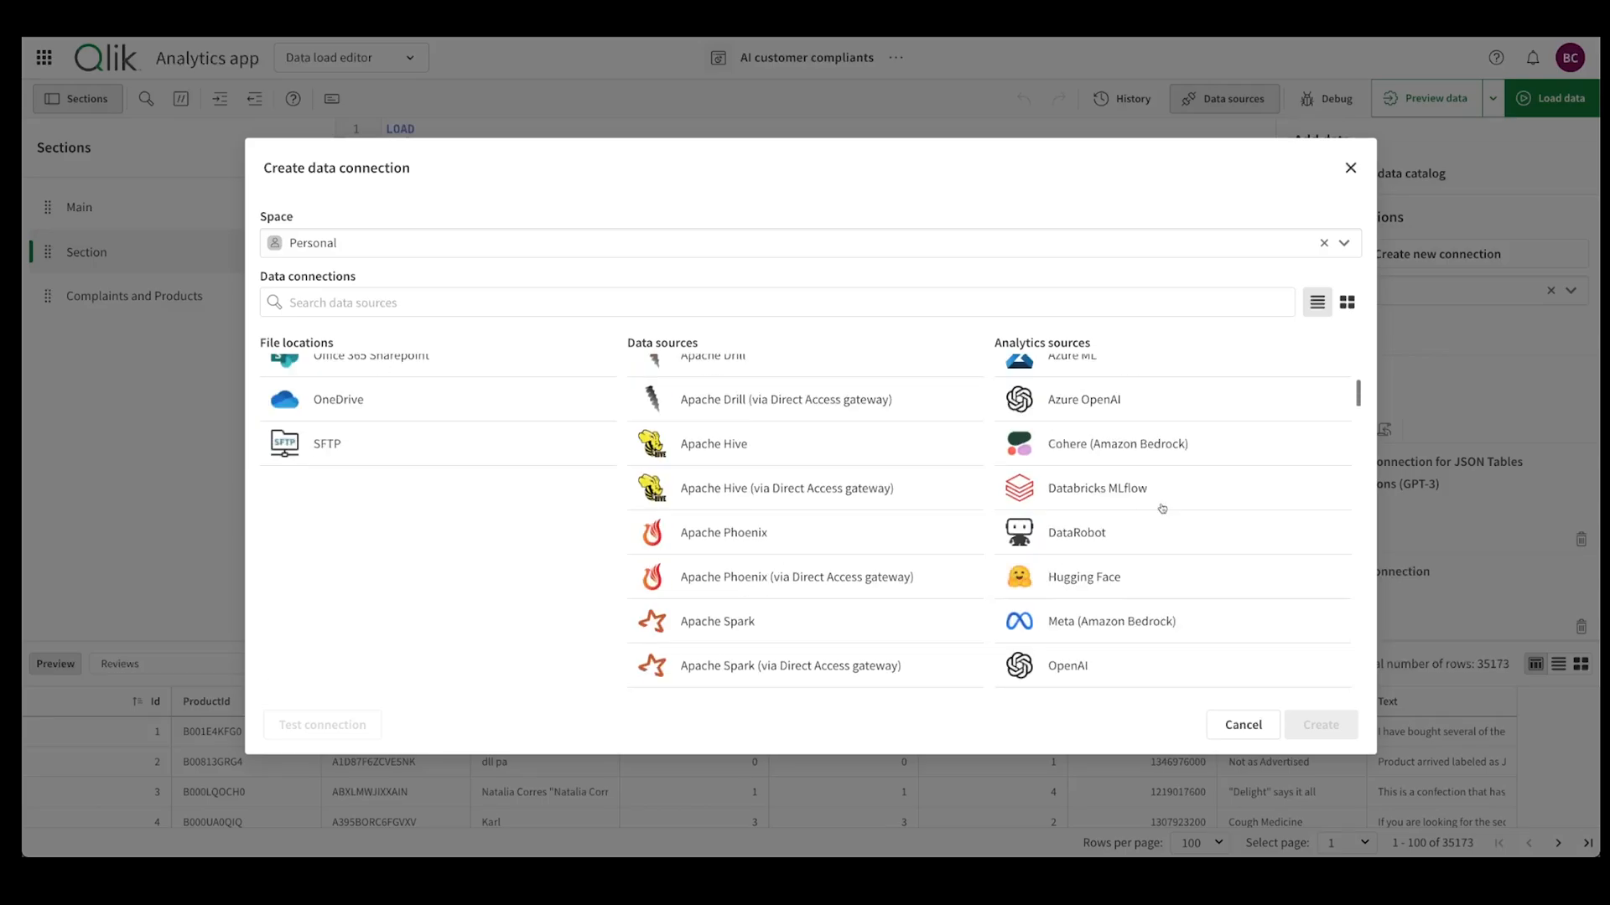
scroll(down, 3)
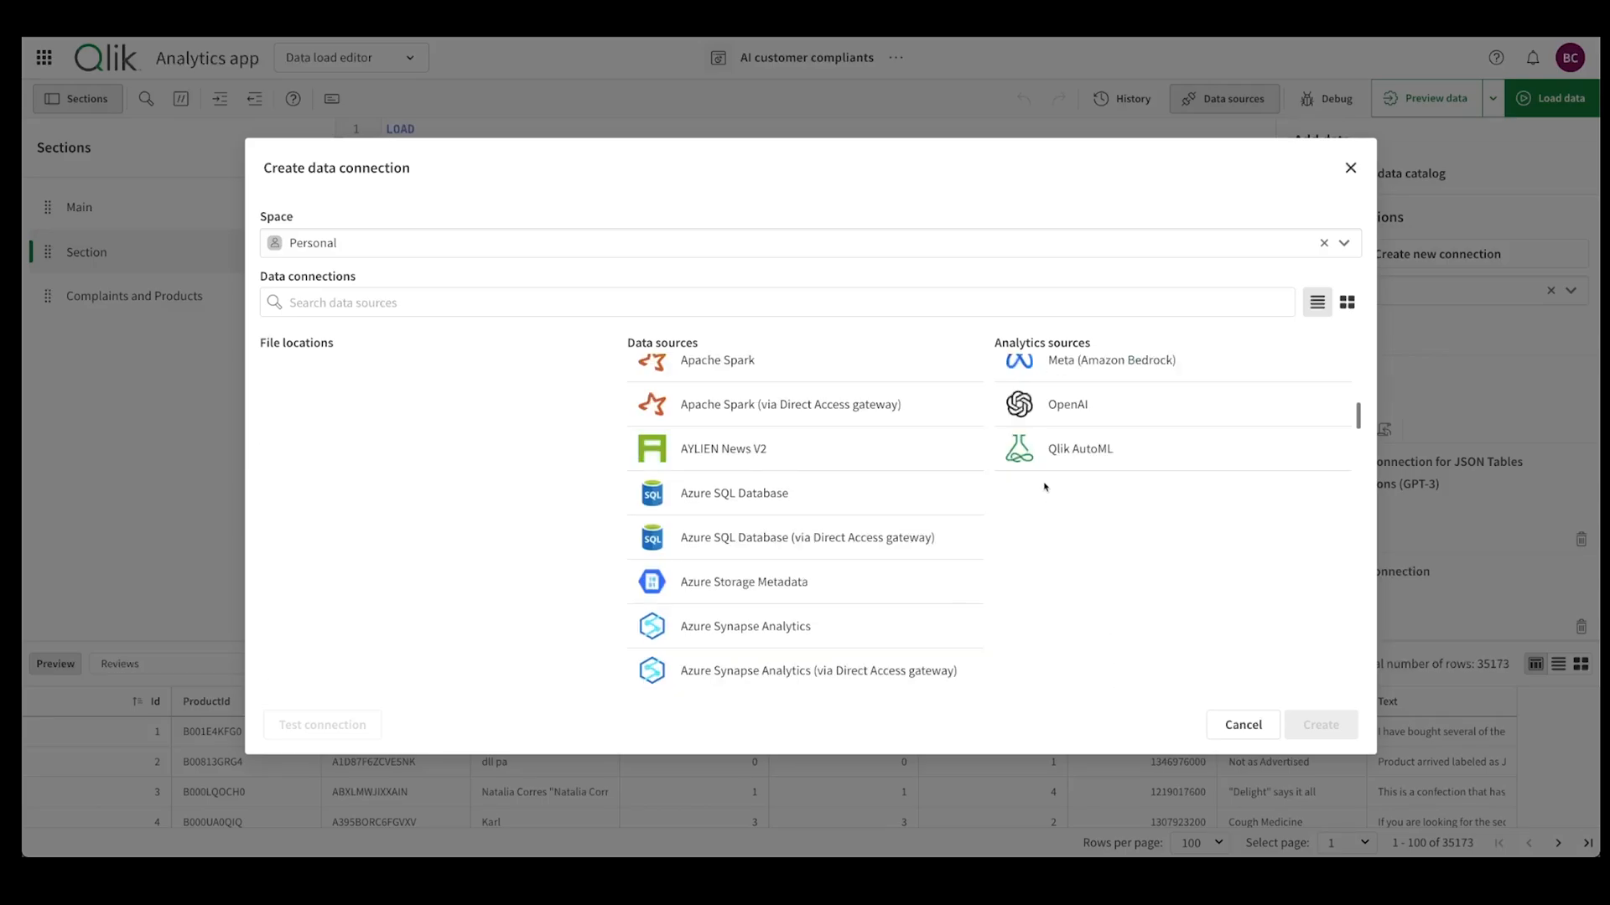
click(1065, 403)
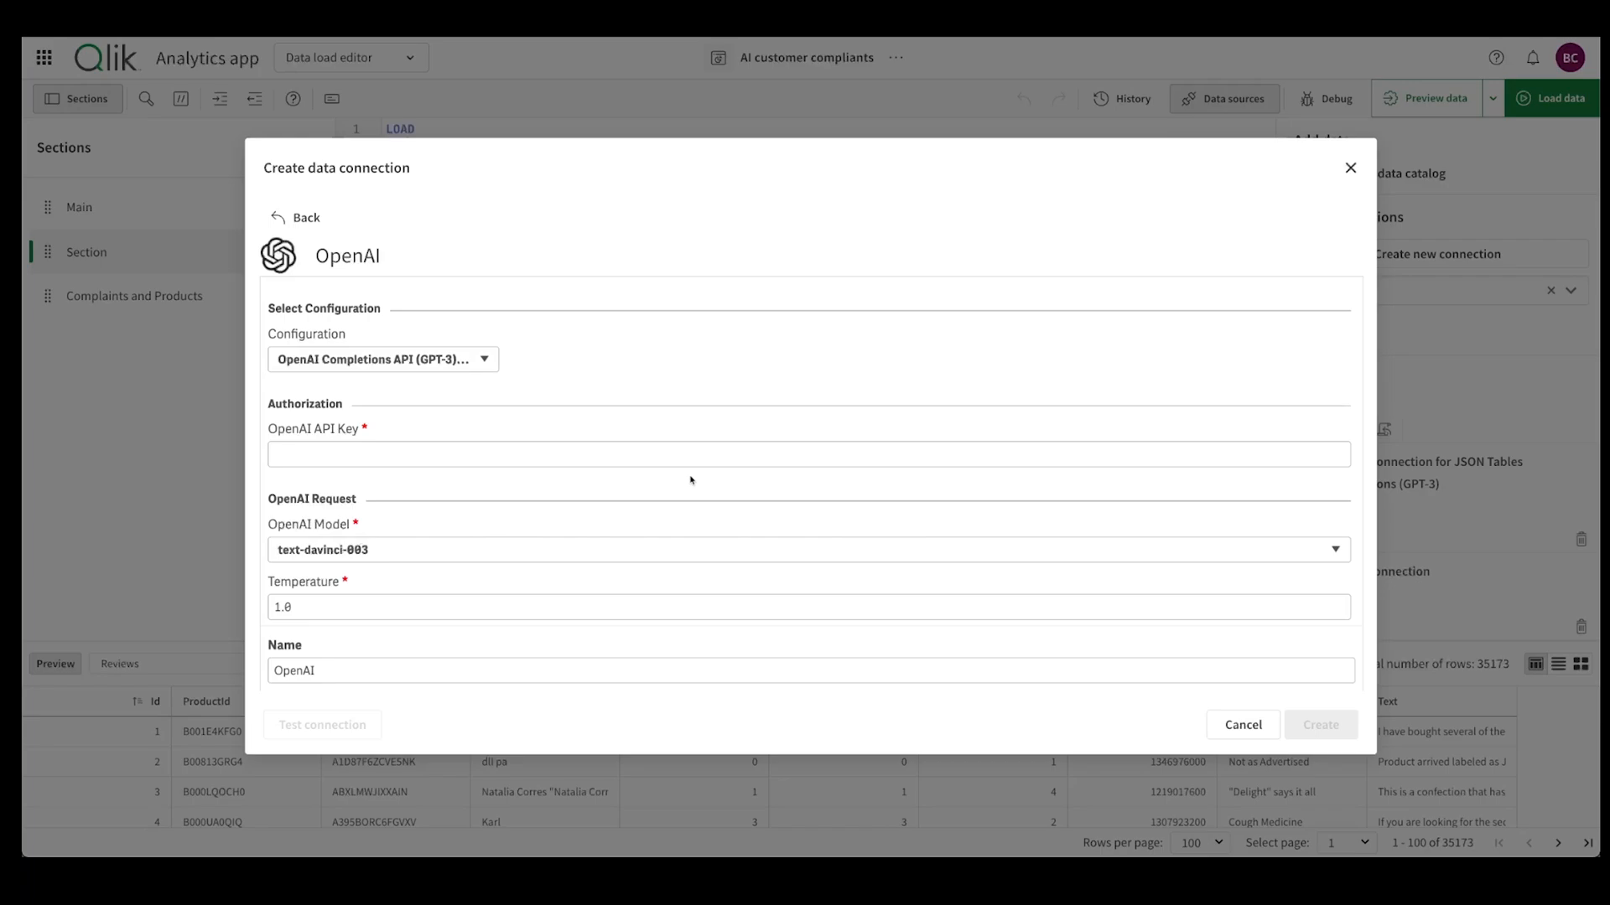
scroll(down, 3)
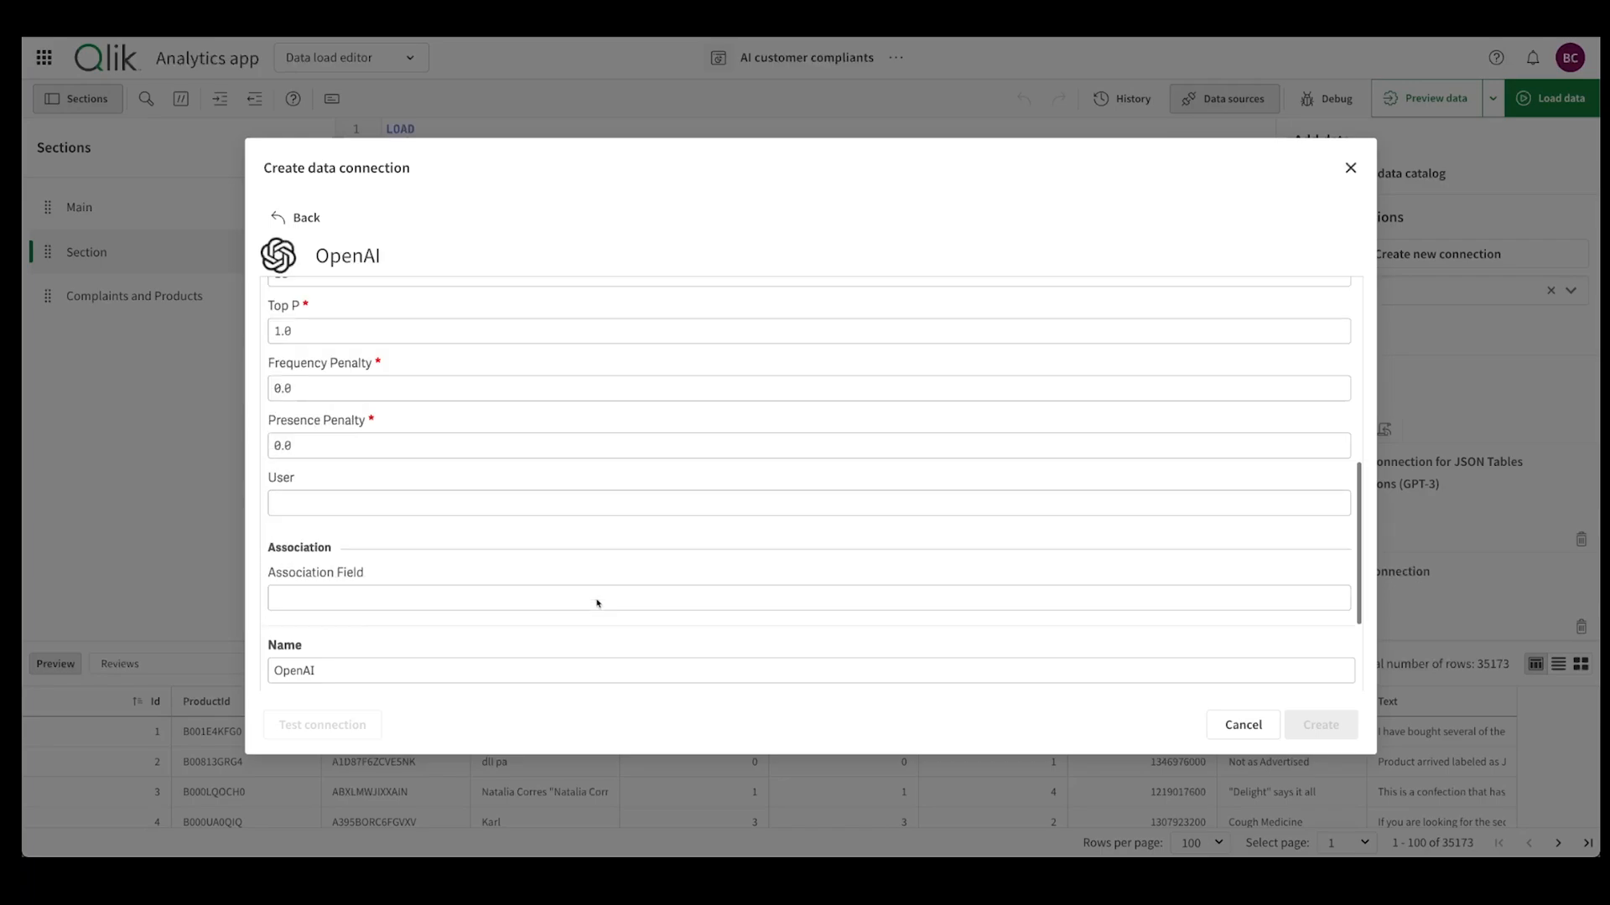
scroll(up, 3)
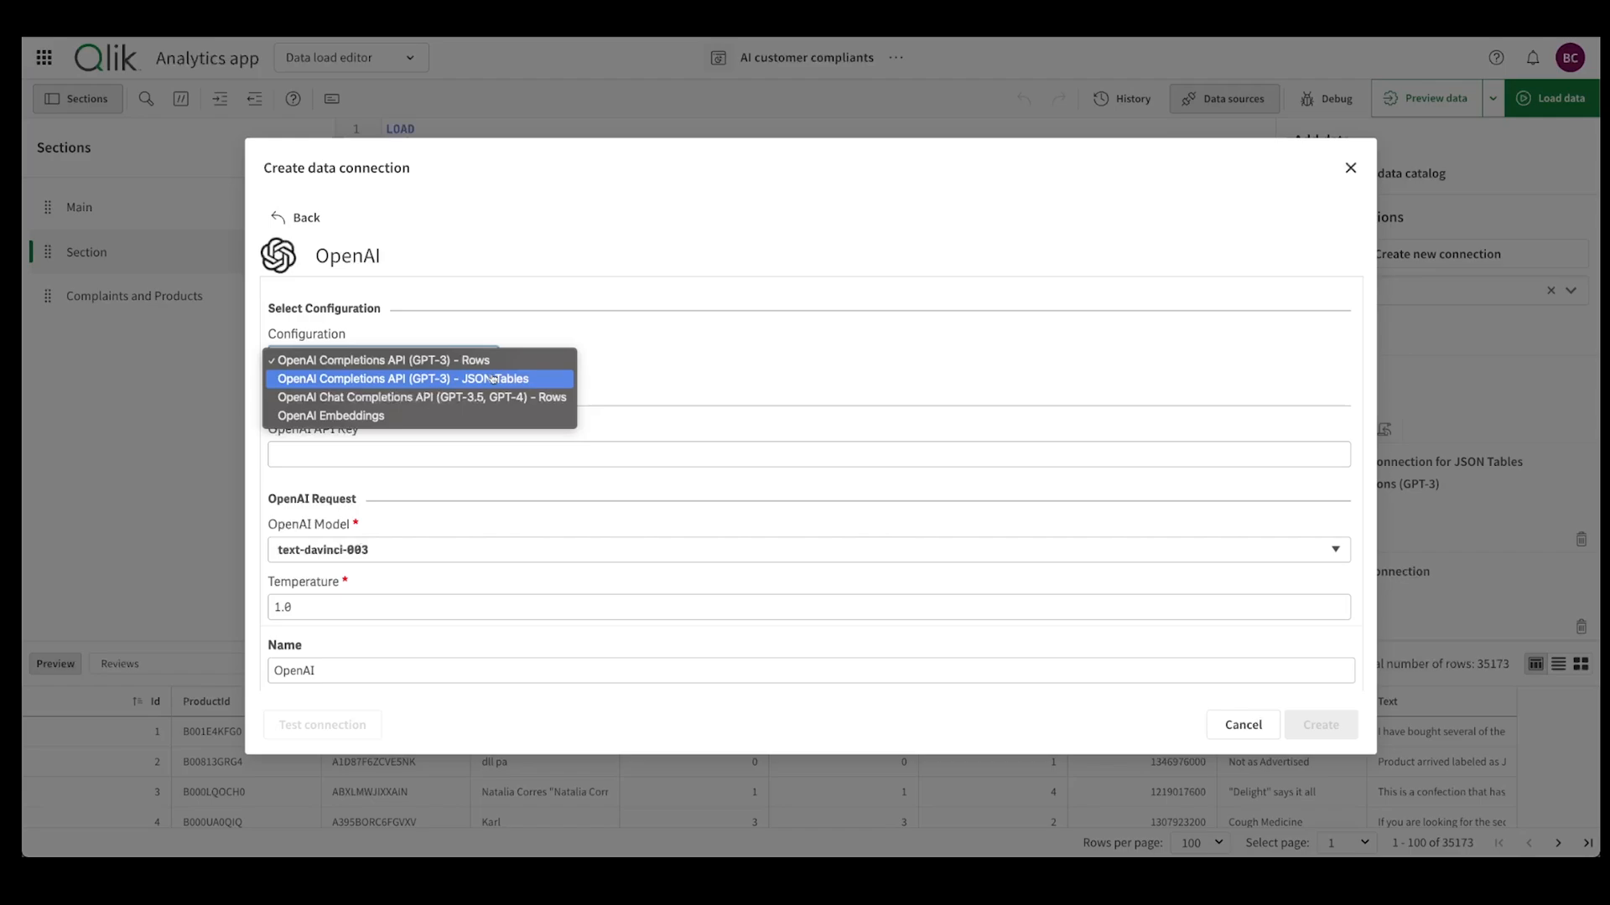
- Set the connection configuration to Chat Completions API (GPT-3.5, GPT-4) - Rows
click(420, 379)
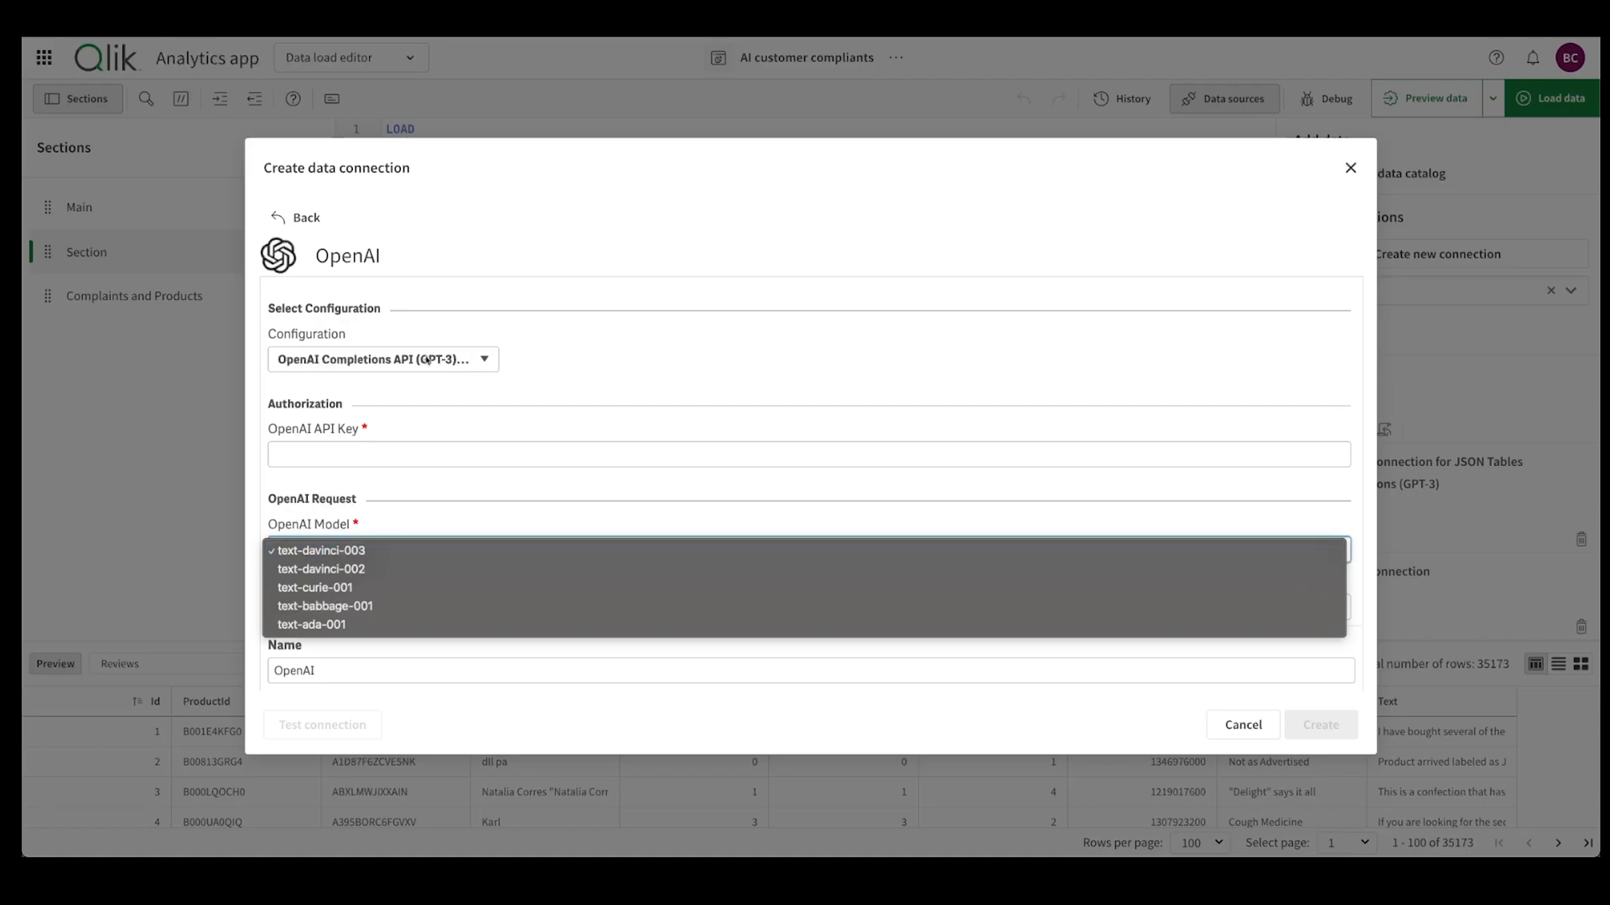
mouse_move(401, 605)
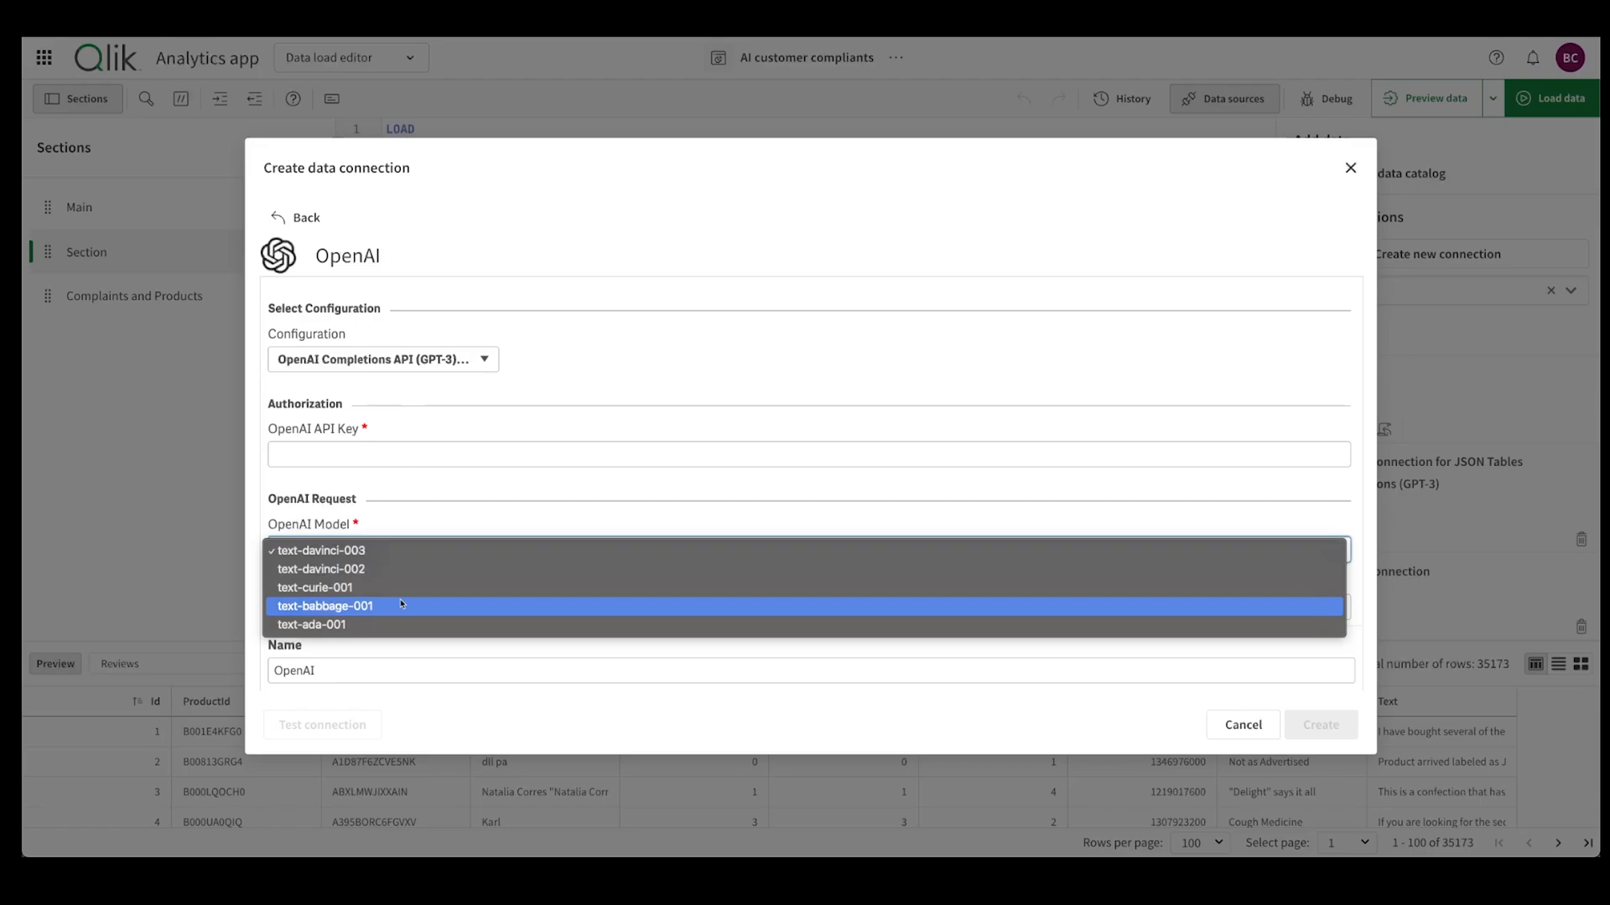
click(382, 360)
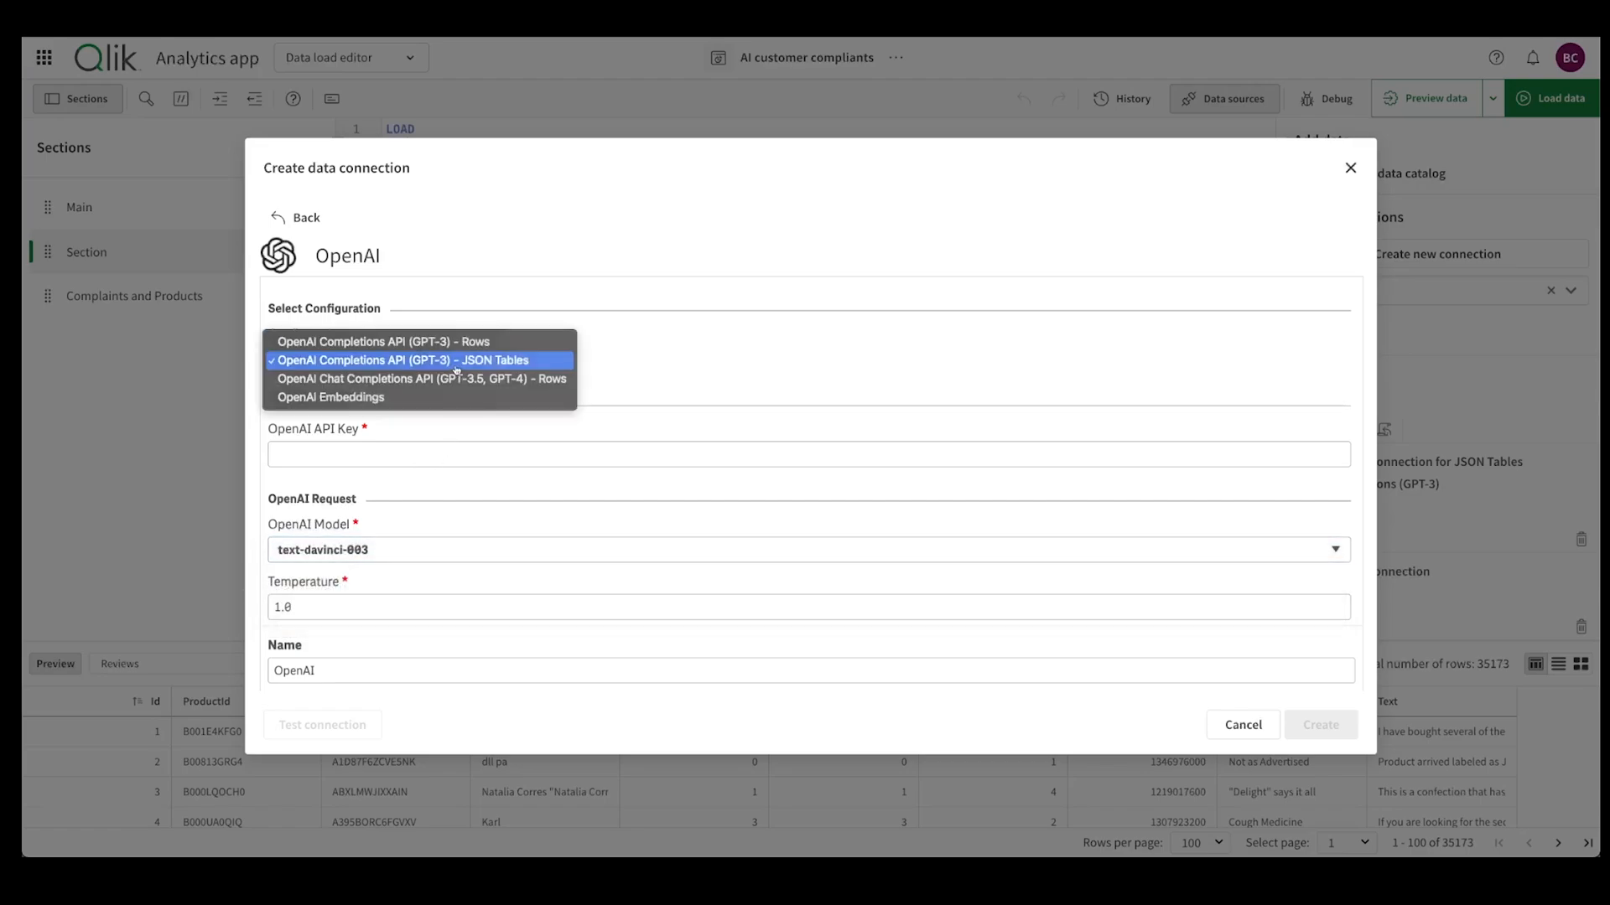
mouse_move(420, 378)
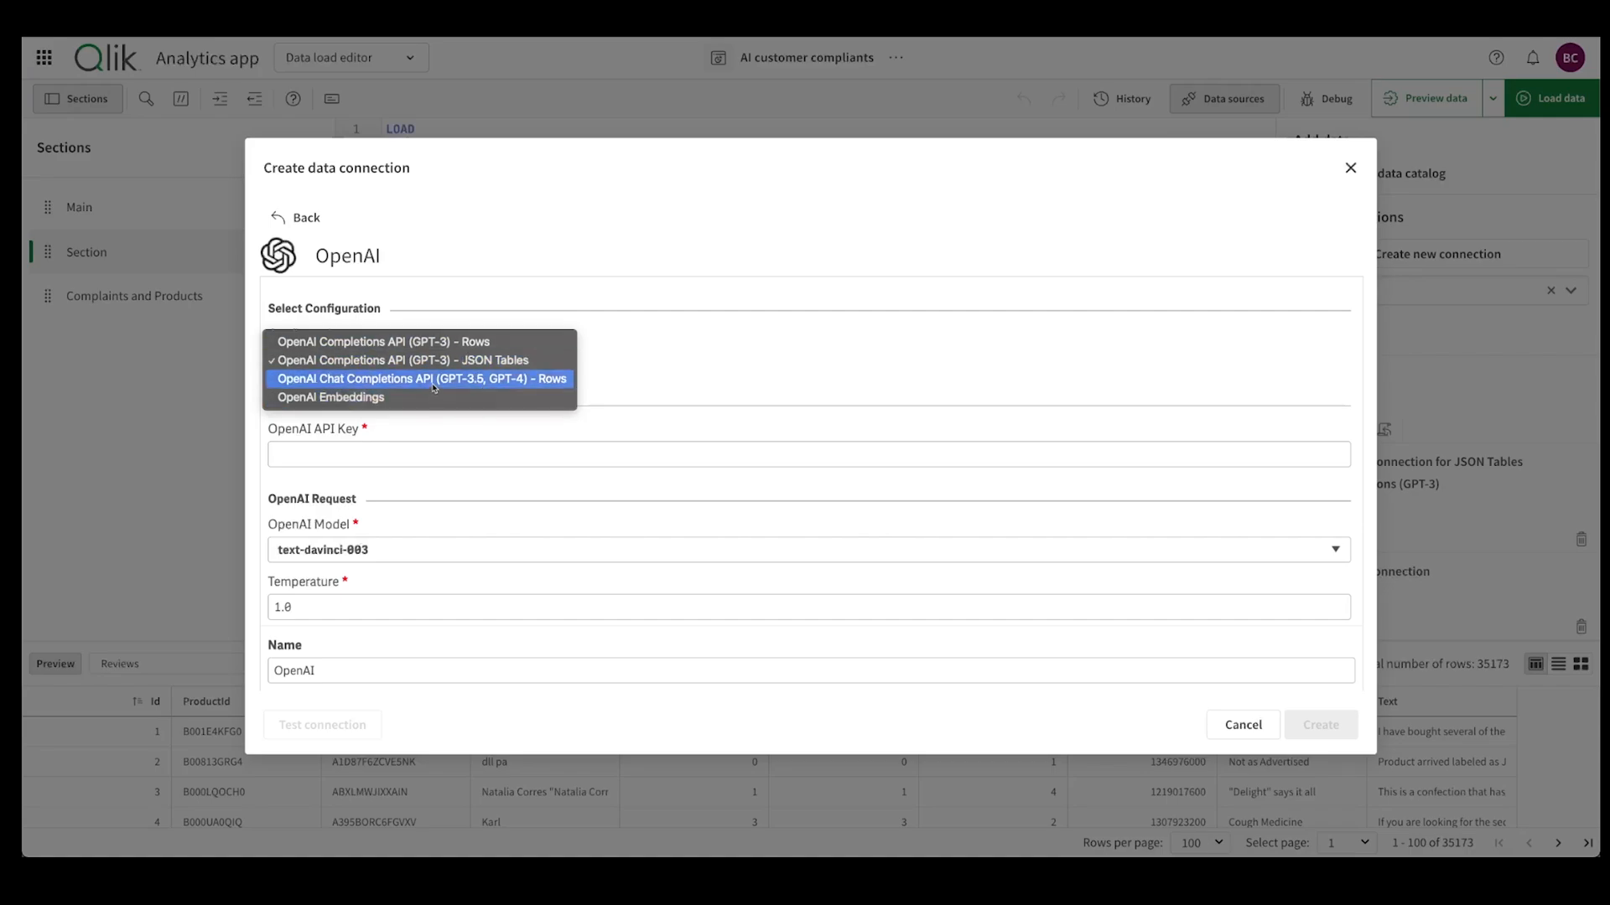
mouse_move(495, 387)
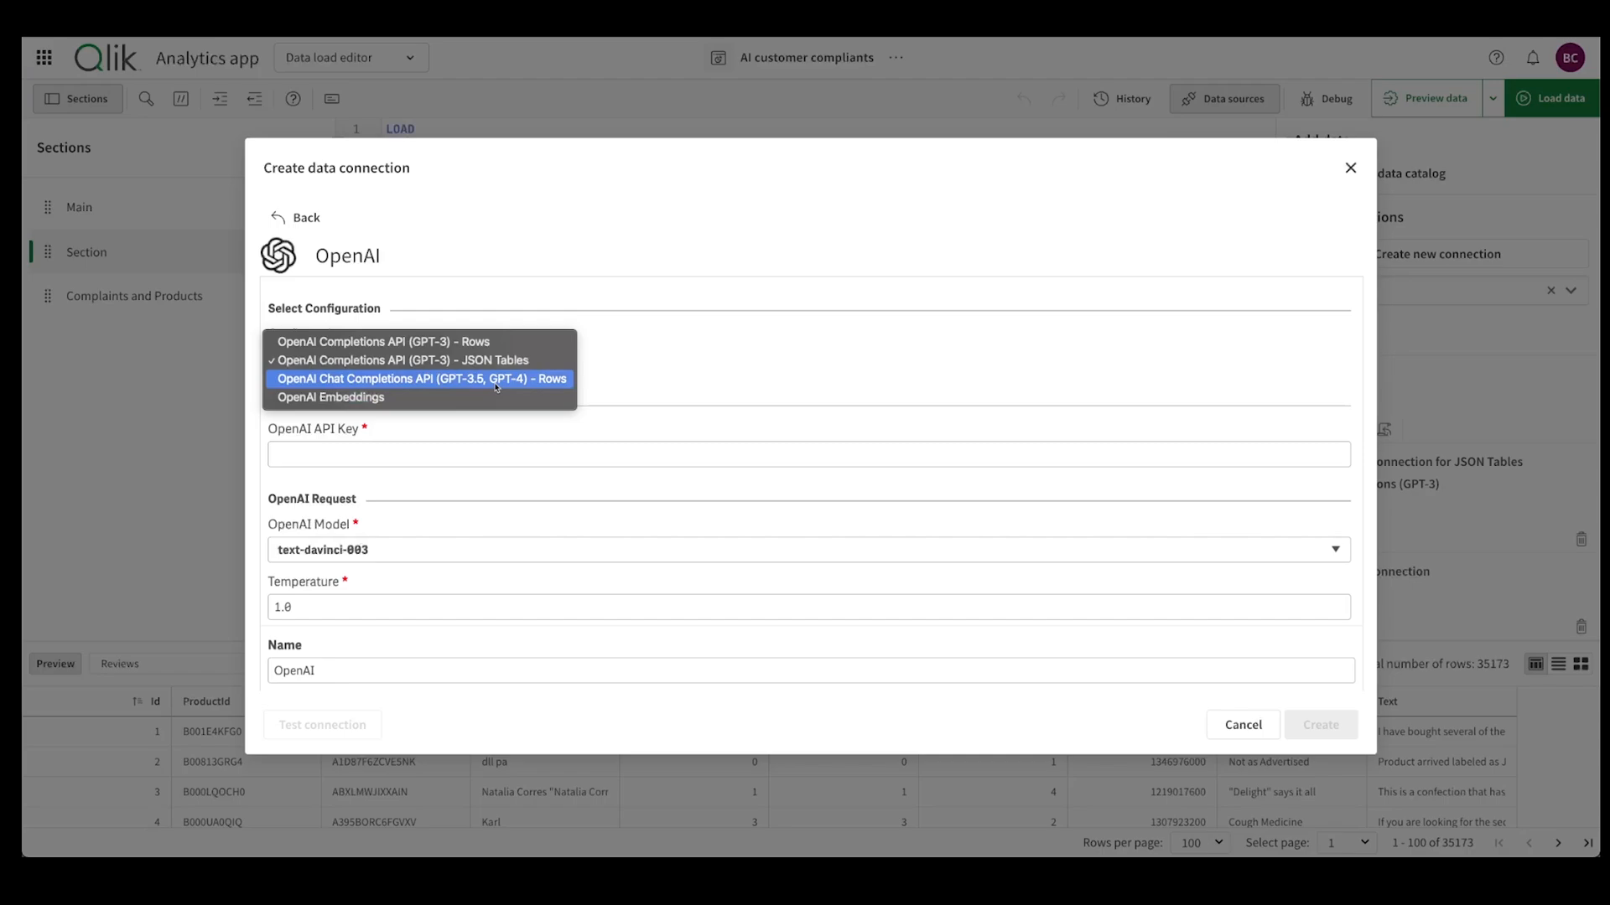
mouse_move(507, 385)
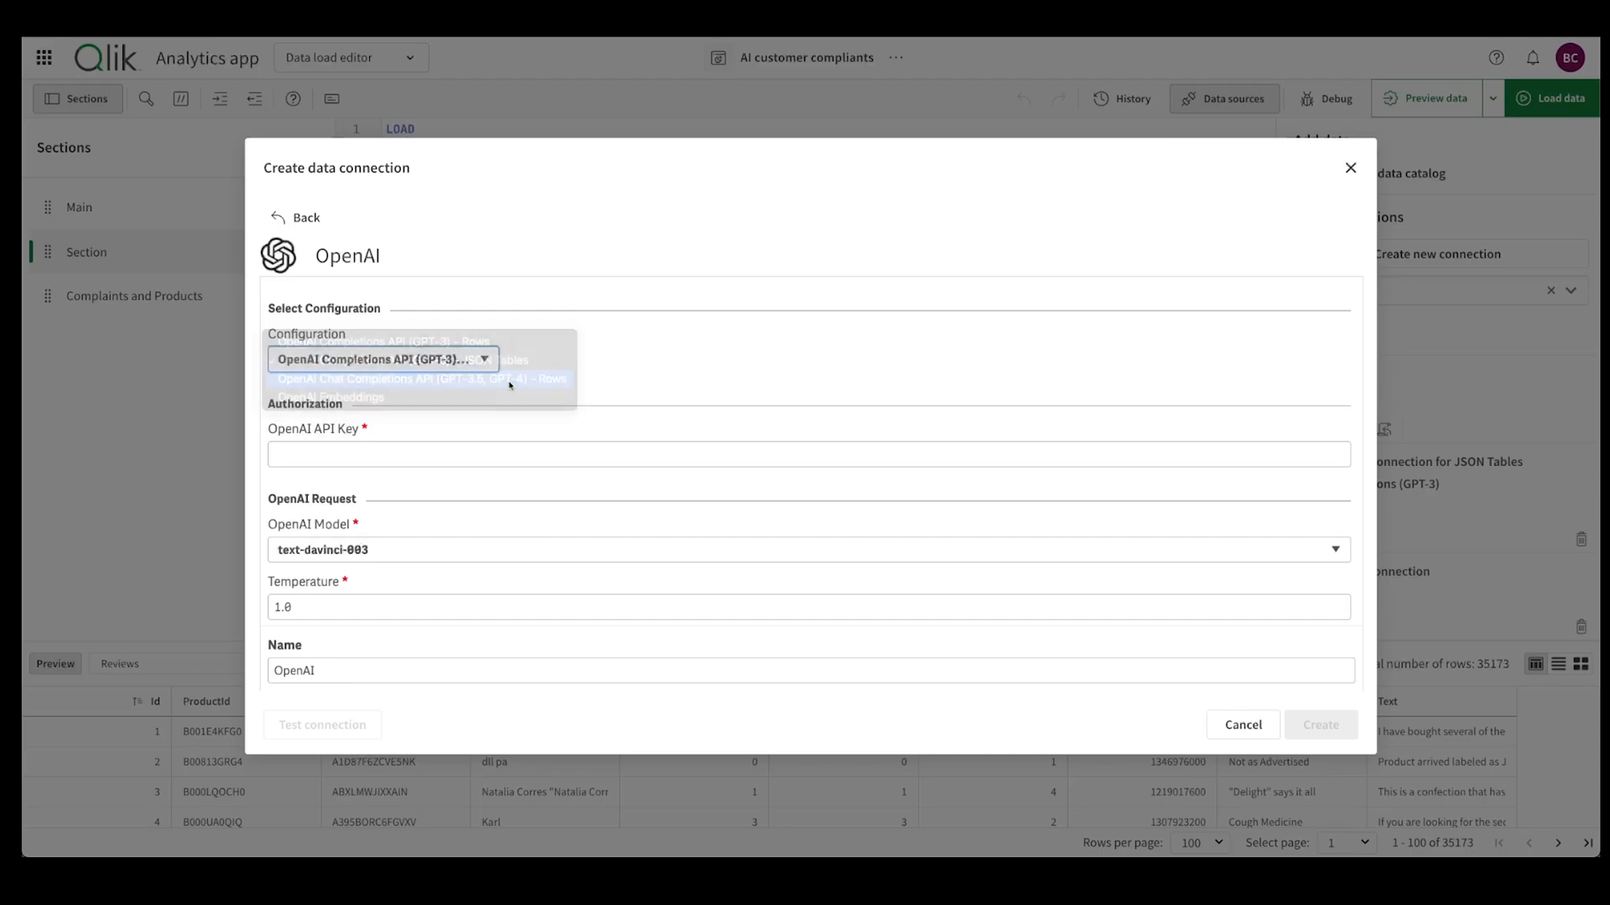
click(416, 378)
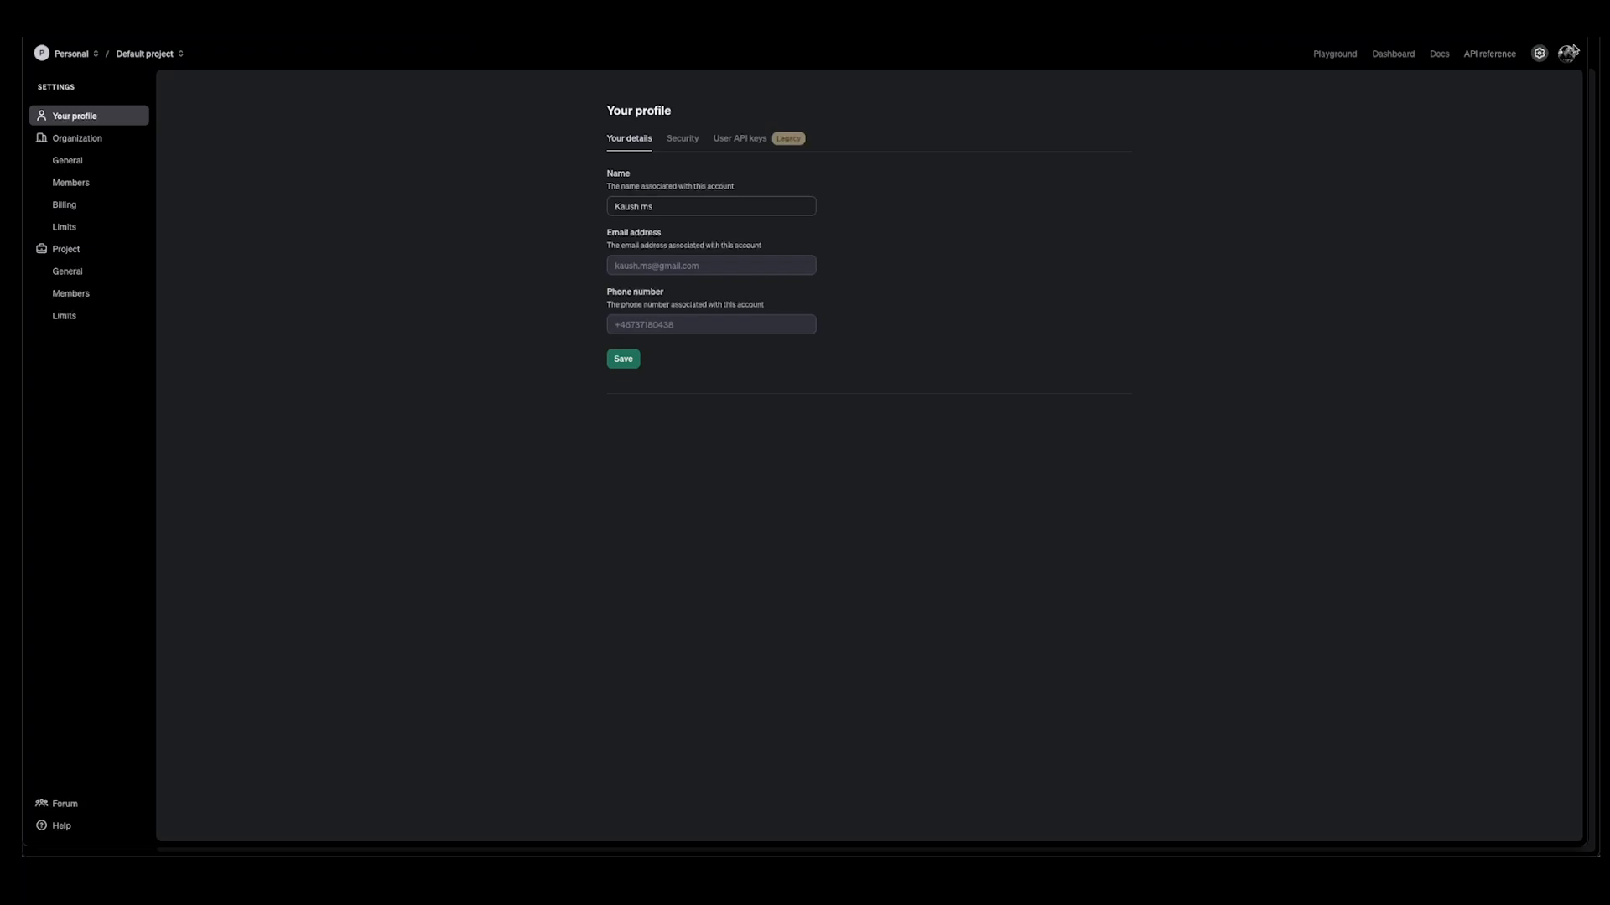
- View the account's User API keys and begin creating a new secret key
click(739, 138)
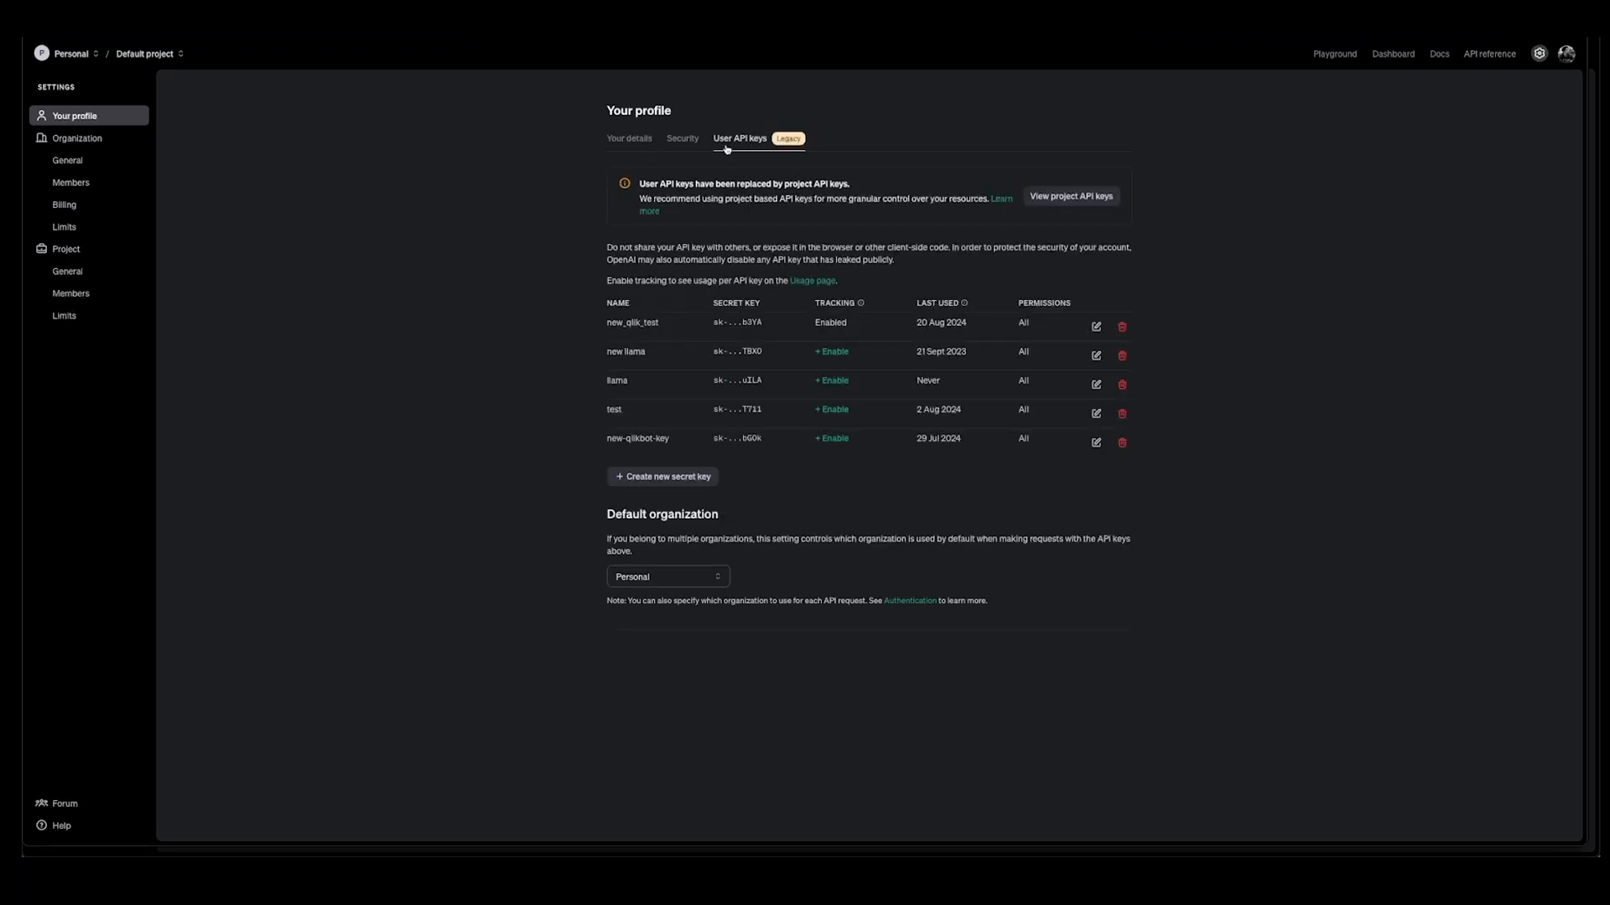
mouse_move(902, 106)
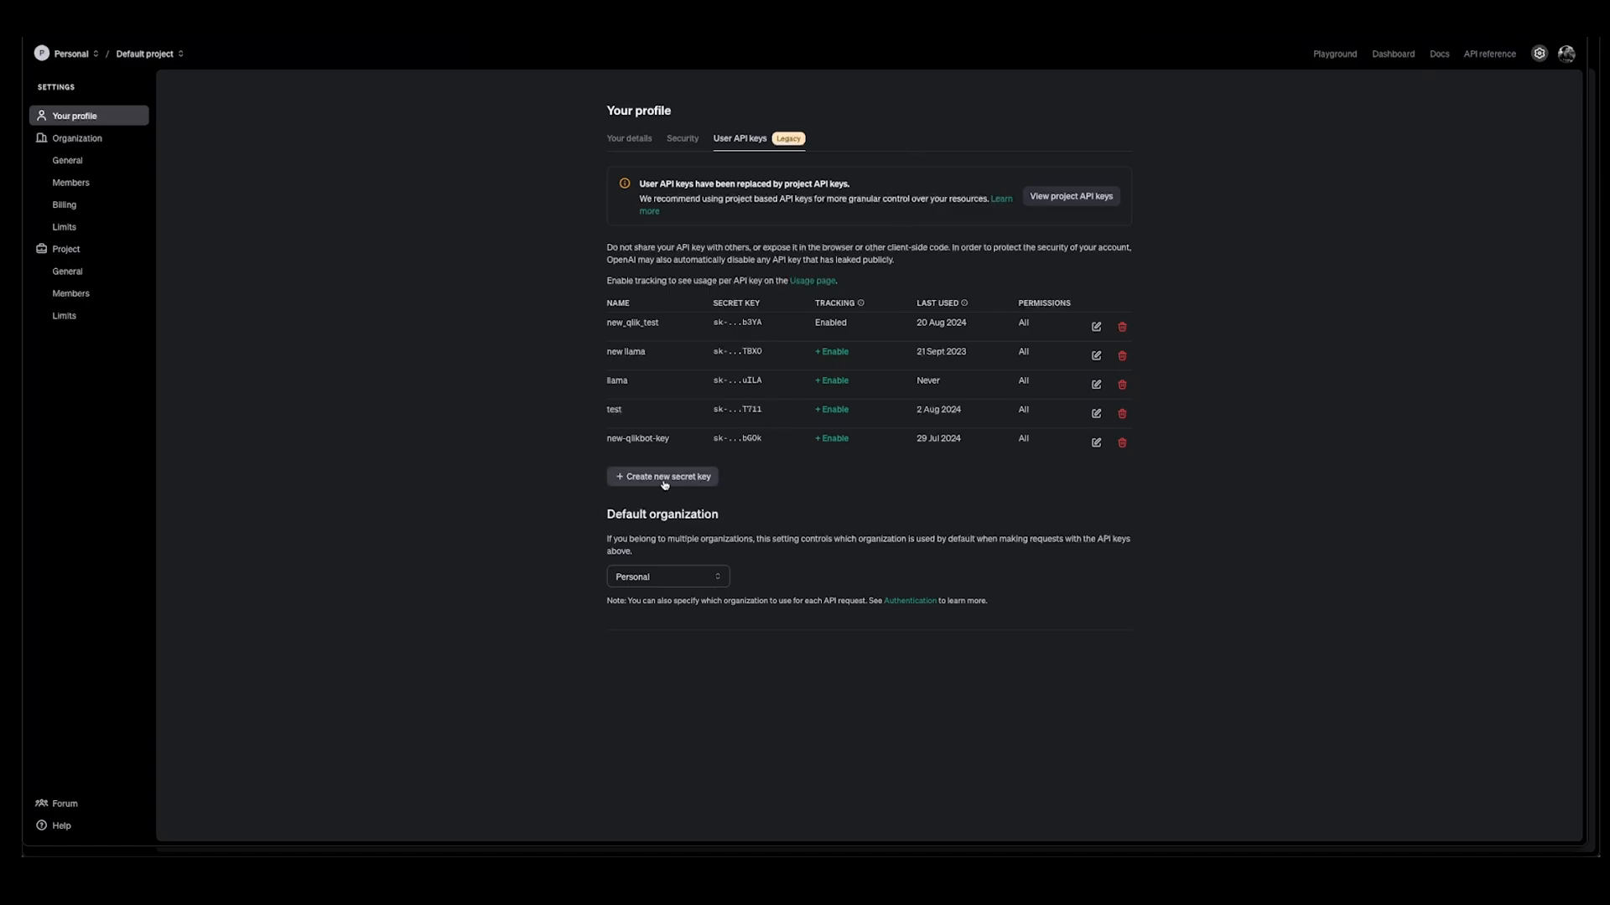
click(664, 476)
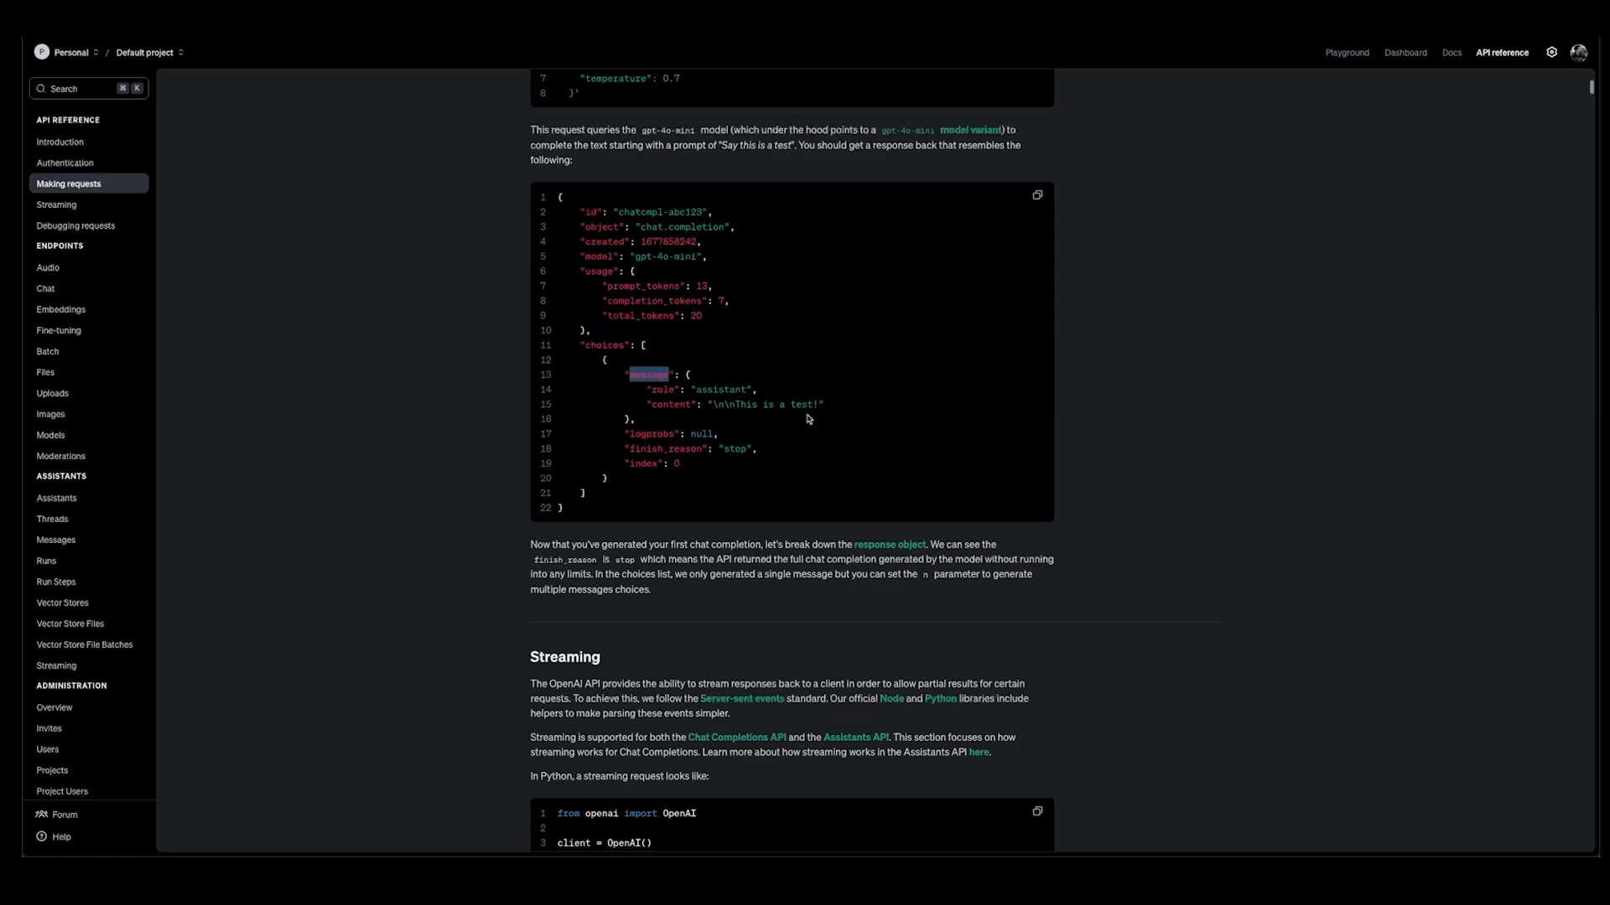
- Scroll the API reference past the Streaming example to Debugging requests
scroll(down, 3)
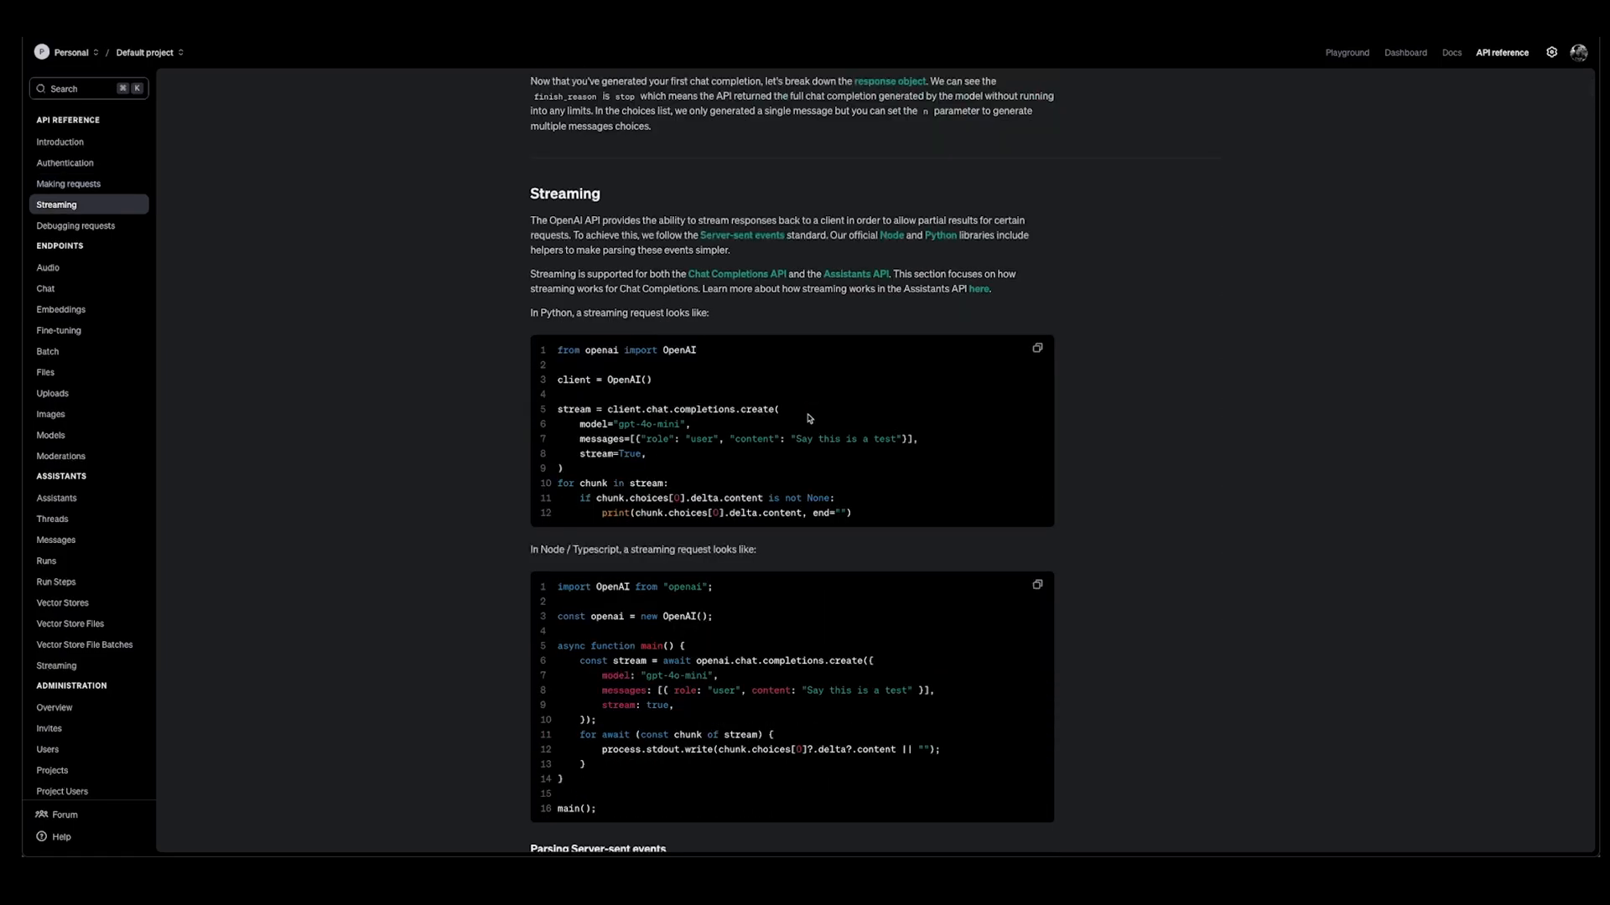
mouse_move(811, 419)
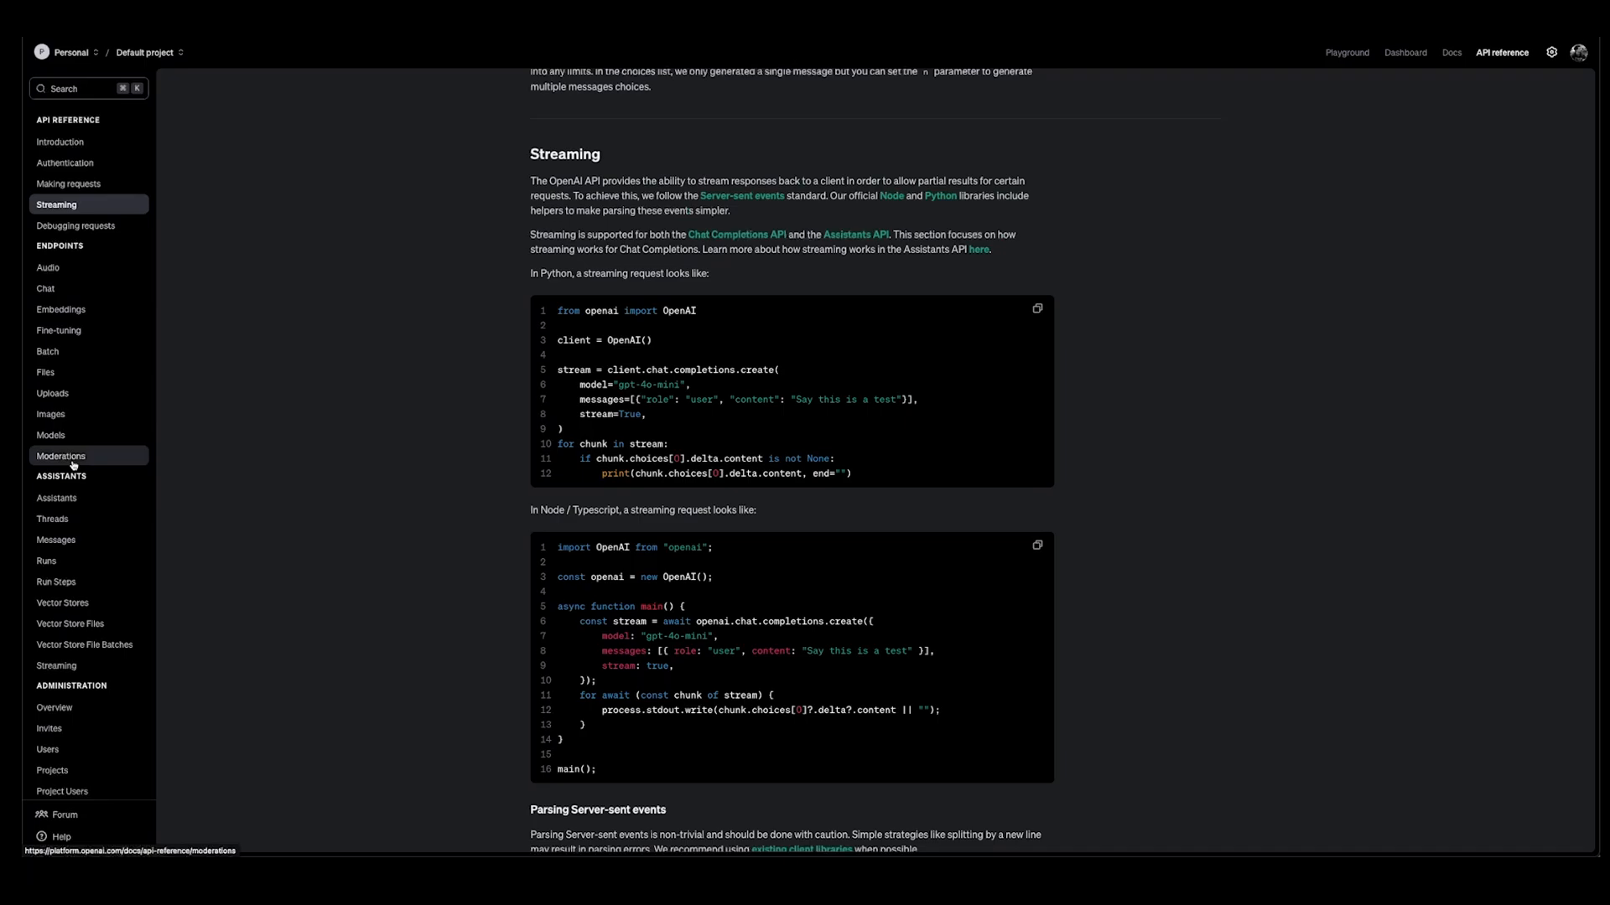
scroll(up, 3)
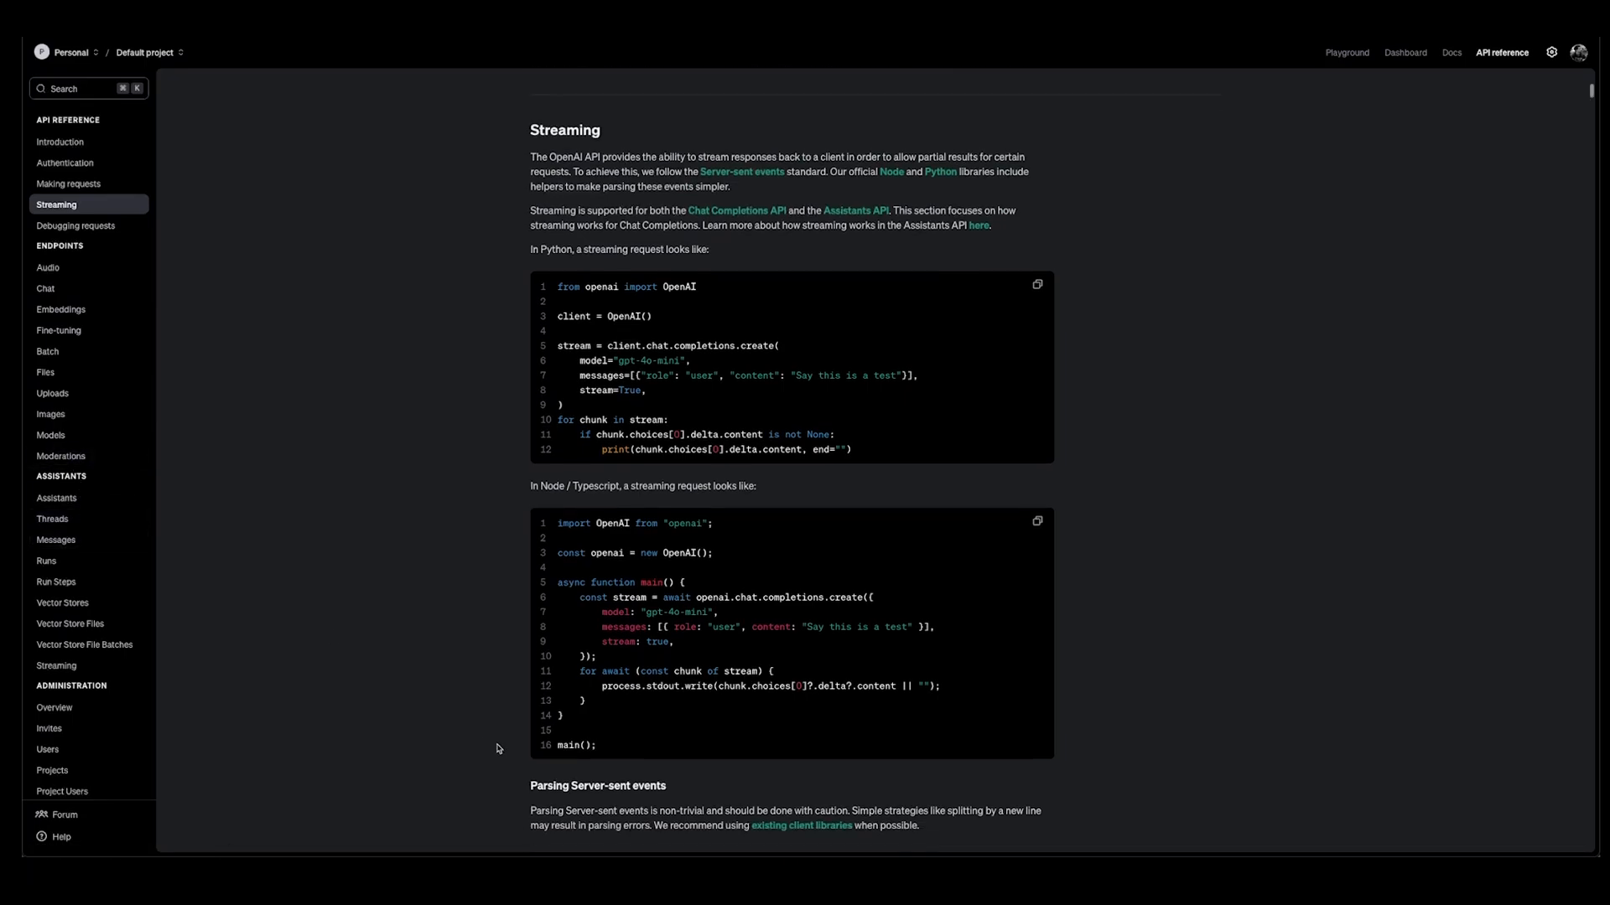
scroll(down, 3)
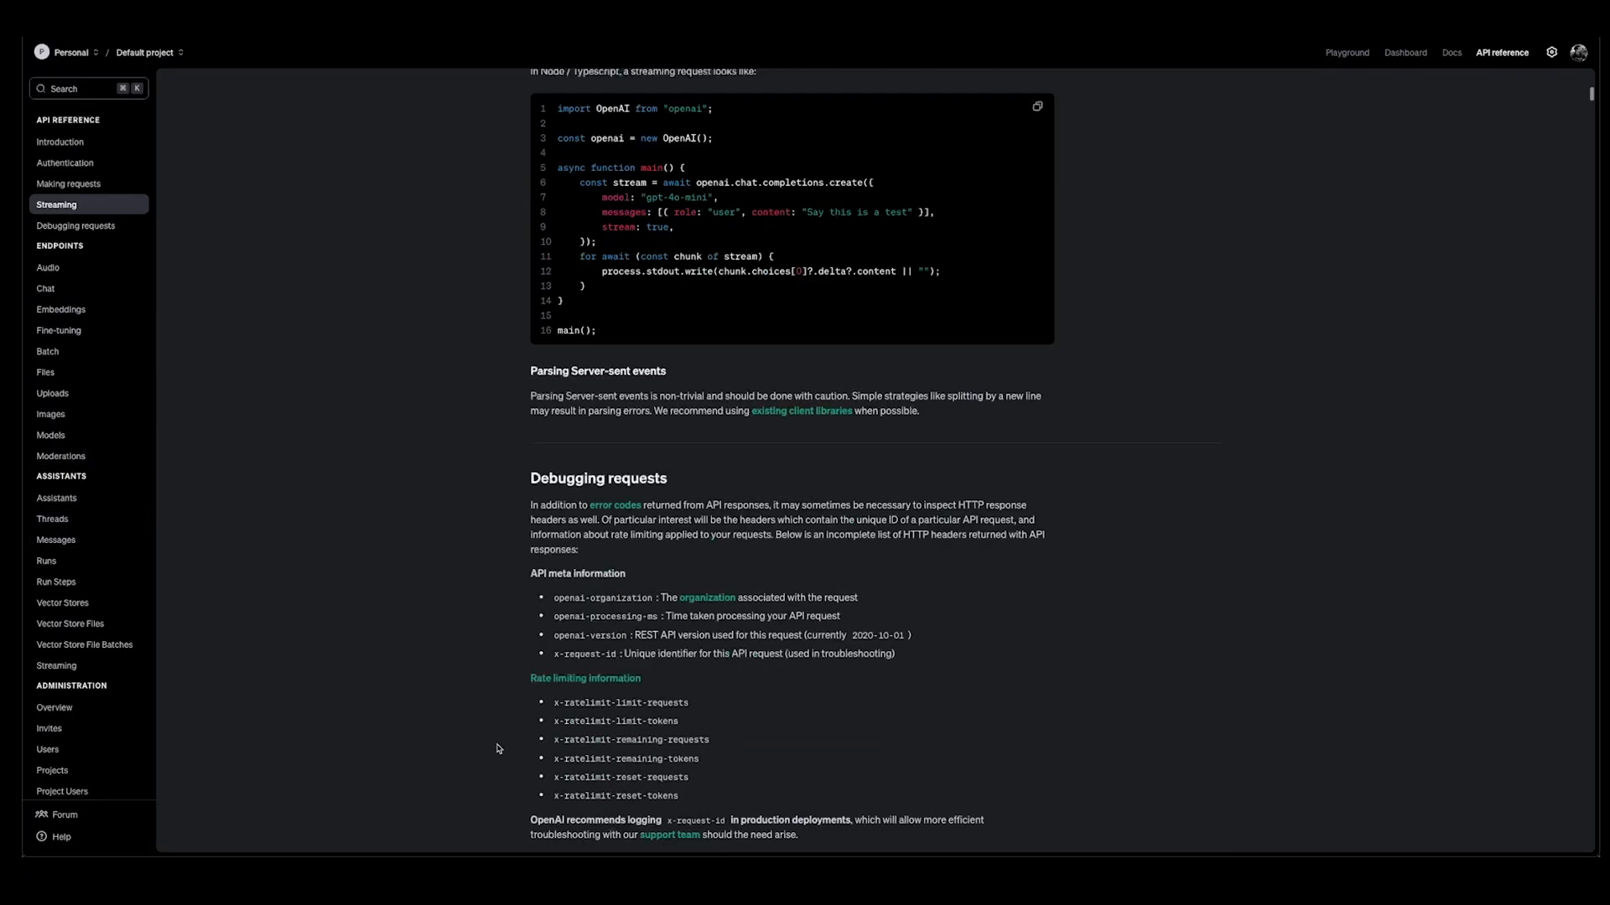
scroll(down, 3)
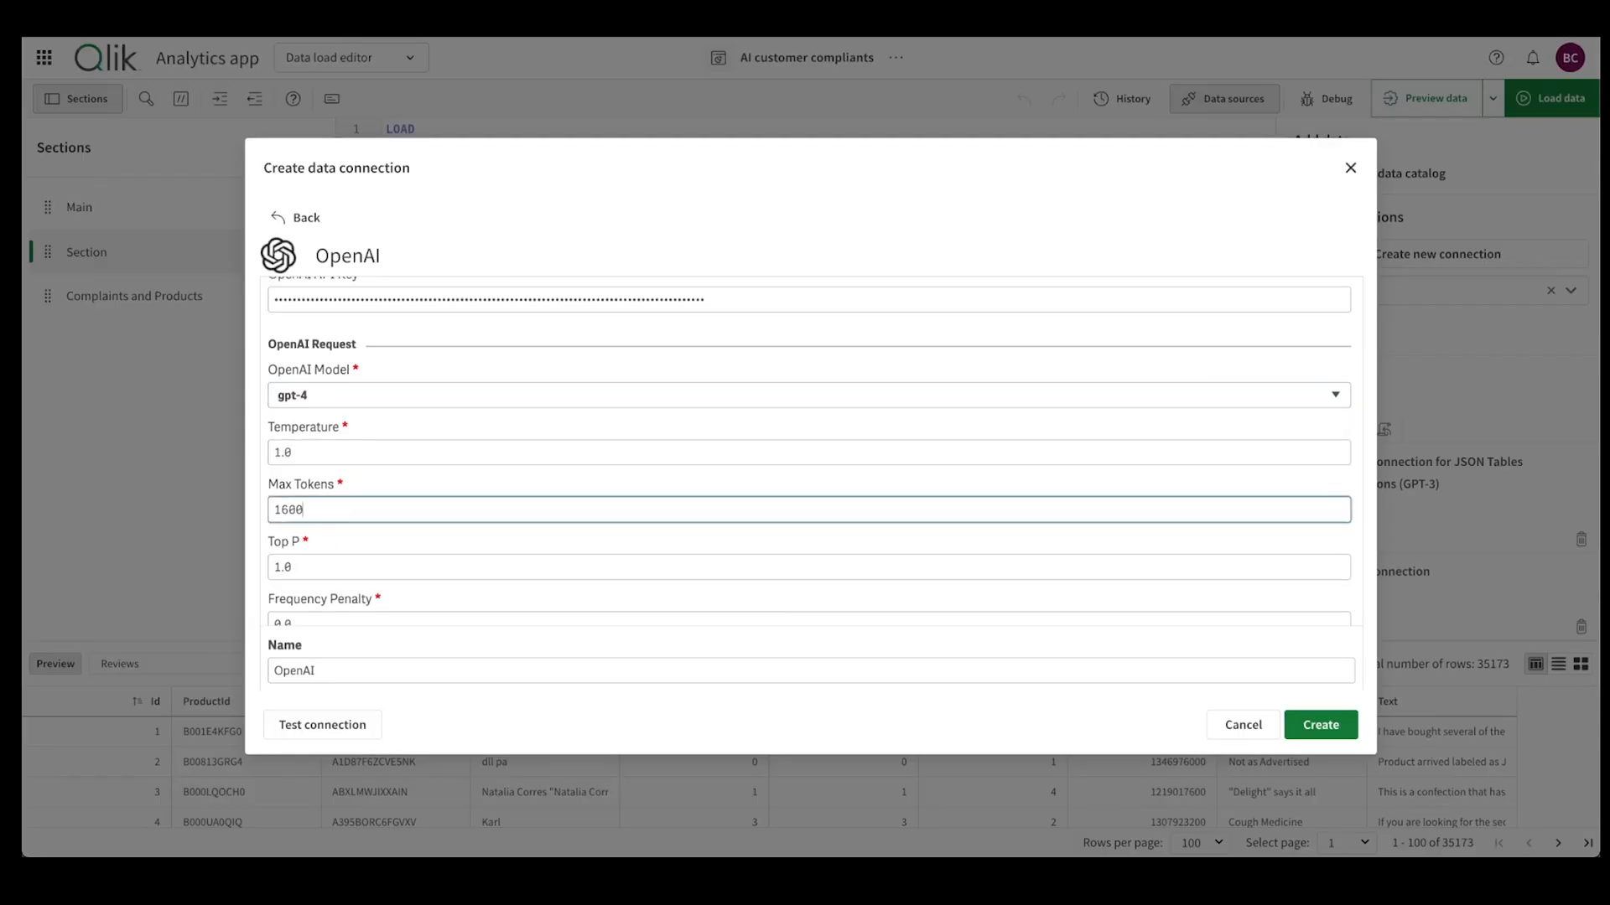
- Name the OpenAI connection OpenAIqliksensenewconnection
scroll(down, 3)
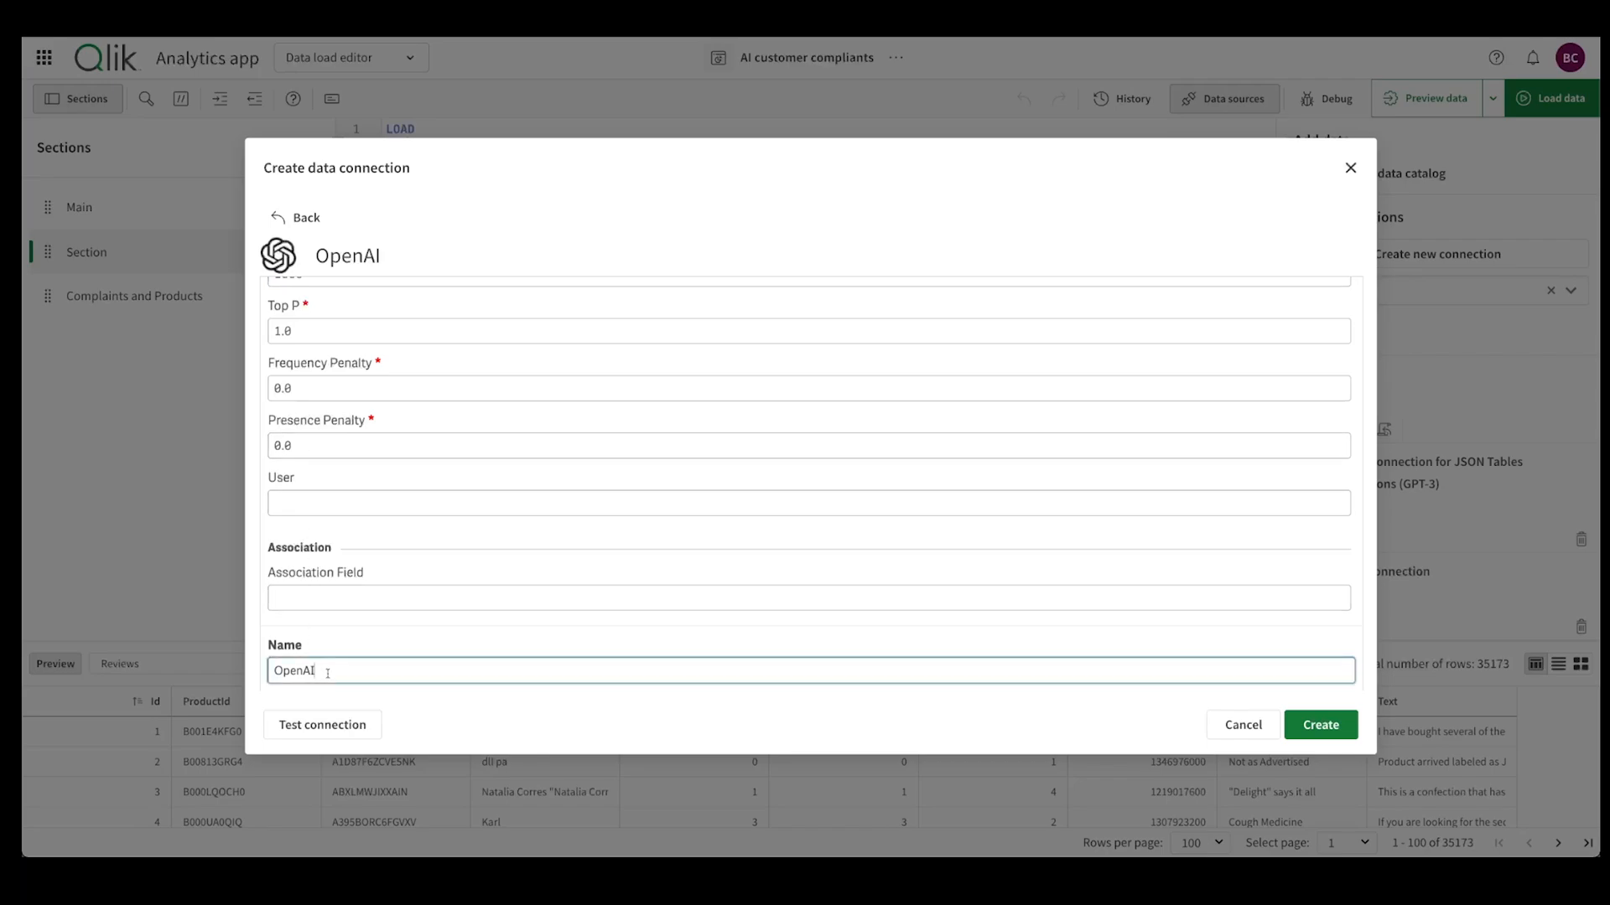
text(q)
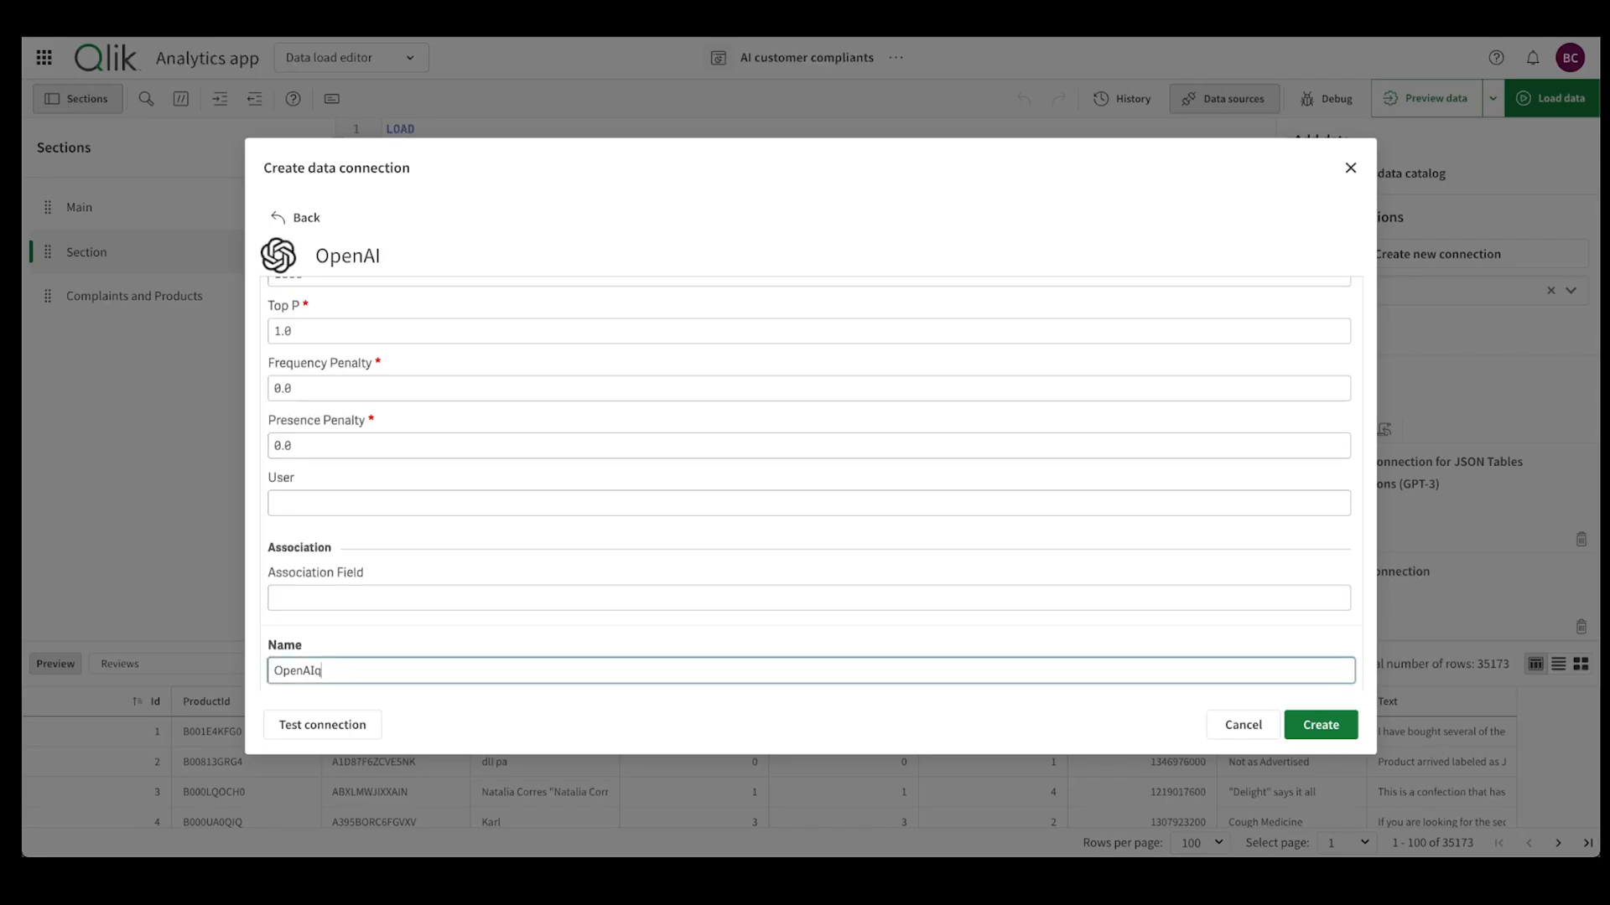
text(liksense)
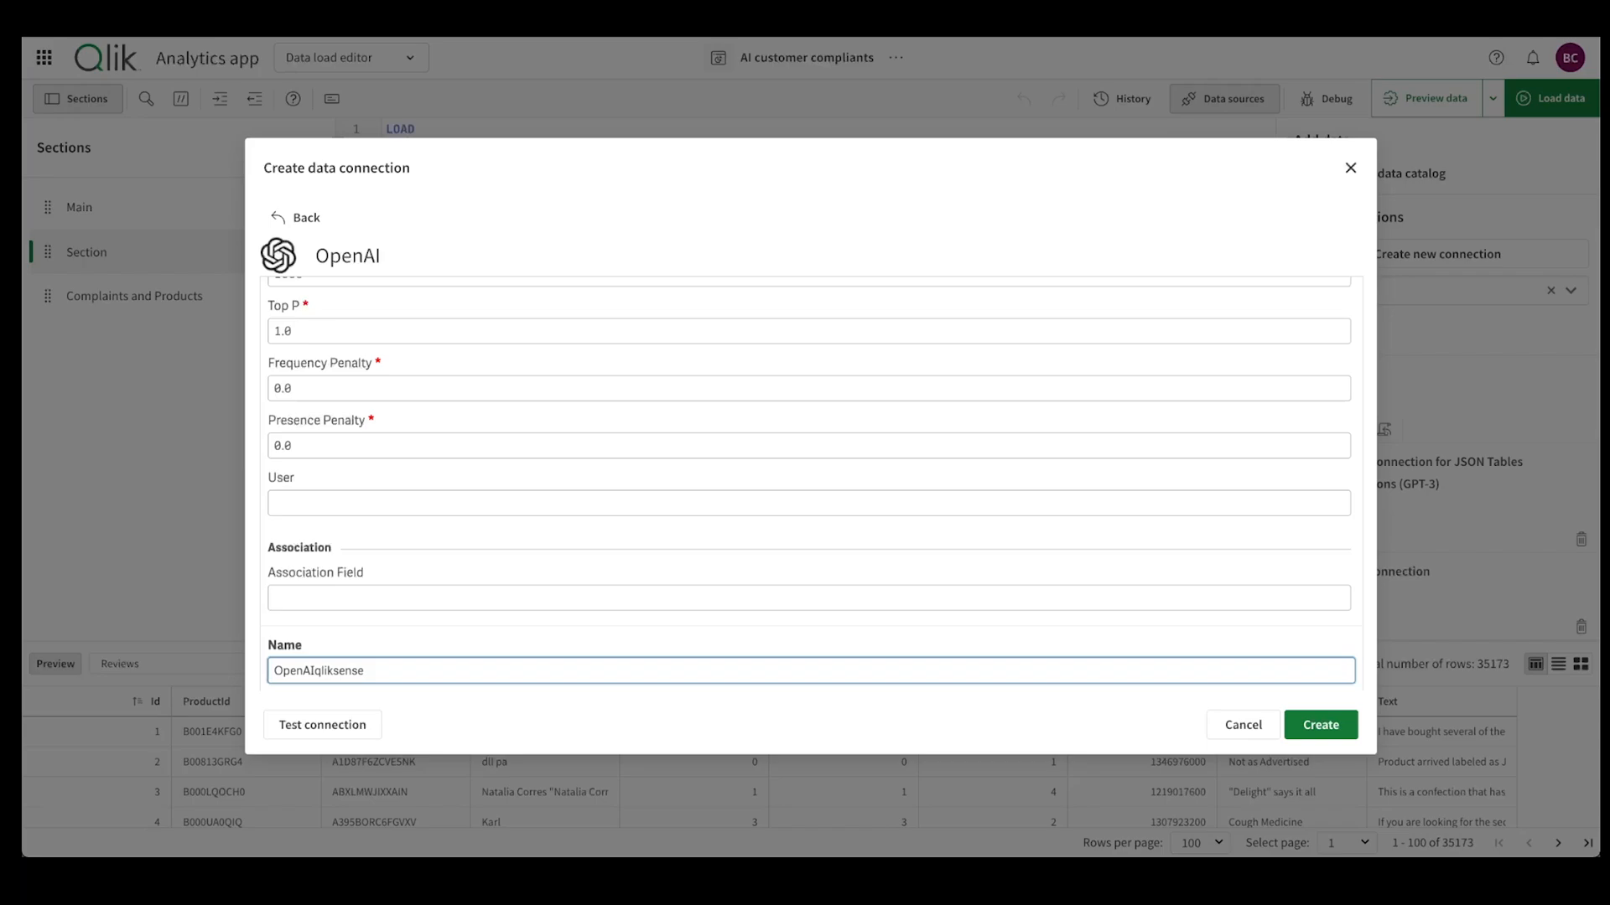
text(newconnection)
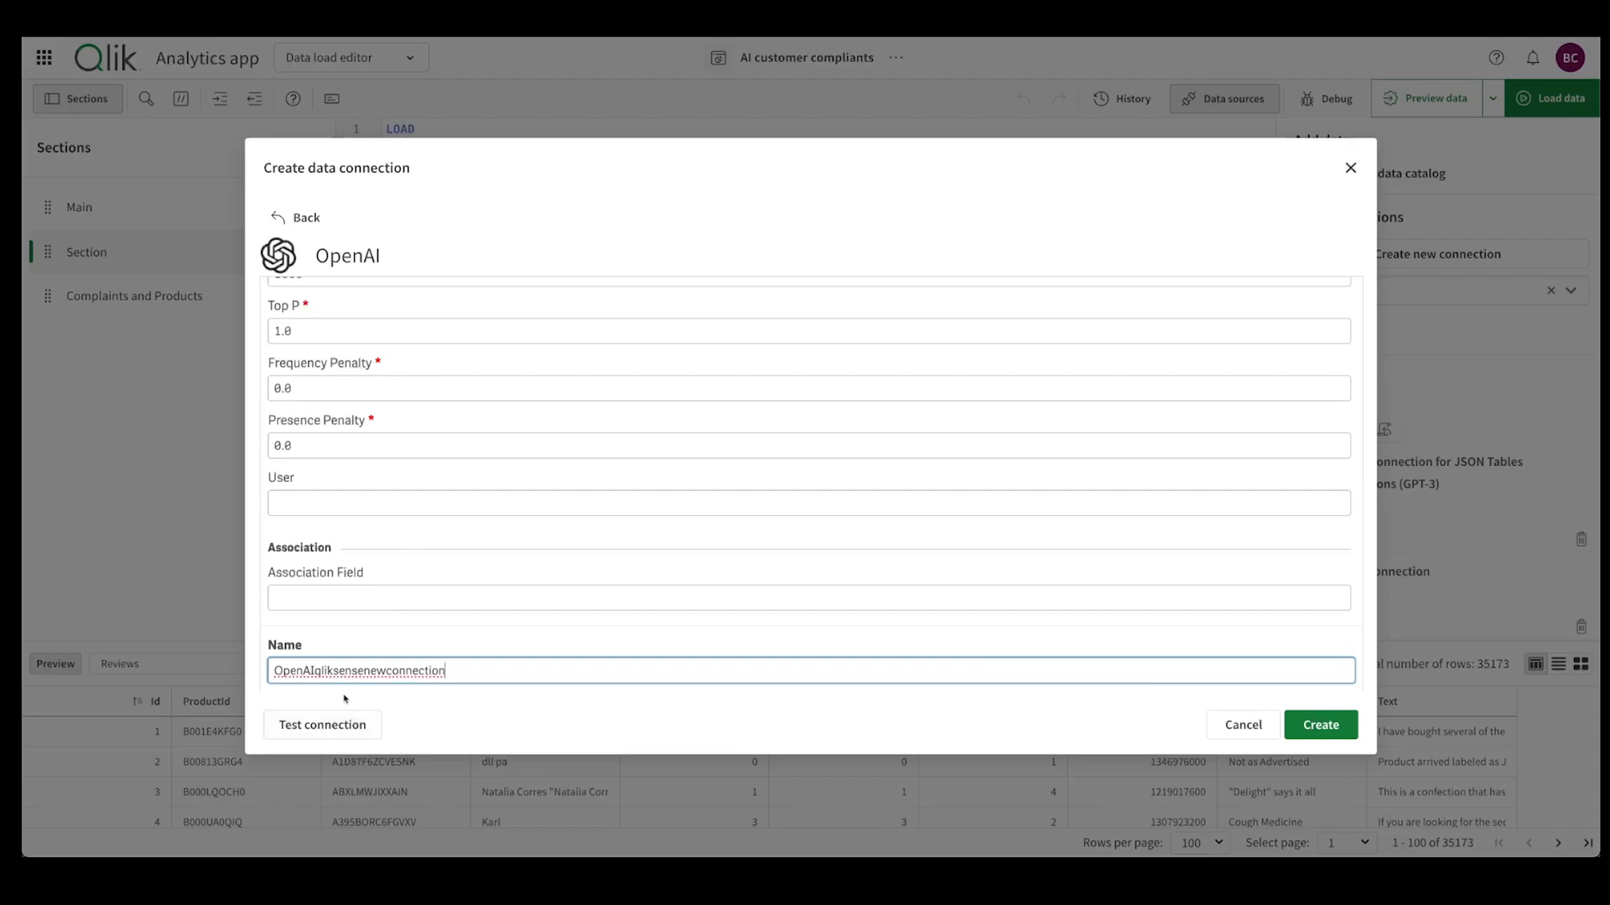
- Test the connection successfully and create it
click(321, 725)
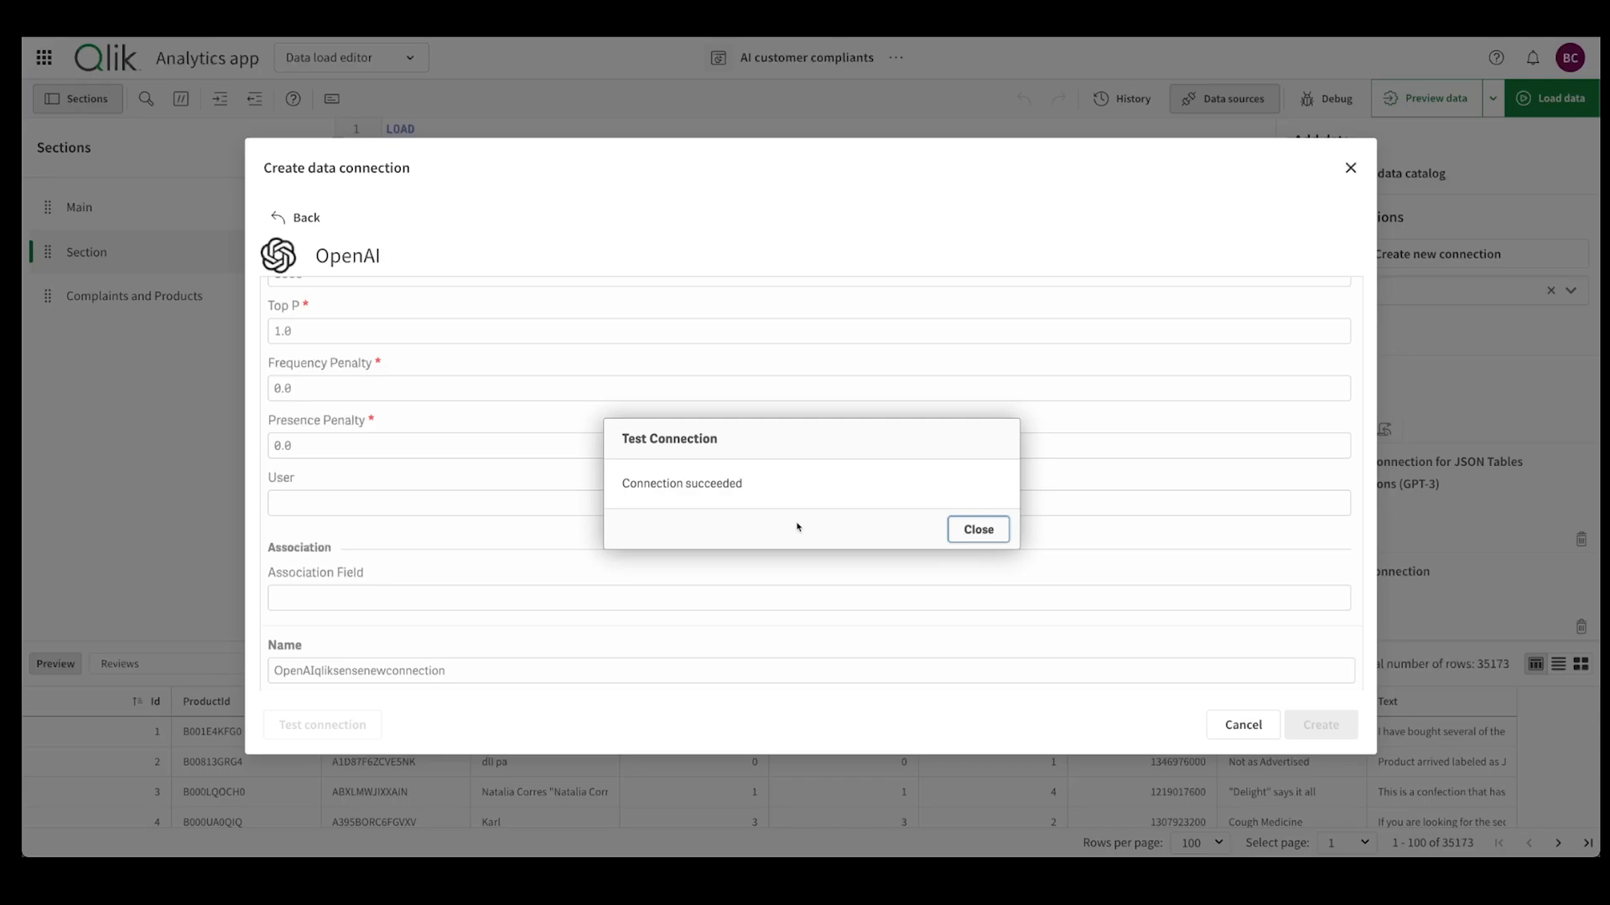
click(976, 529)
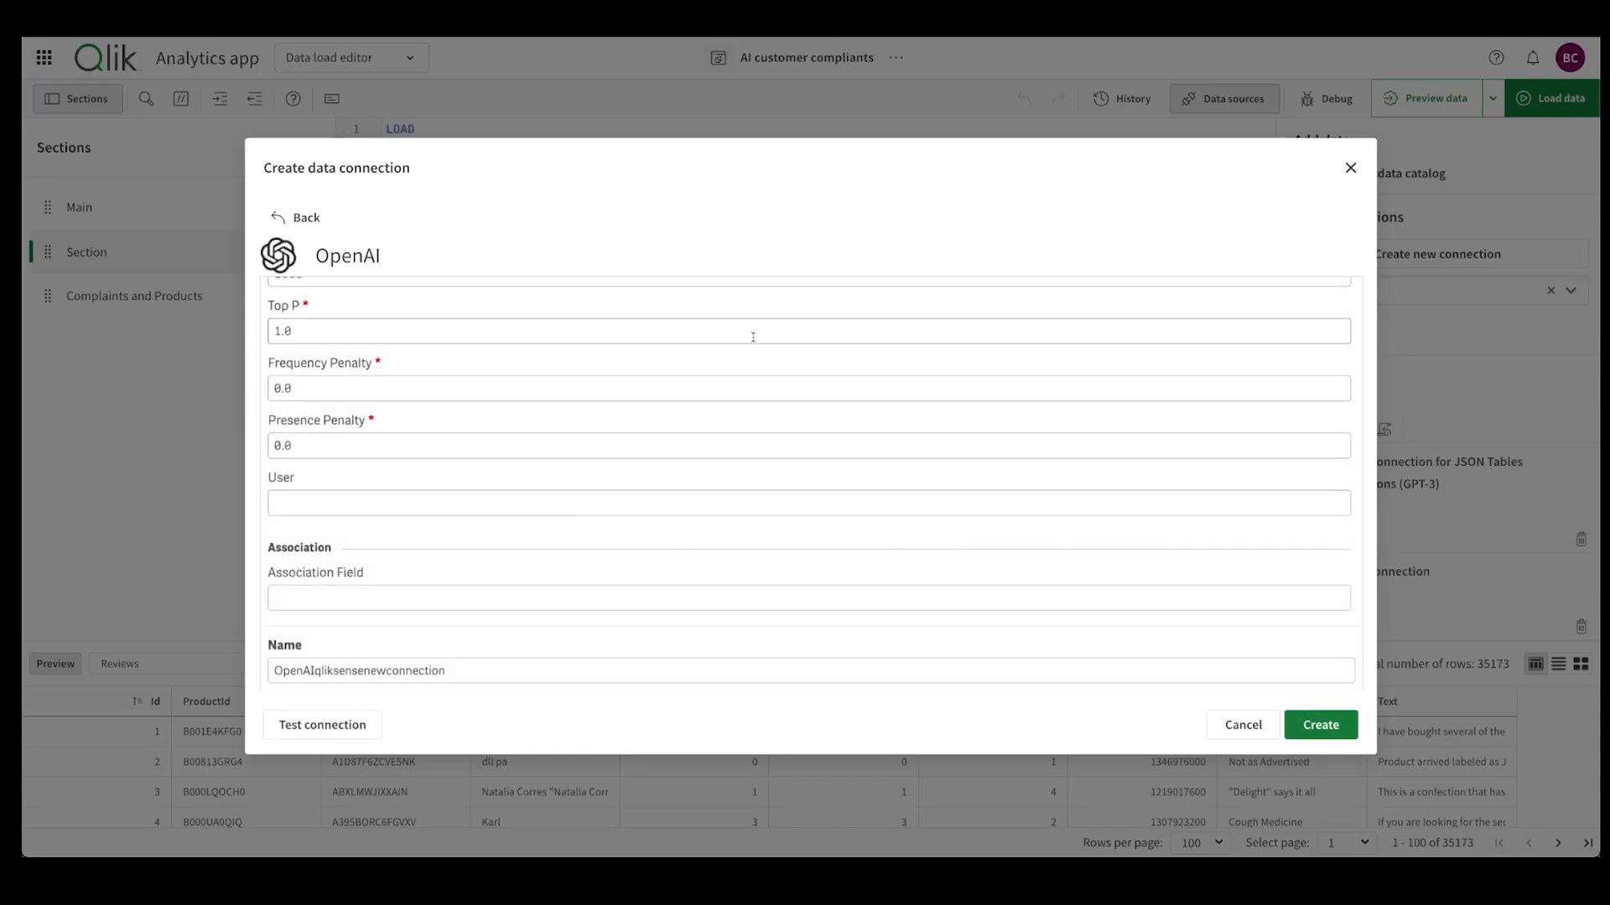
scroll(up, 3)
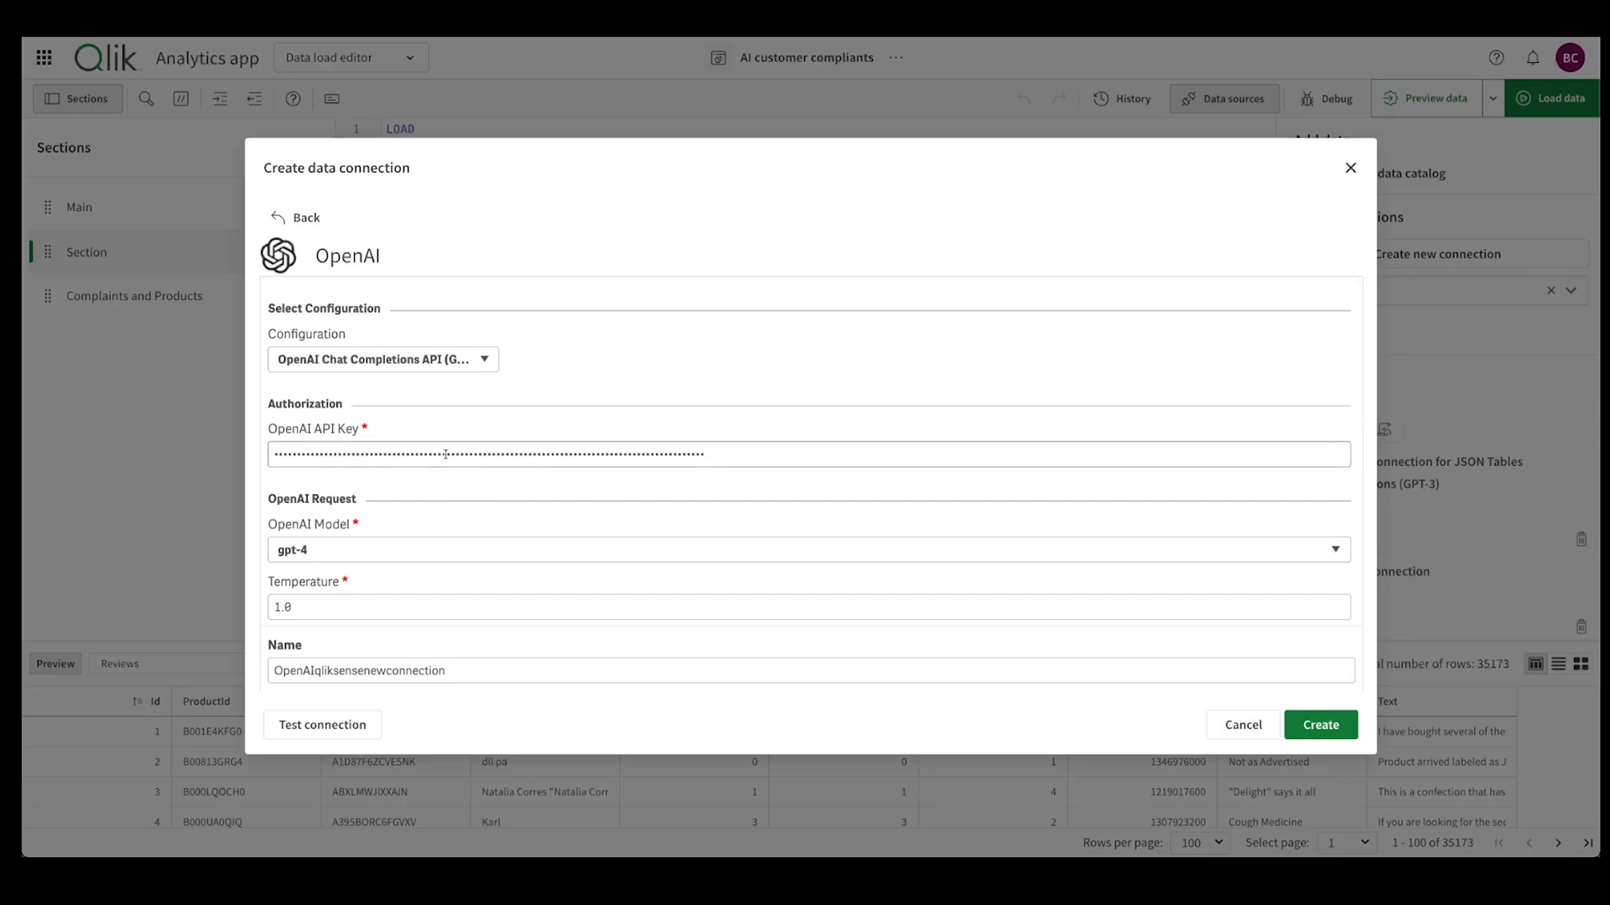
scroll(down, 3)
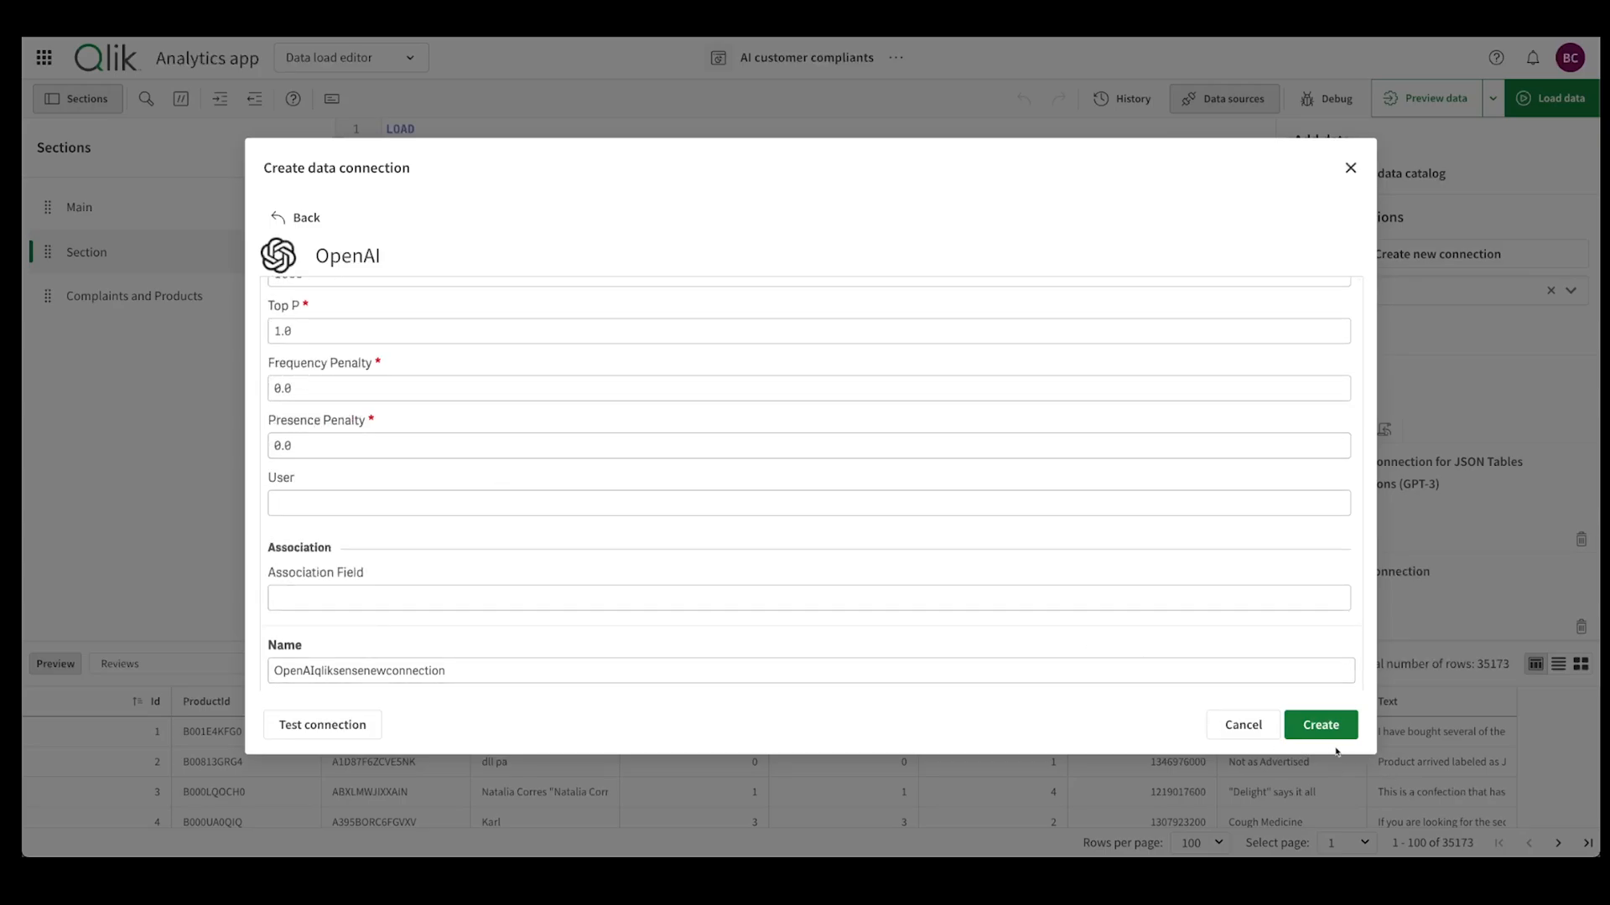
click(1320, 724)
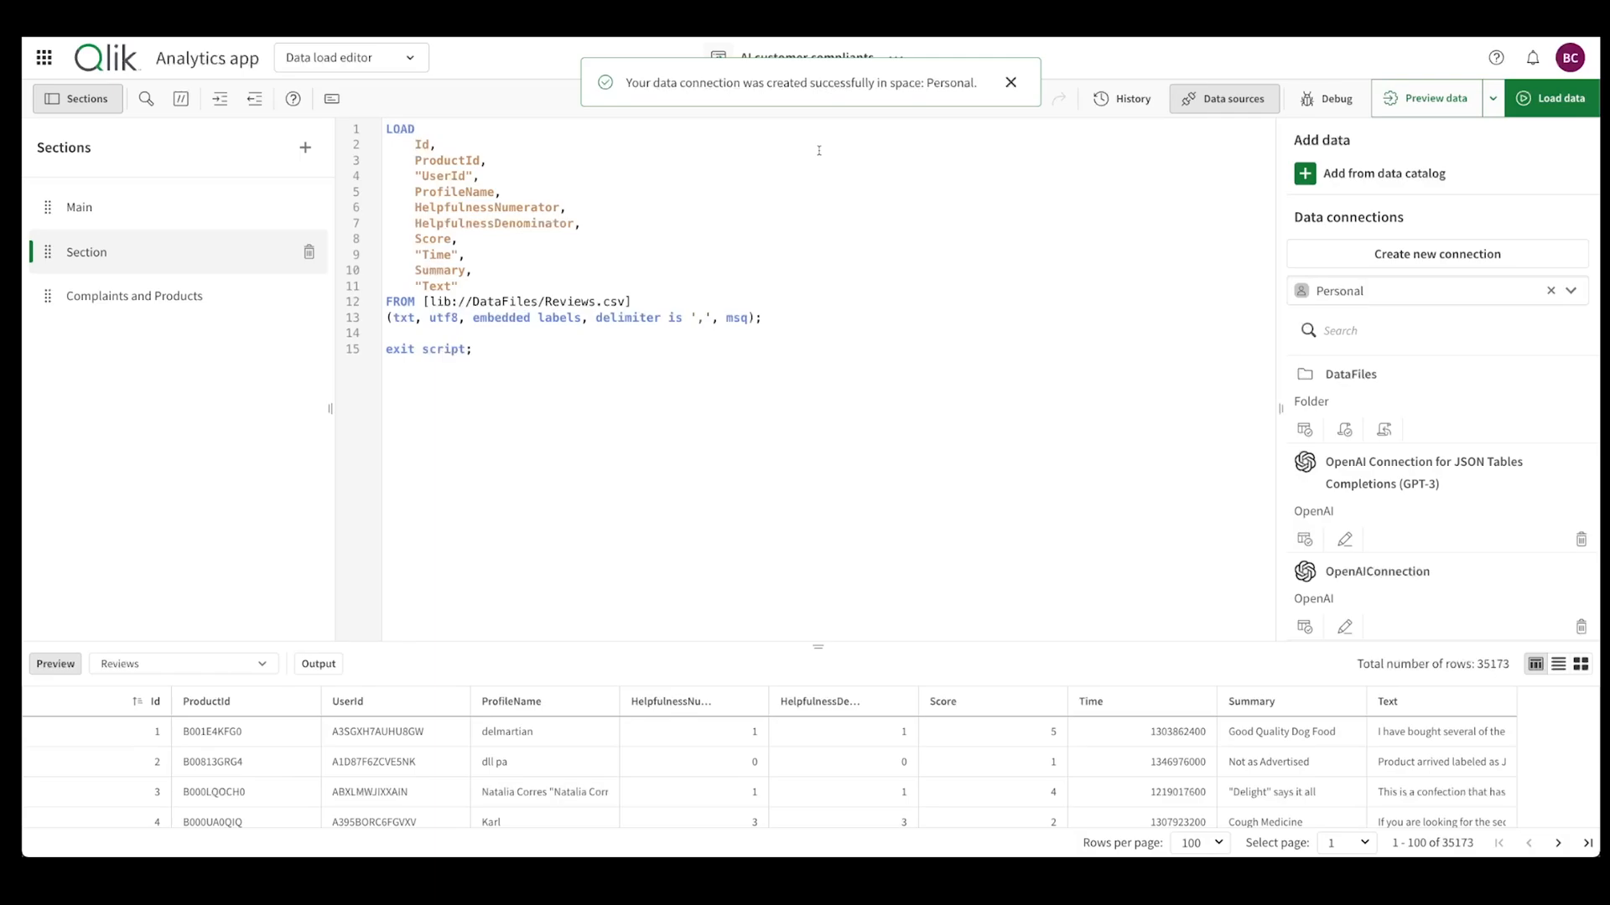
- Check the old script's LIB CONNECT TO line, then return to My new sheet
click(1010, 82)
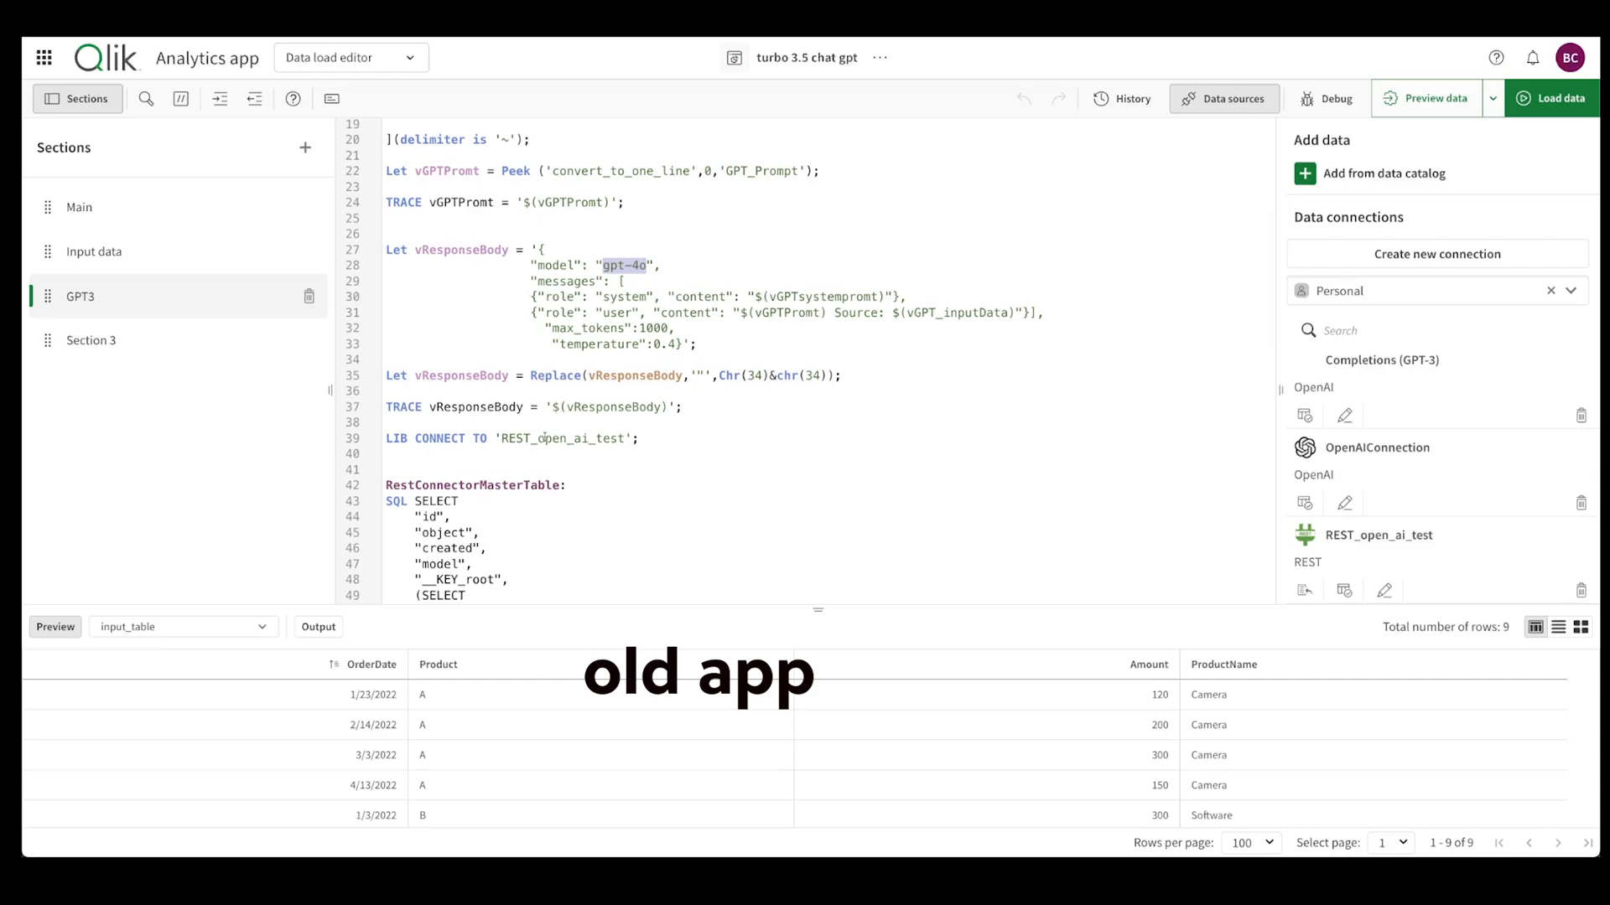
click(511, 438)
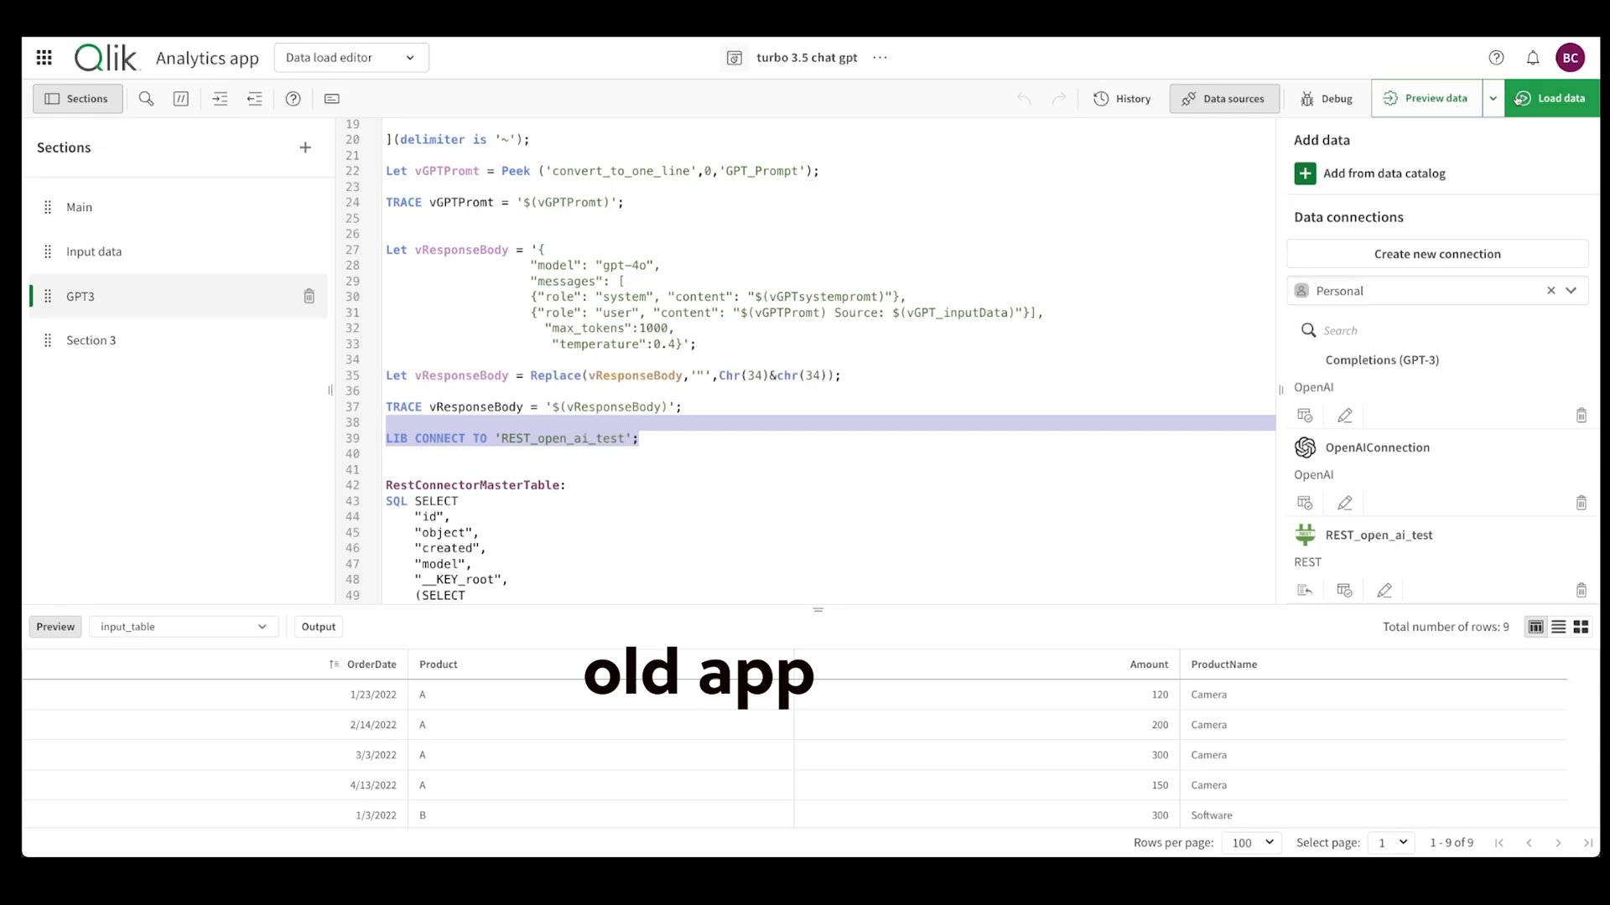
scroll(up, 3)
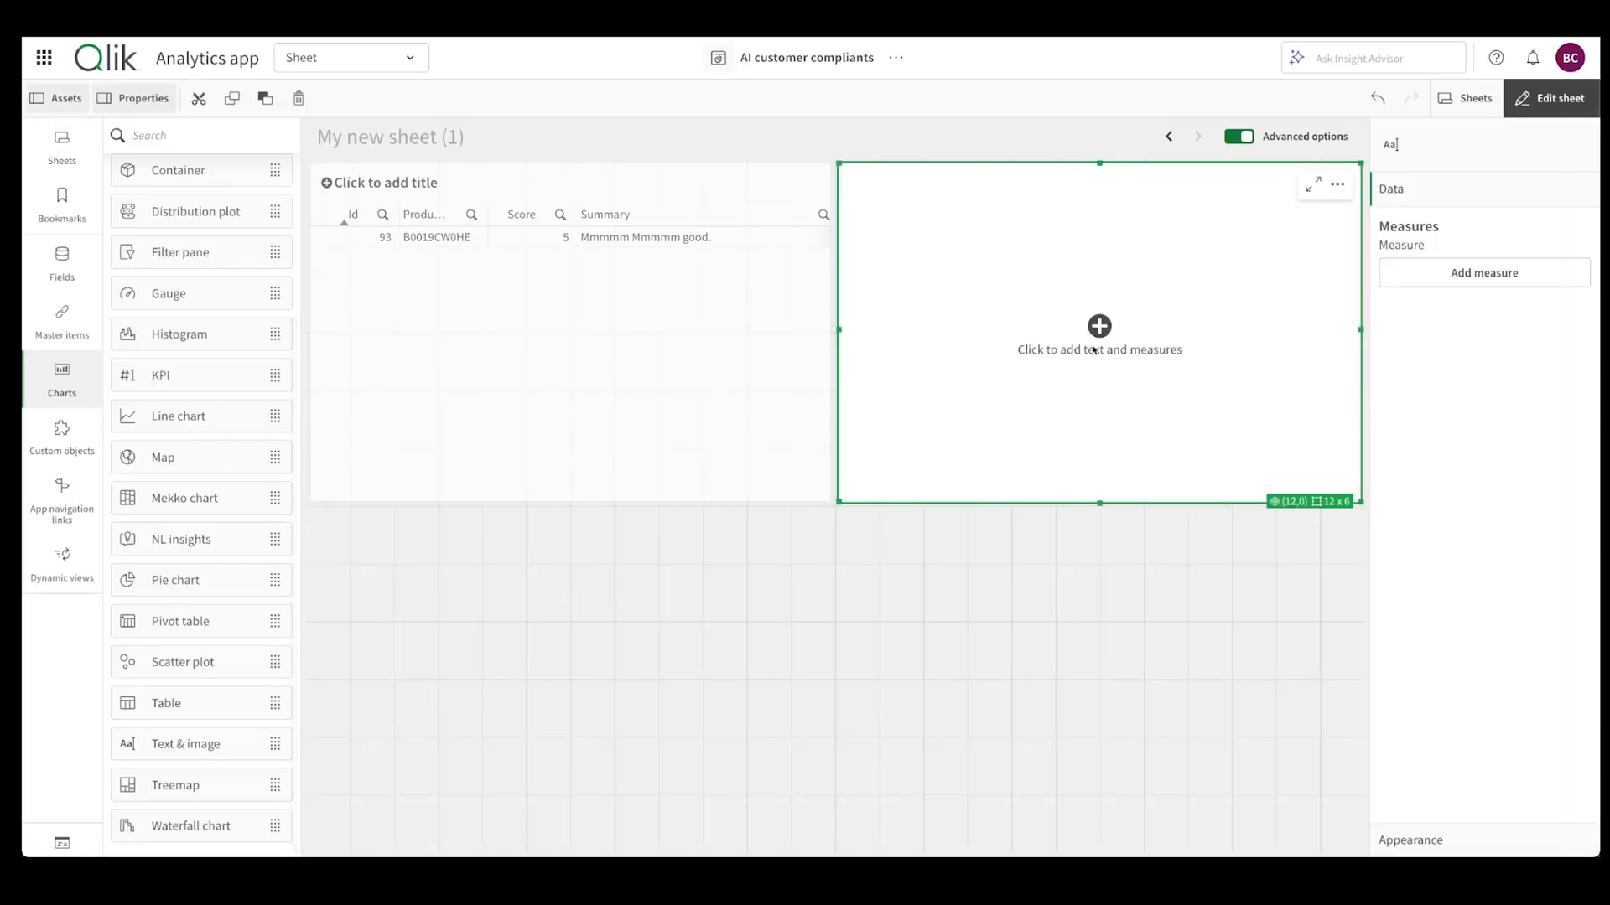
- Add a 'Customer review:' text box, duplicate it, and retitle the copy 'OpenAi answer:'
click(1482, 271)
text(Customer r)
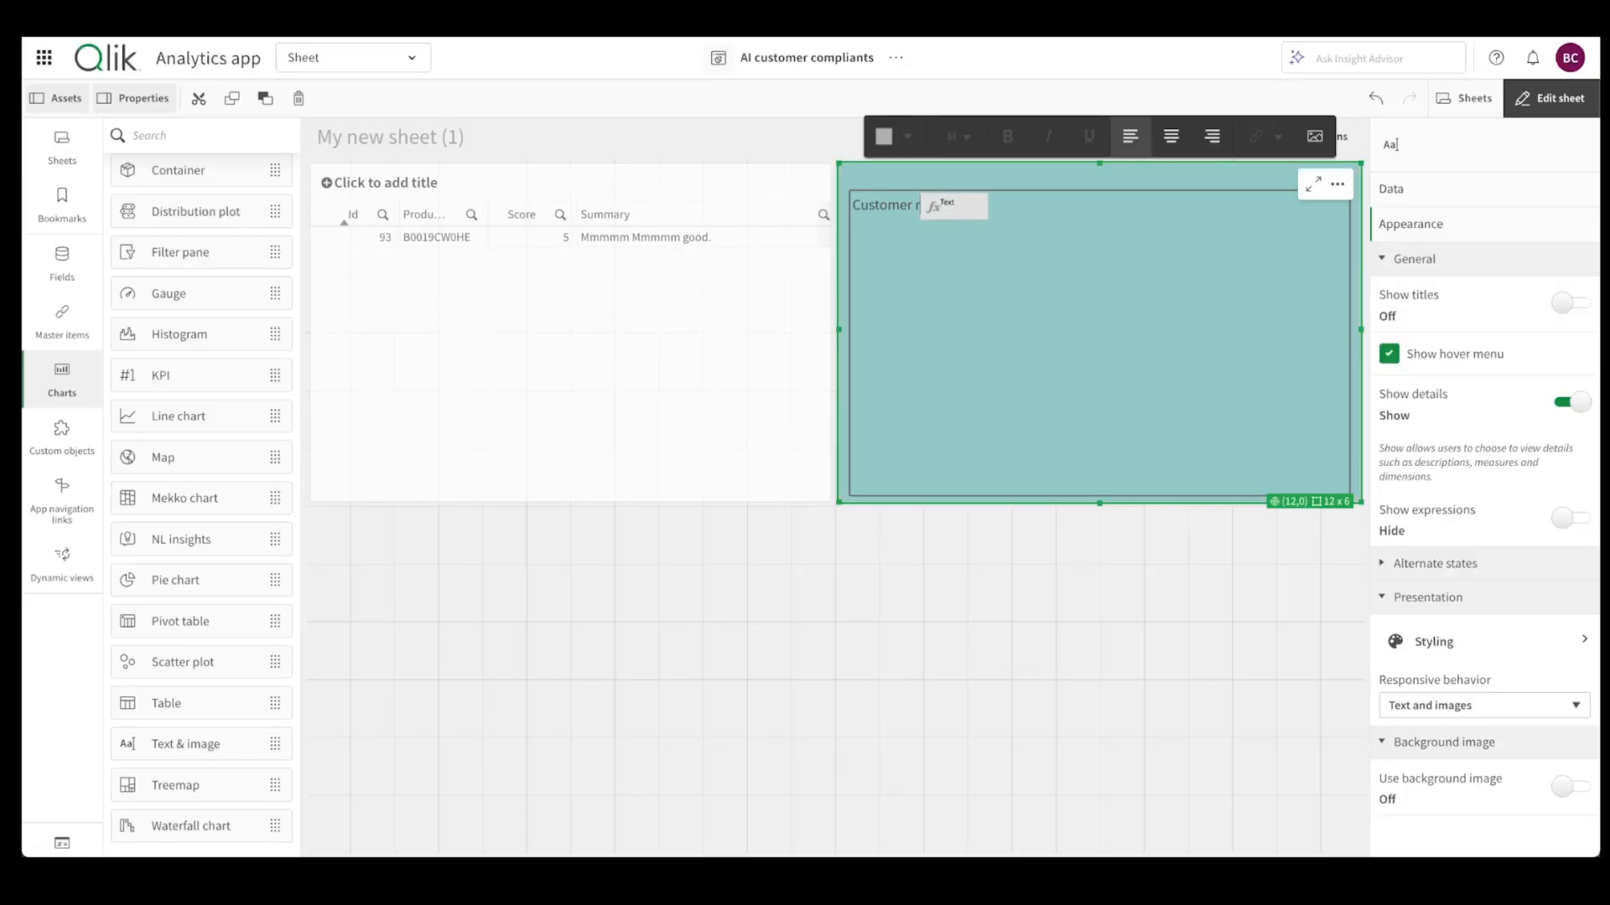
right_click(1098, 339)
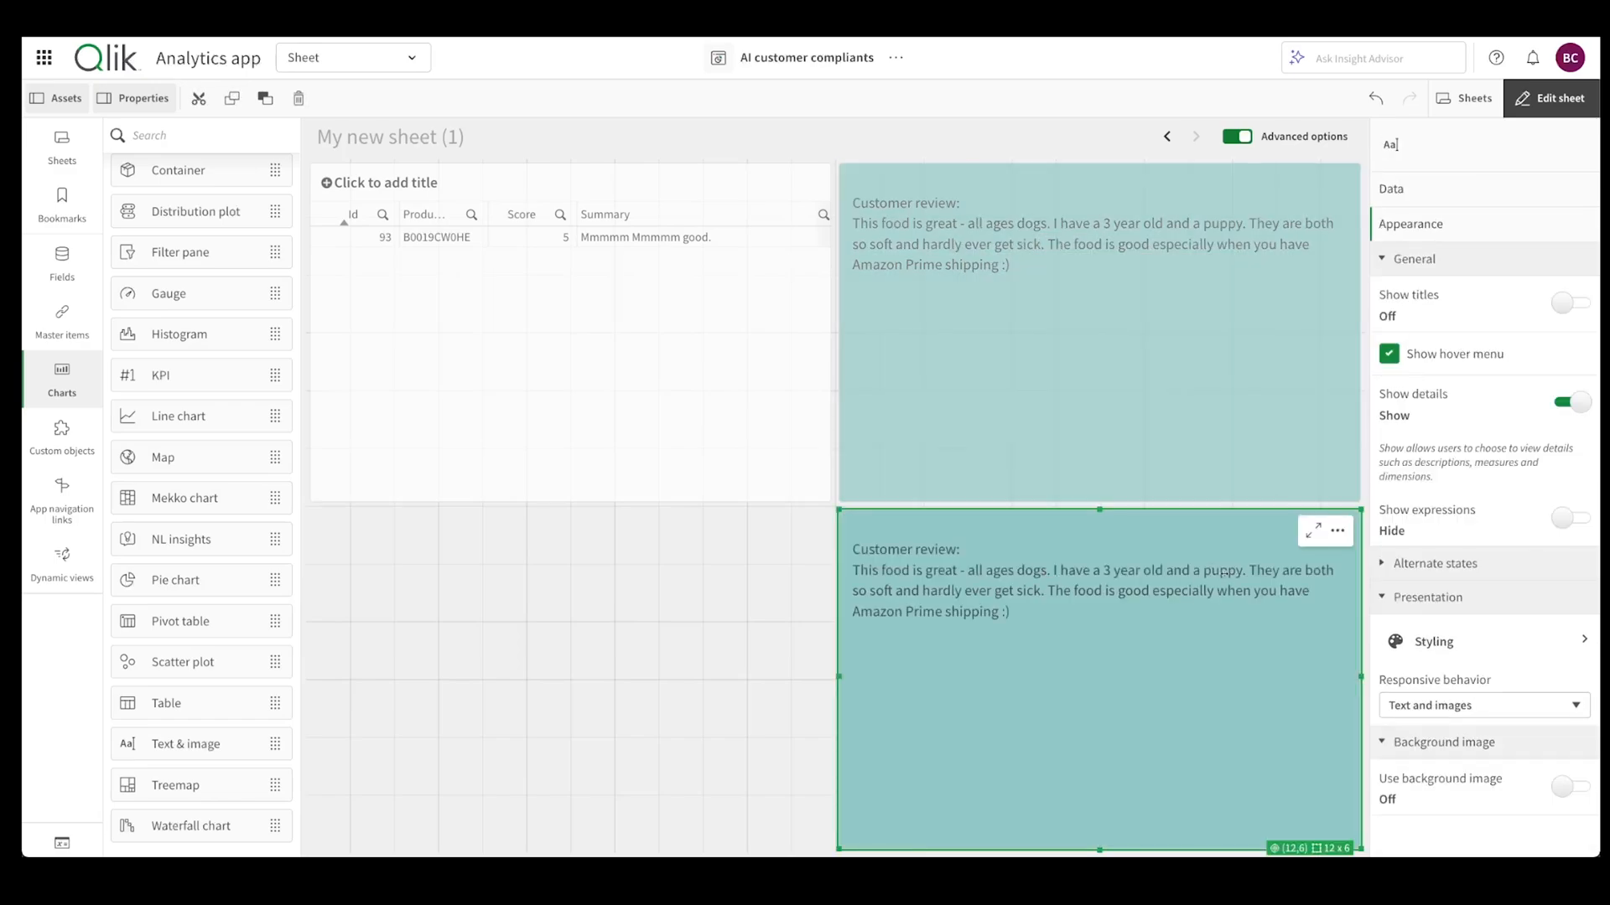
click(1391, 188)
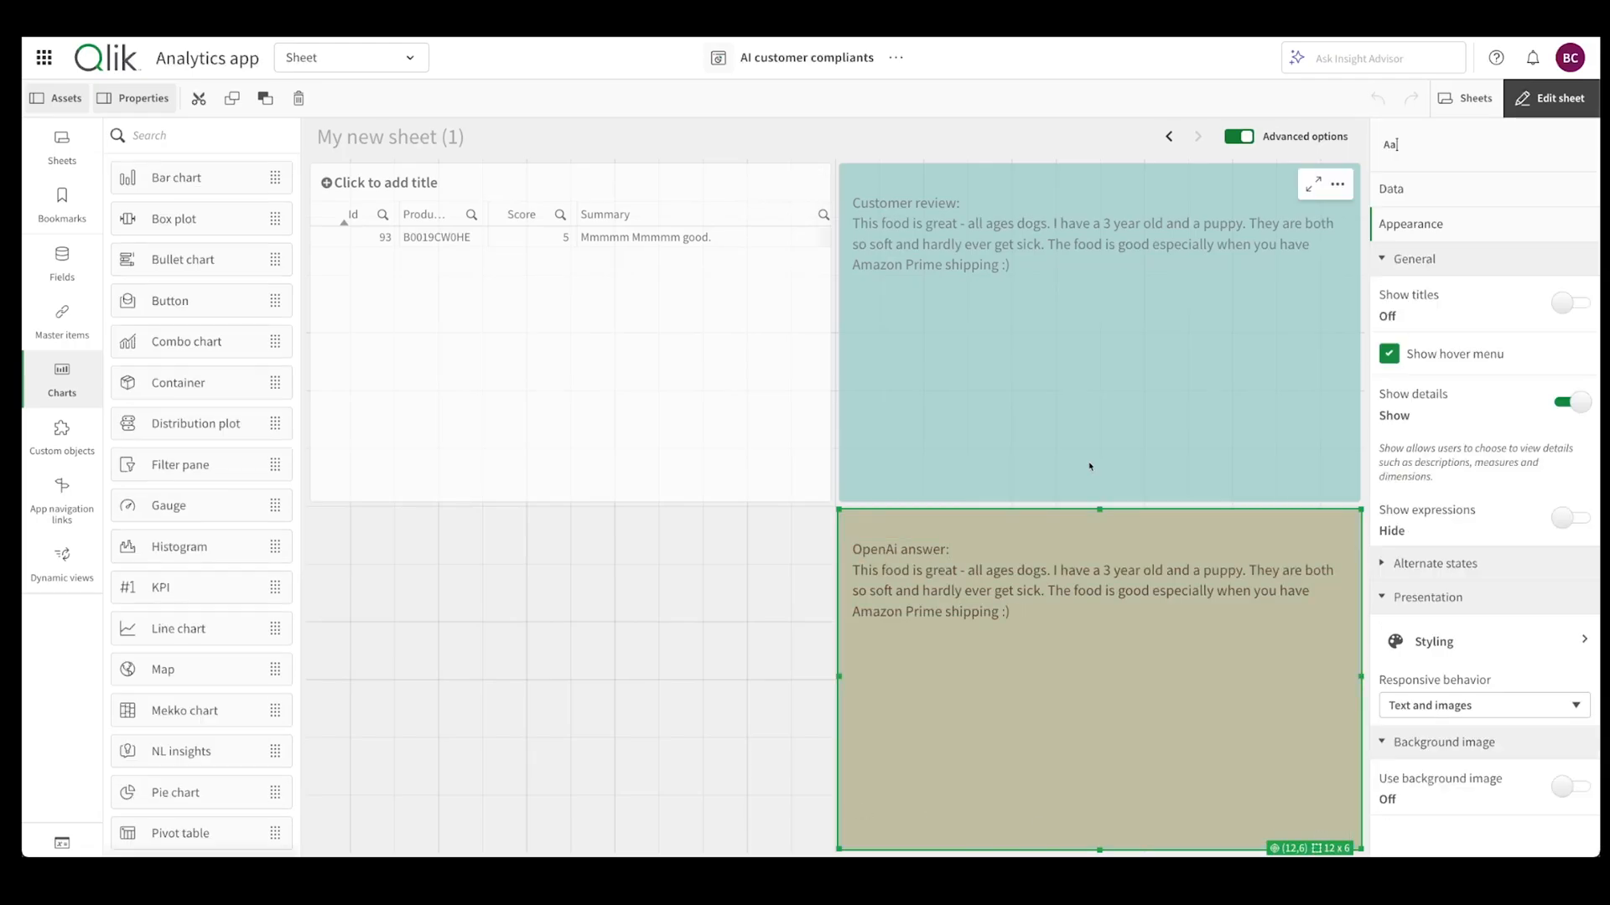
click(1391, 188)
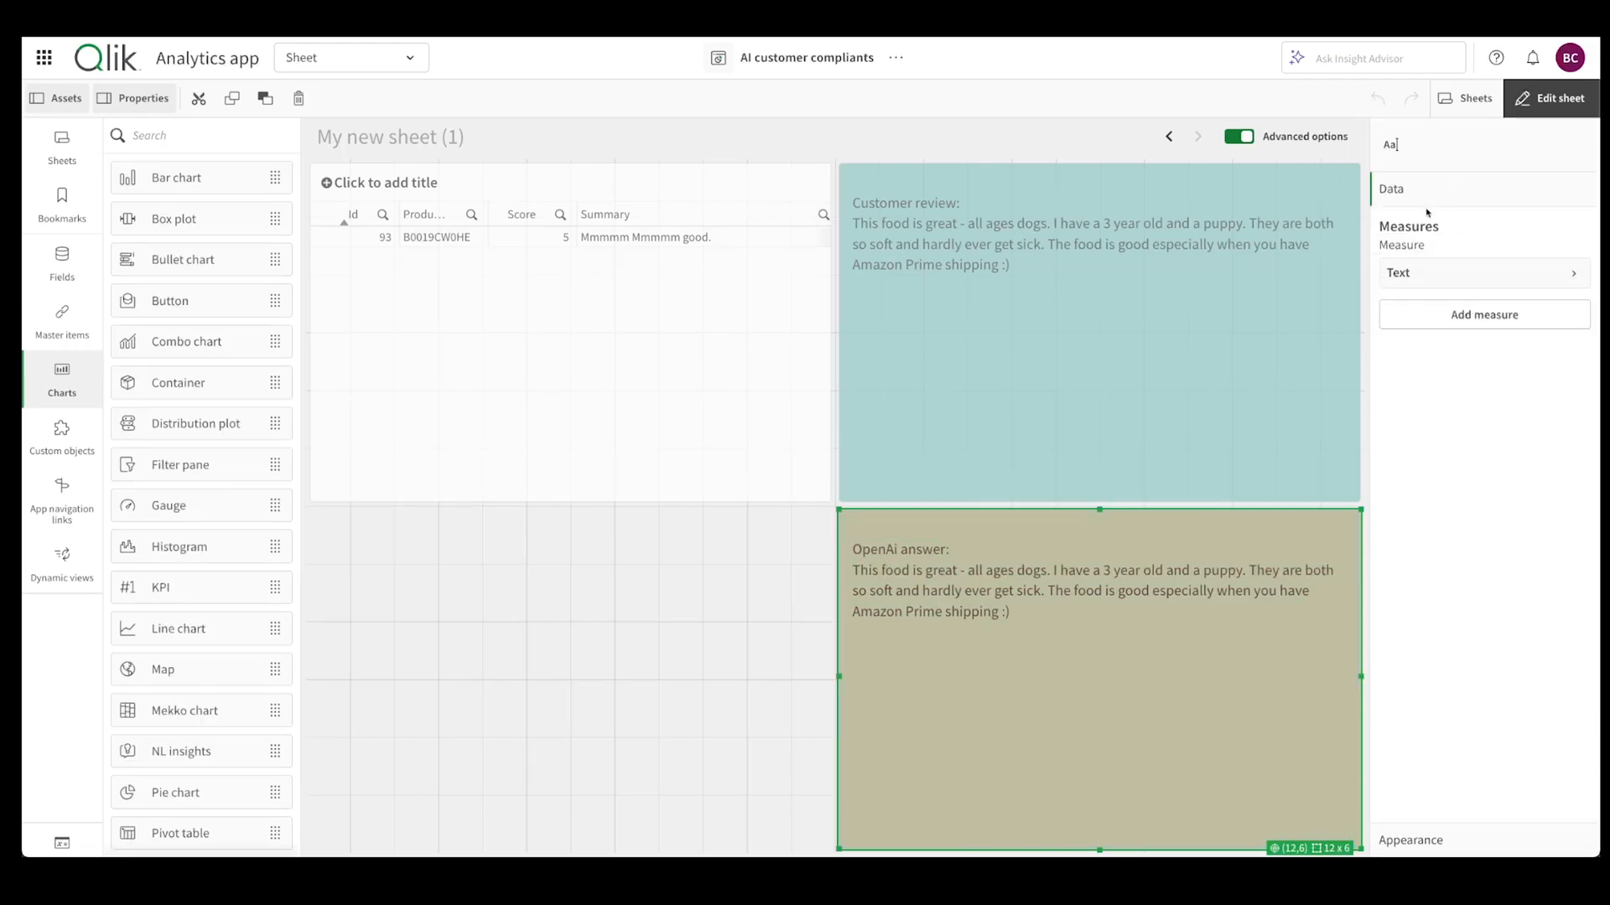
- Inspect the review table's columns and open the answer box's Text measure expression
click(564, 307)
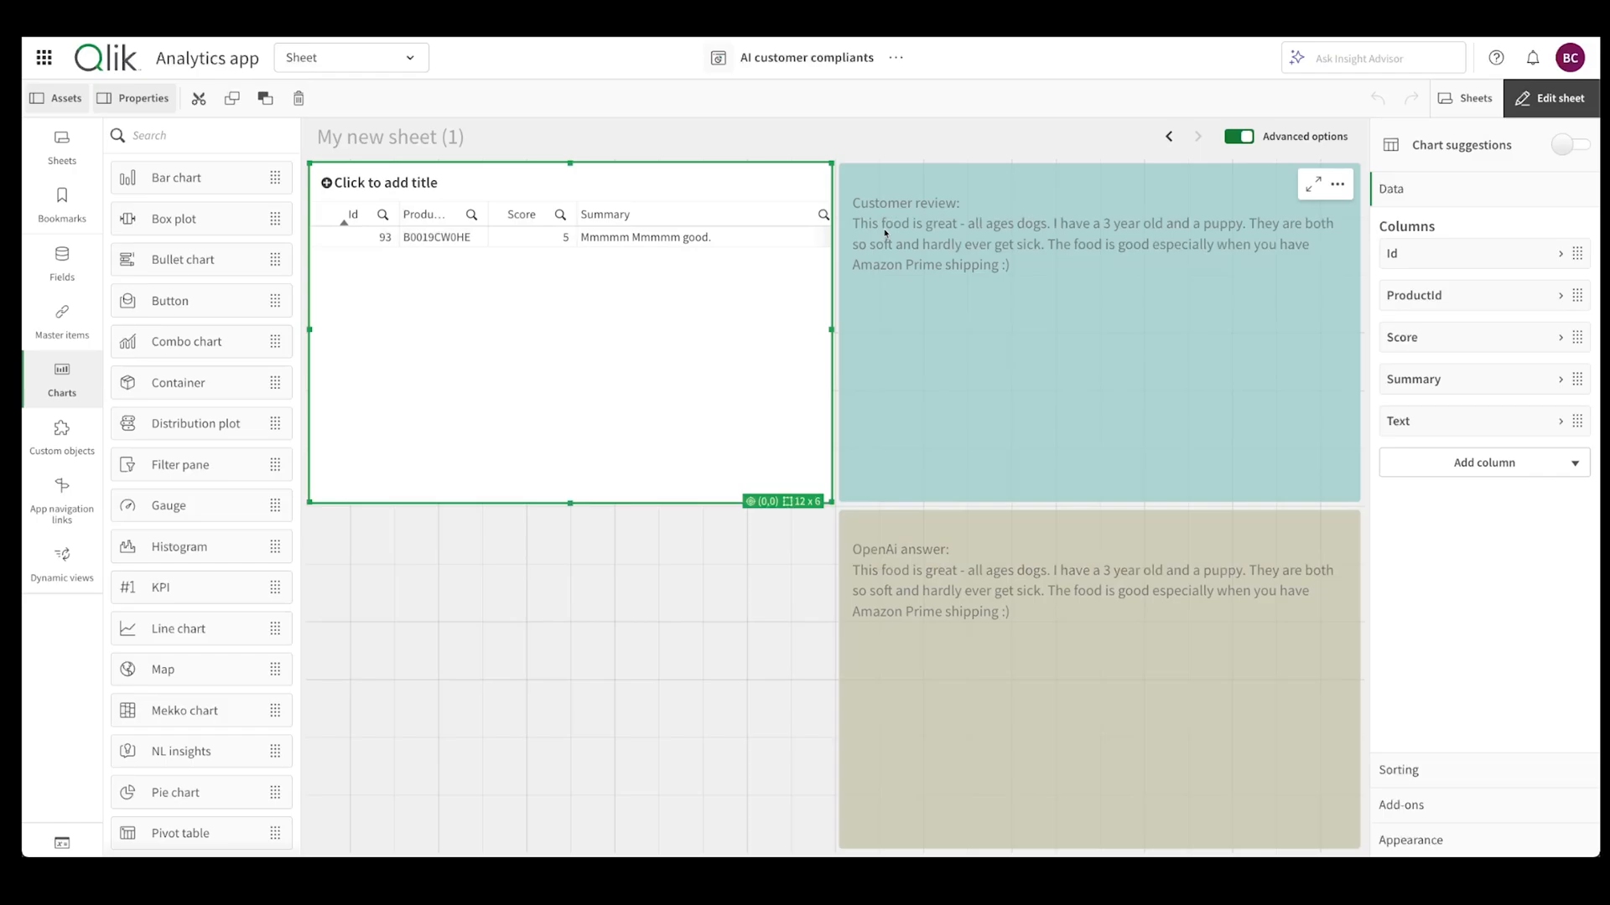
click(1550, 98)
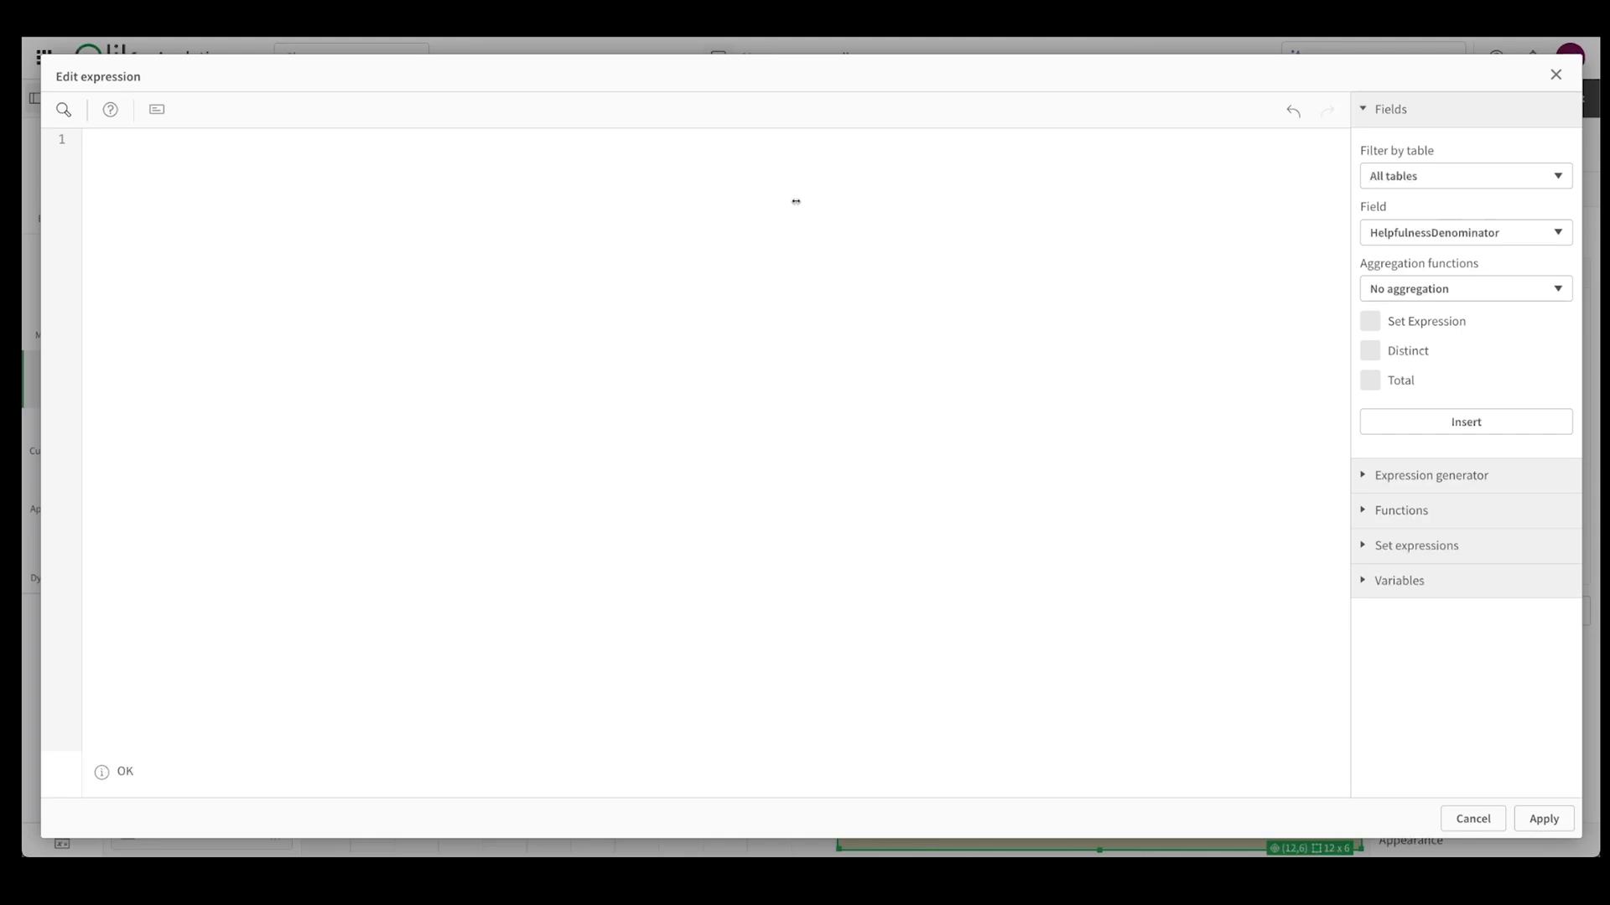
- Start the measure with an if condition requiring GetSelectedCount(ProductId)=1
text(if()
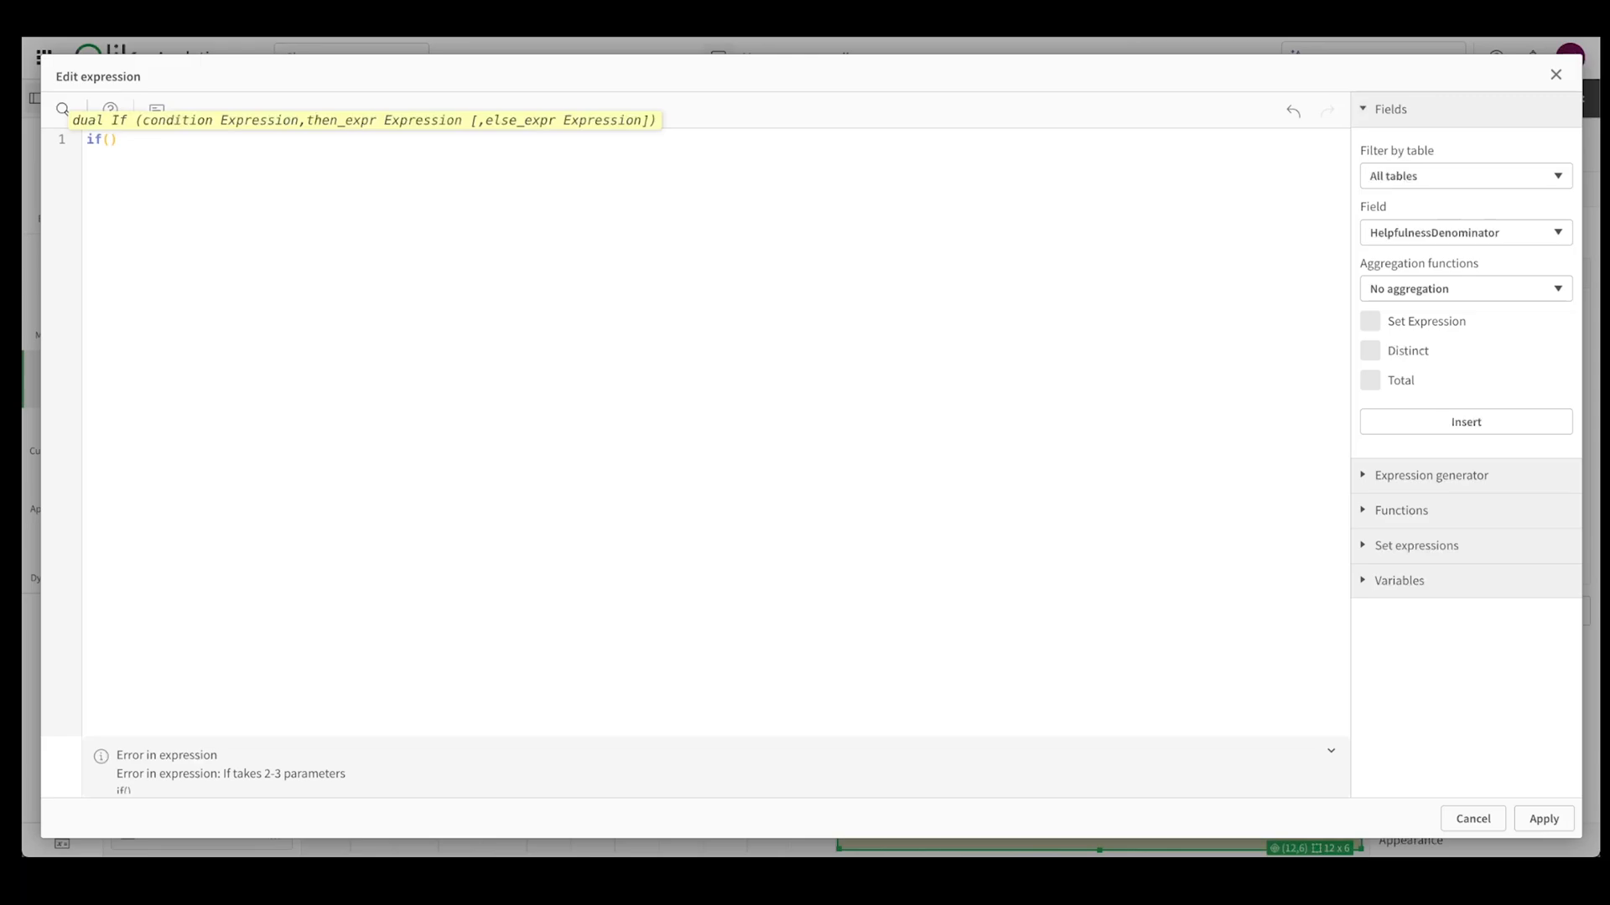
click(108, 139)
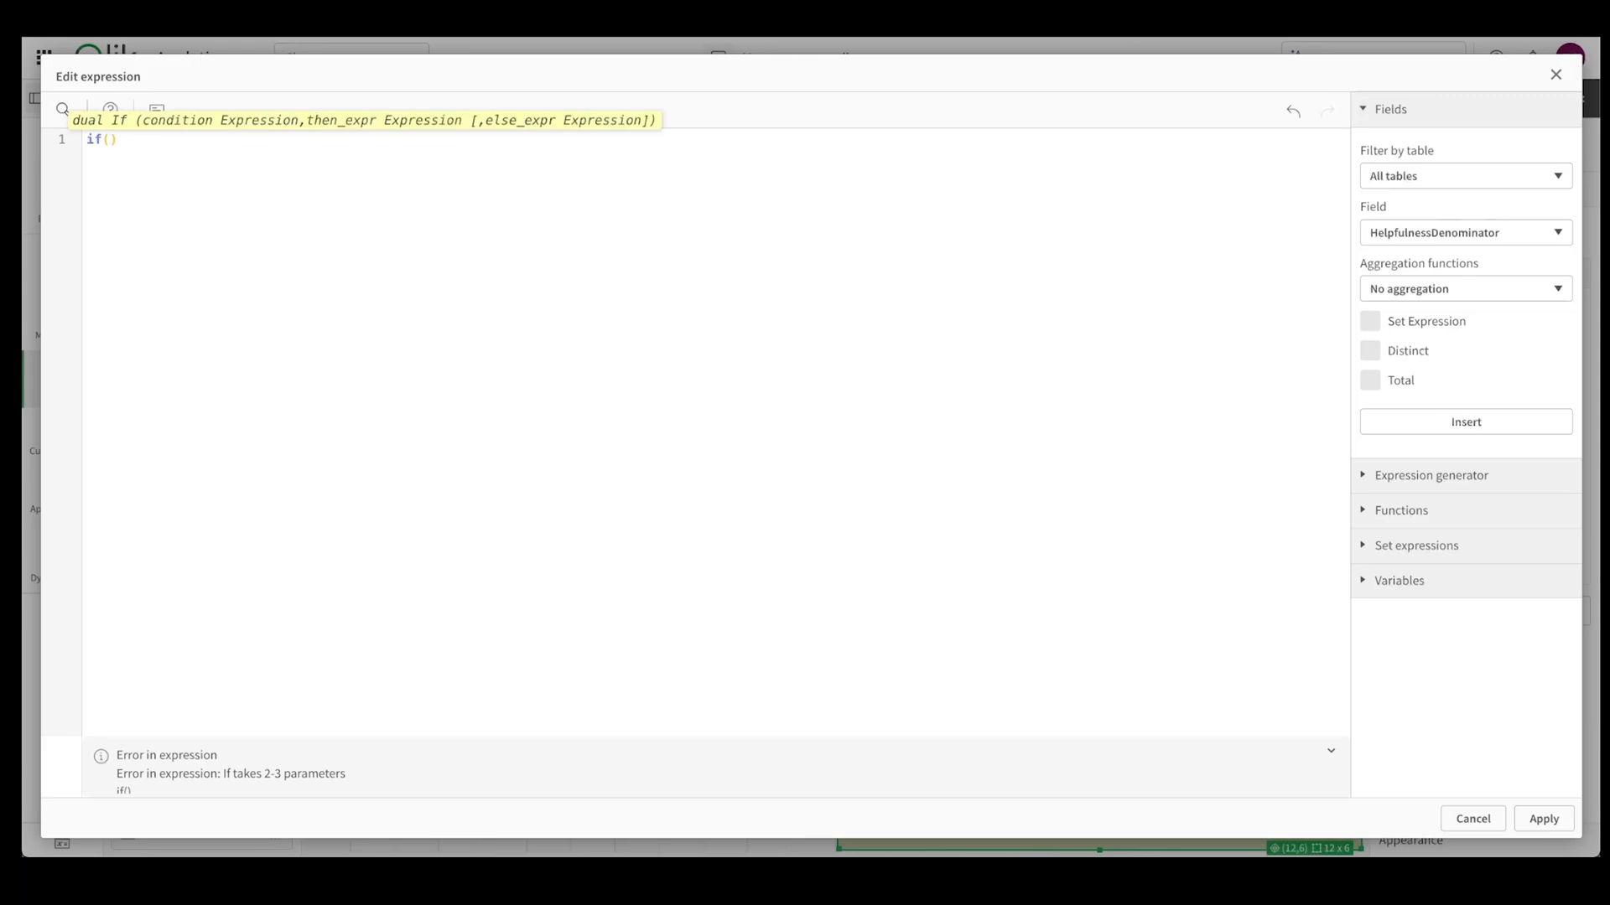
text(GetSelectedCount(p)
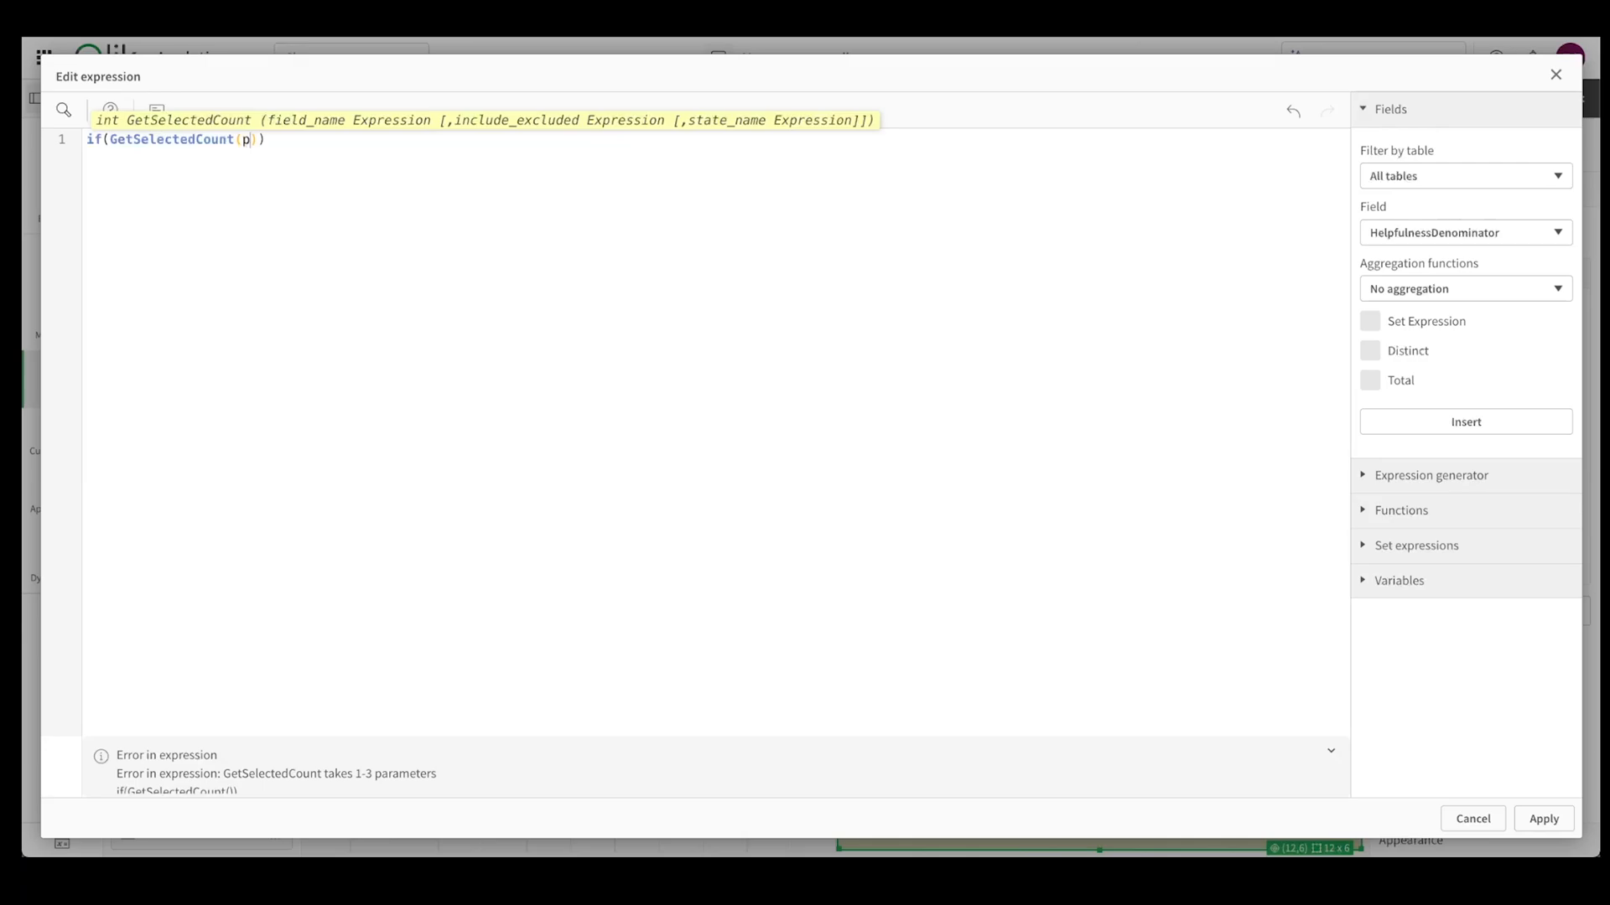
text(roductId)=1)
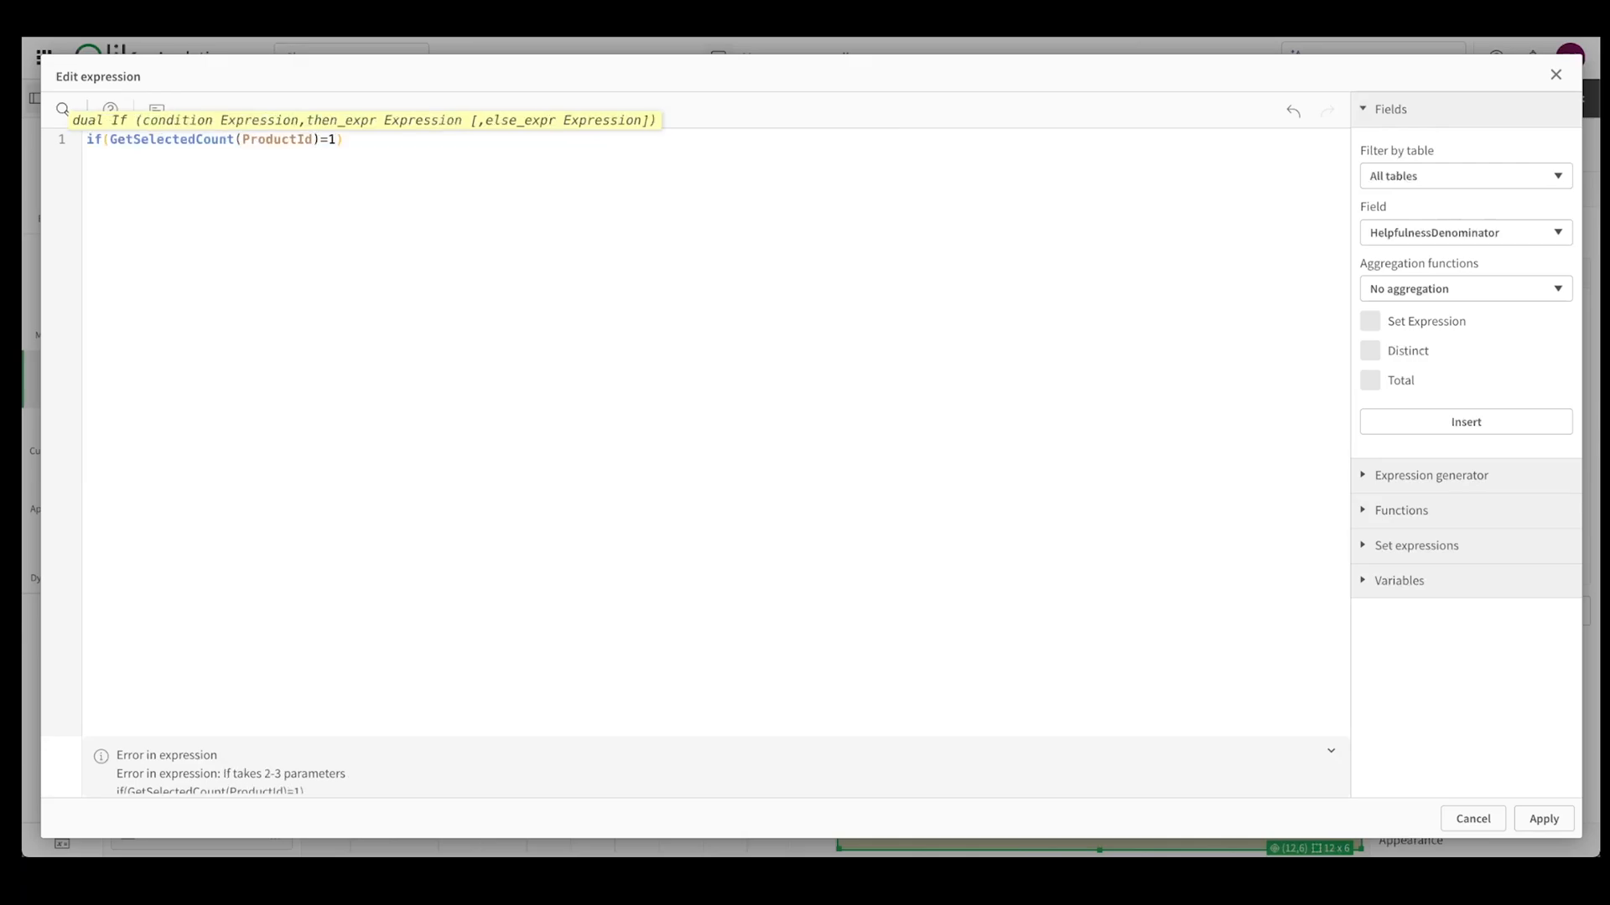
text(,)
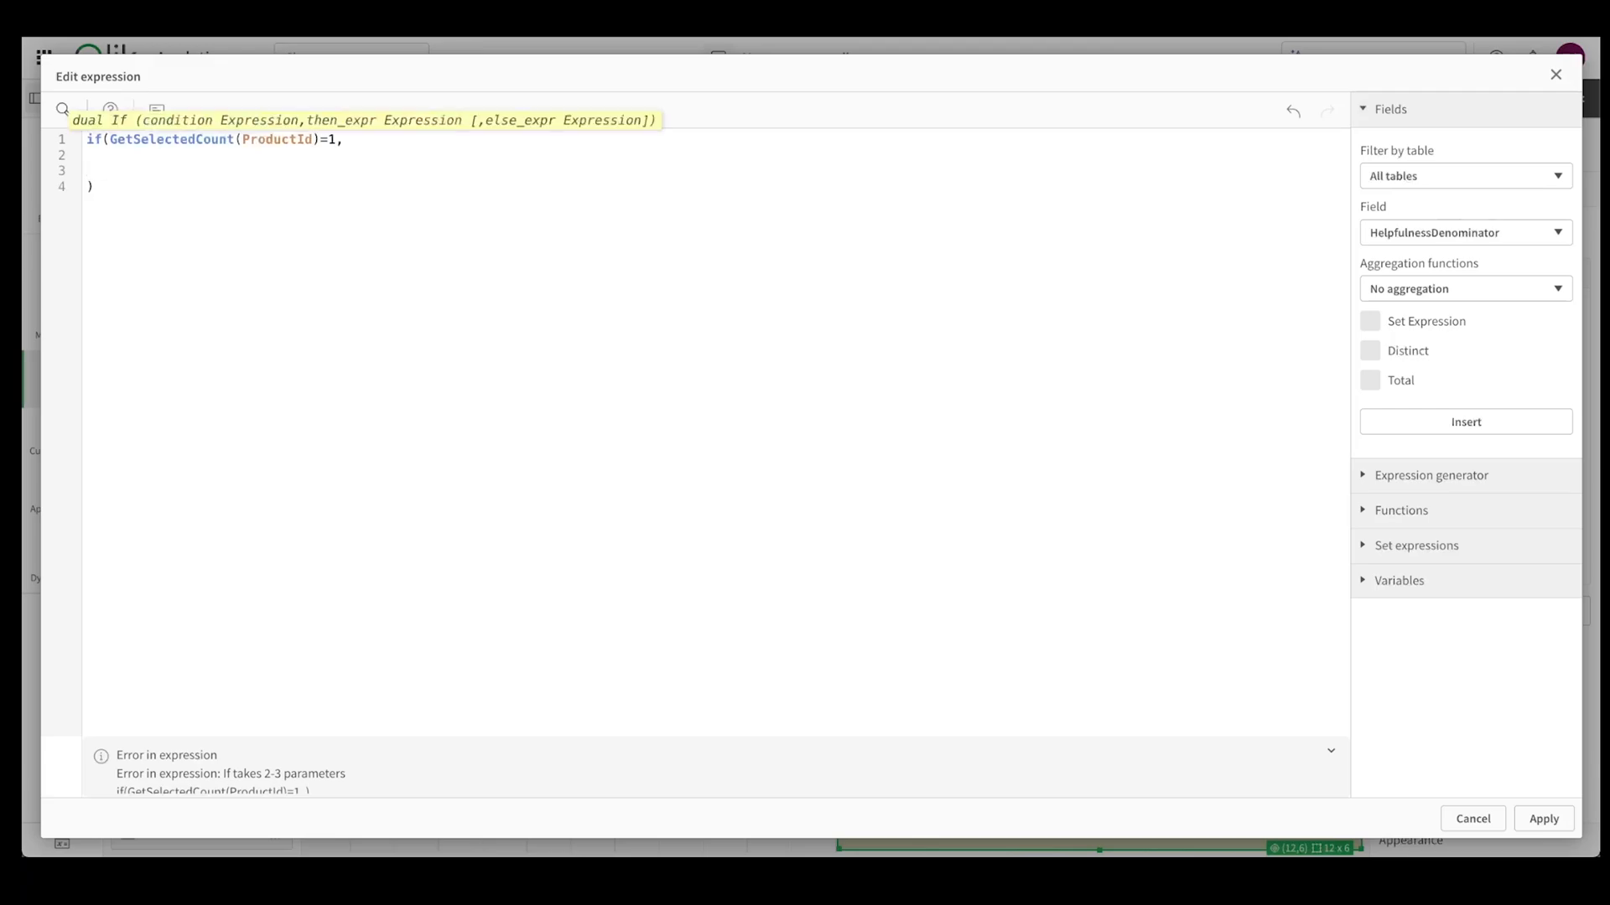
- Add an endpoints.ScriptAggrStr request to OpenAIqliksensenewconnection with an empty column field
click(90, 155)
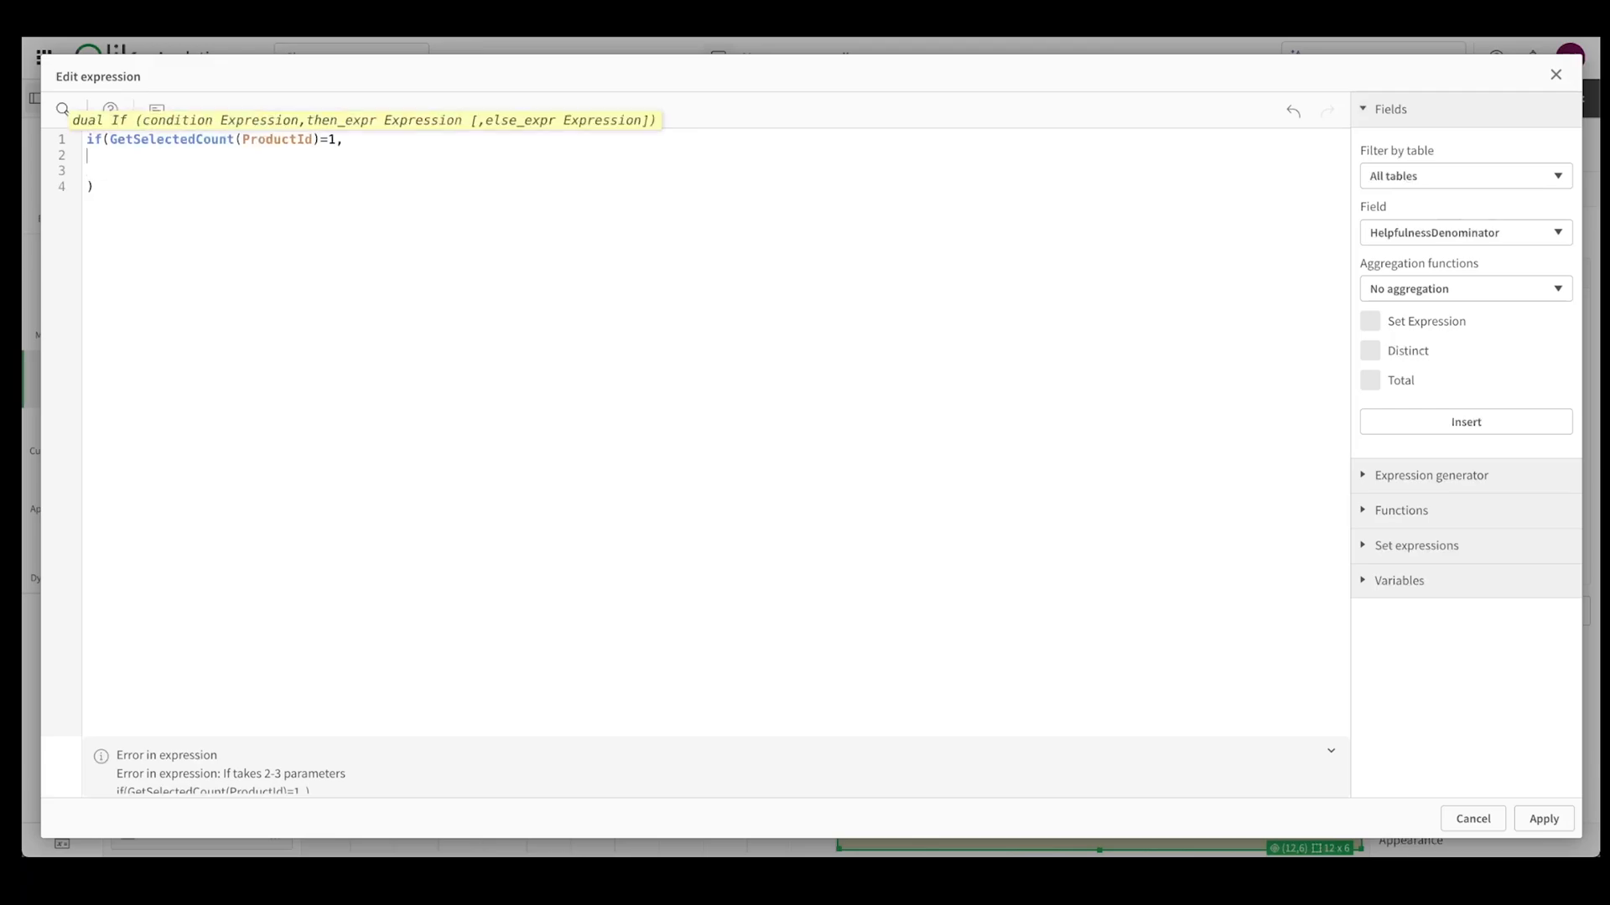
mouse_move(804, 177)
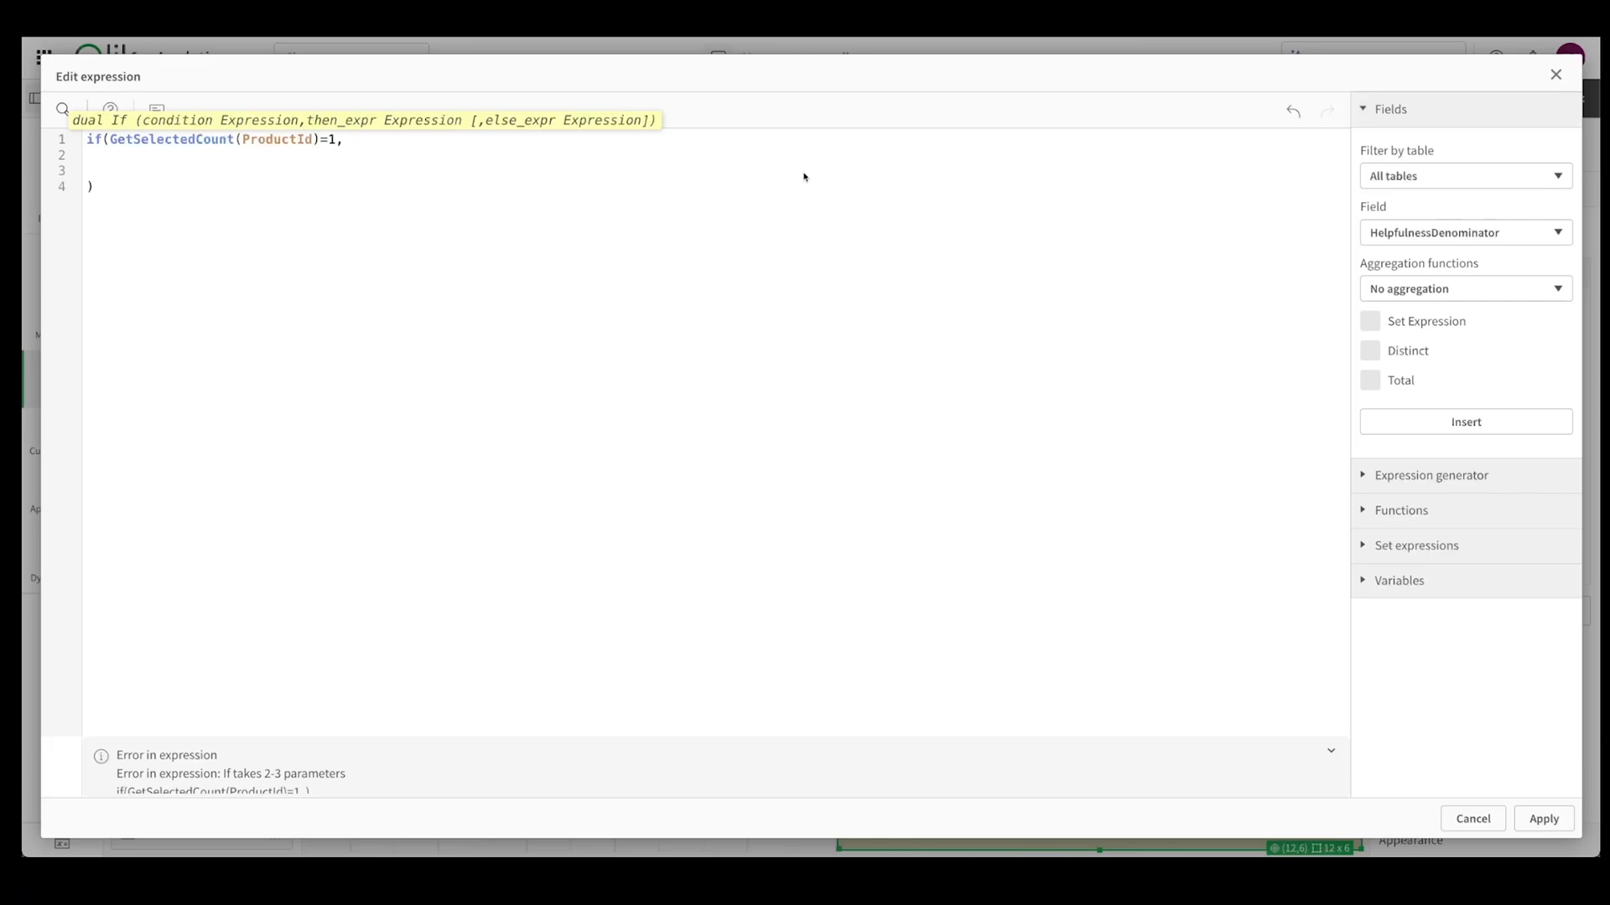
mouse_move(812, 141)
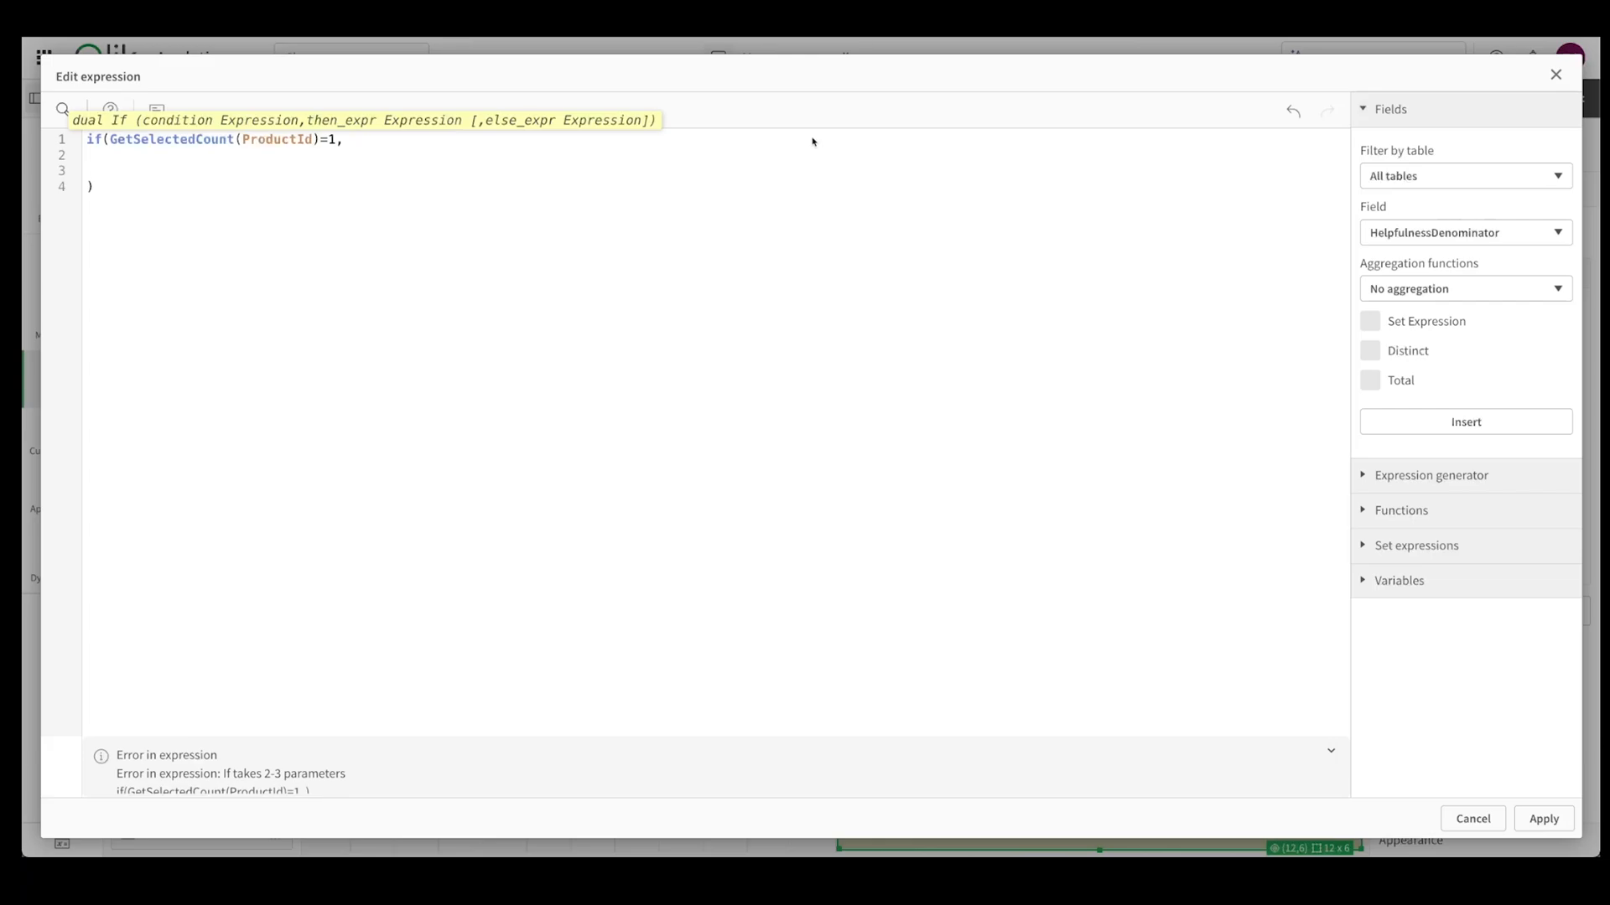
text(e)
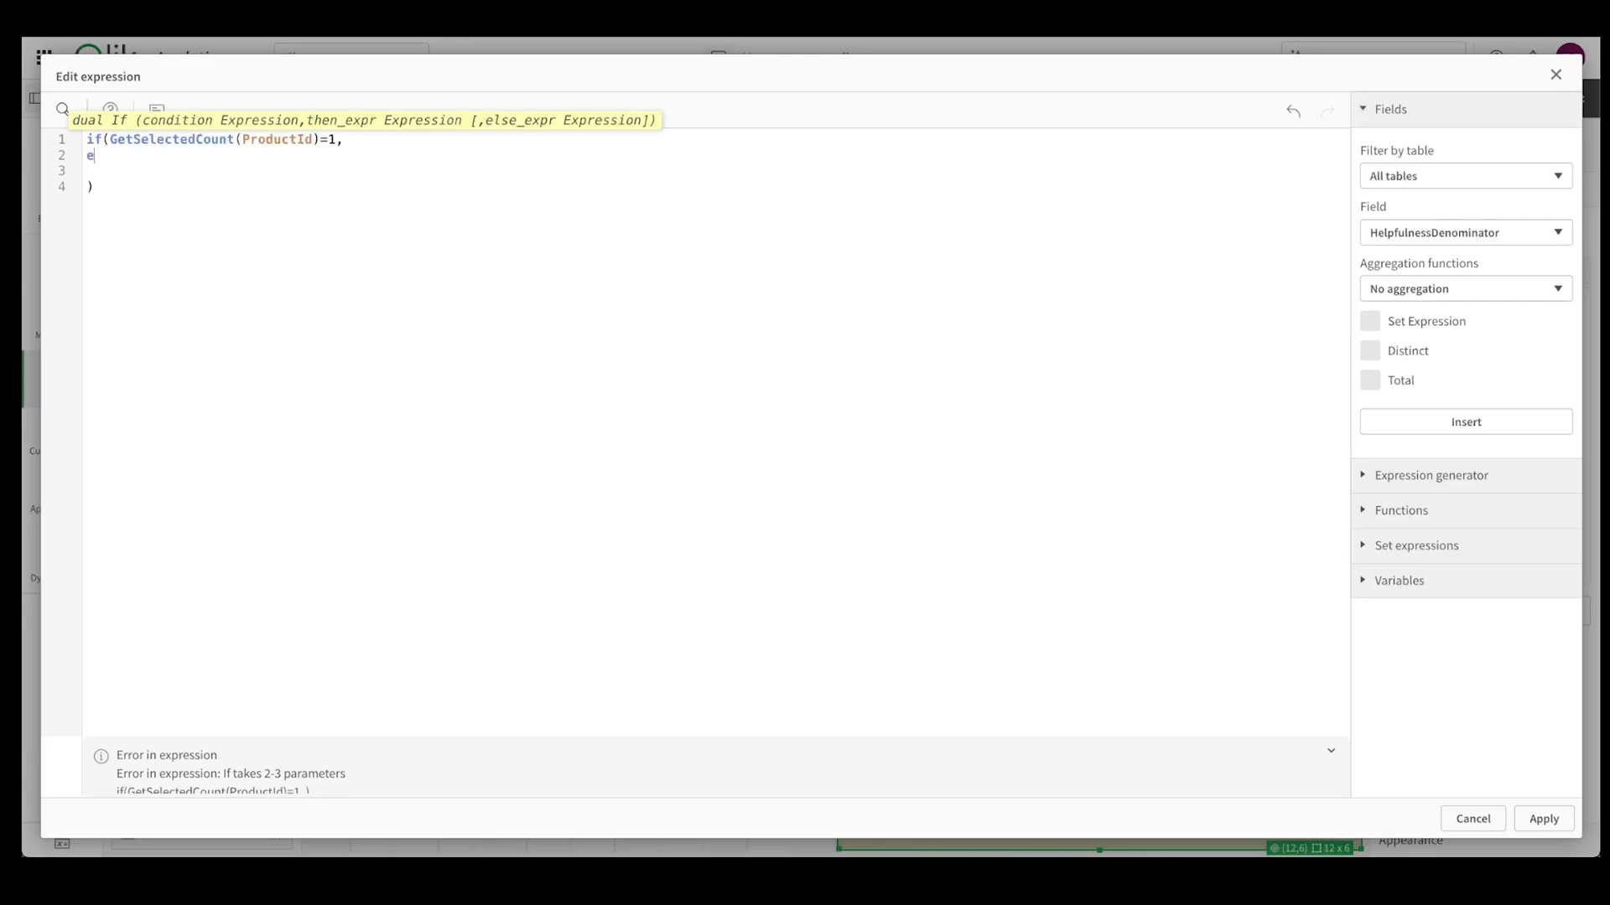
text(nd)
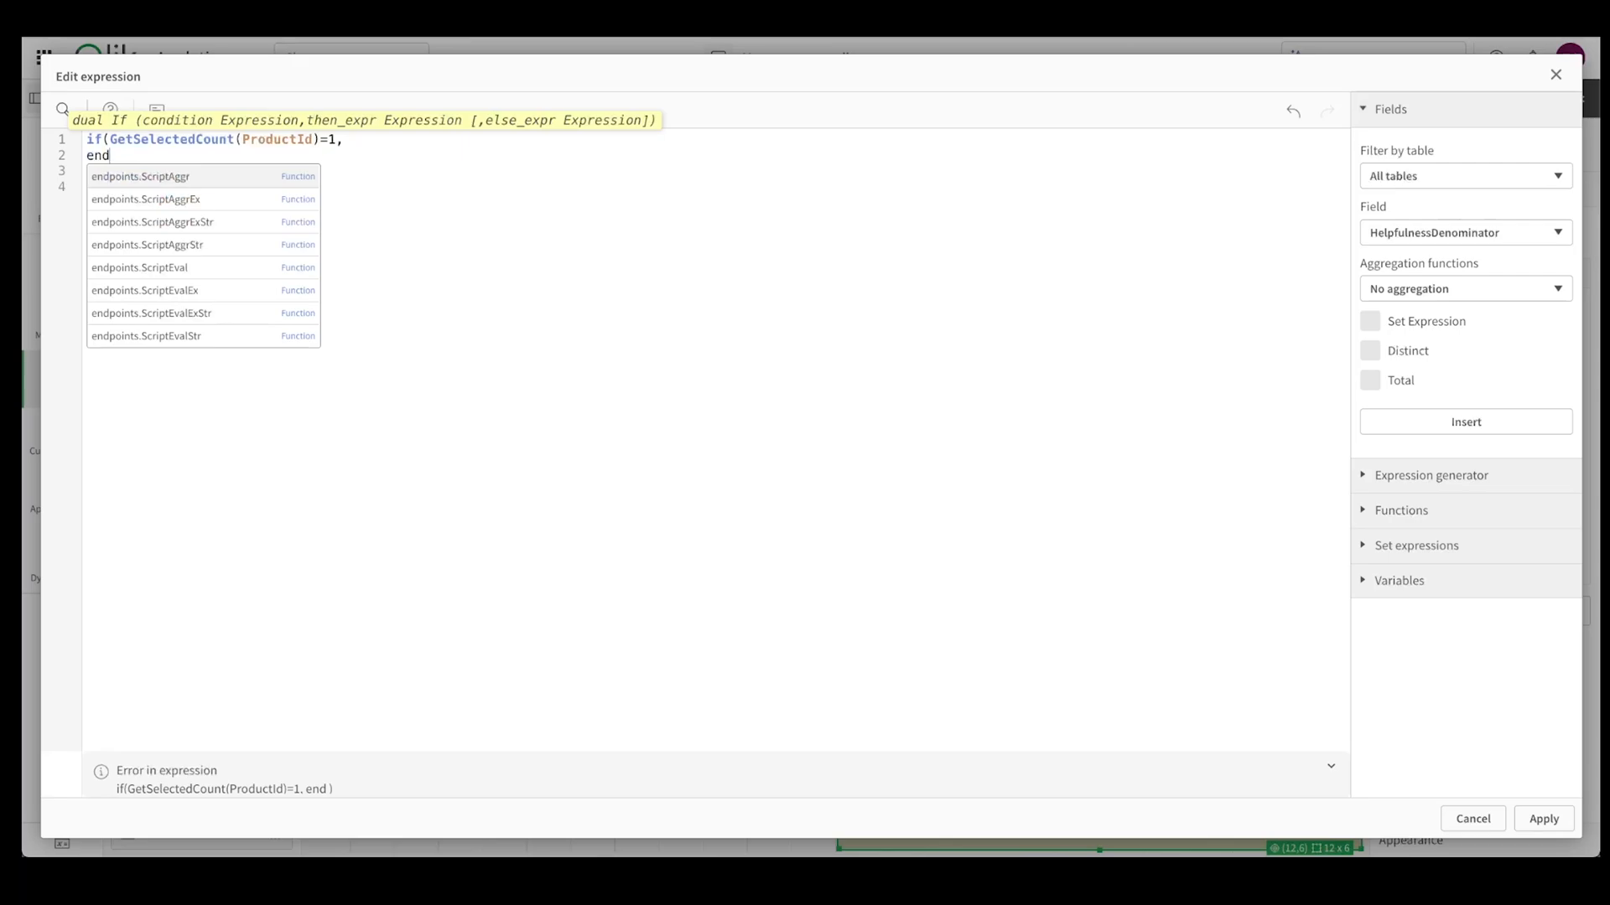
click(147, 244)
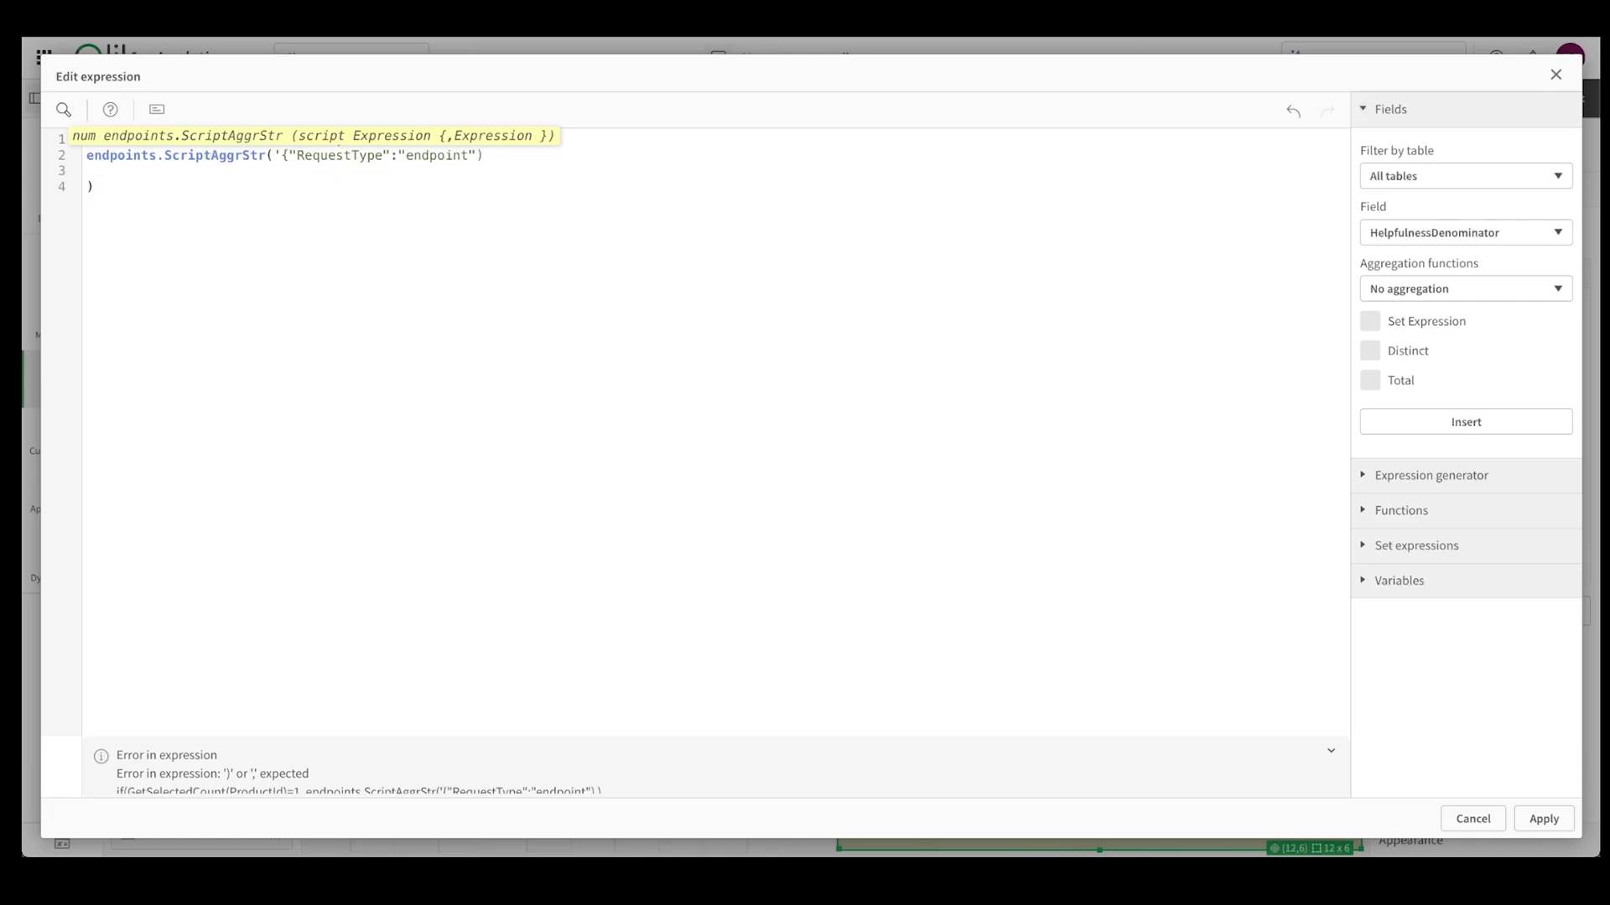
text(,)
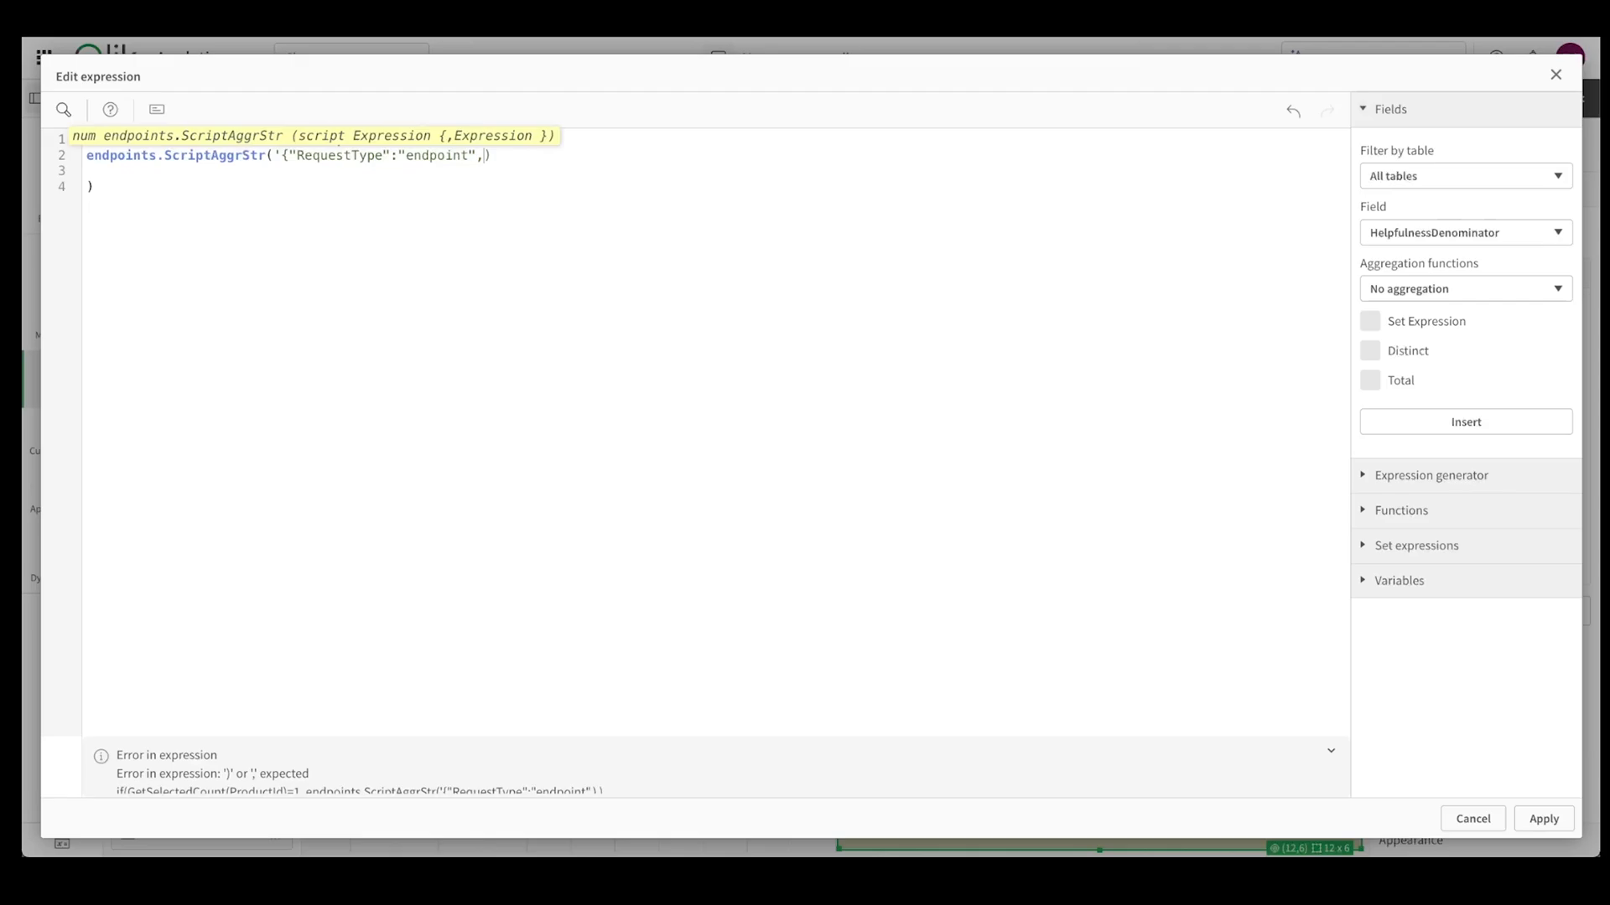
text("")
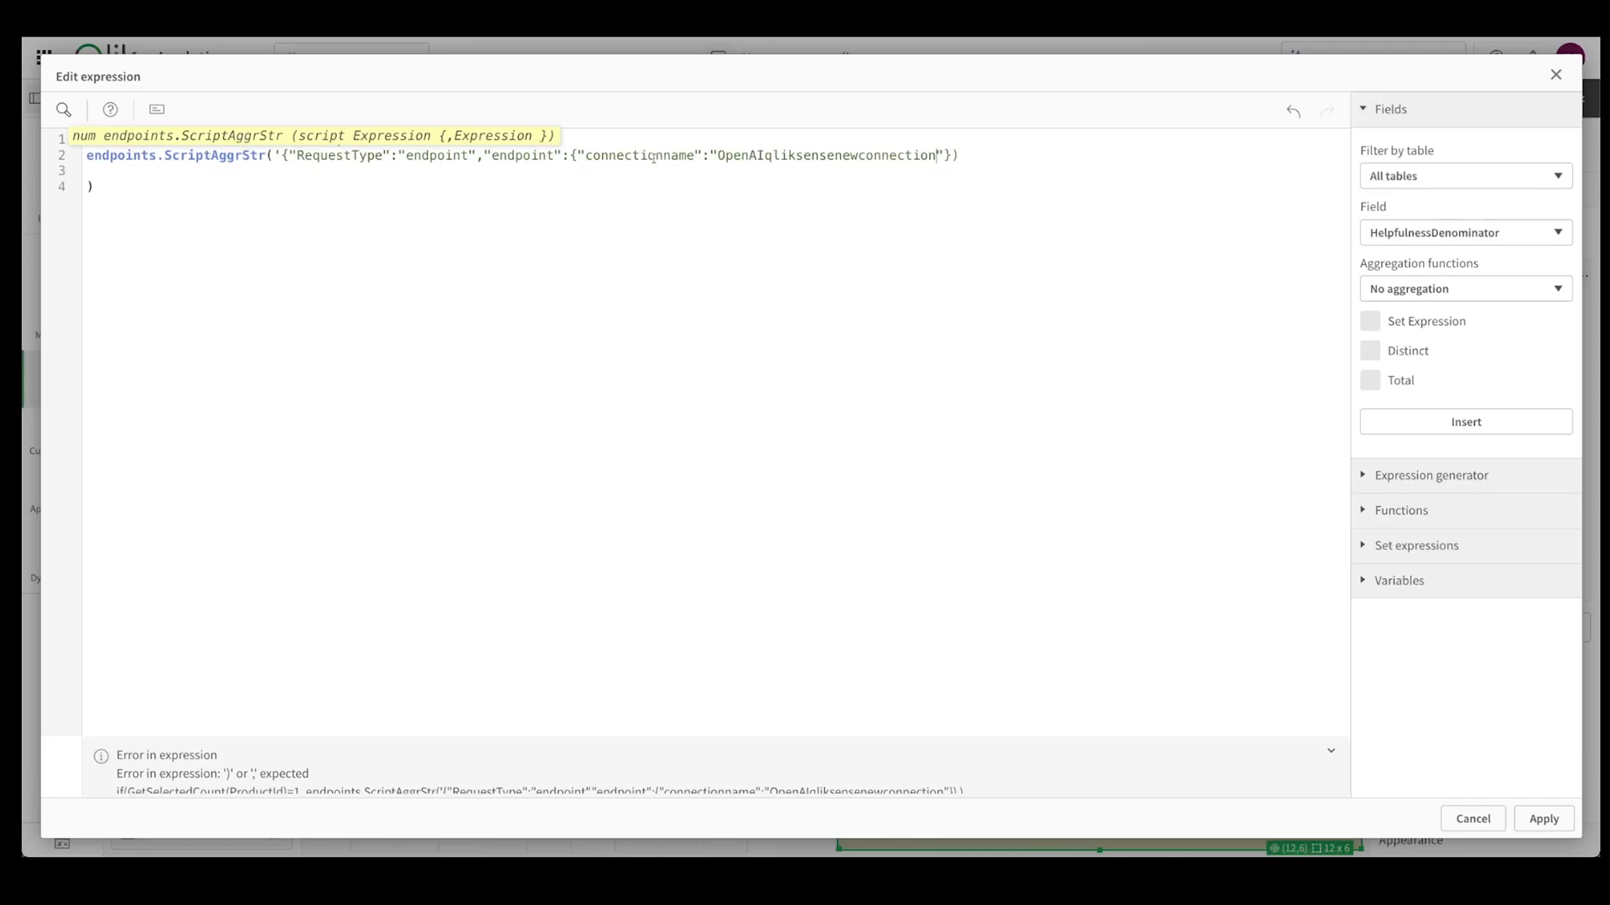
text(,"column":"")
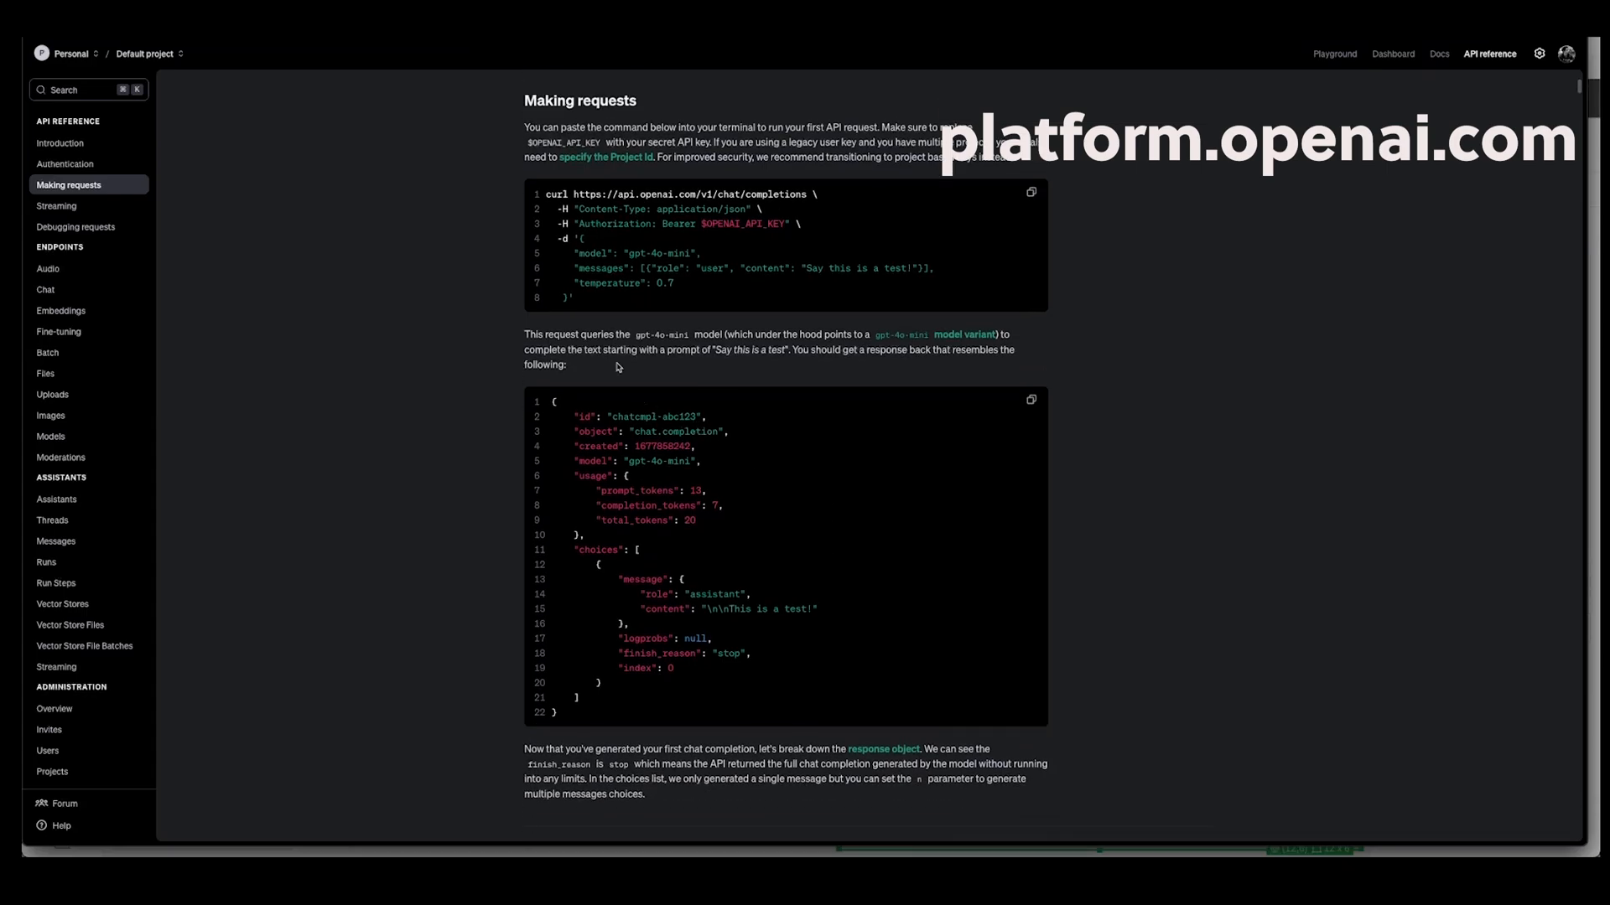
mouse_move(964, 334)
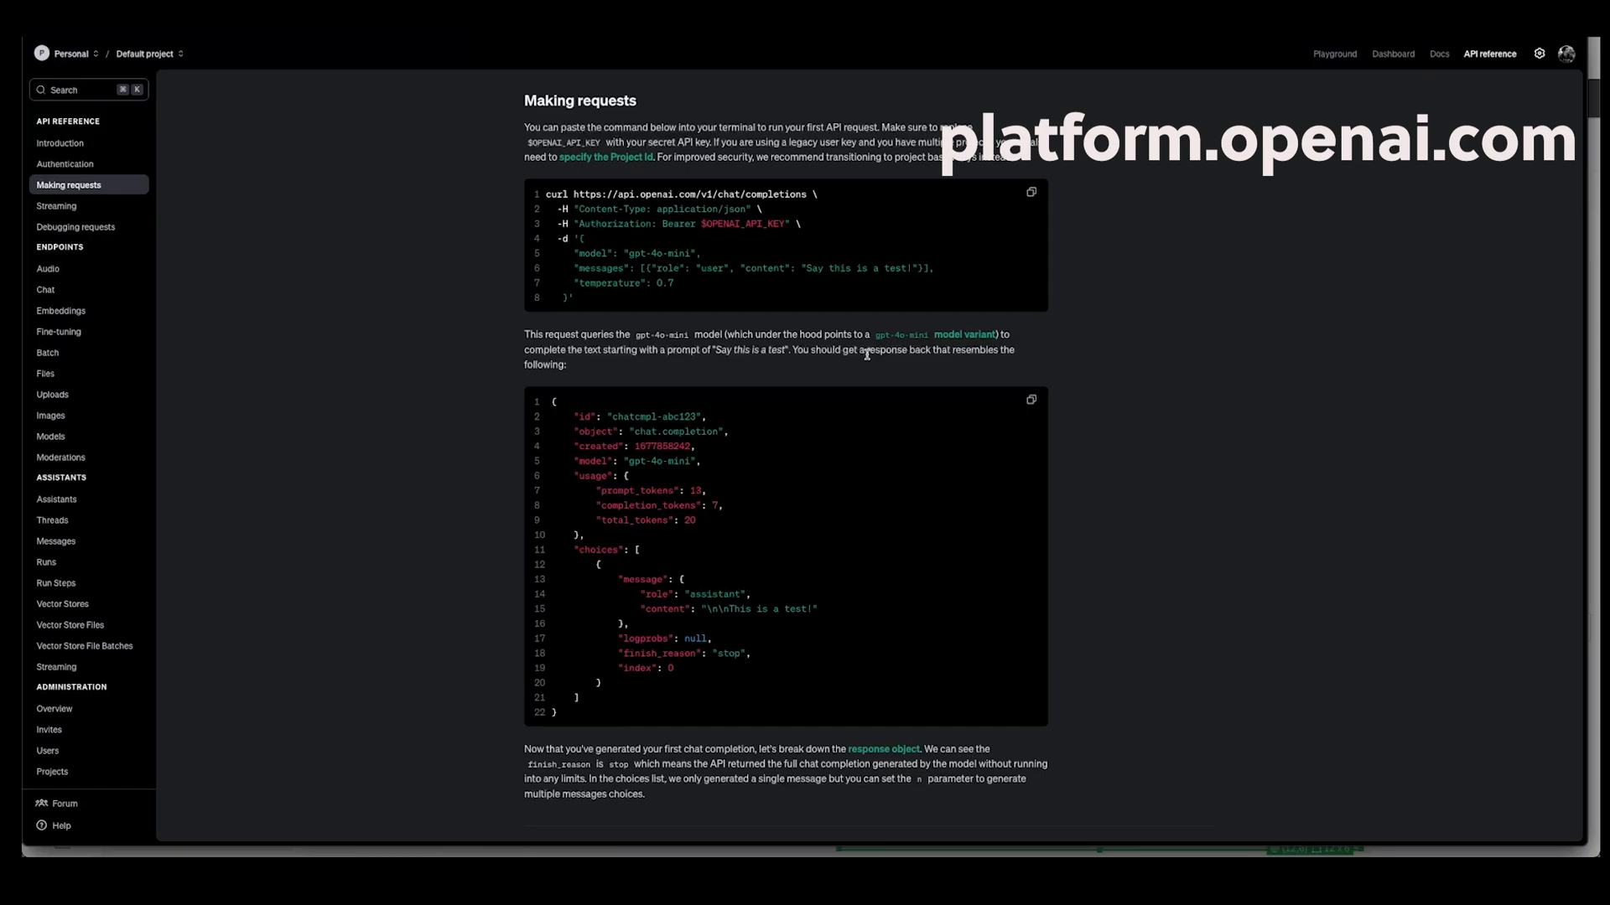
mouse_move(719, 369)
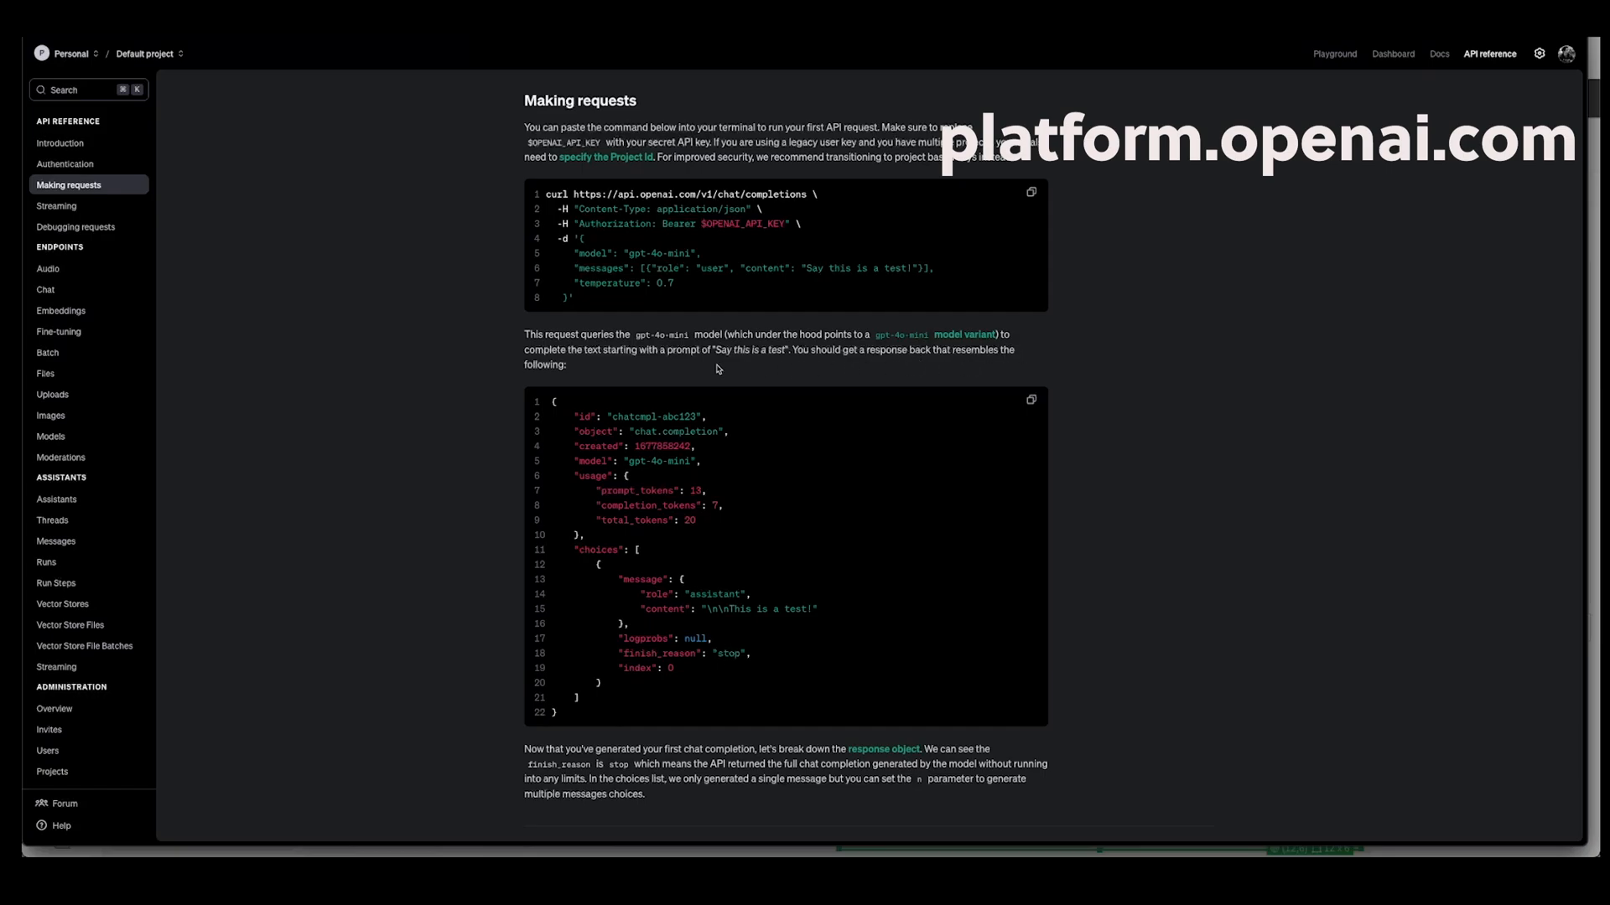
- Scroll to the sample chat completion response and select the "choices" field
scroll(down, 3)
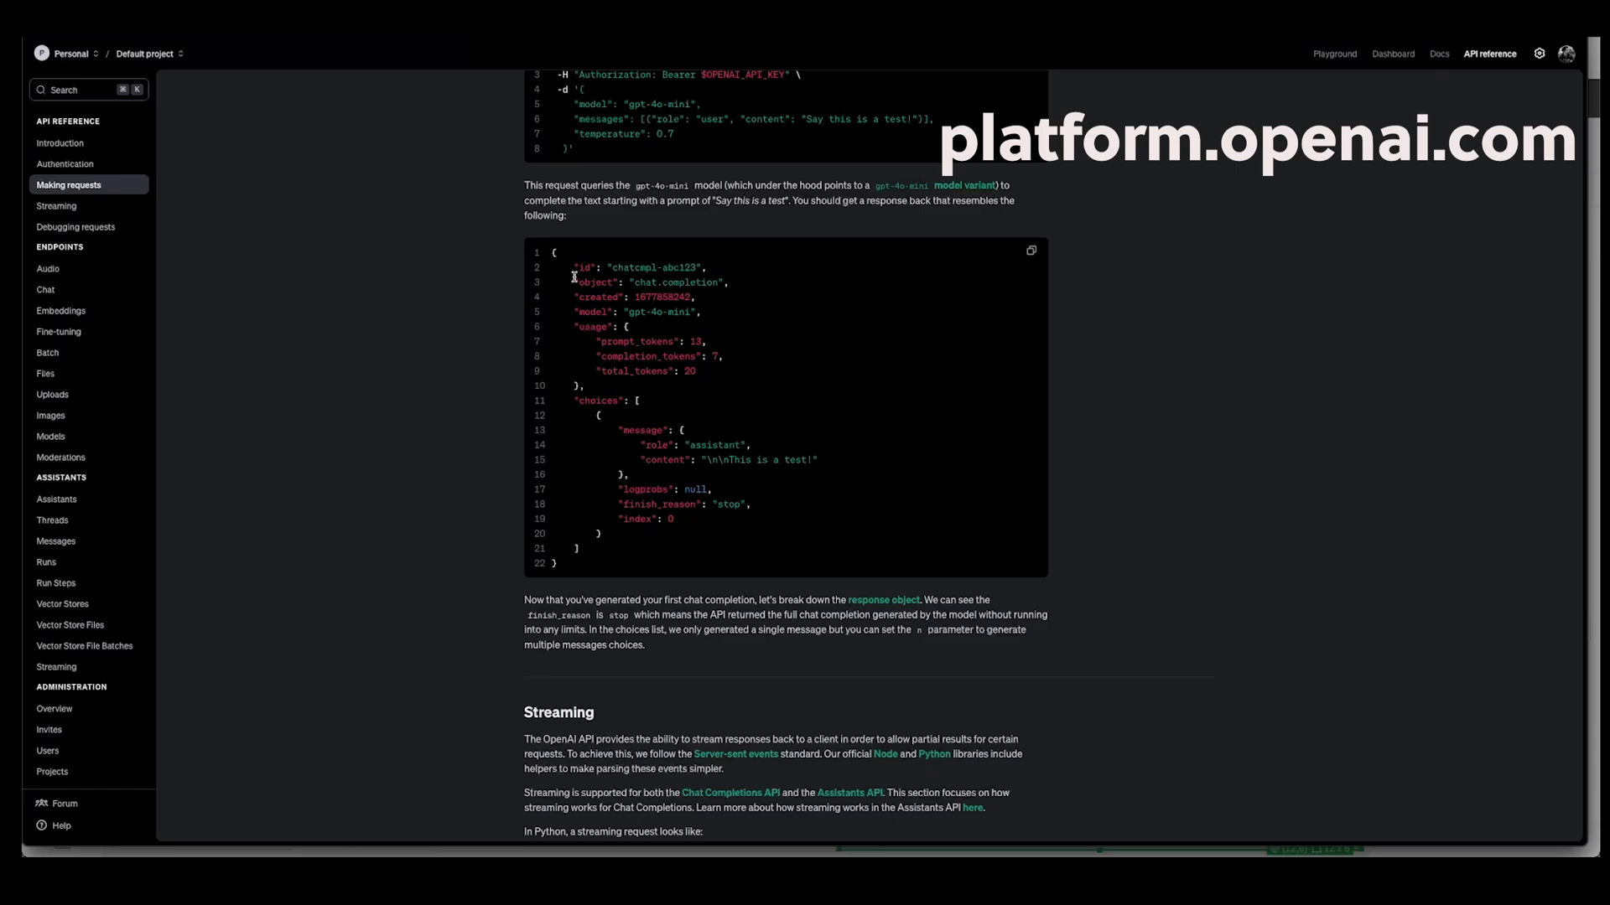
double_click(596, 401)
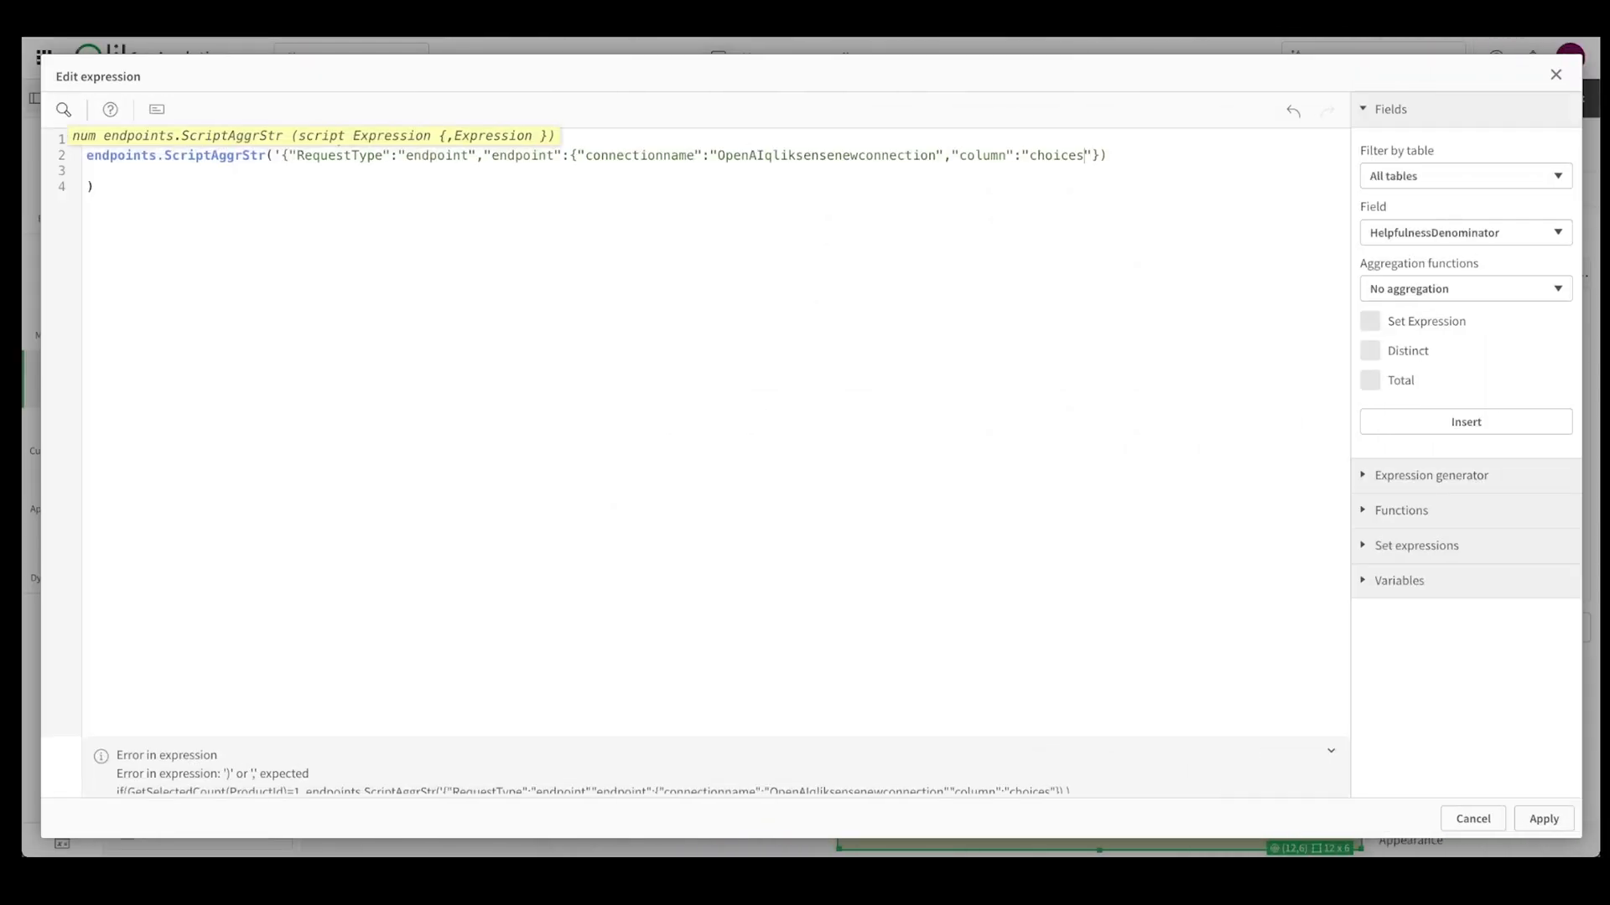
- Set column to choices.message.content, add the customer-agent prompt plus review Text, and apply
text(messa)
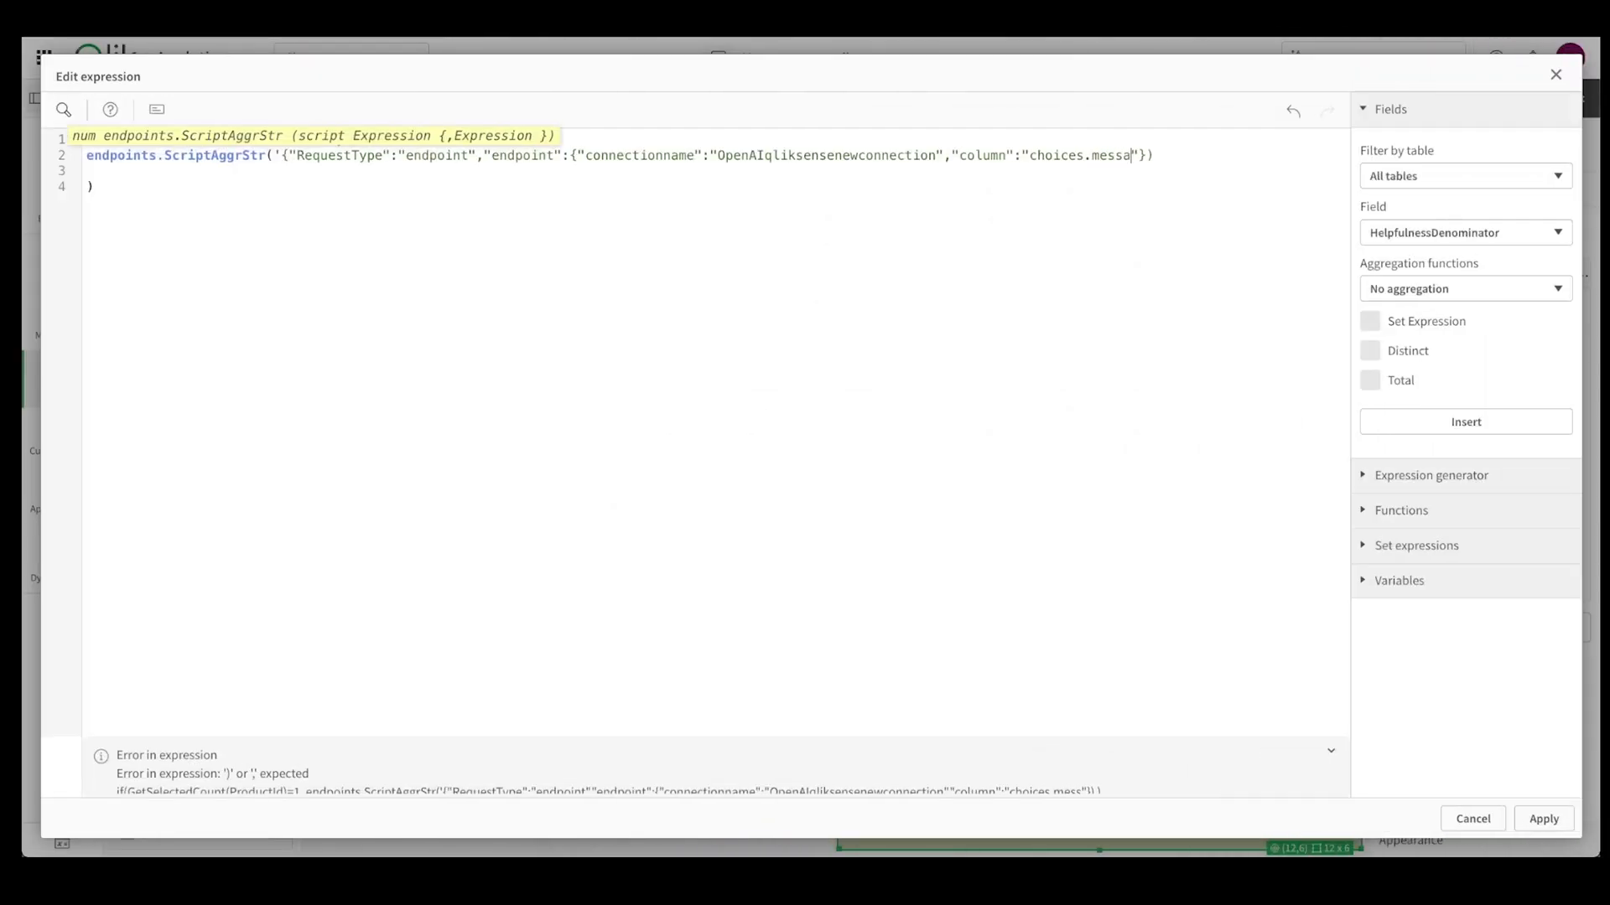
text(ge.content)
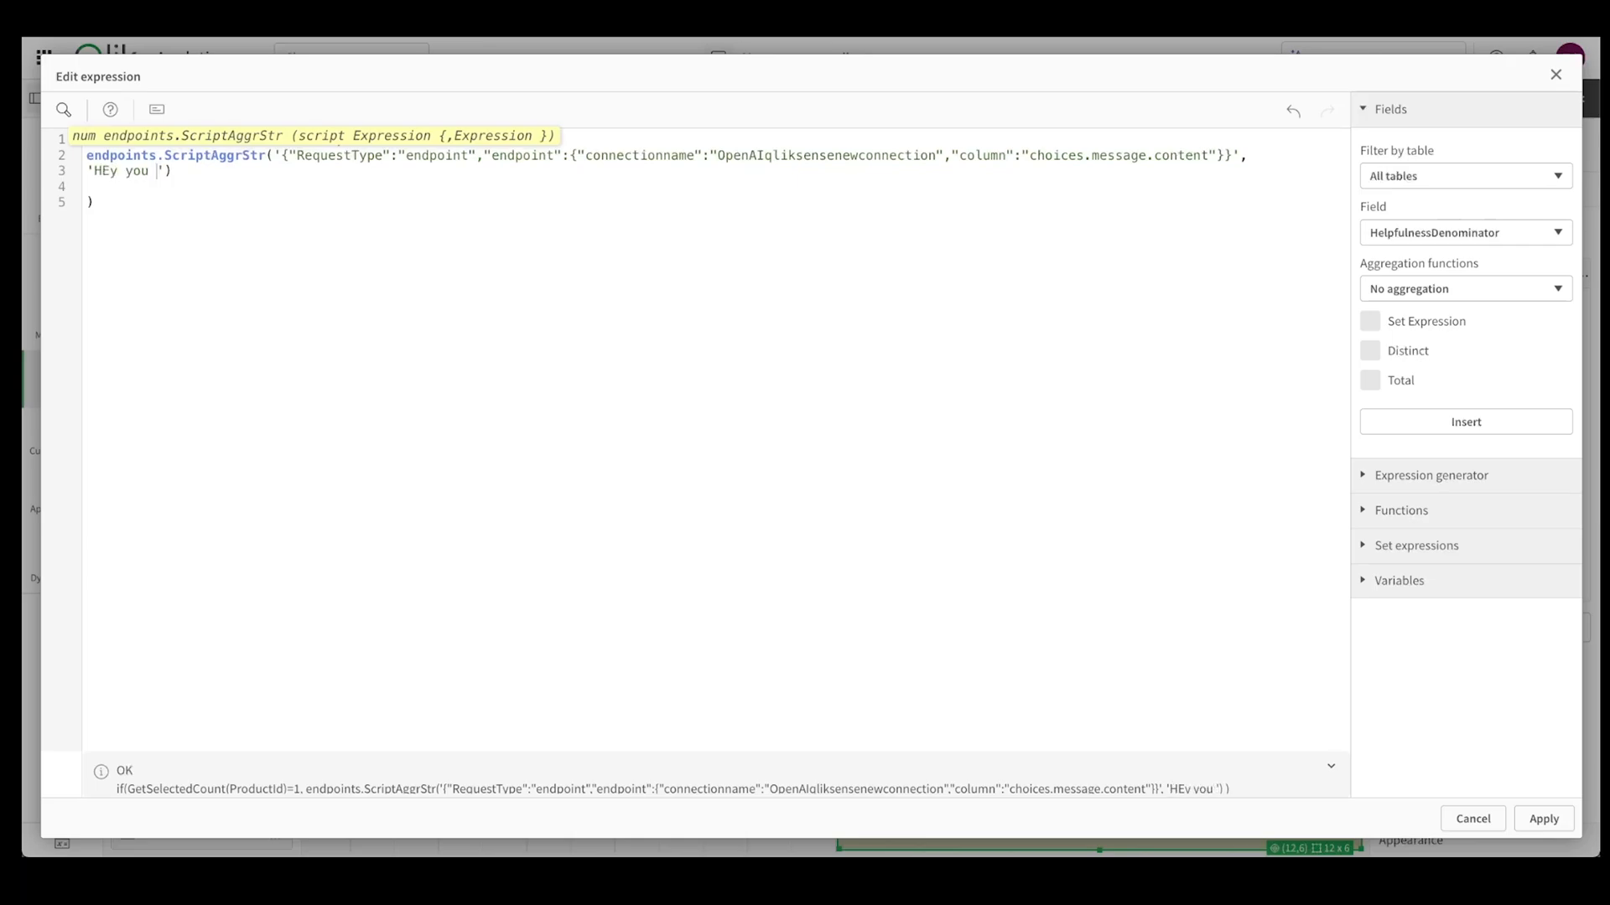
text(are a customer agent, you will red)
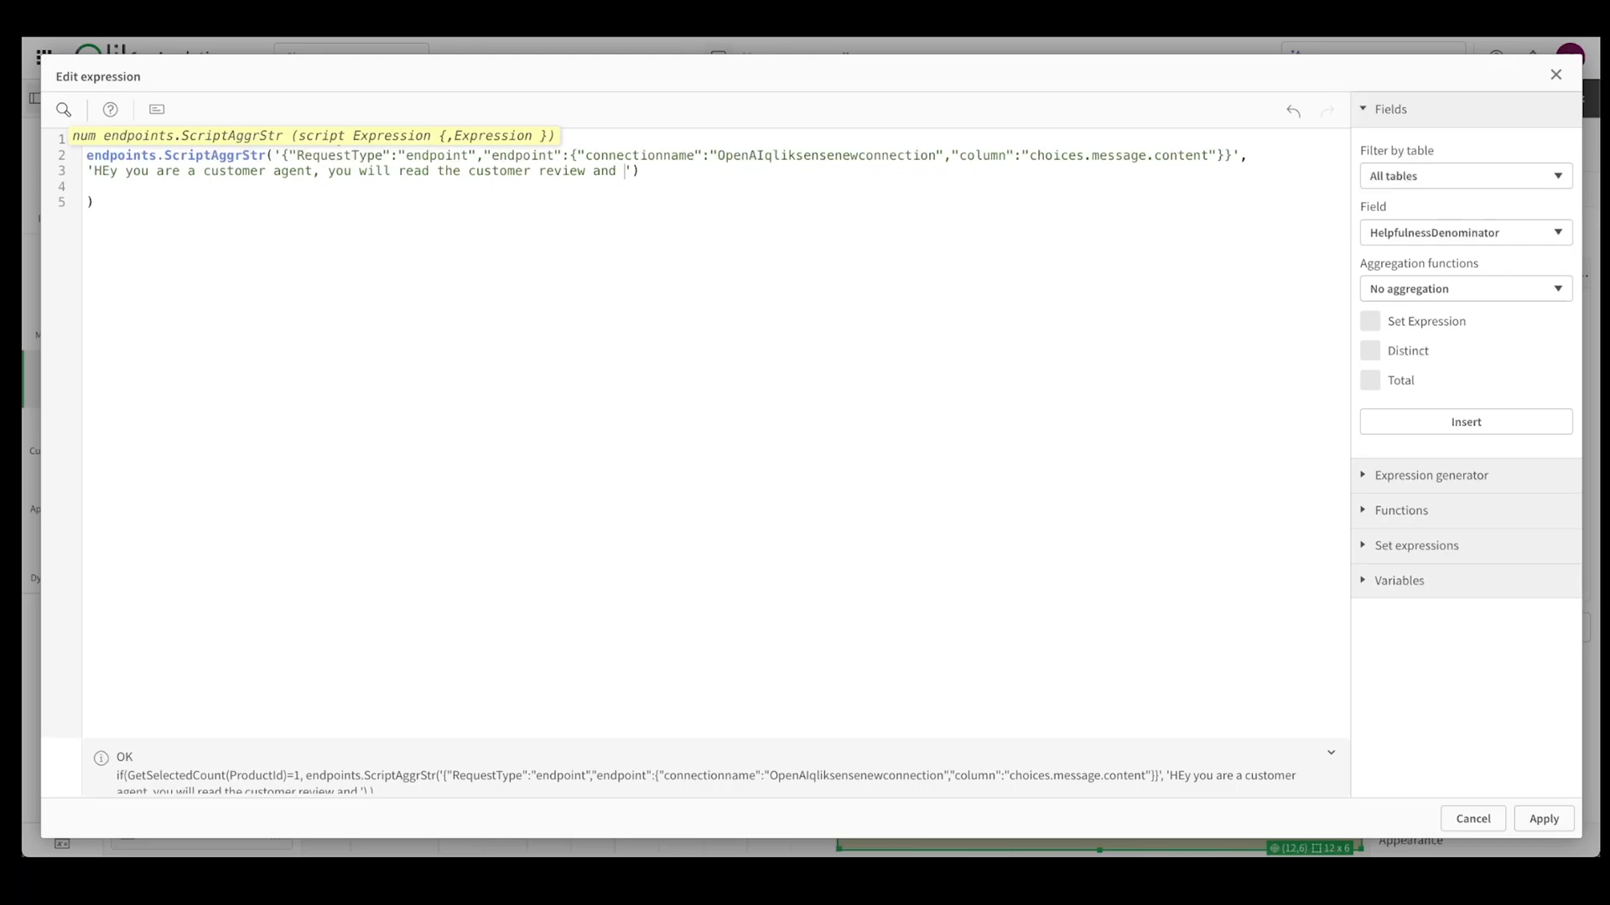
text(analyze it and tell ne)
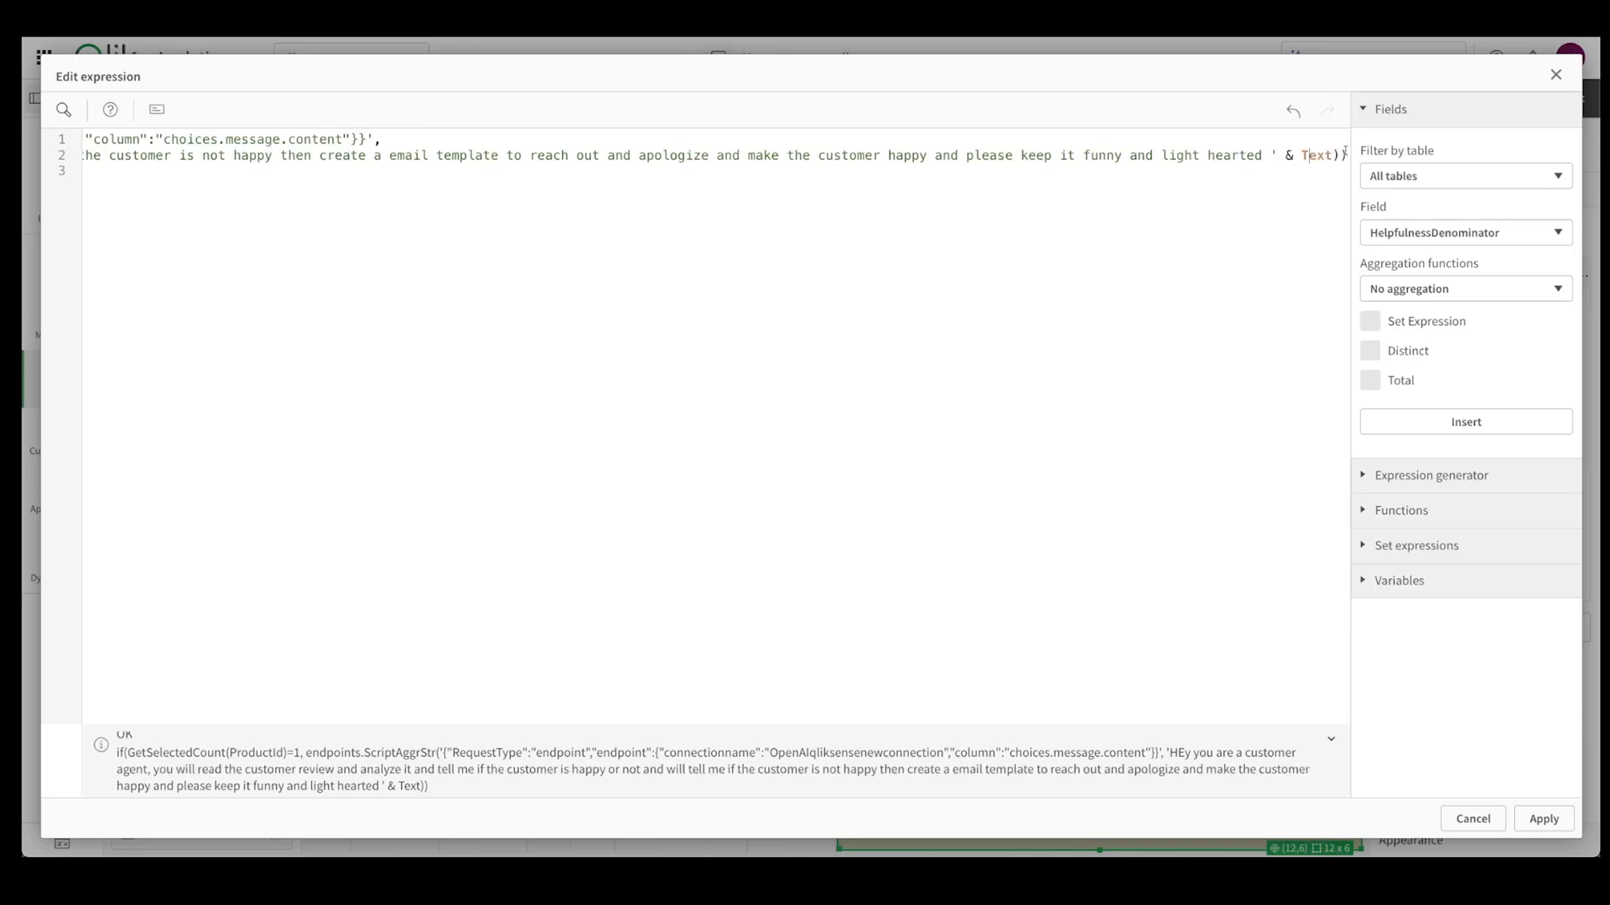
scroll(right, 3)
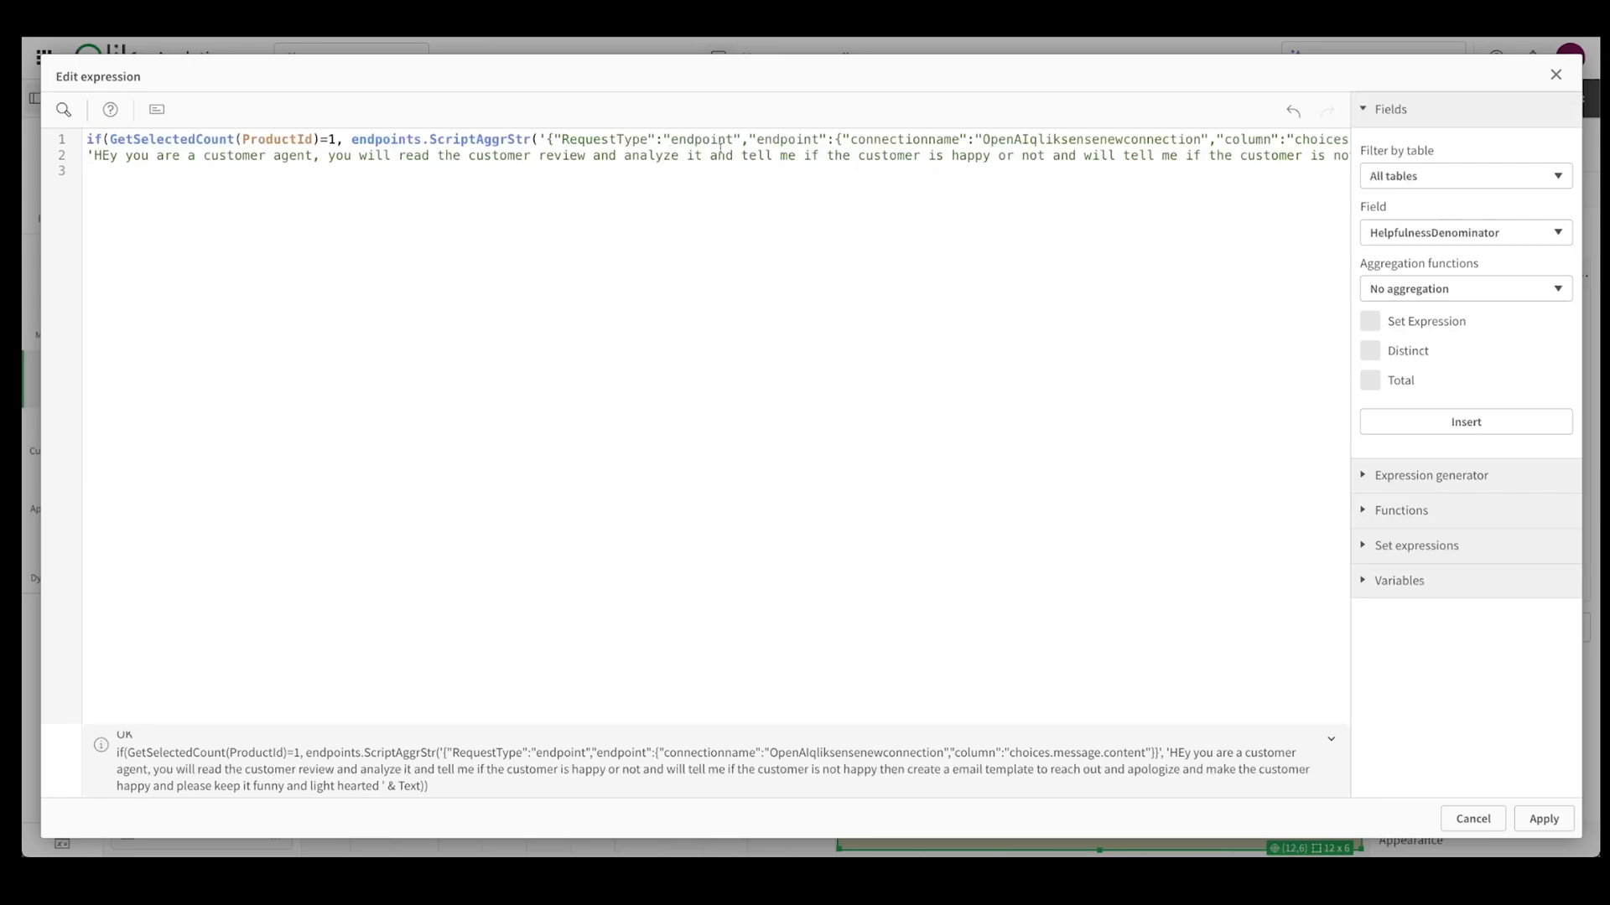
scroll(right, 3)
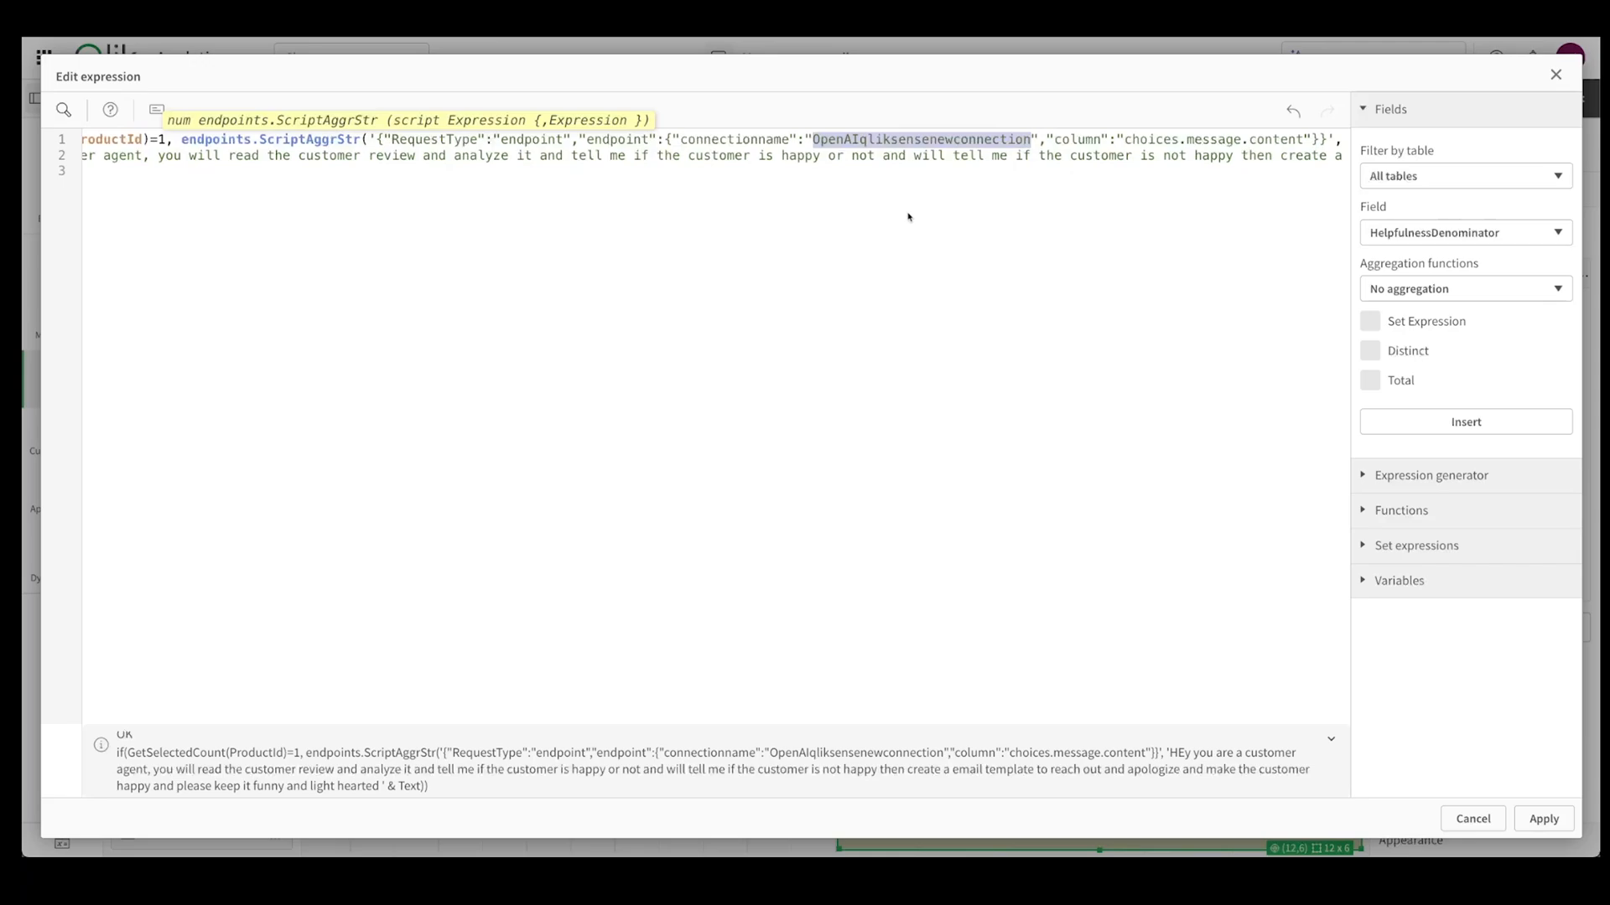
scroll(right, 3)
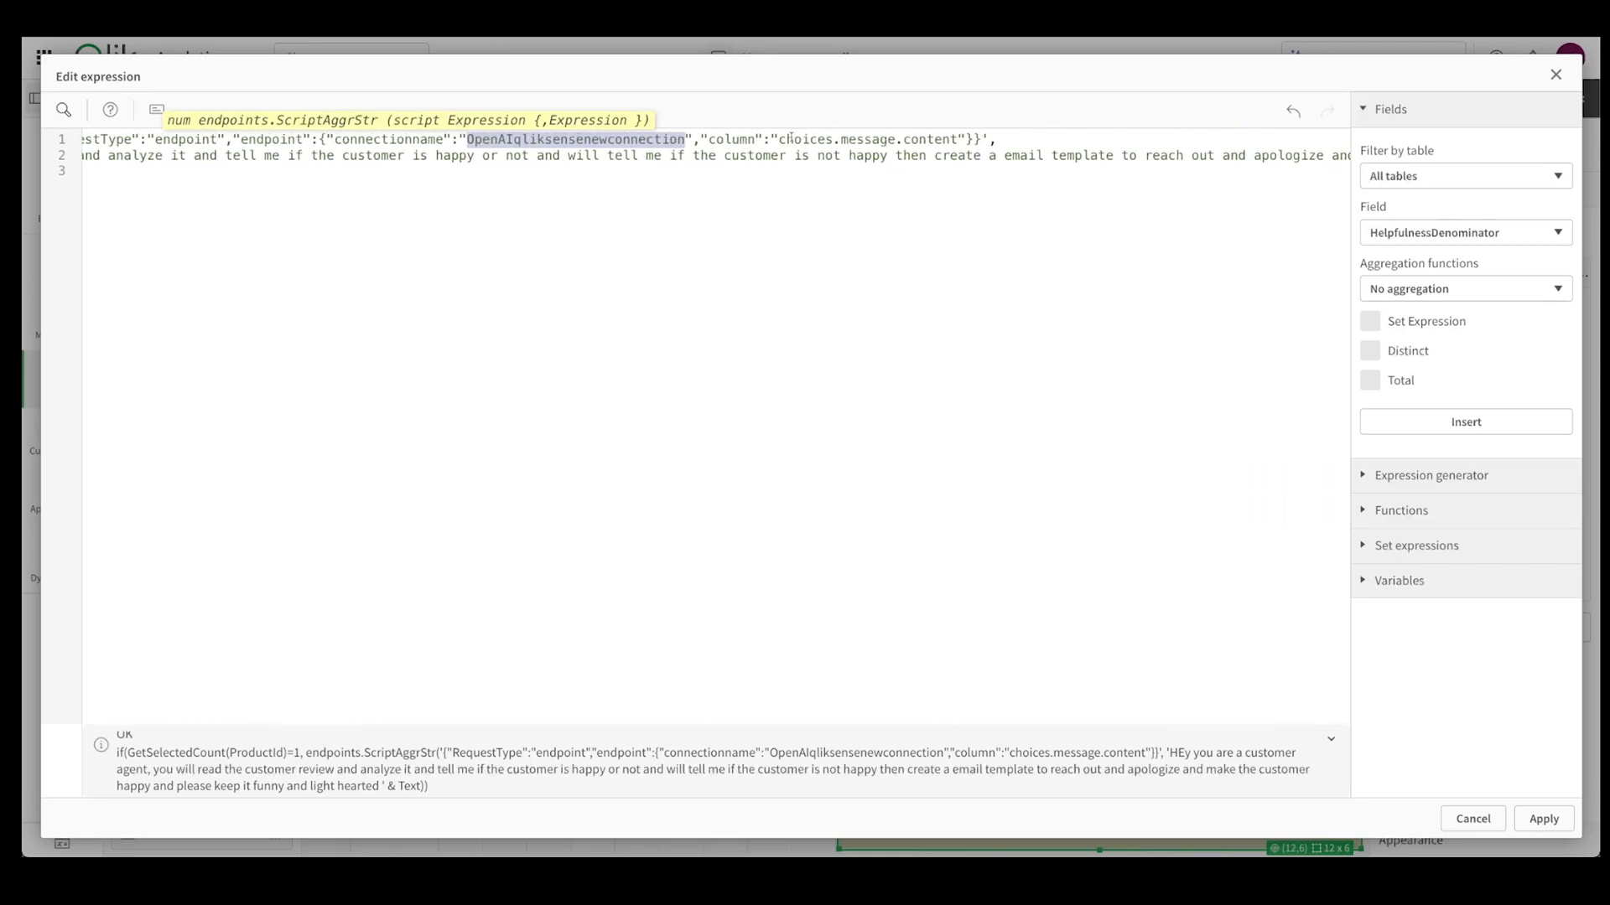
scroll(left, 3)
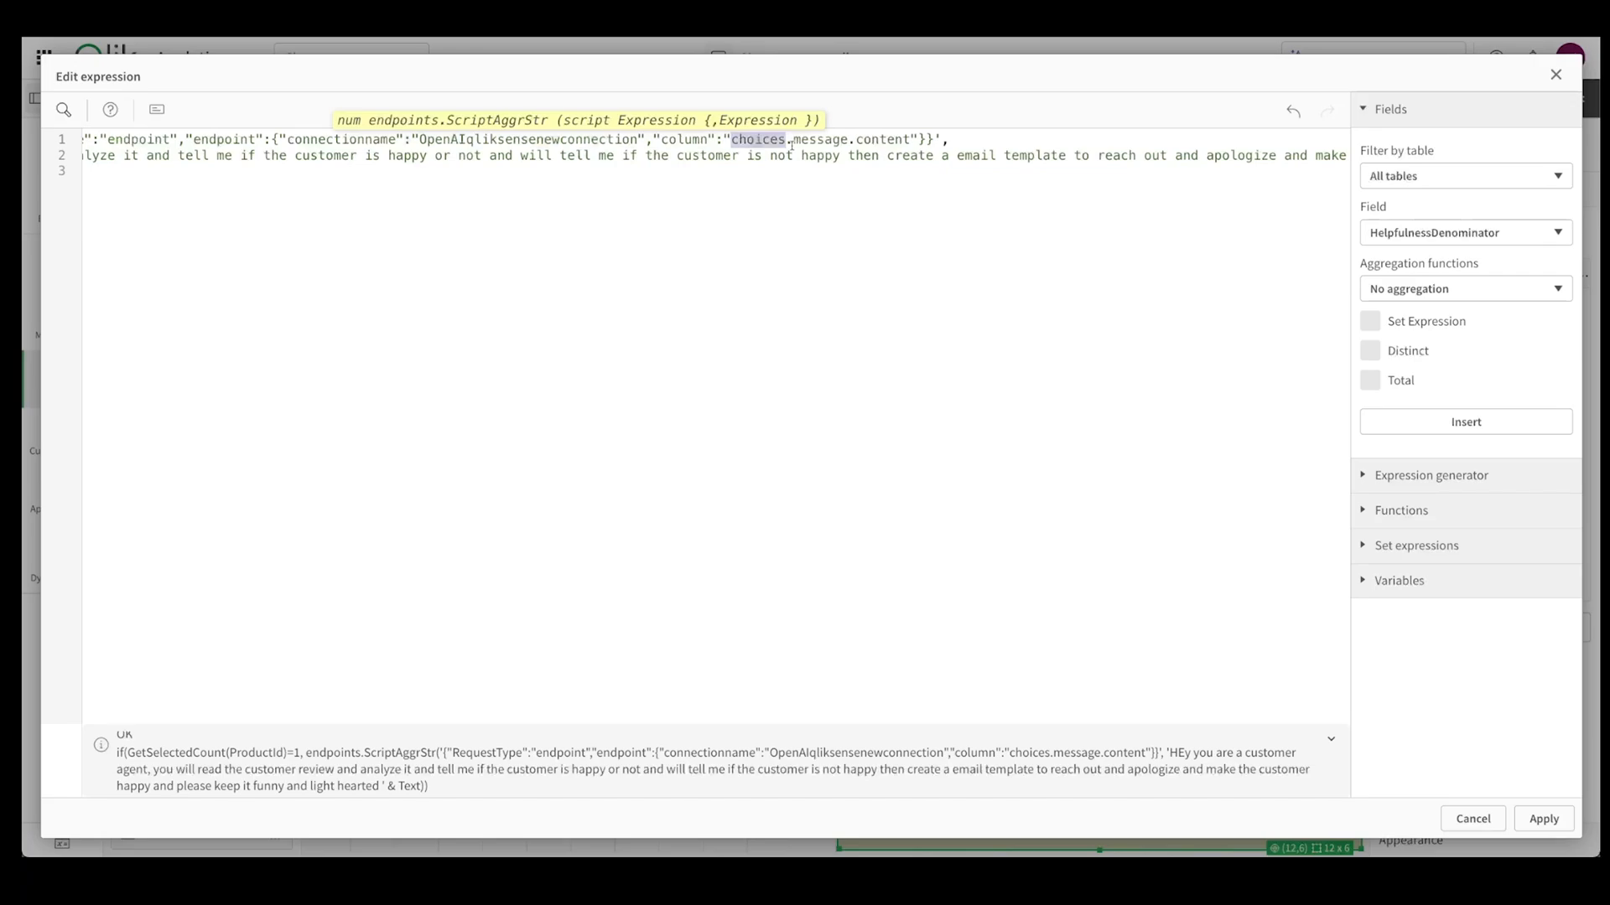
scroll(right, 3)
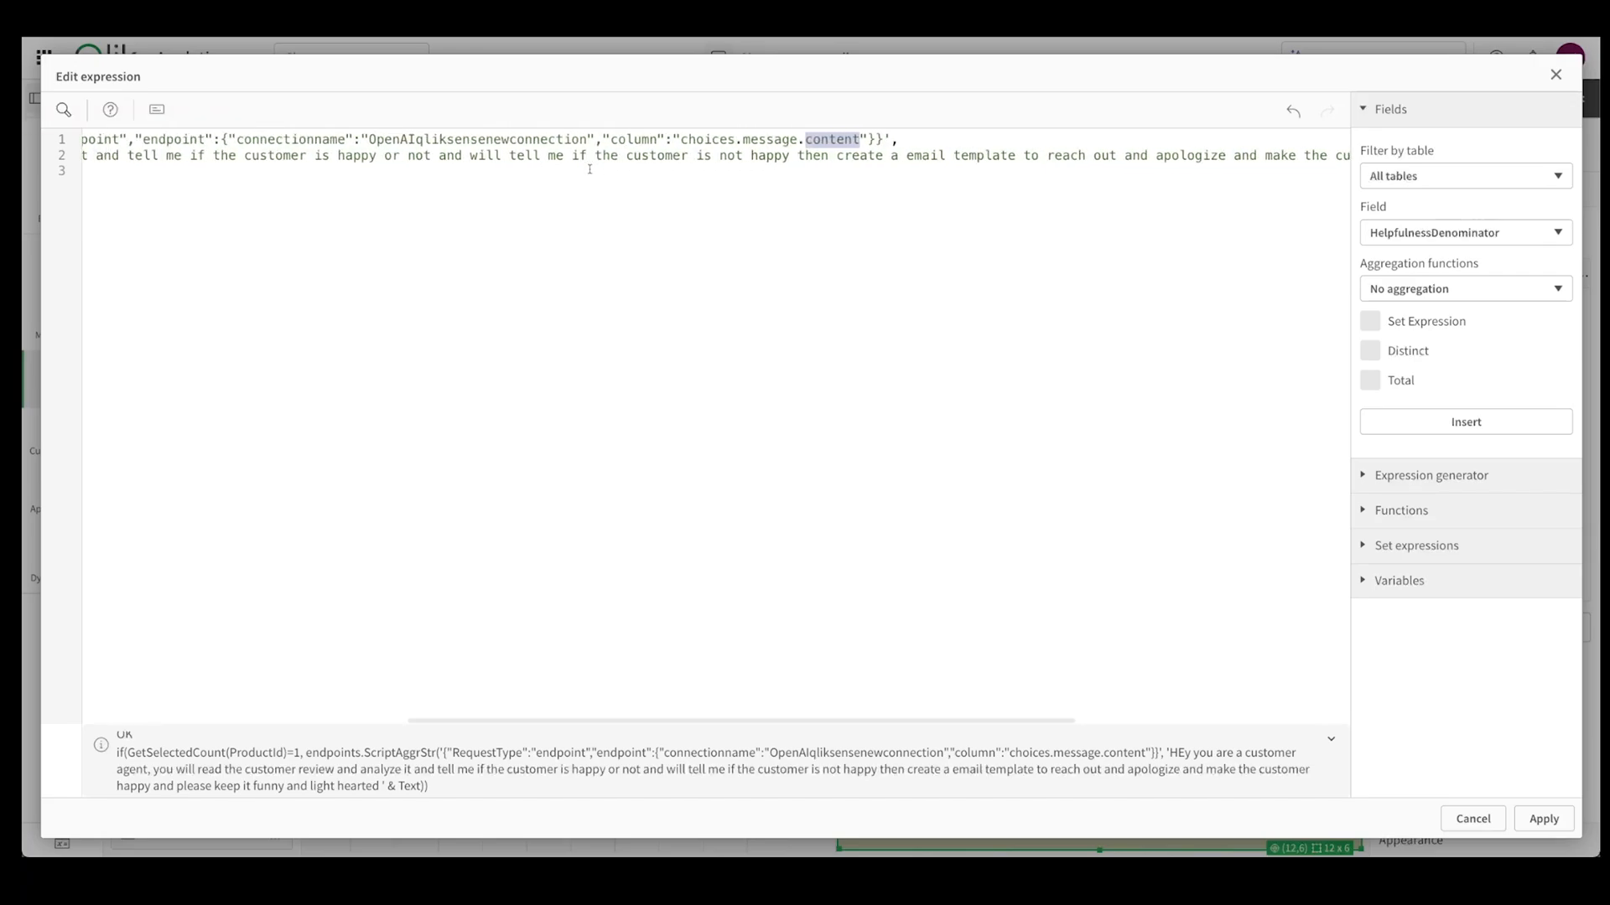
scroll(right, 3)
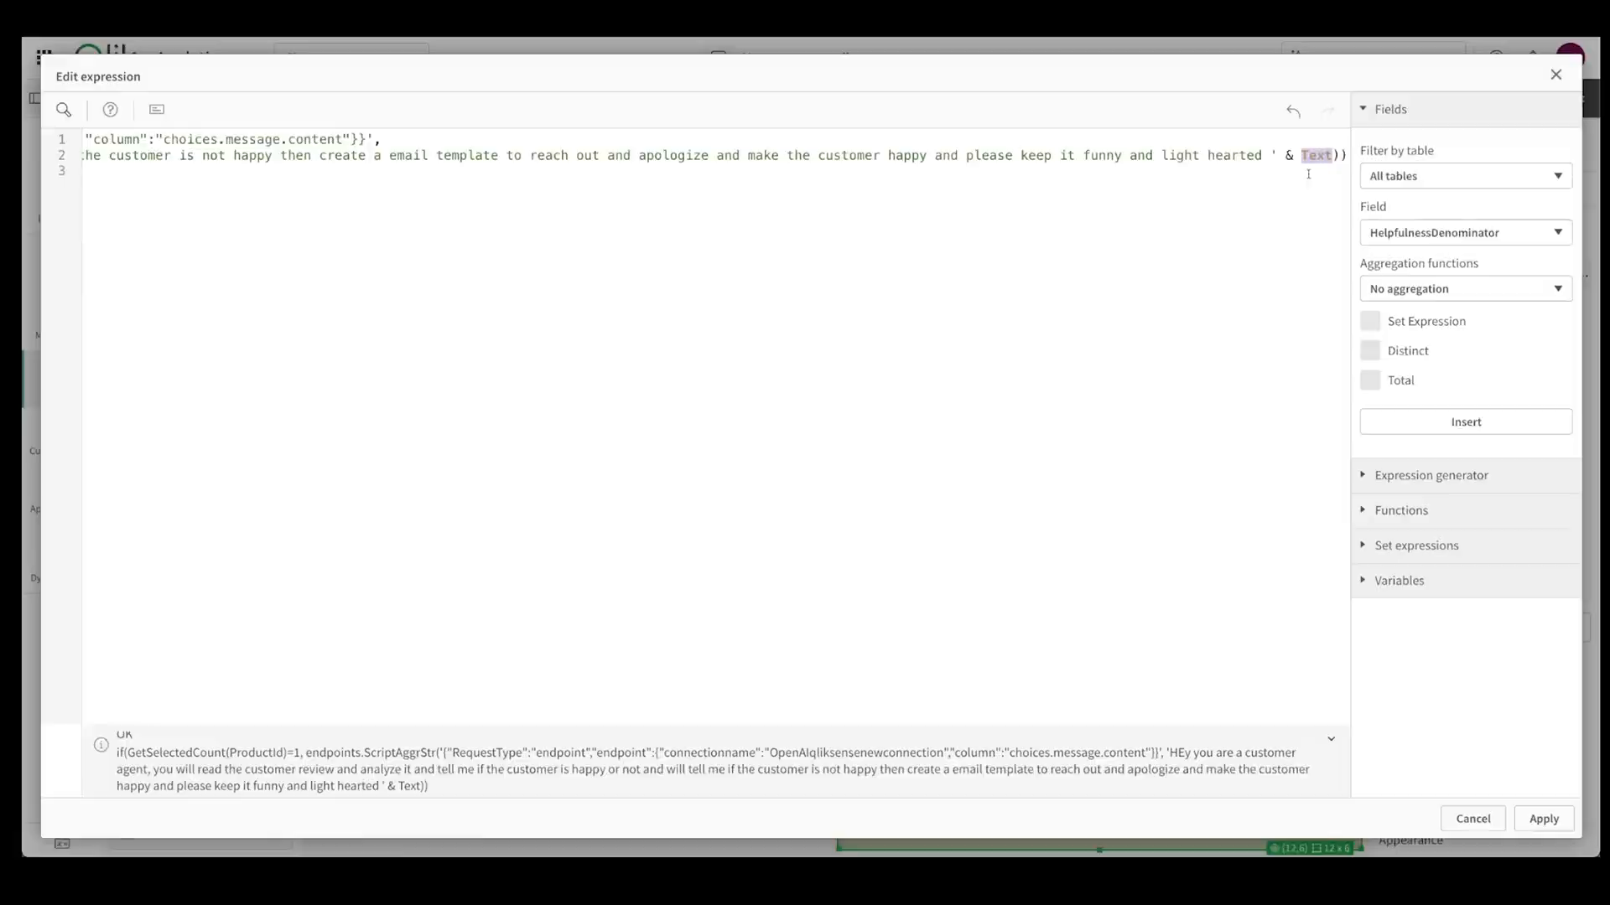
click(1541, 818)
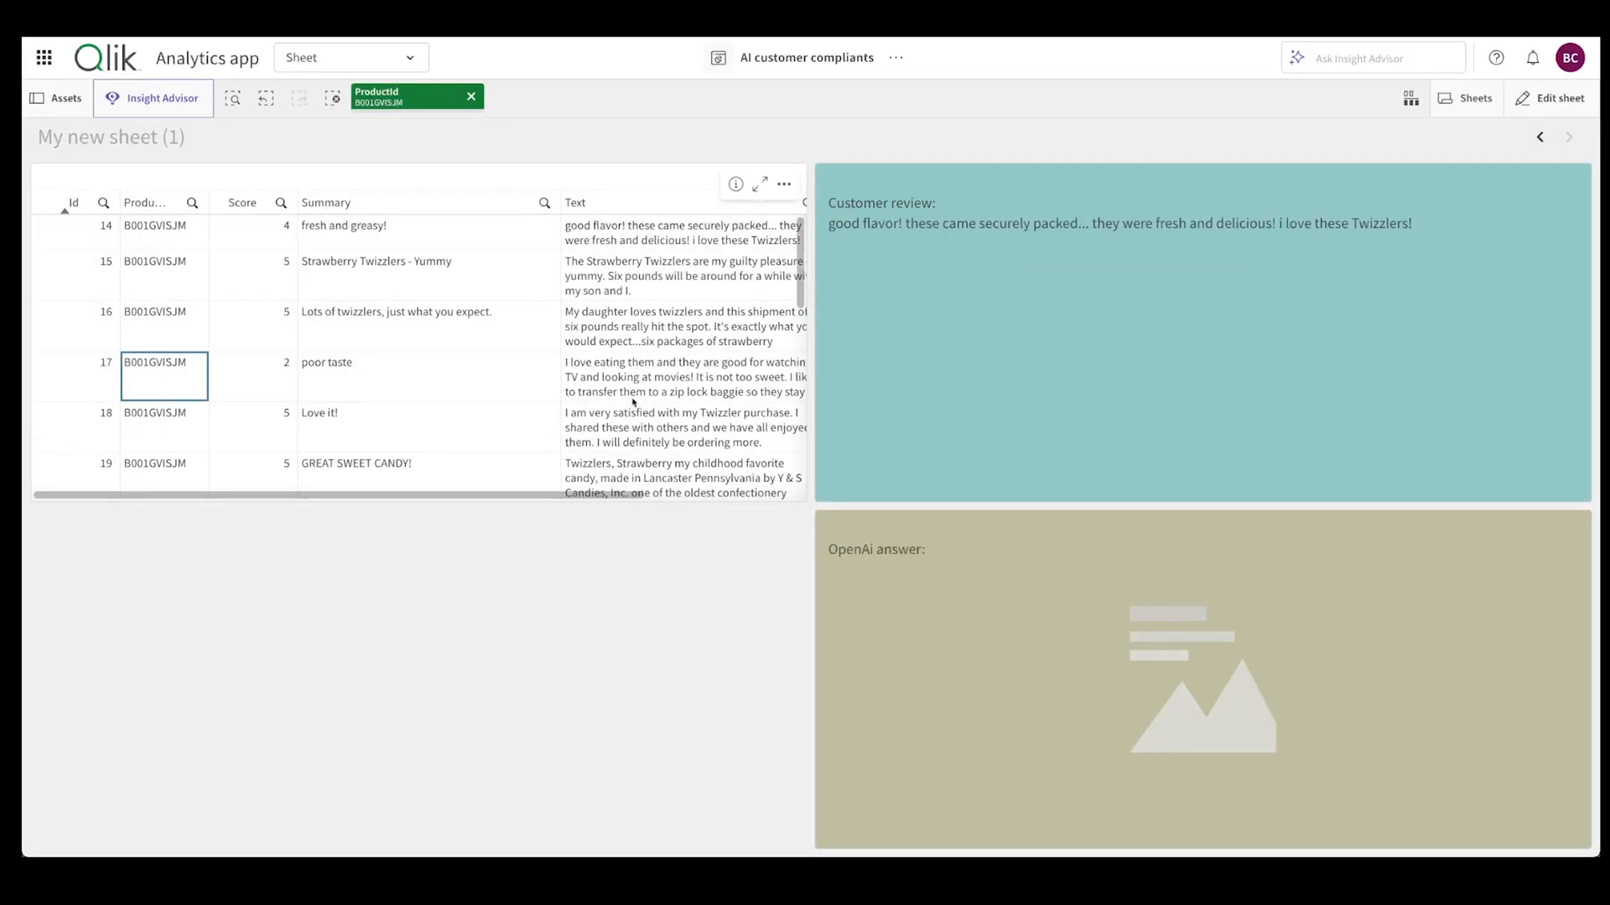
- Select the poor taste review, read the OpenAI analysis and email, then edit the sheet
click(682, 376)
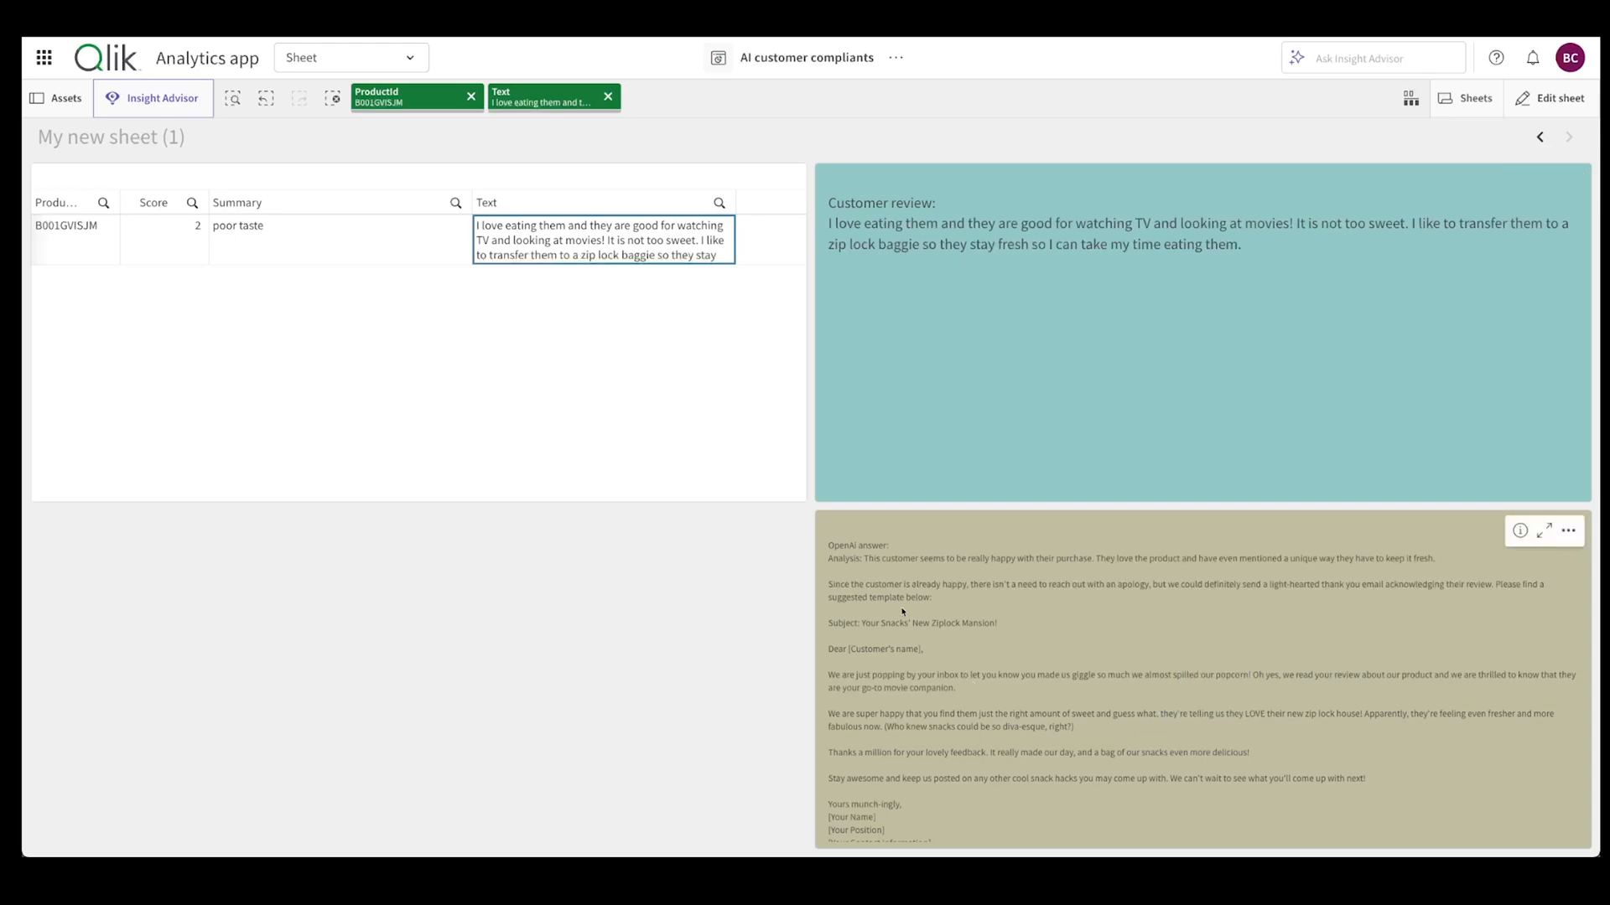
mouse_move(1004, 568)
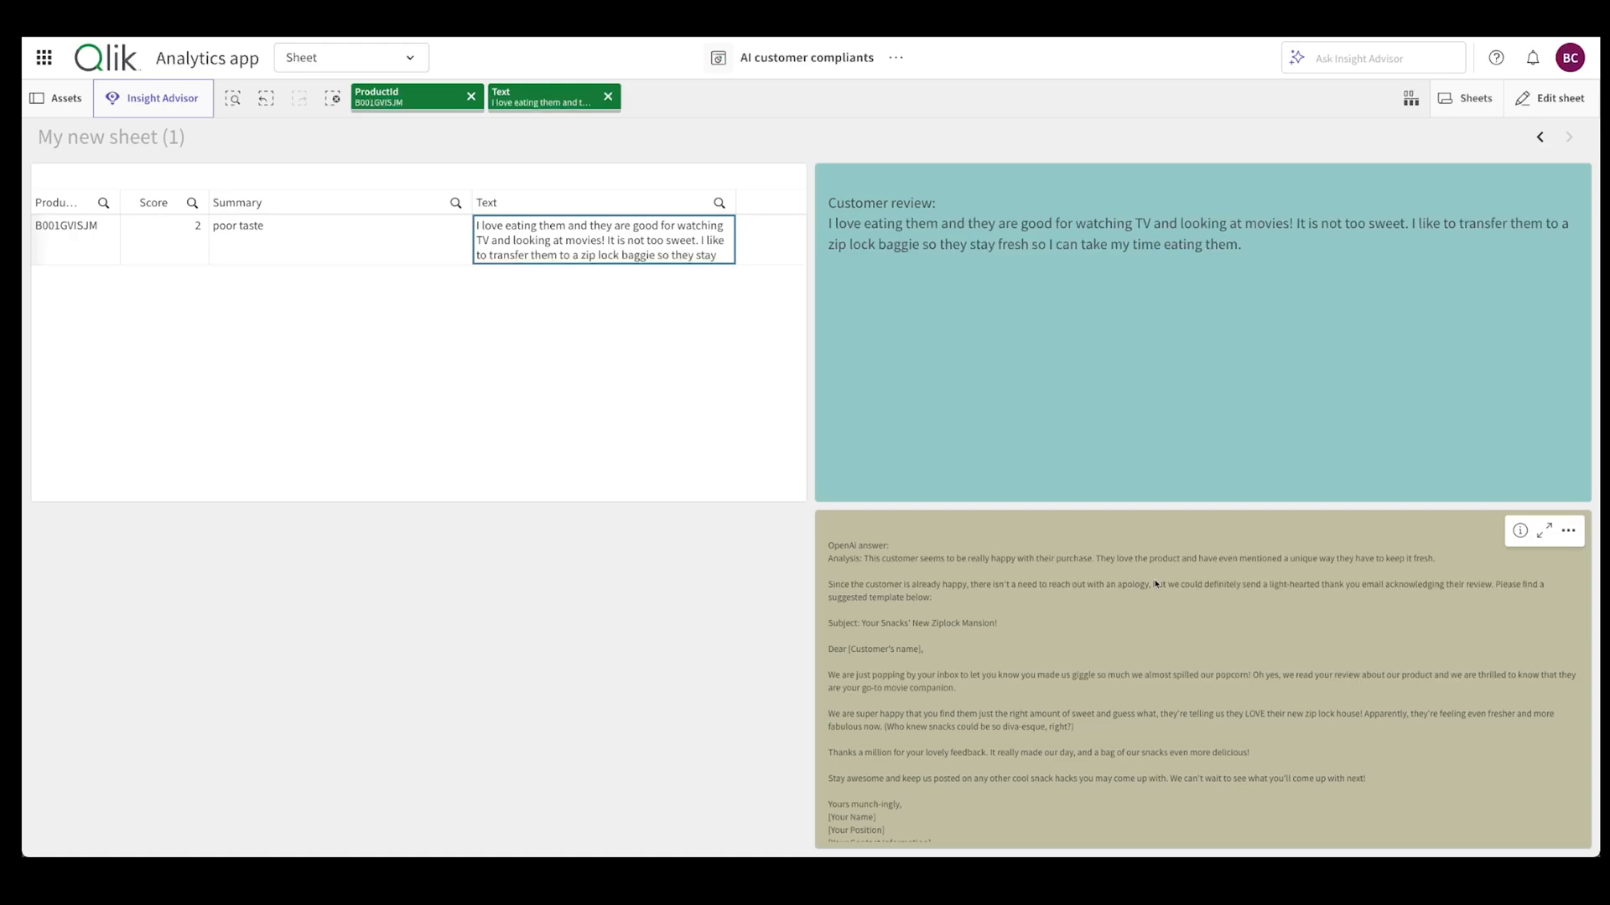
scroll(down, 3)
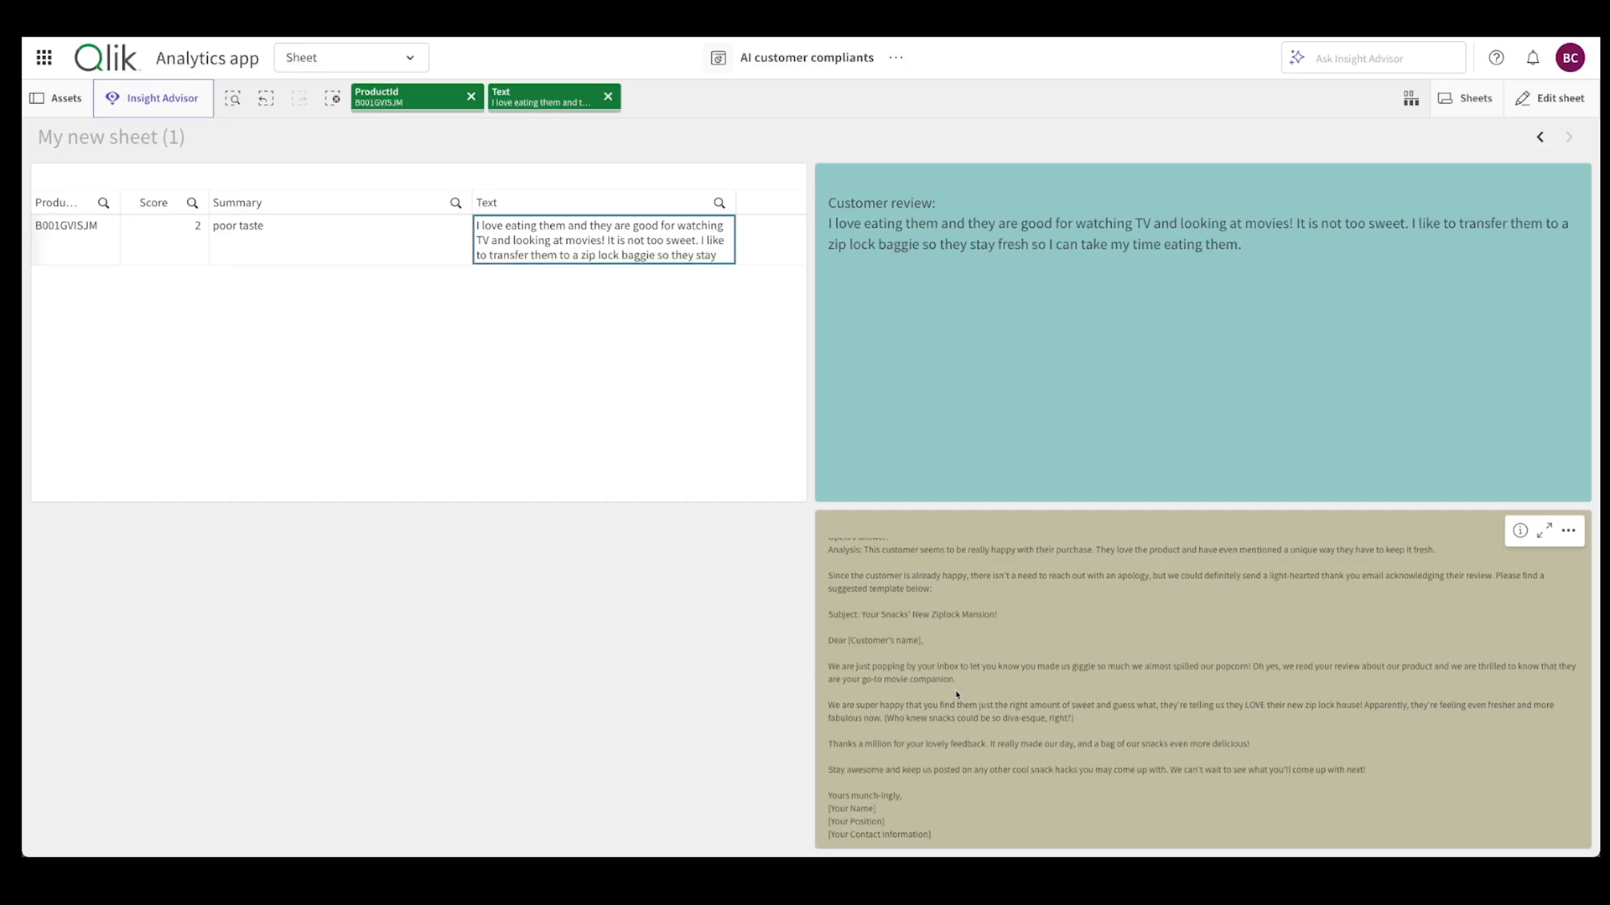
mouse_move(955, 695)
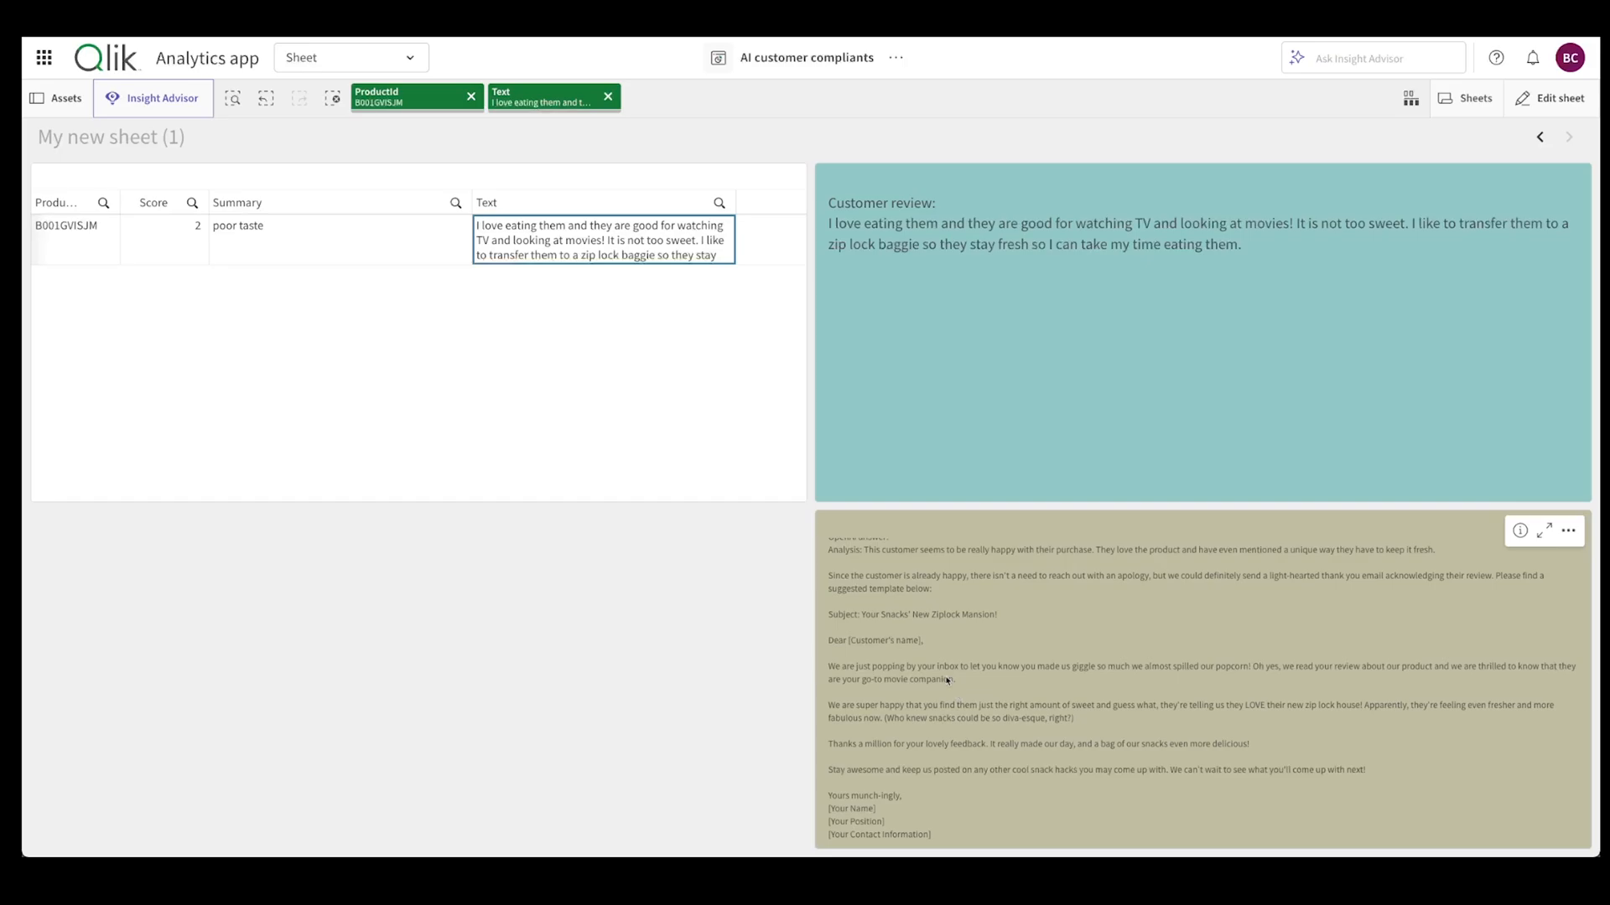
click(1553, 97)
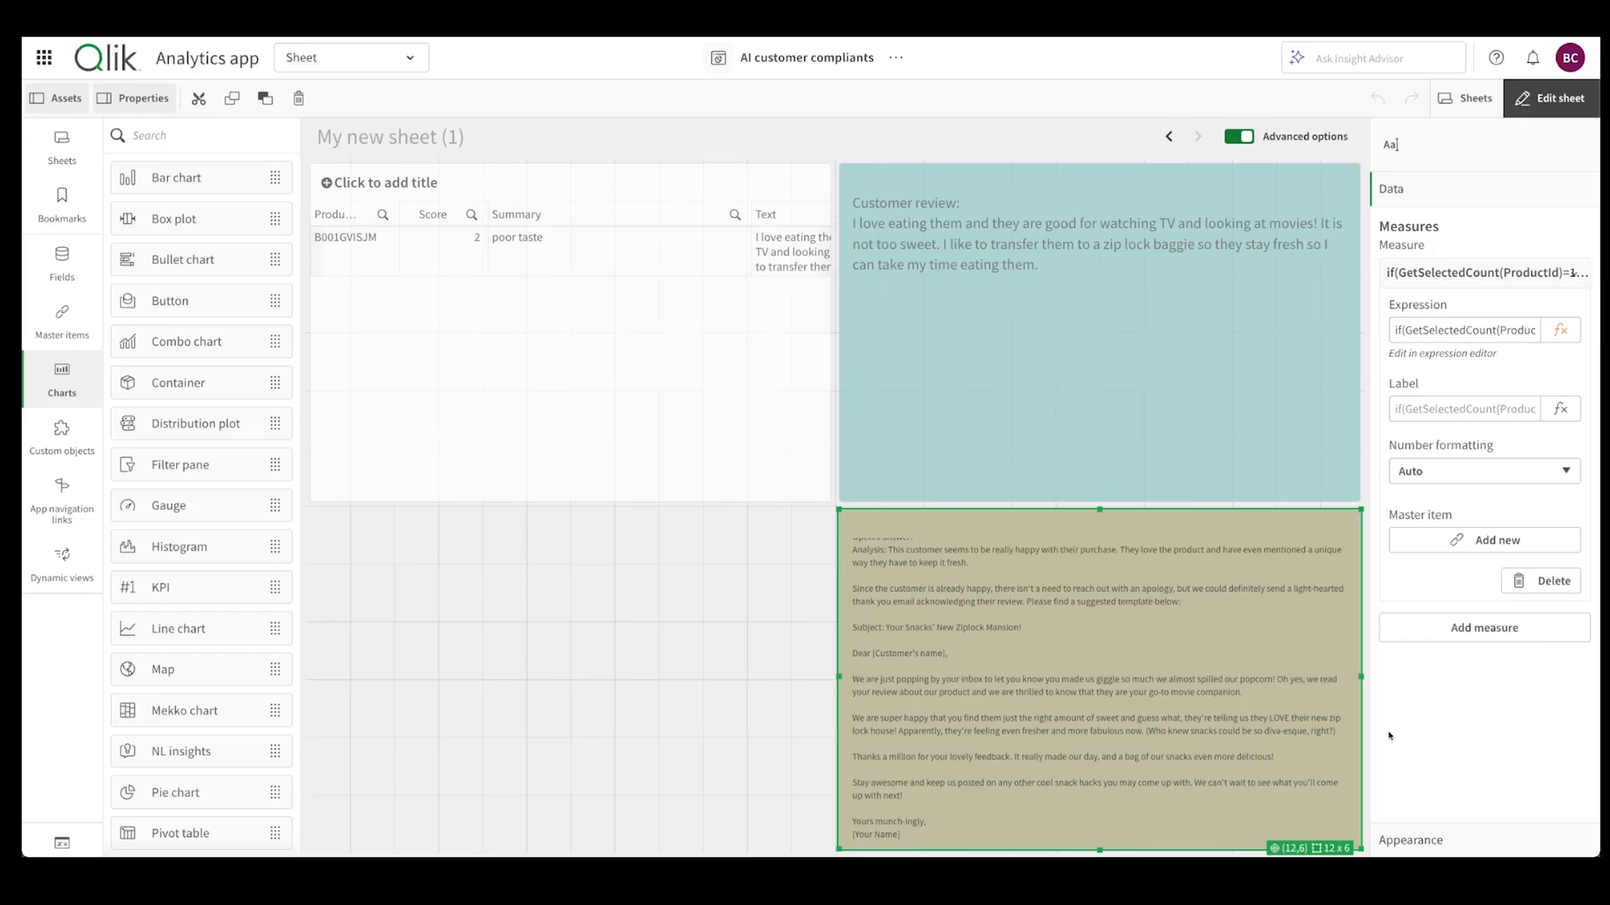